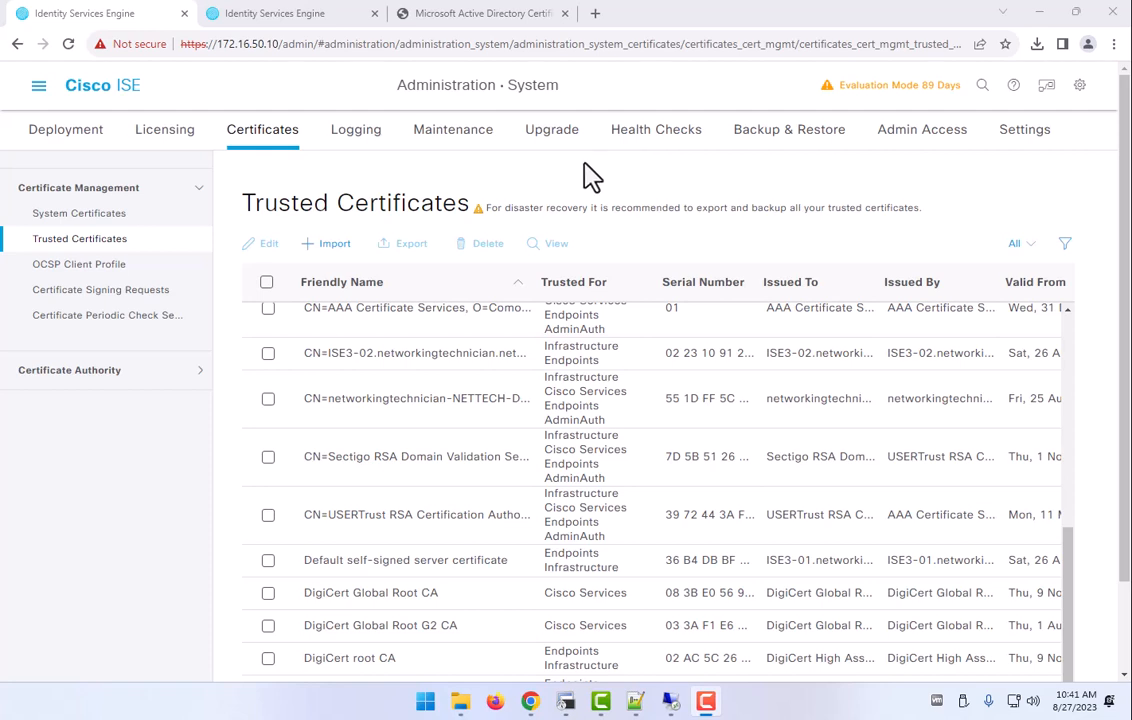
mouse_move(669, 700)
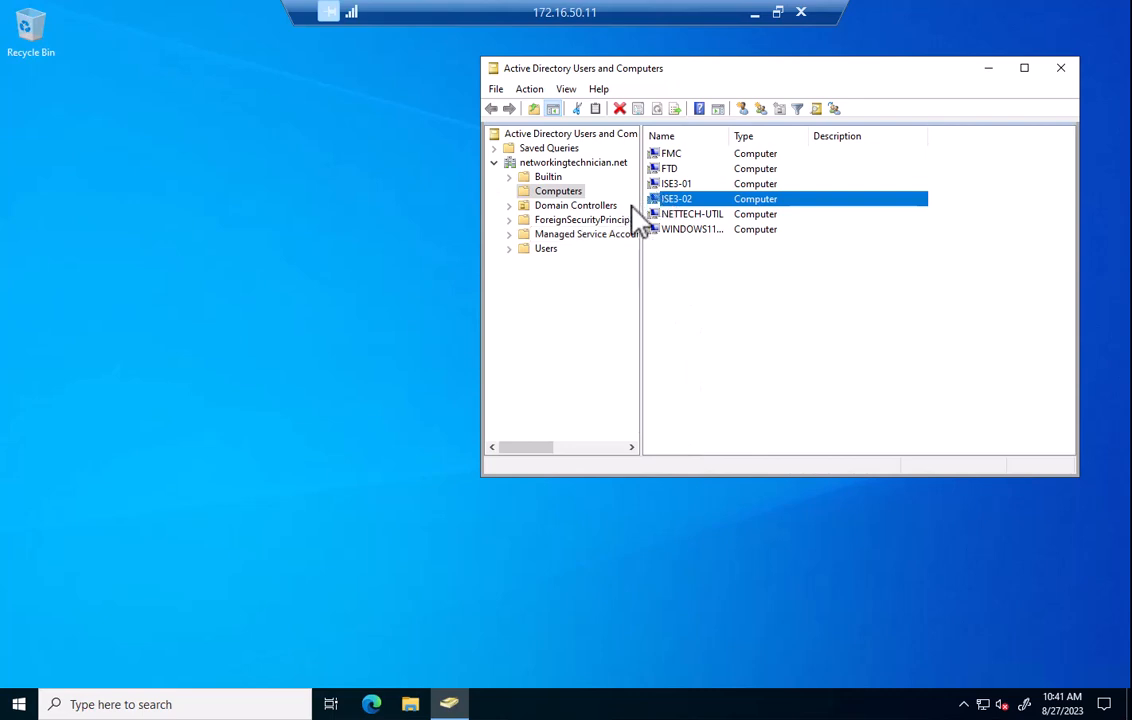
mouse_move(285, 78)
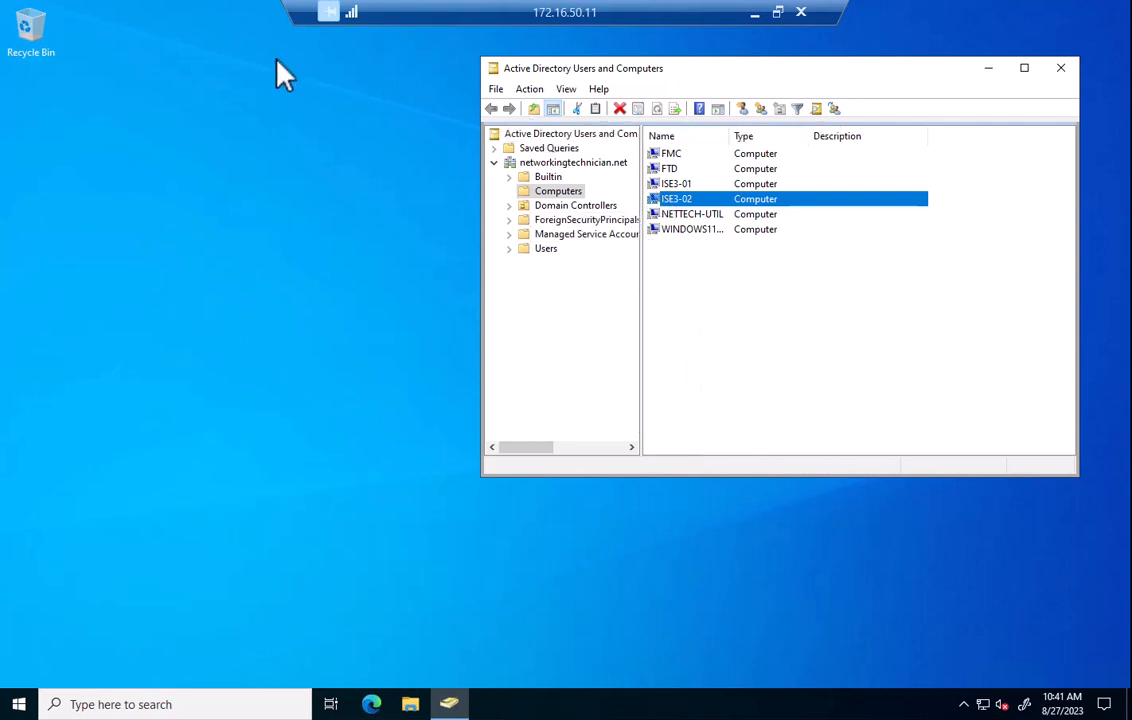
mouse_move(360, 88)
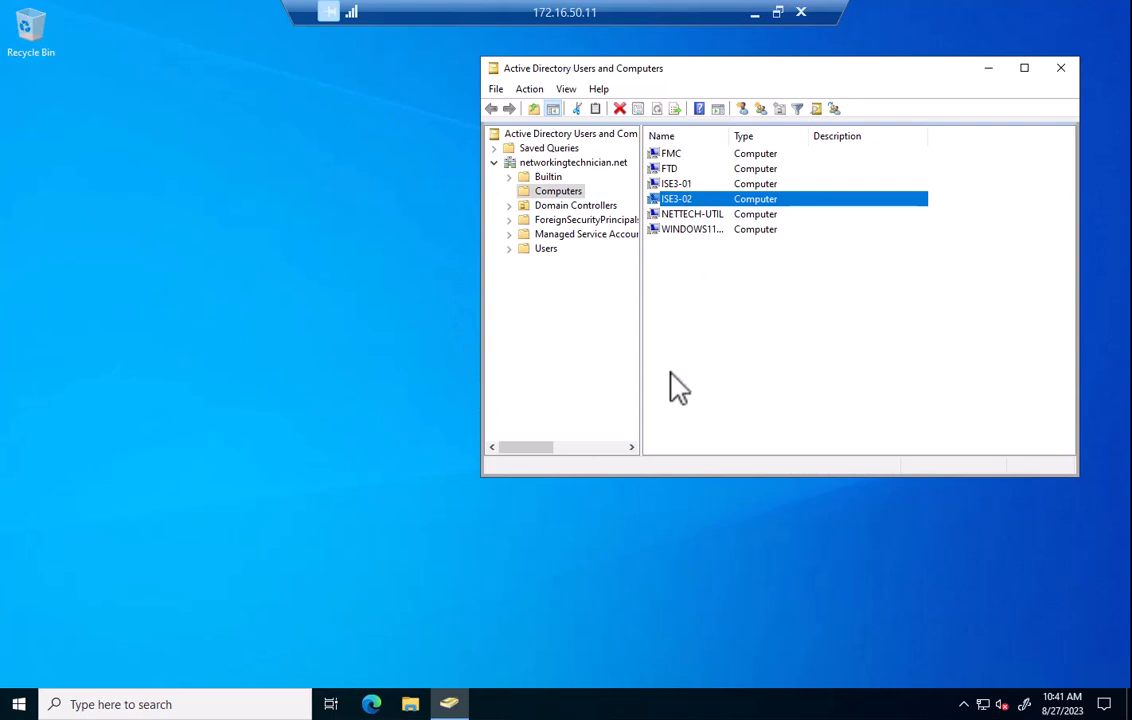
mouse_move(555, 263)
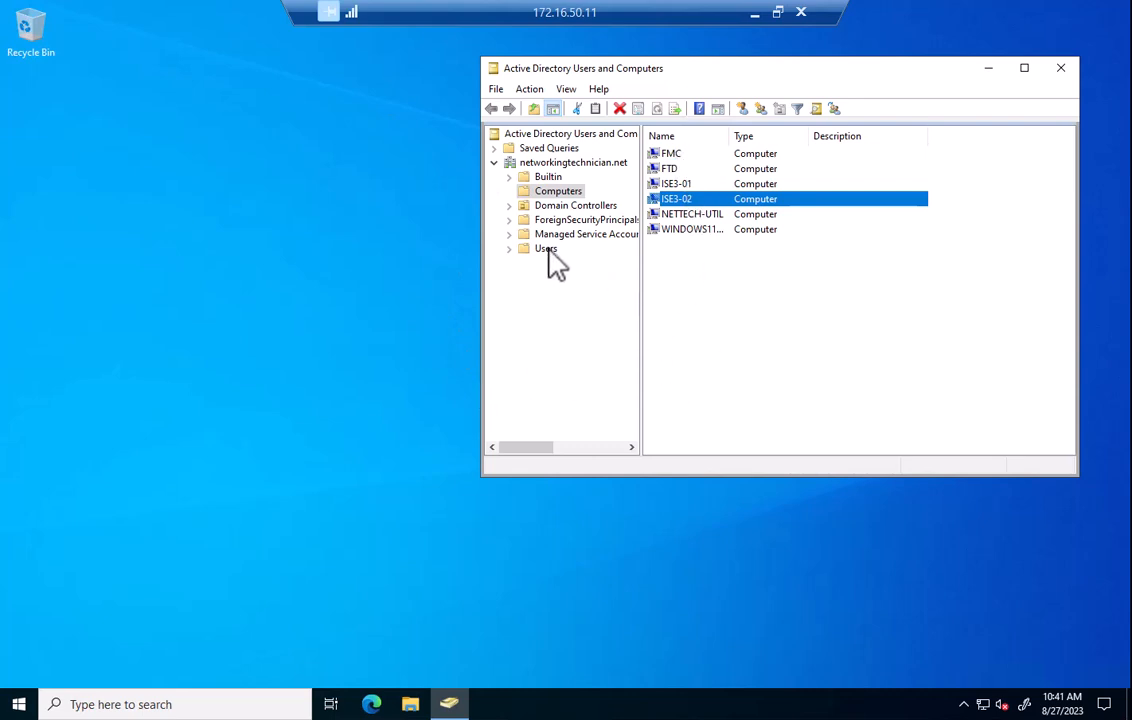
click(543, 248)
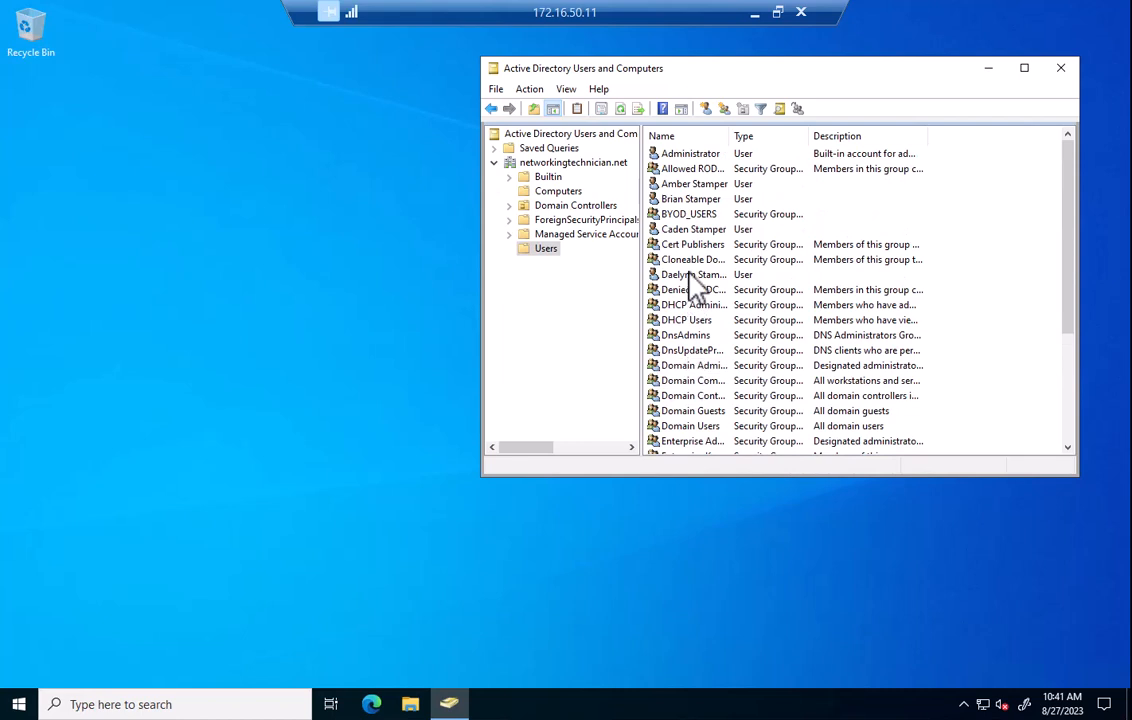
scroll(down, 3)
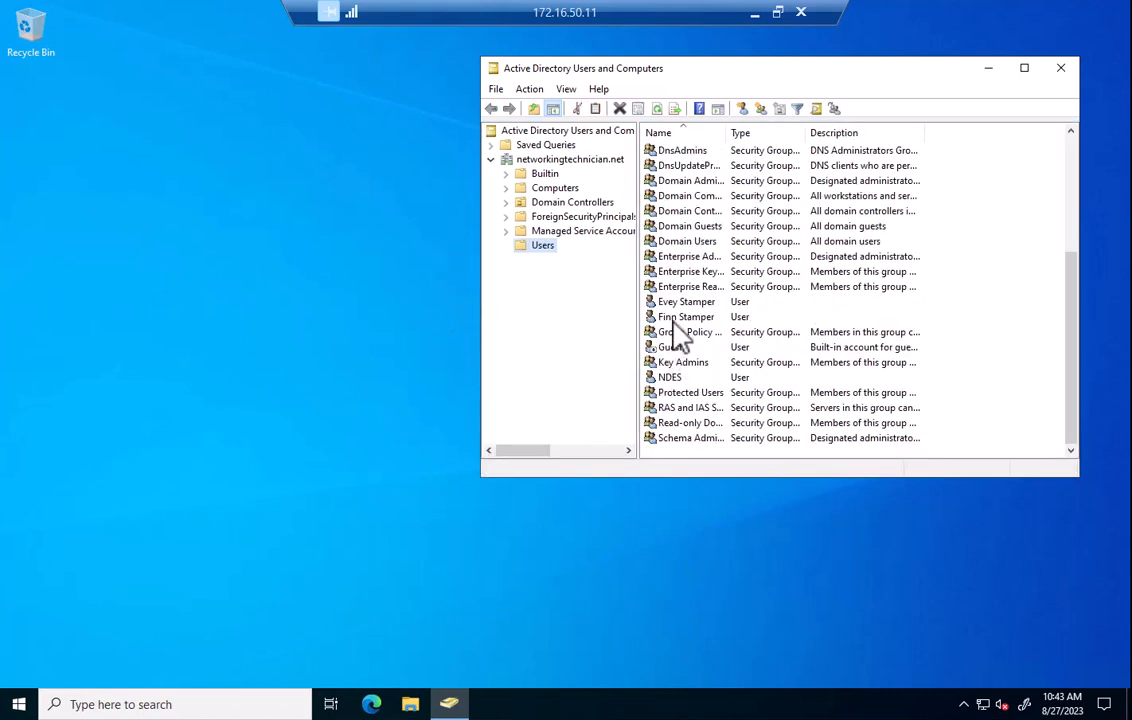
click(686, 316)
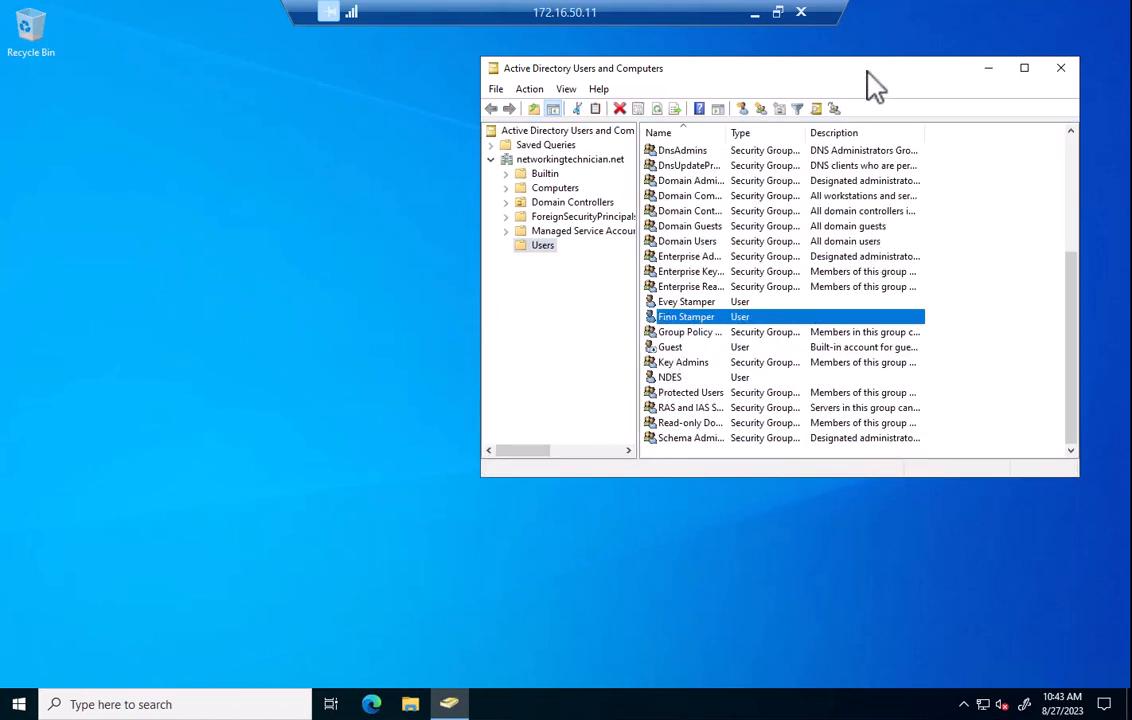
mouse_move(247, 529)
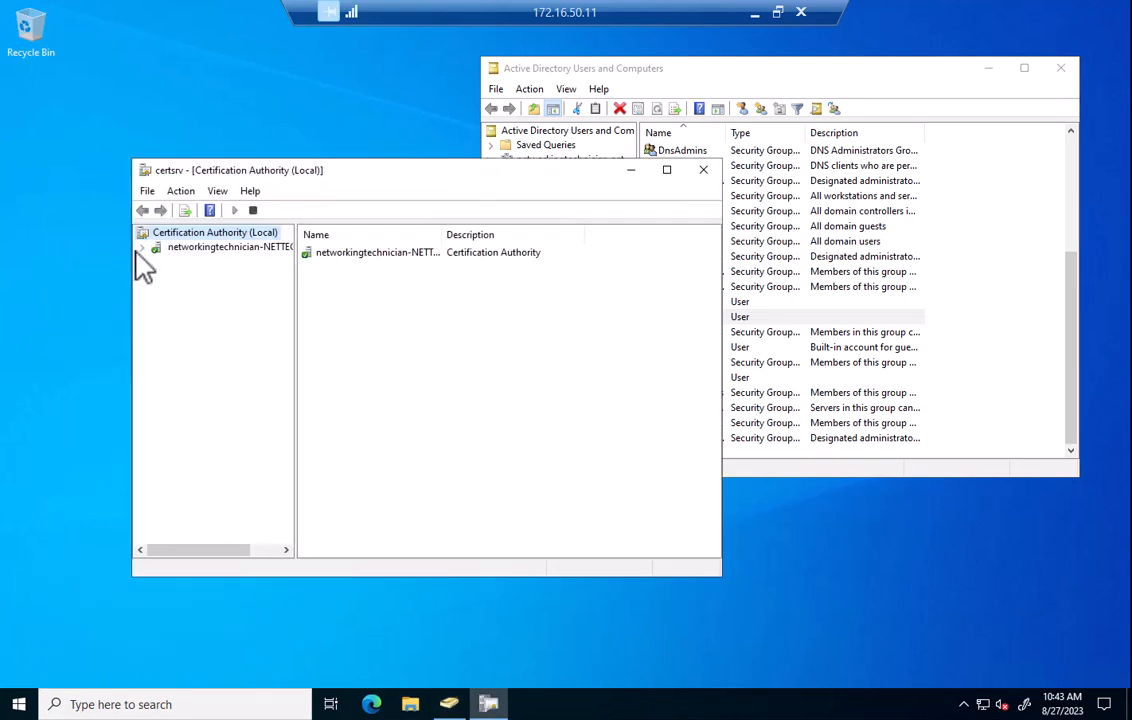
- Expand the NETTECH CA, review revoked and issued certificates (requests 3 and 5), then list templates
click(143, 247)
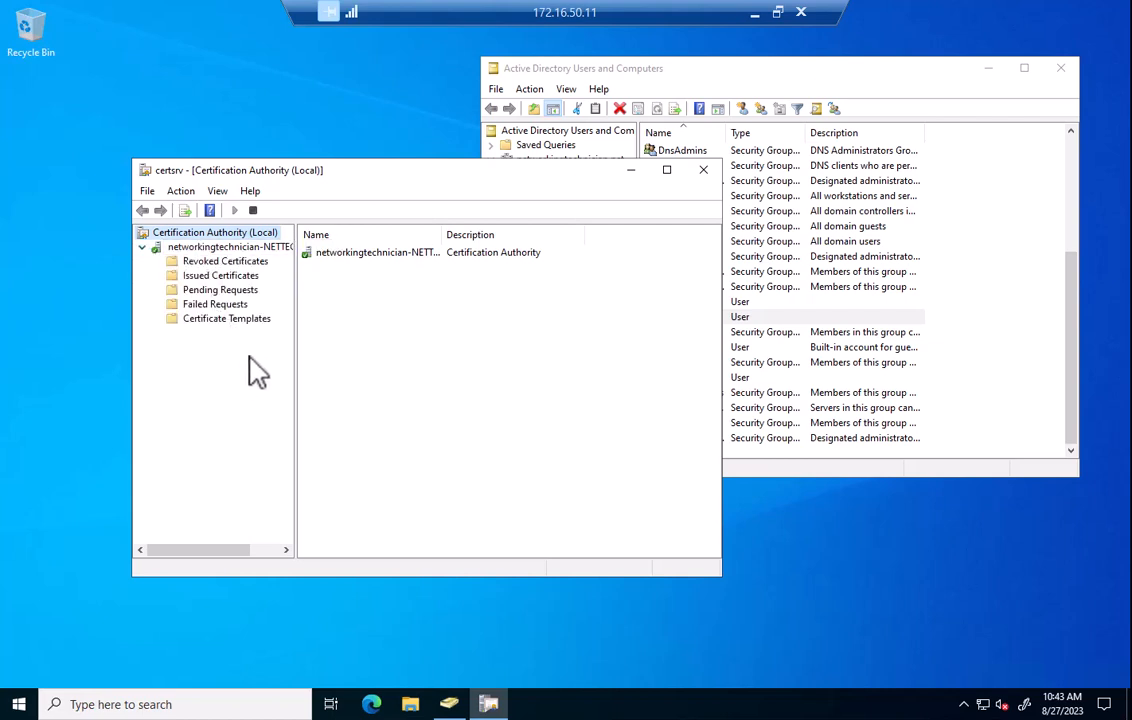
click(225, 261)
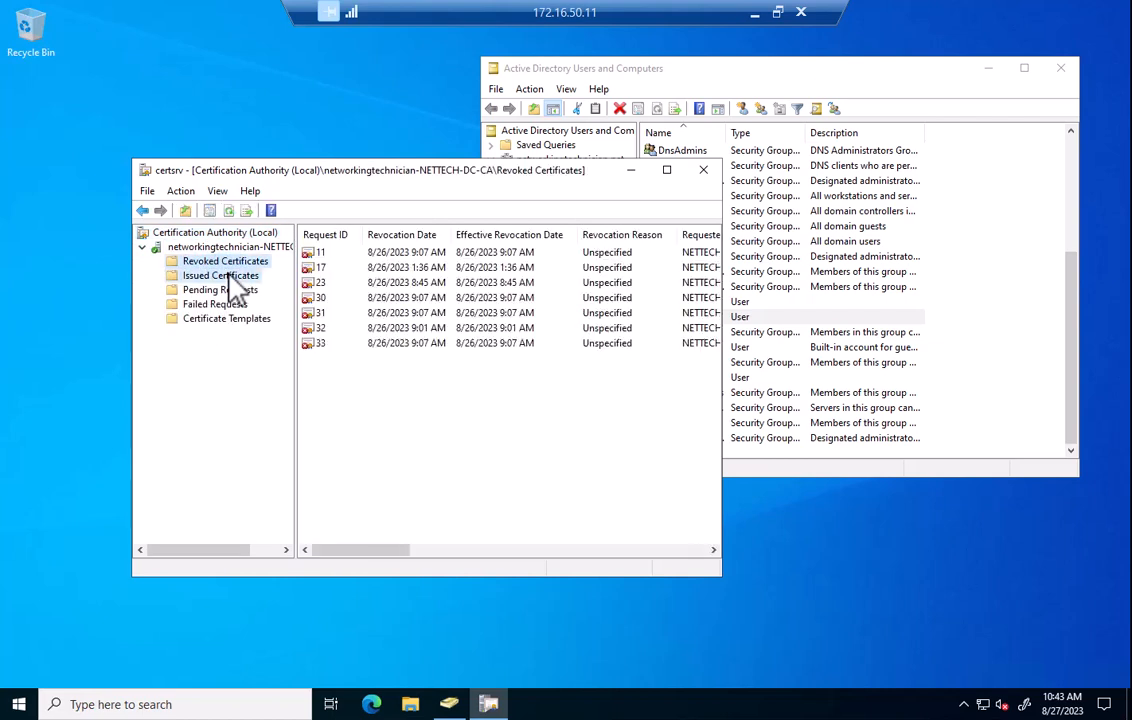
click(220, 275)
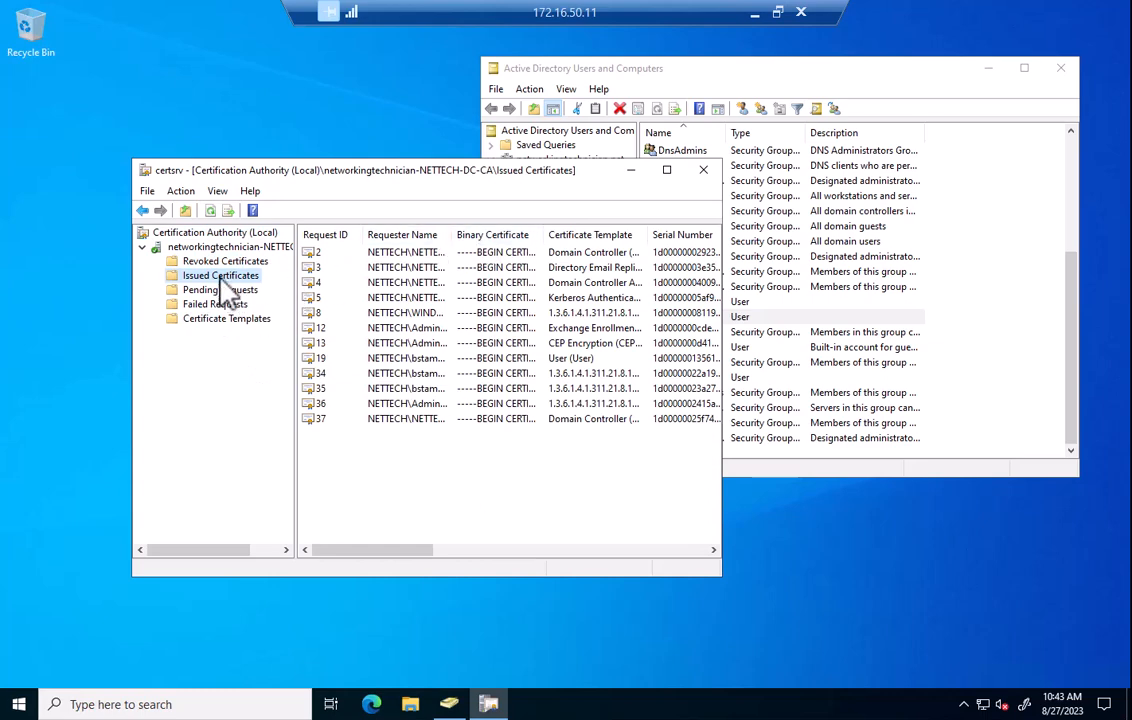
click(226, 261)
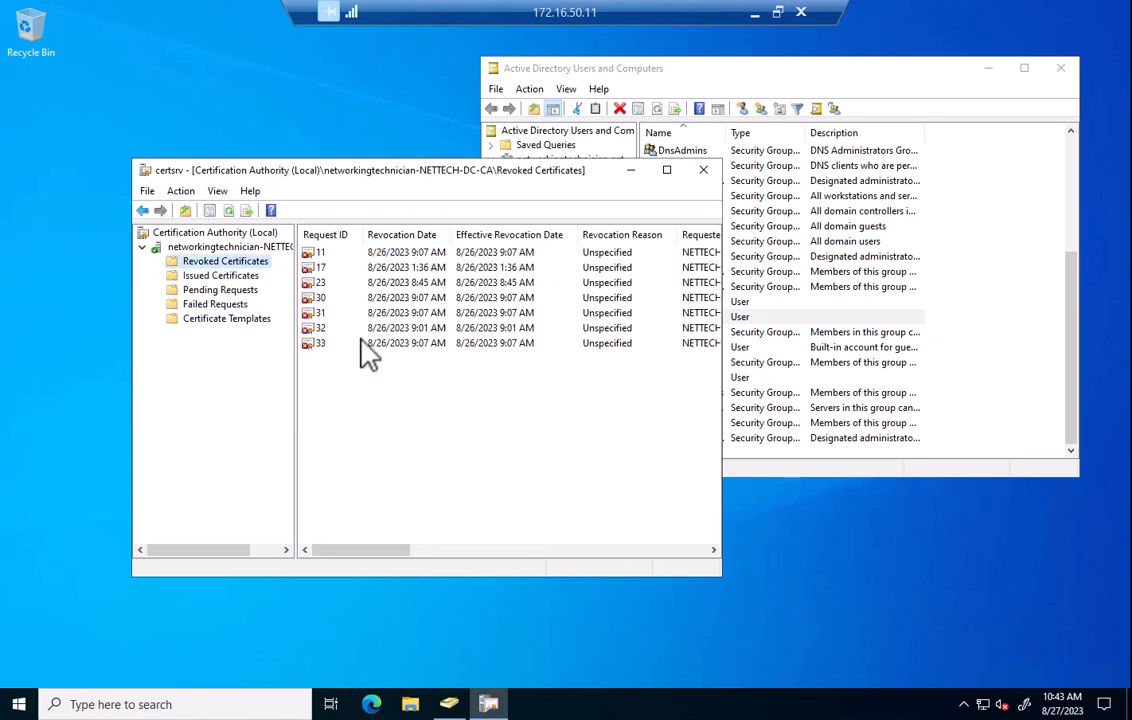
click(221, 275)
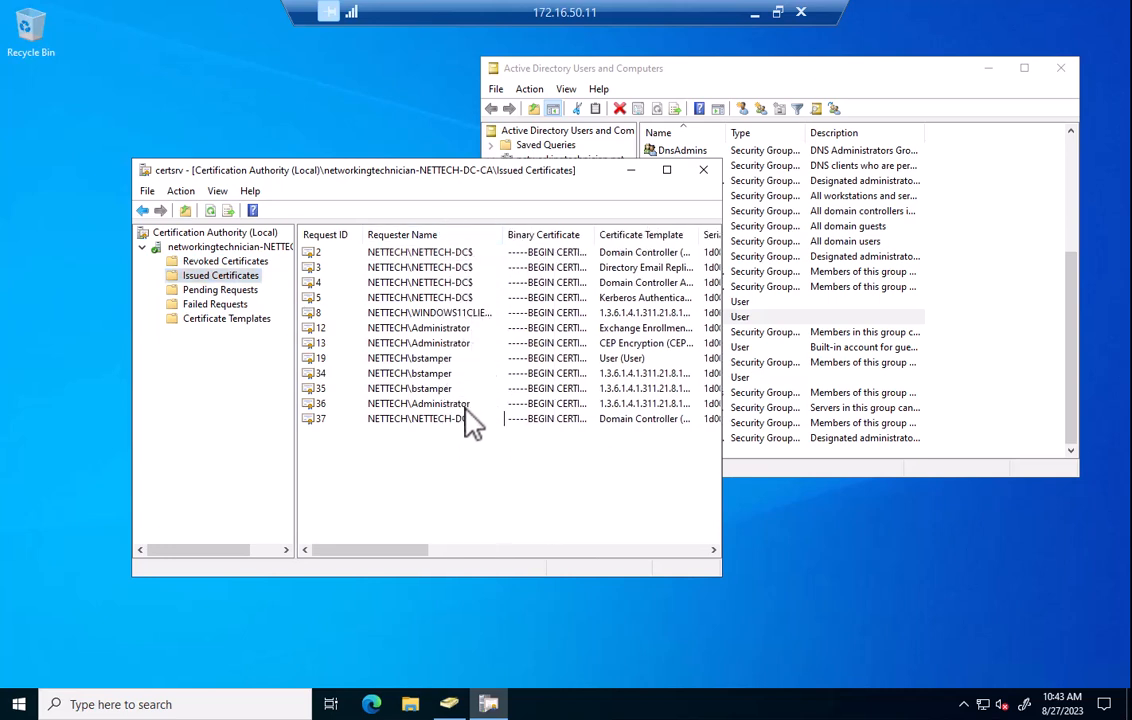
mouse_move(443, 433)
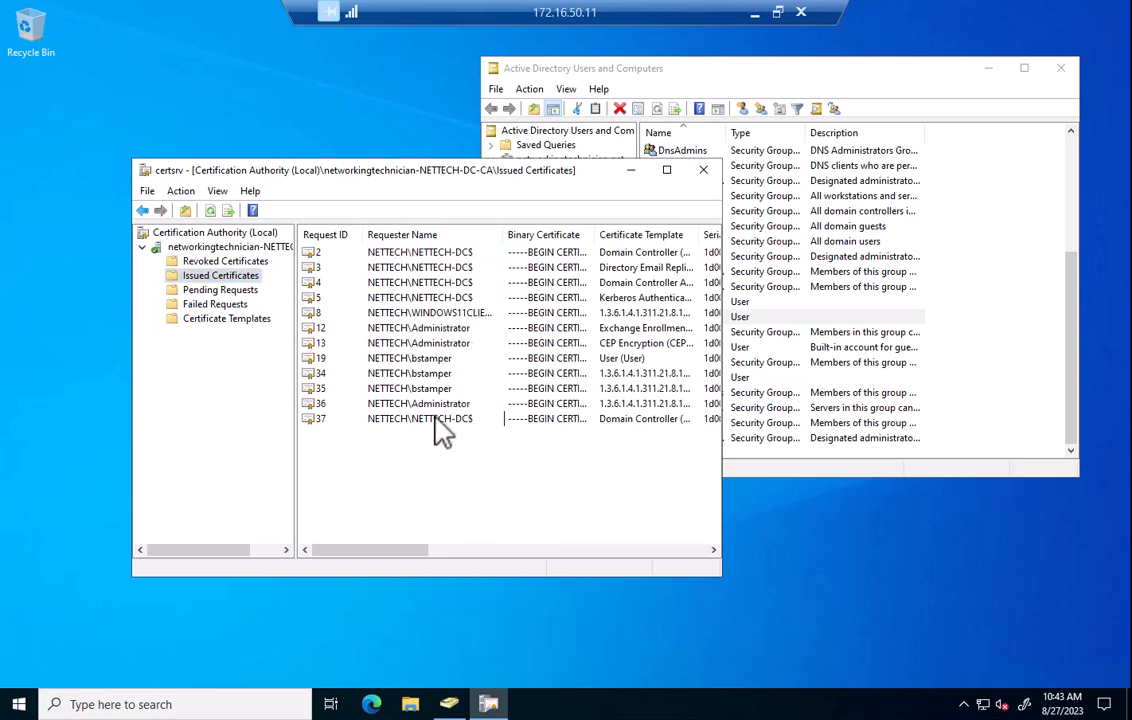
click(420, 267)
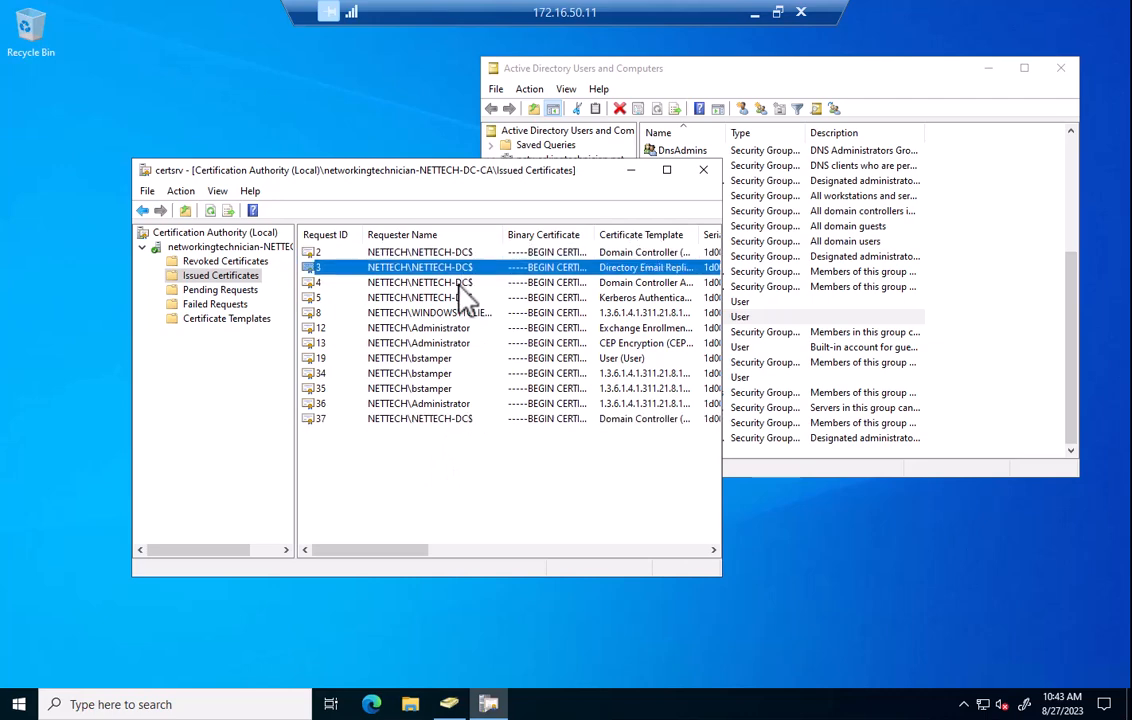
click(420, 297)
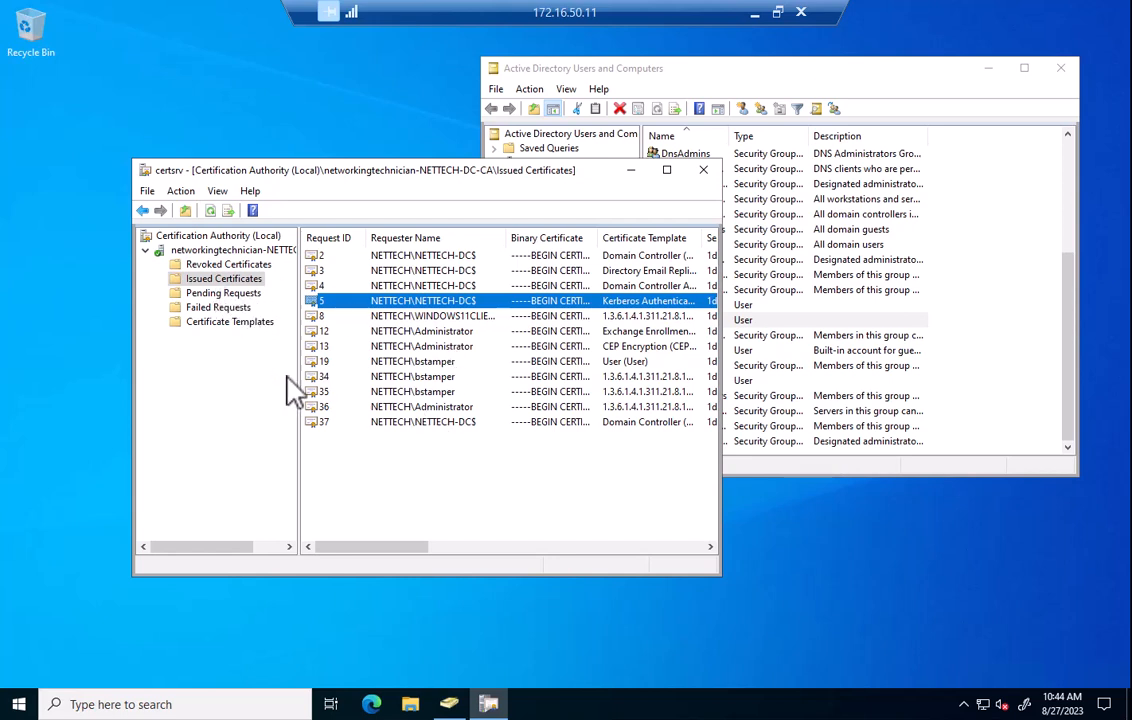
mouse_move(495, 365)
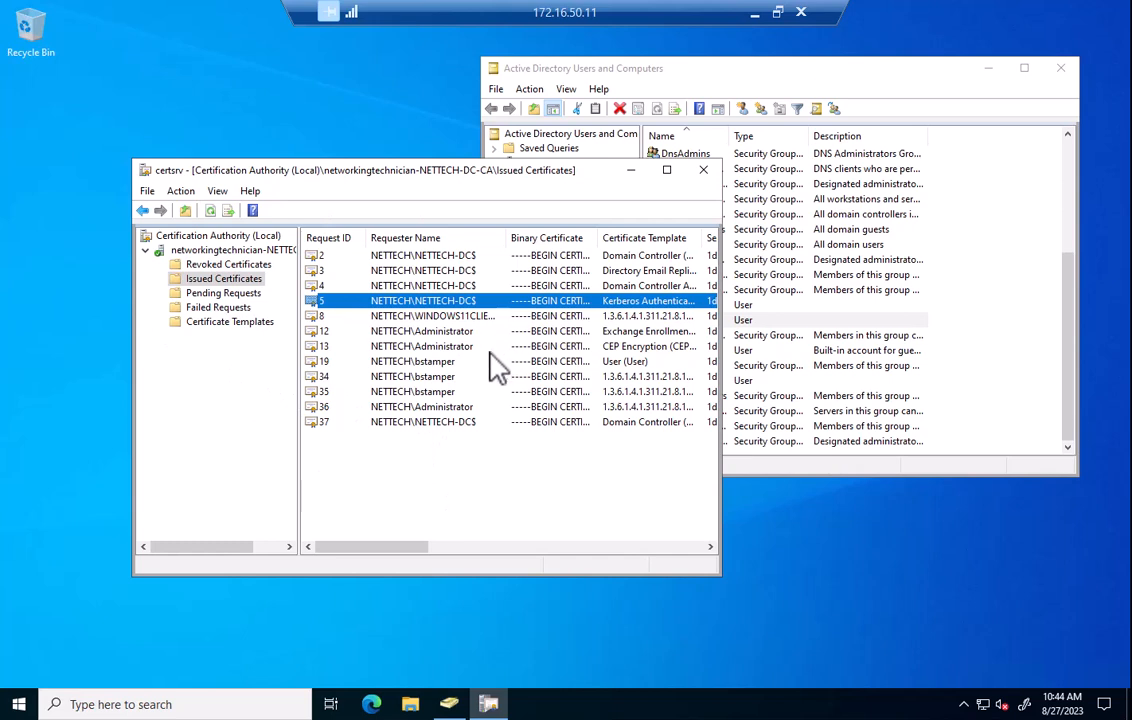
mouse_move(514, 358)
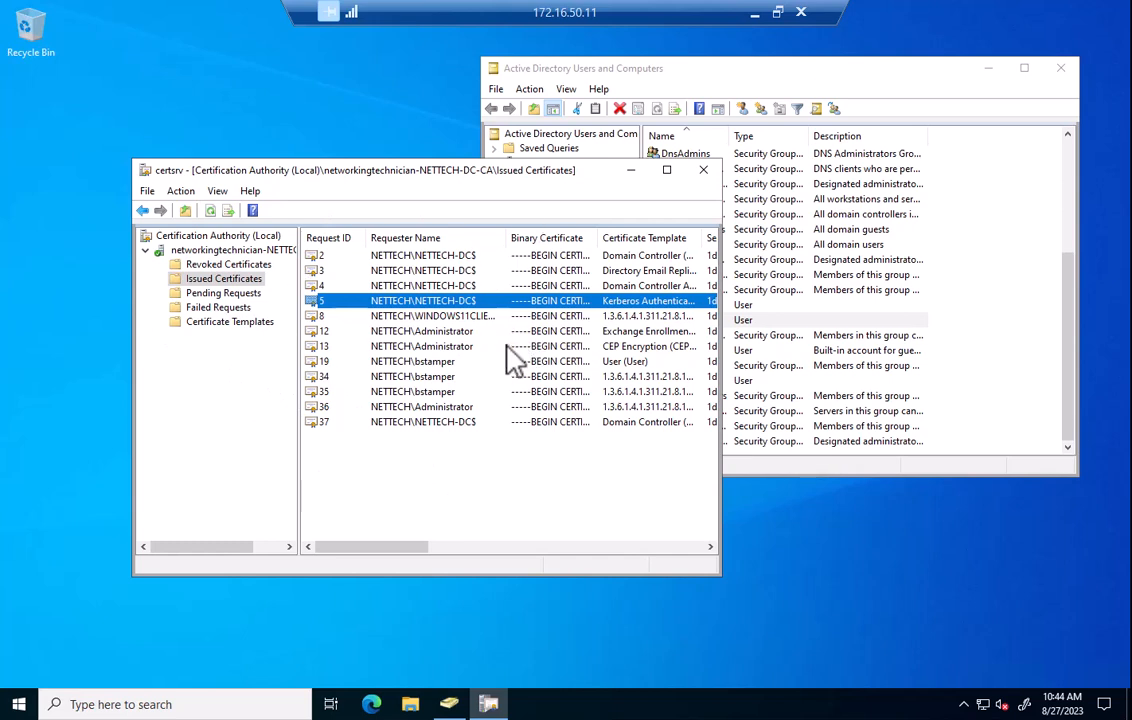
mouse_move(487, 300)
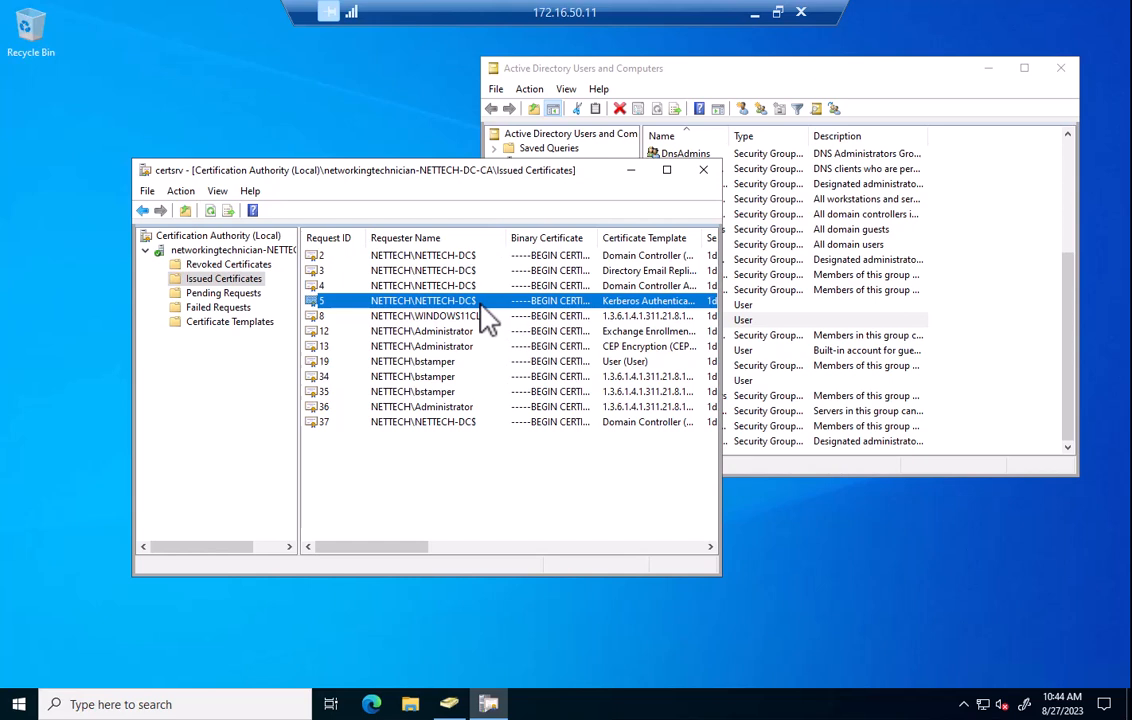
mouse_move(417, 325)
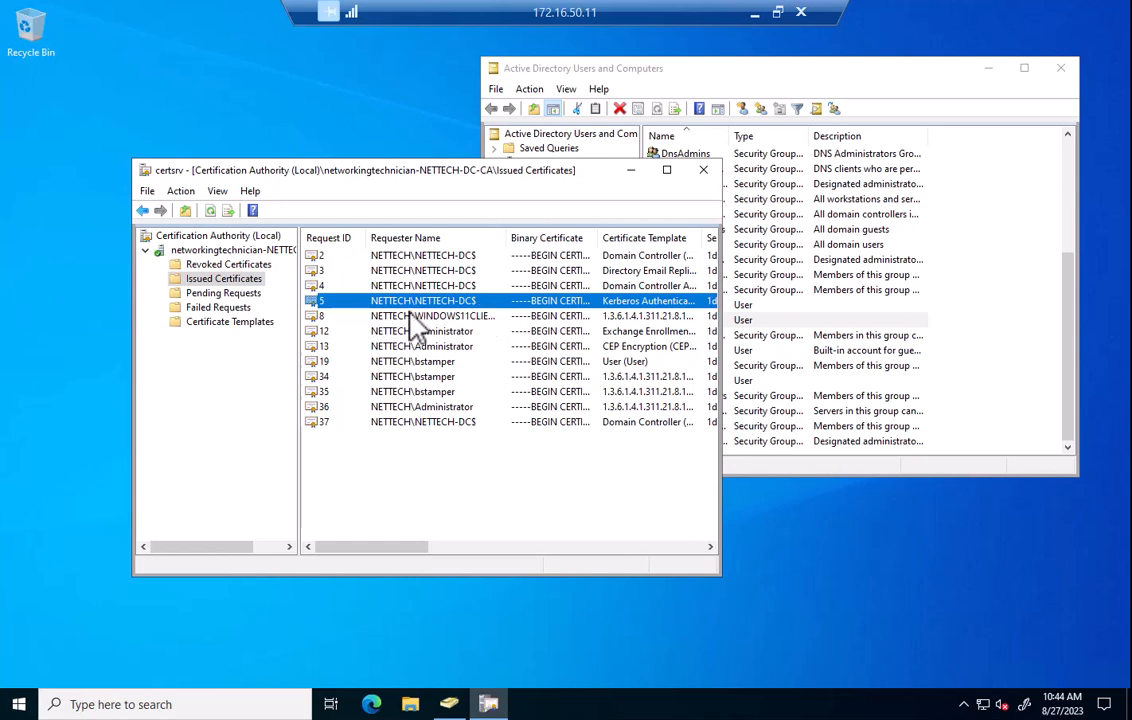
mouse_move(403, 318)
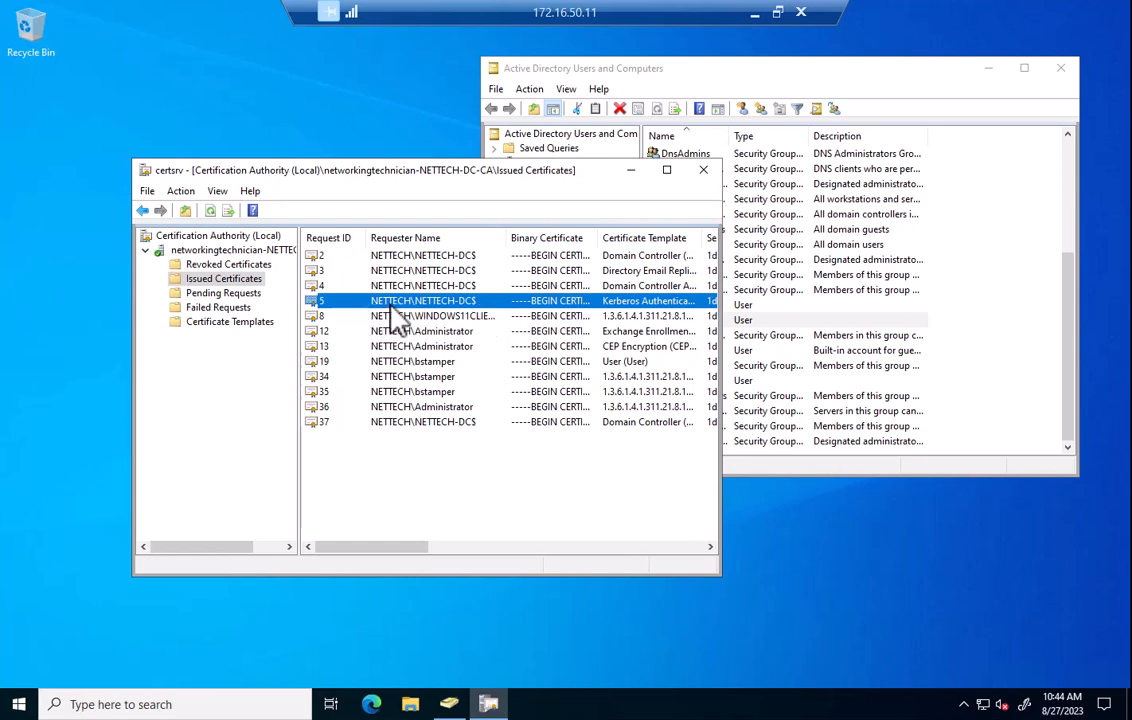
mouse_move(437, 305)
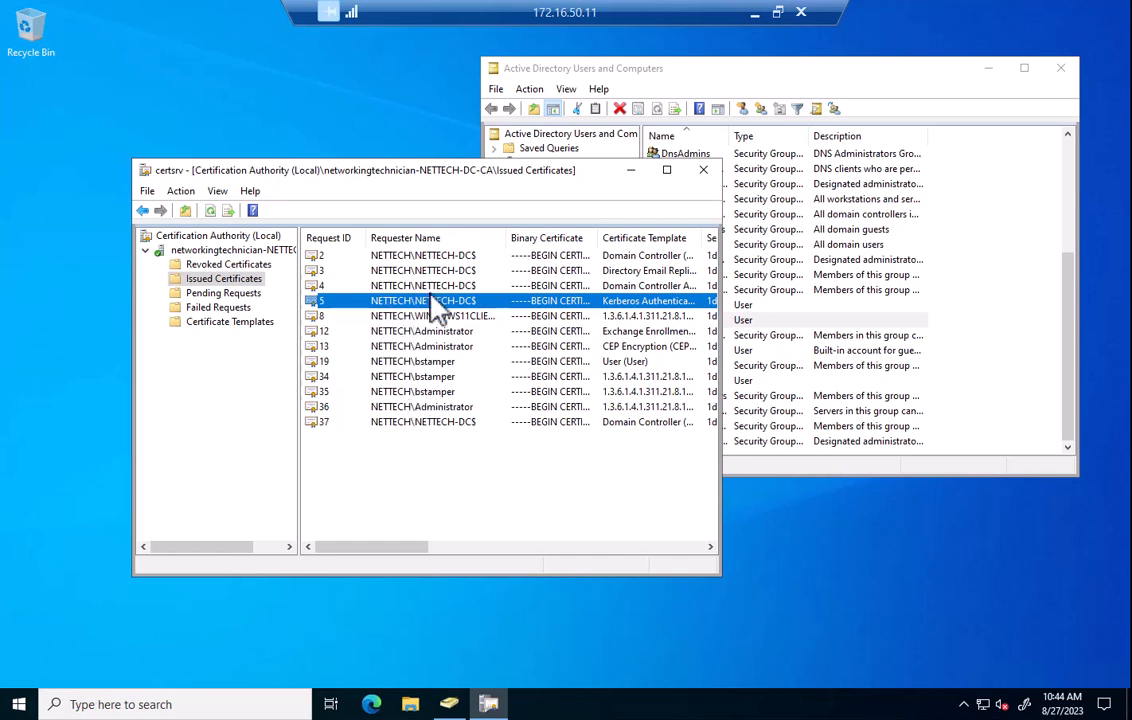
mouse_move(402, 318)
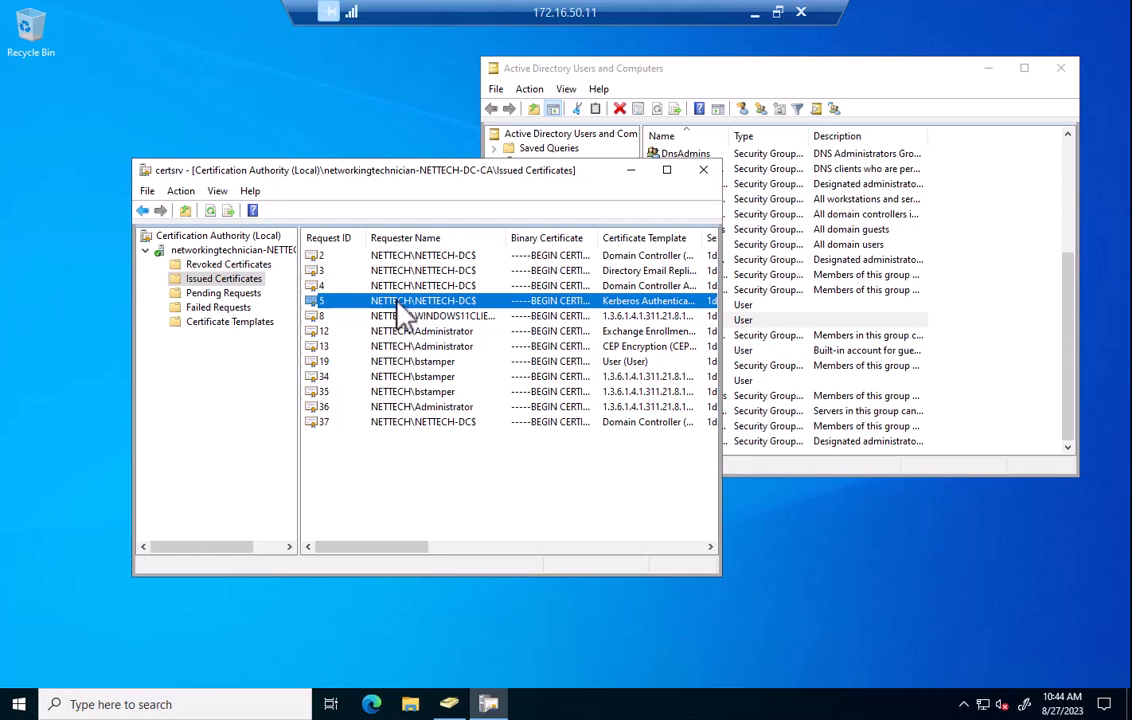
mouse_move(387, 100)
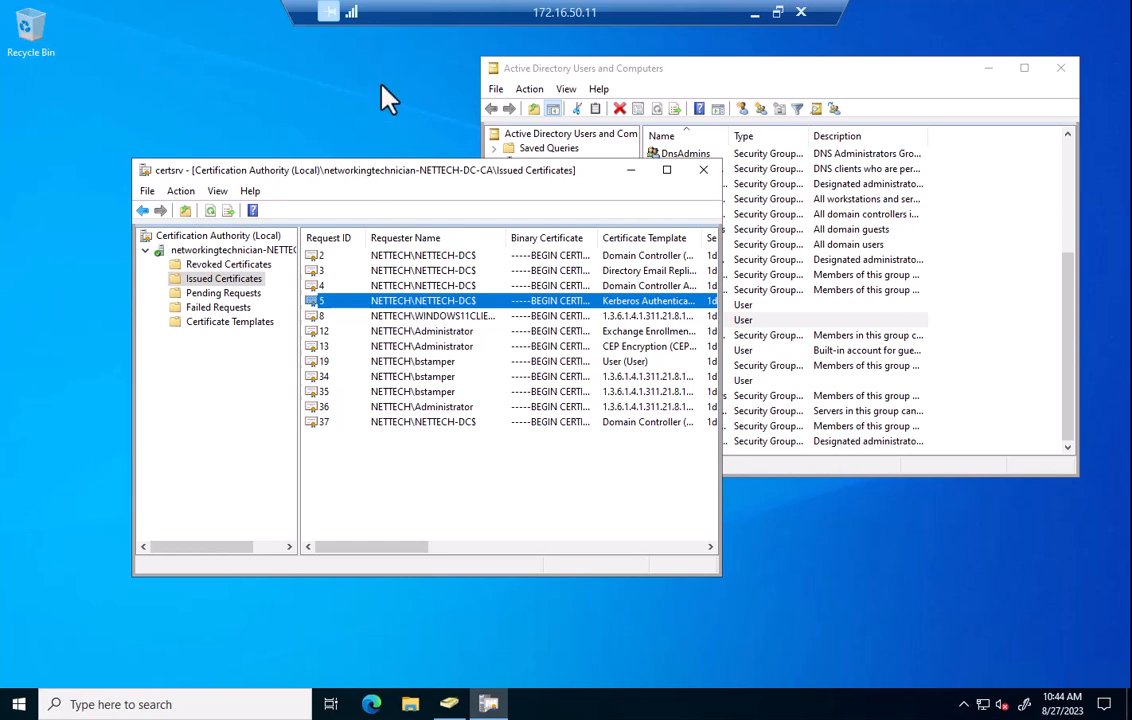
mouse_move(408, 250)
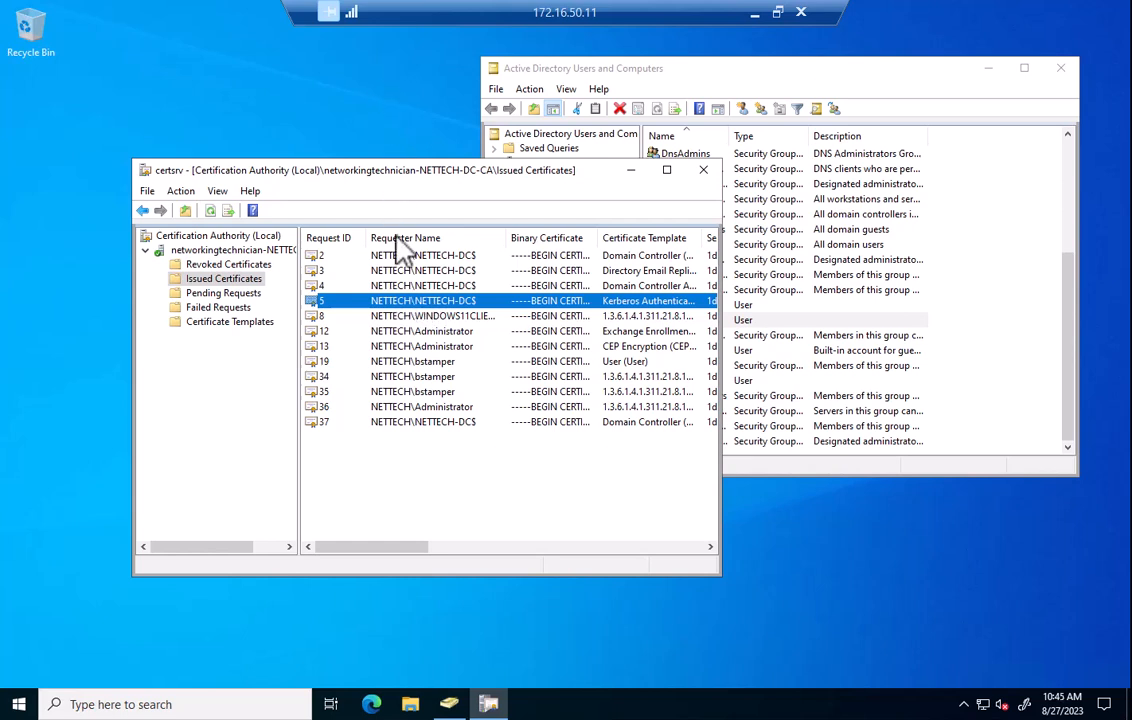
click(229, 321)
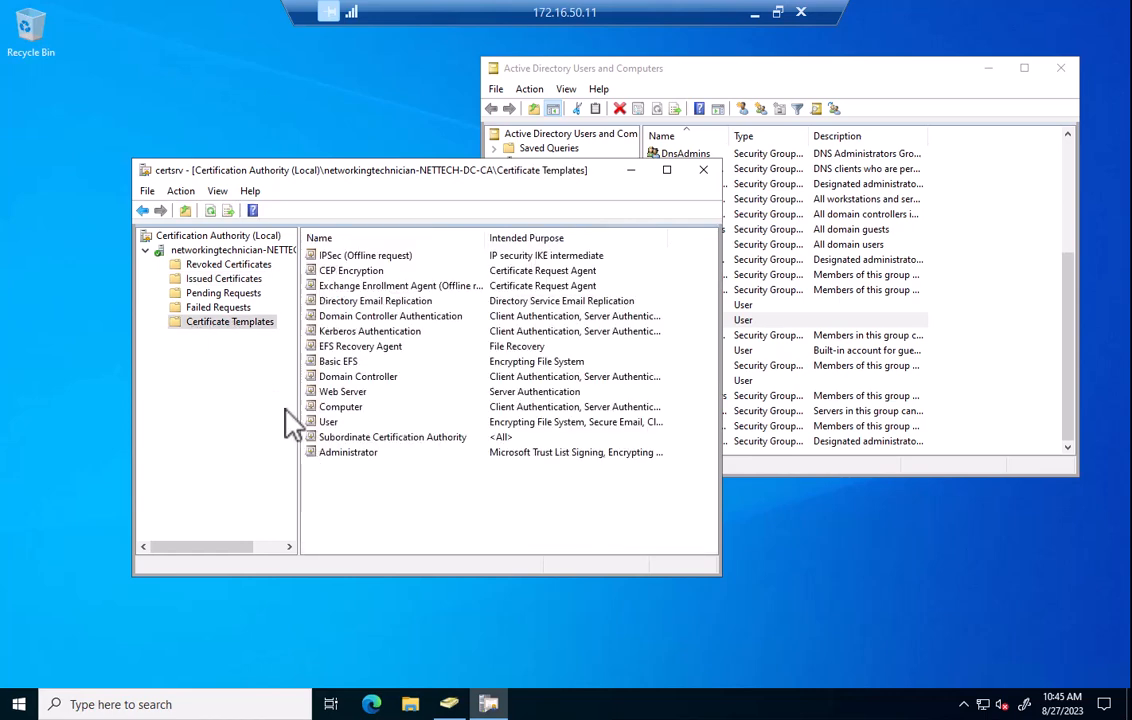
mouse_move(372, 492)
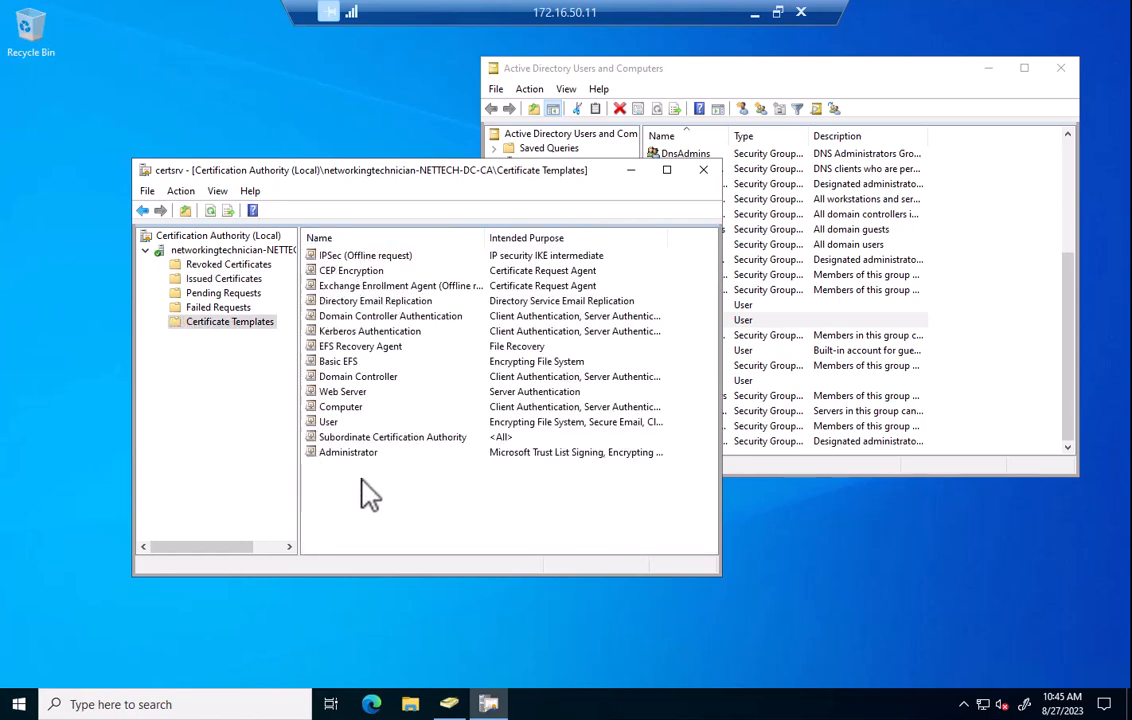
mouse_move(403, 539)
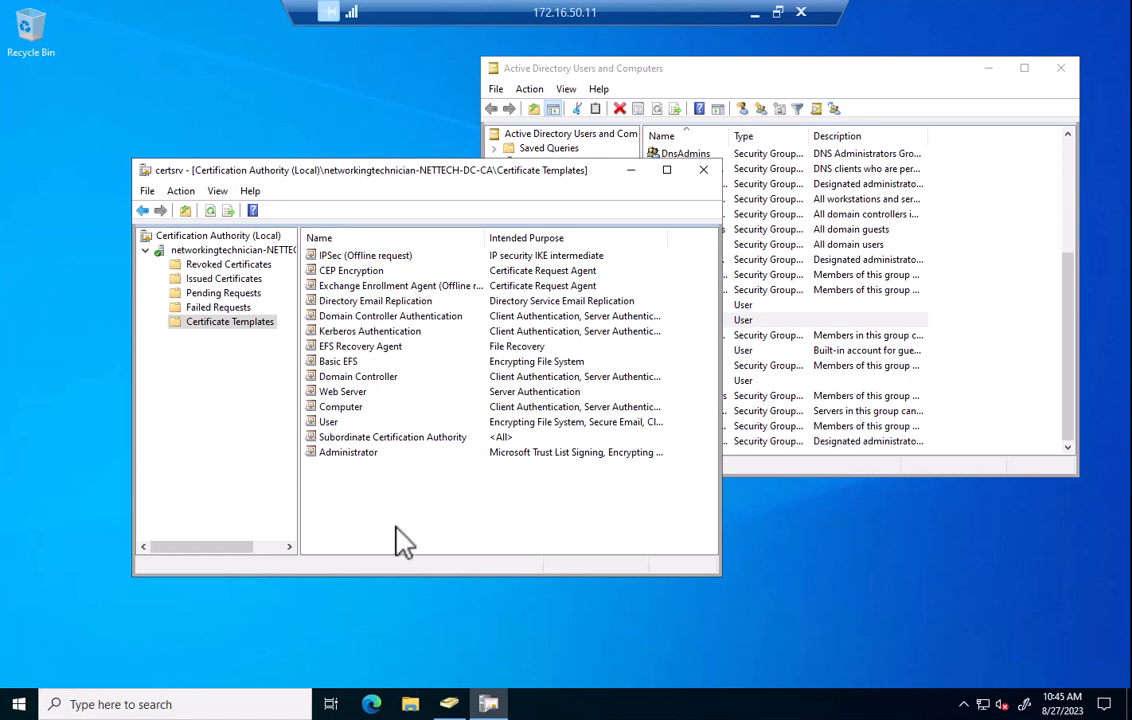
mouse_move(415, 405)
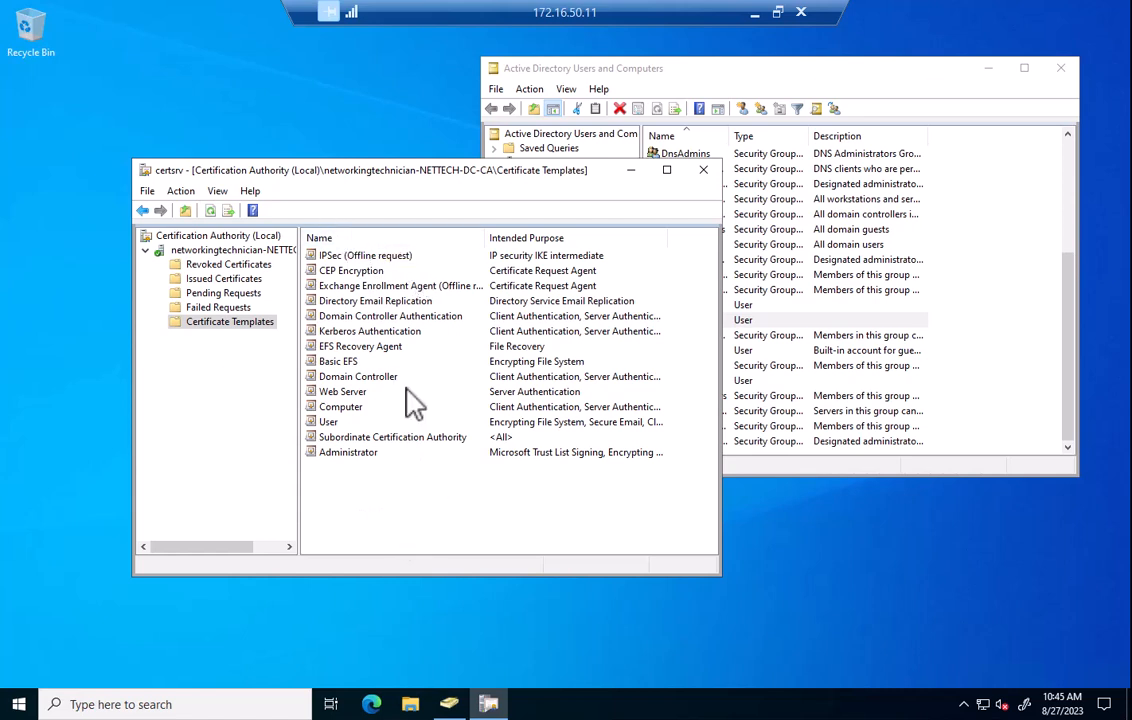
mouse_move(440, 463)
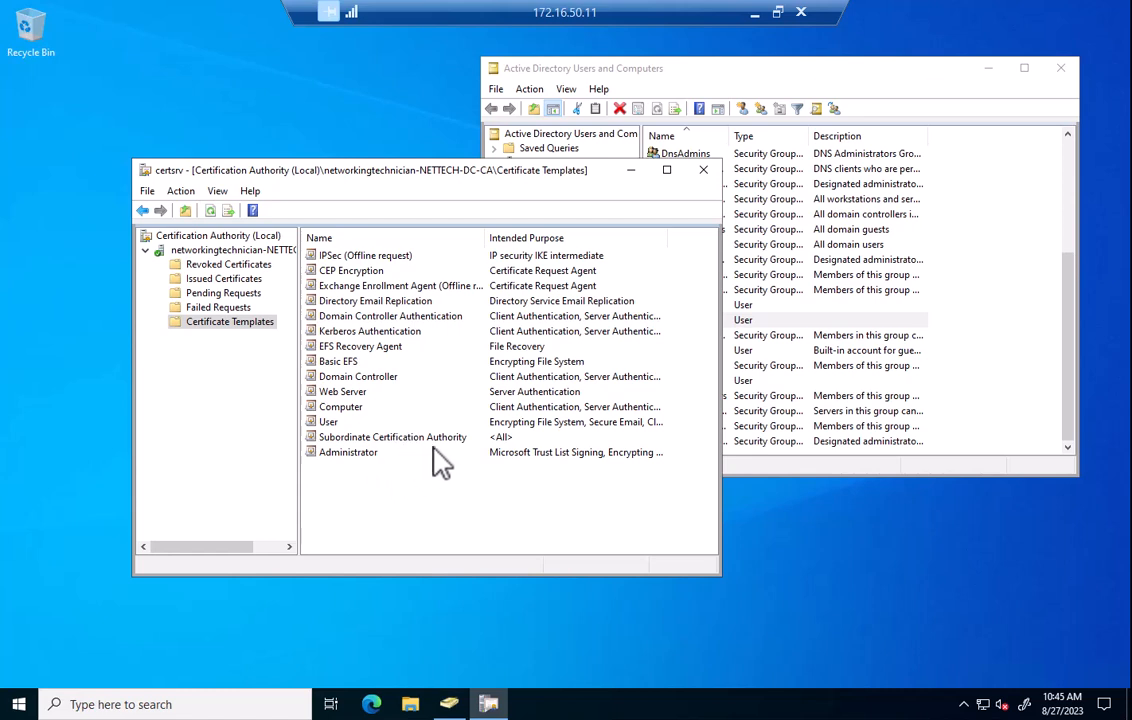
mouse_move(416, 295)
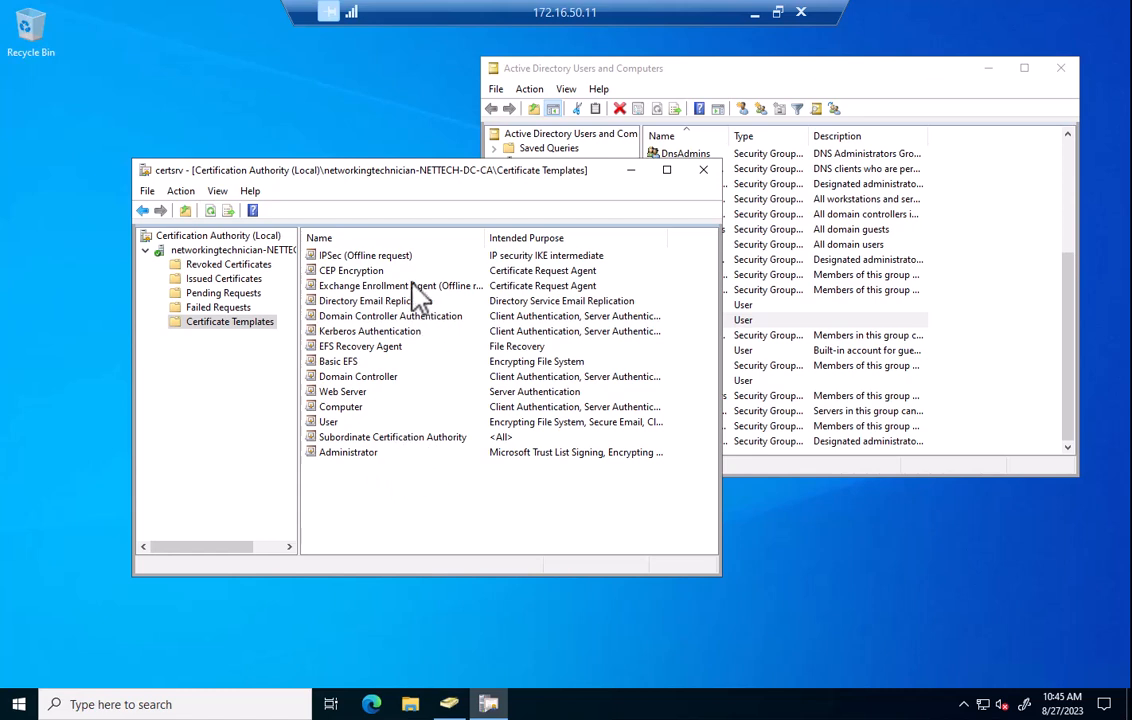
mouse_move(348, 412)
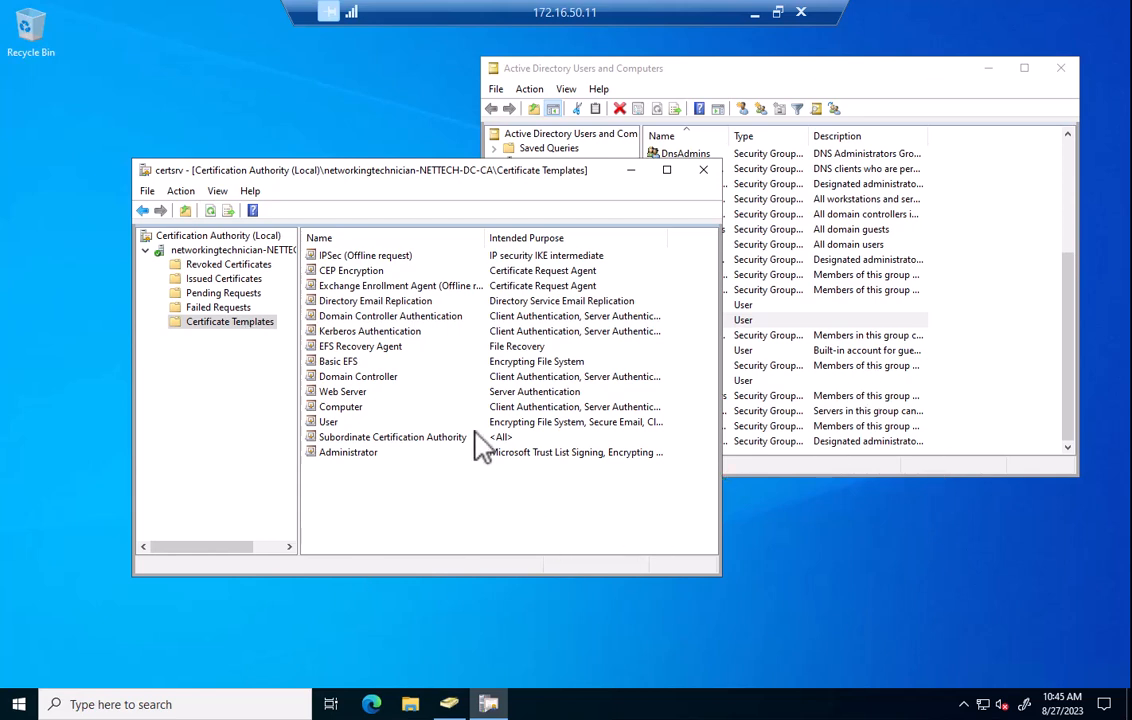
mouse_move(360, 315)
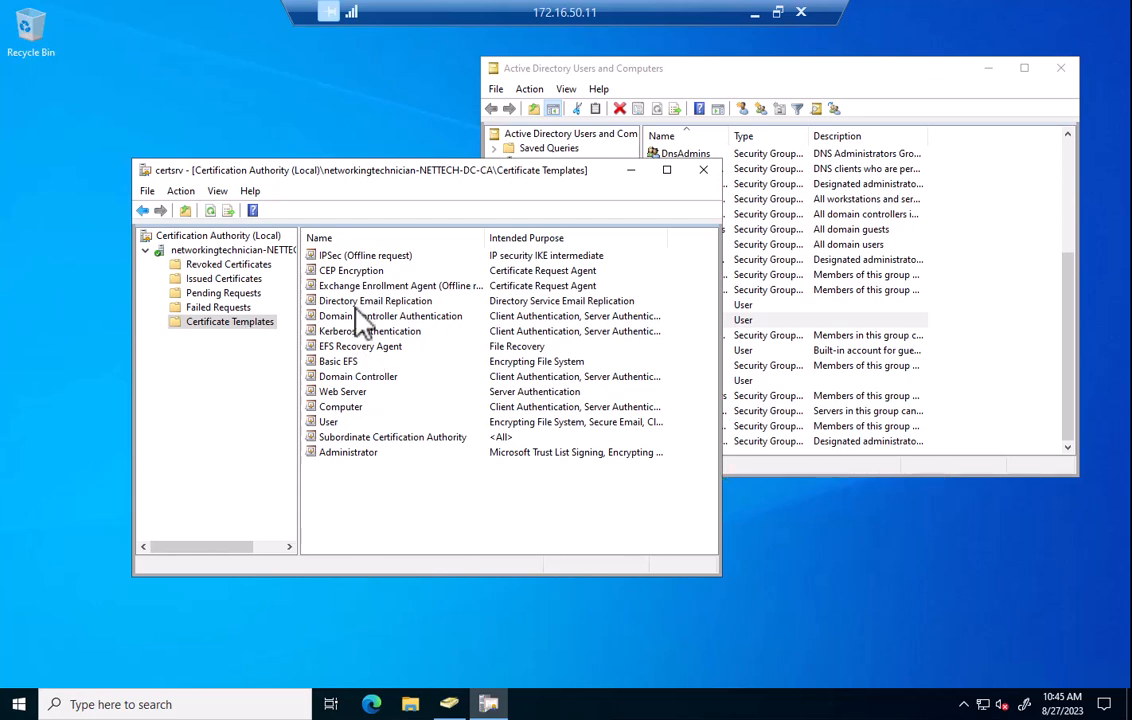
- Select the networkingtechnician-NETTECH-DC-CA node to show its five certificate folders
click(232, 249)
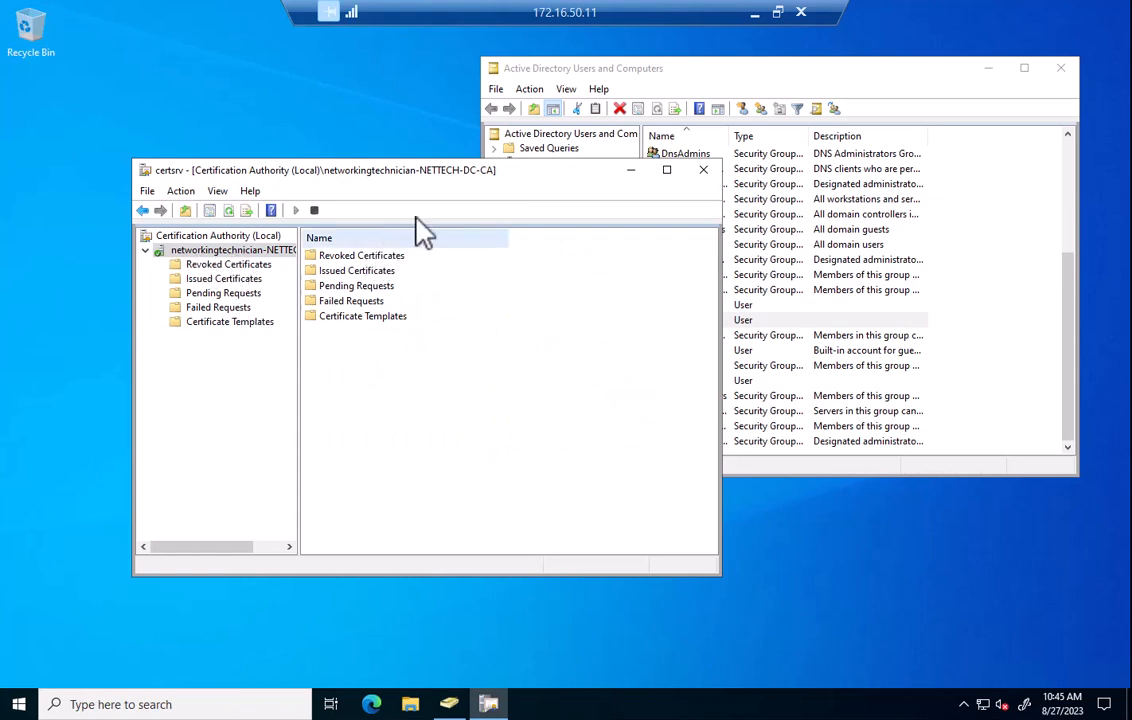
mouse_move(492, 232)
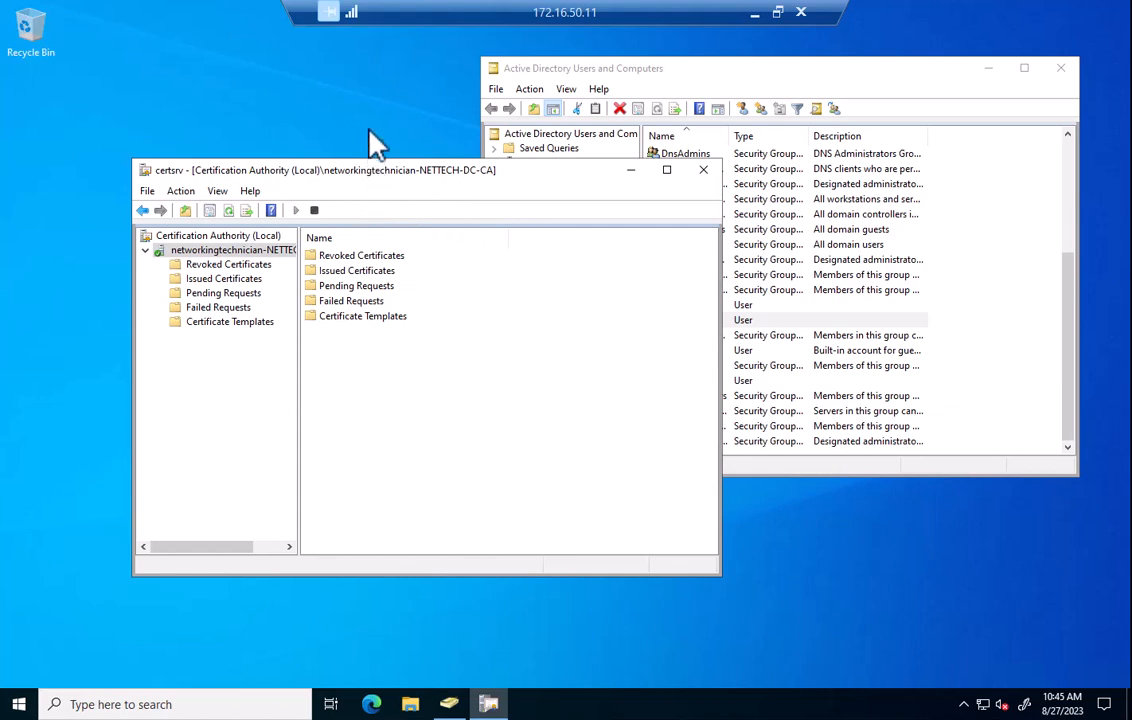
mouse_move(750, 25)
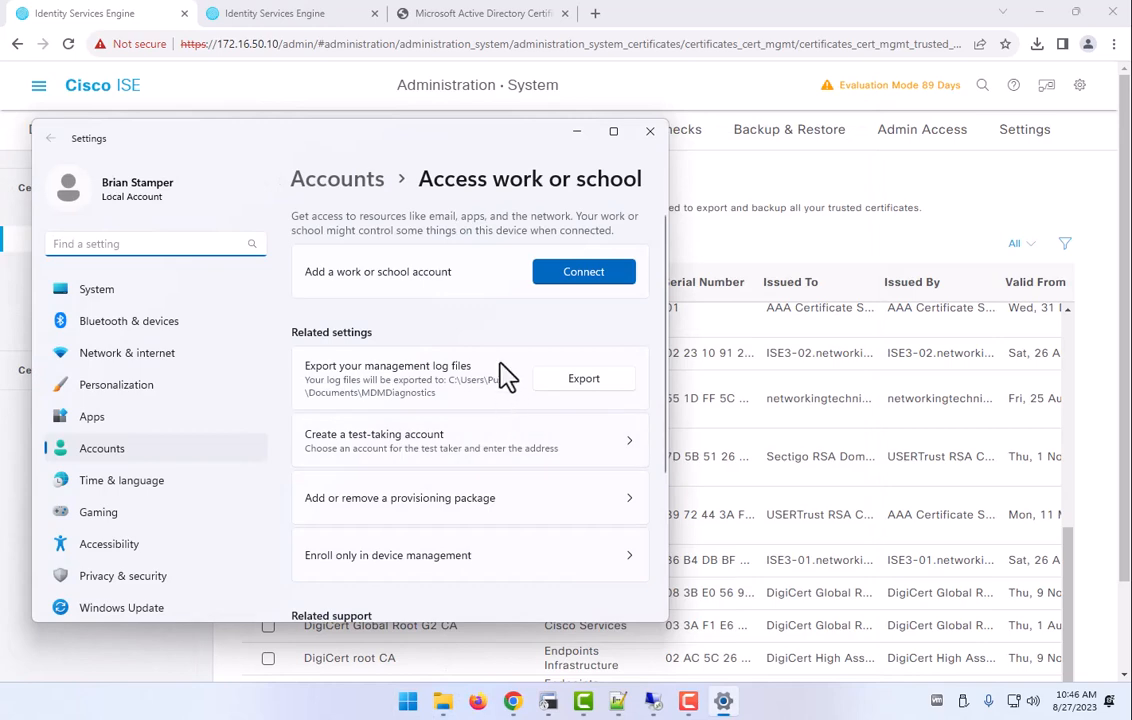
- Join the networkingtechnician.net domain, authenticating with the administrator account
scroll(down, 3)
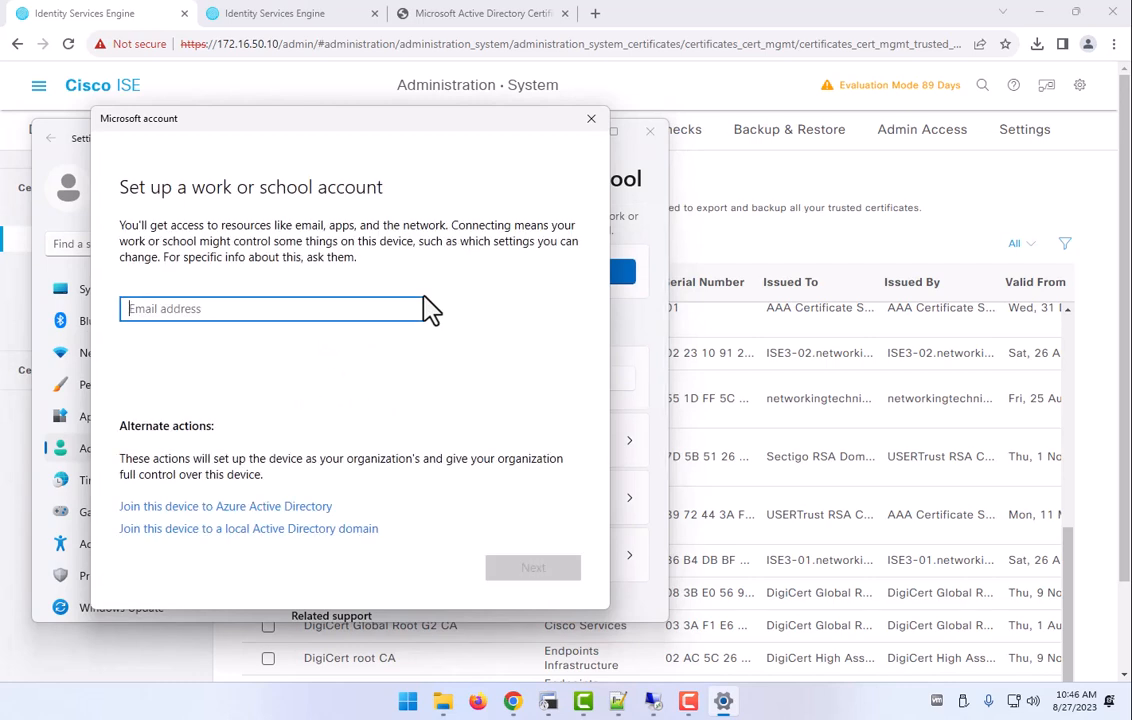
mouse_move(250, 540)
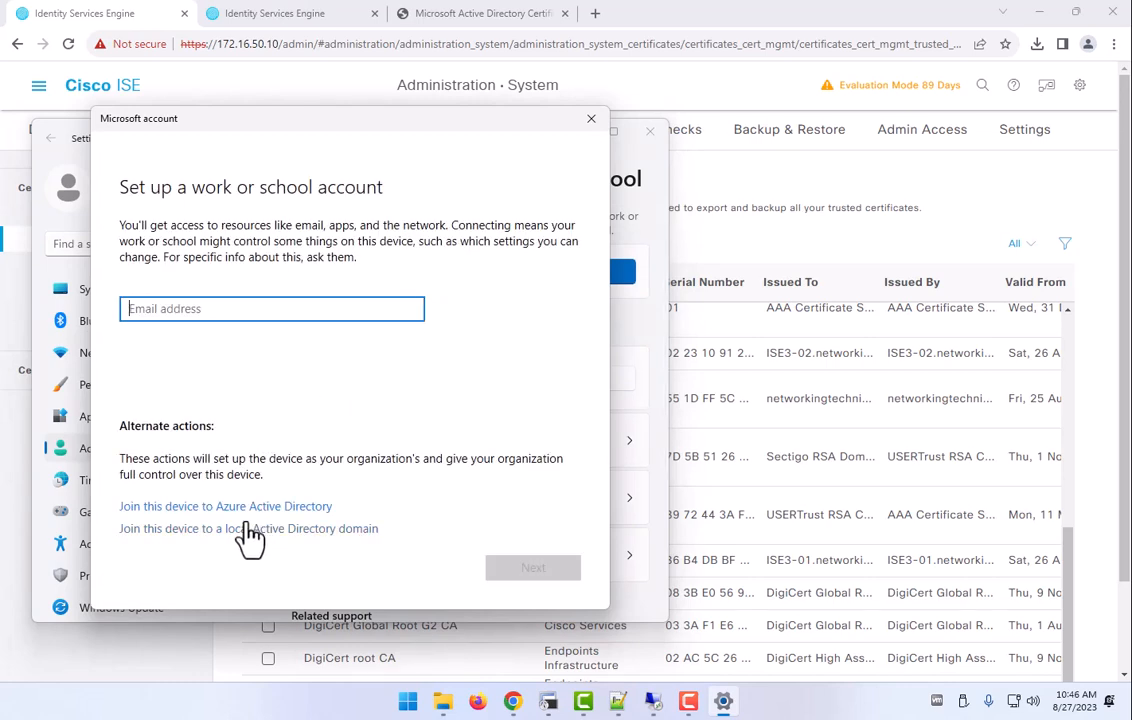
click(591, 118)
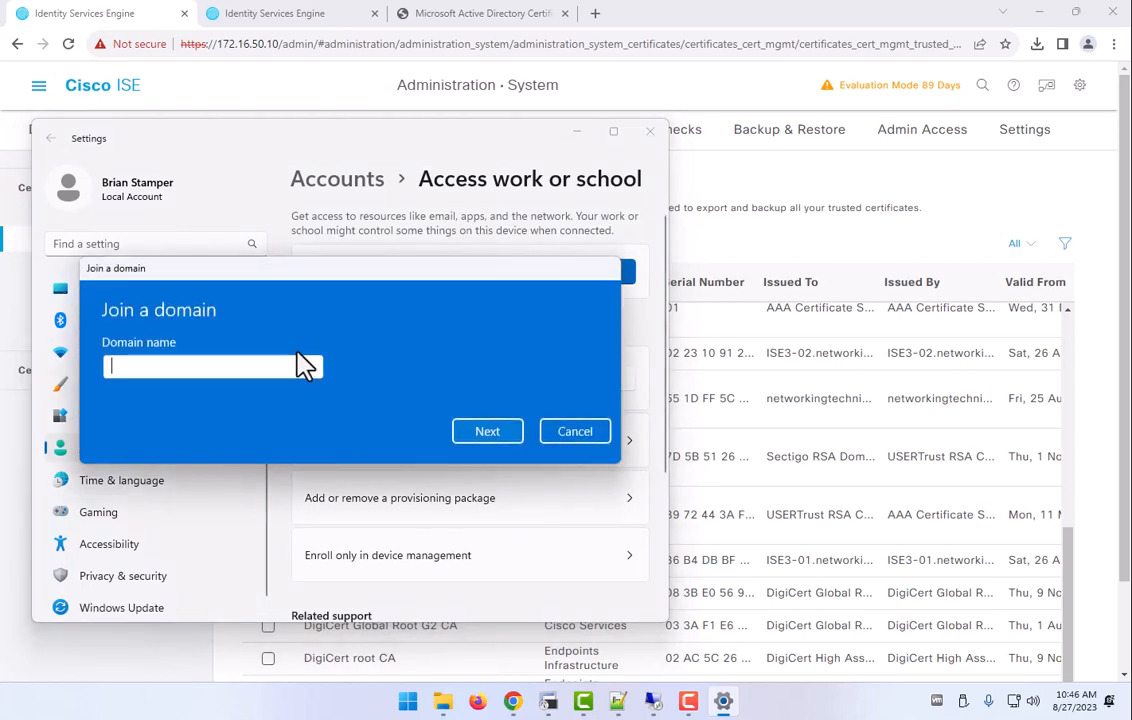
text(networkingtechni)
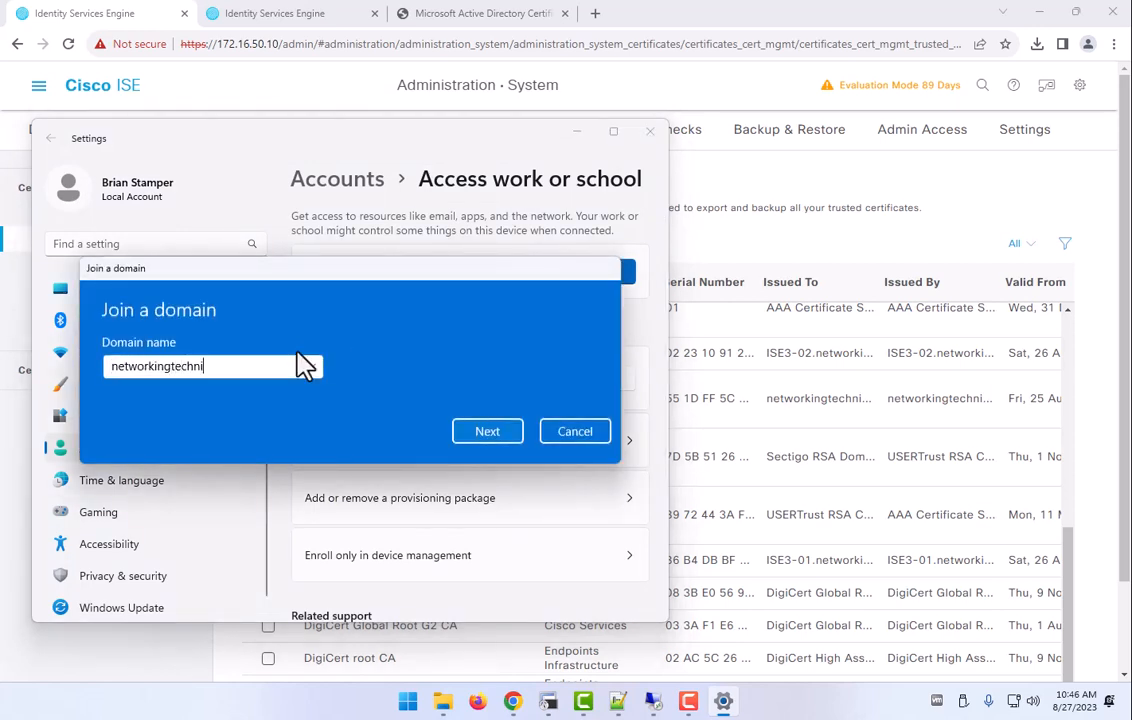
click(487, 431)
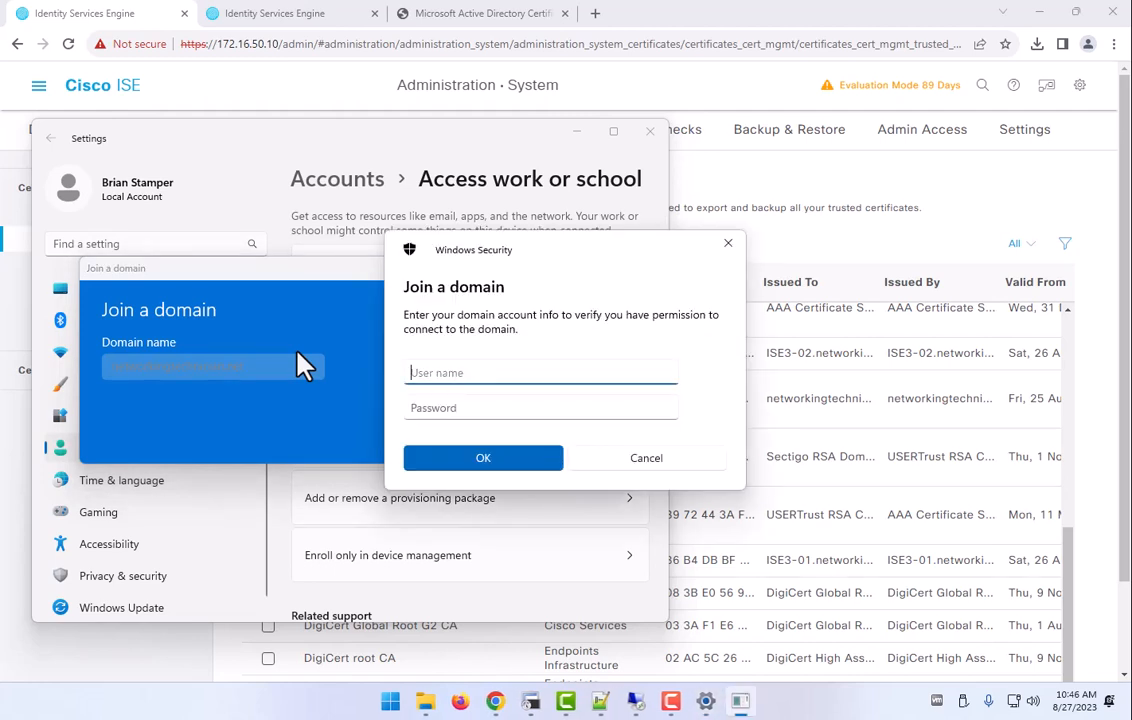
text(administrator)
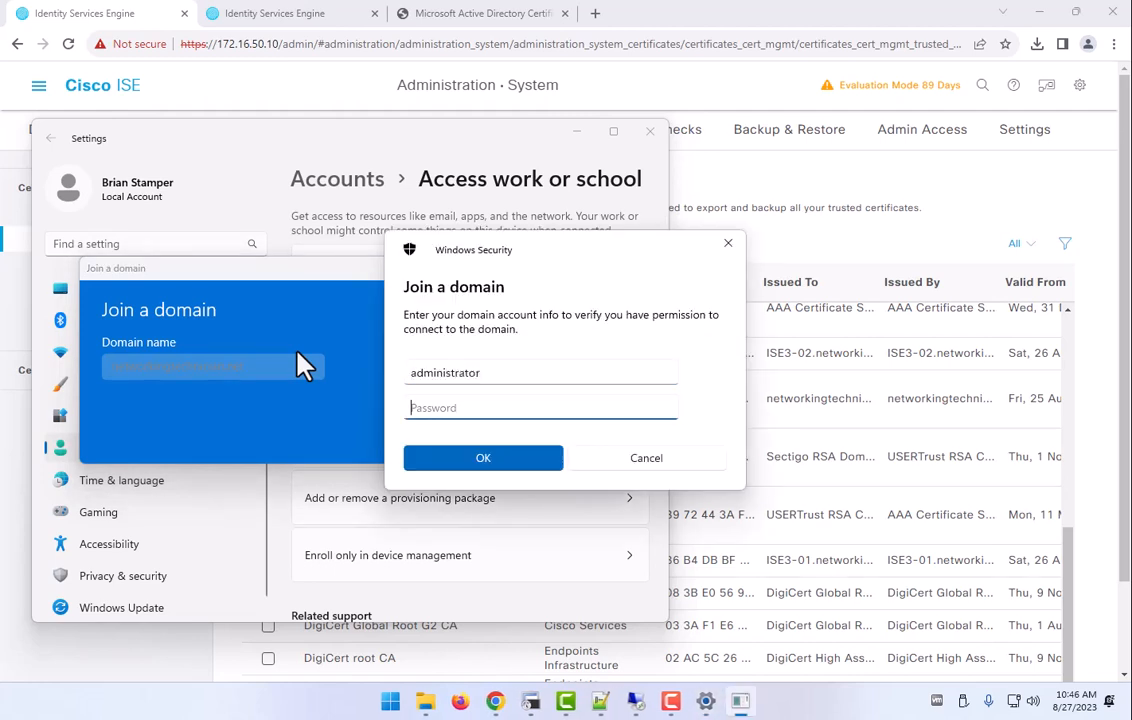
text(•••••)
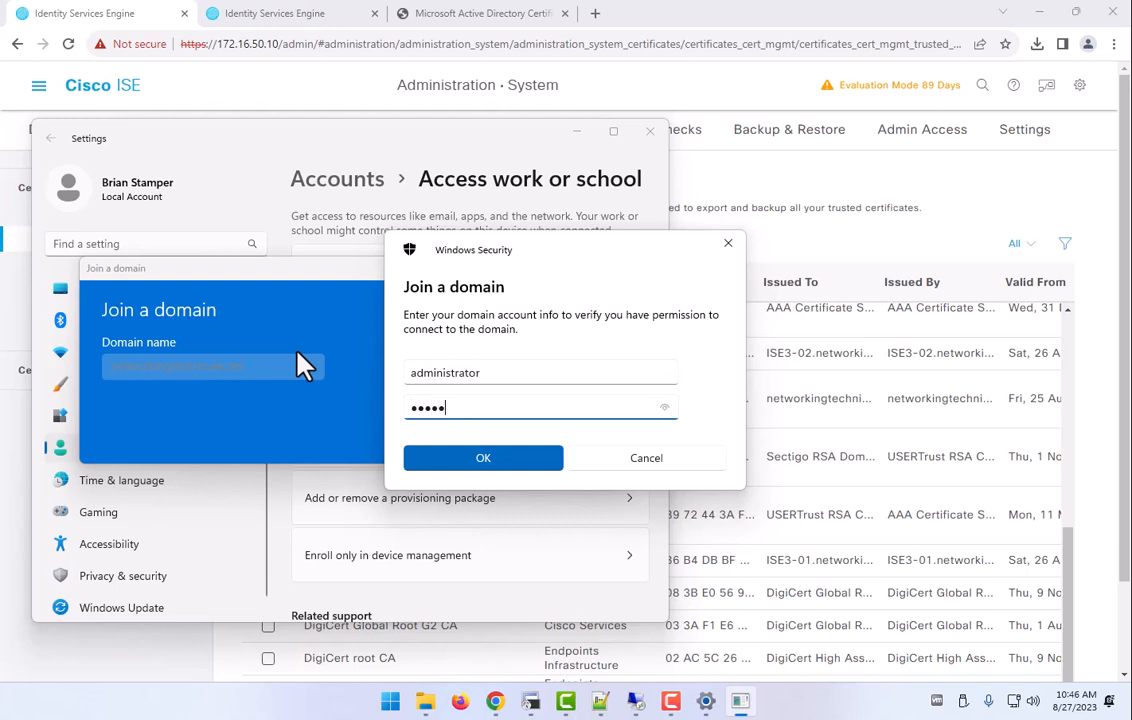
click(482, 457)
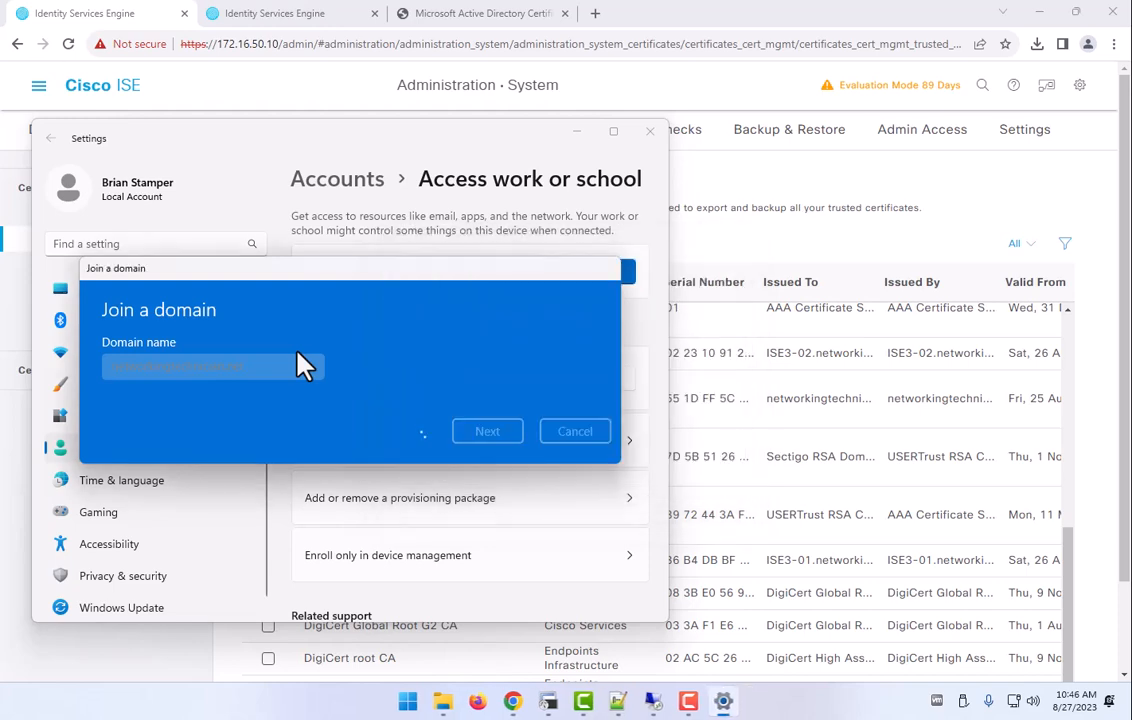
- Set the account type to Administrator and confirm the domain join
click(487, 431)
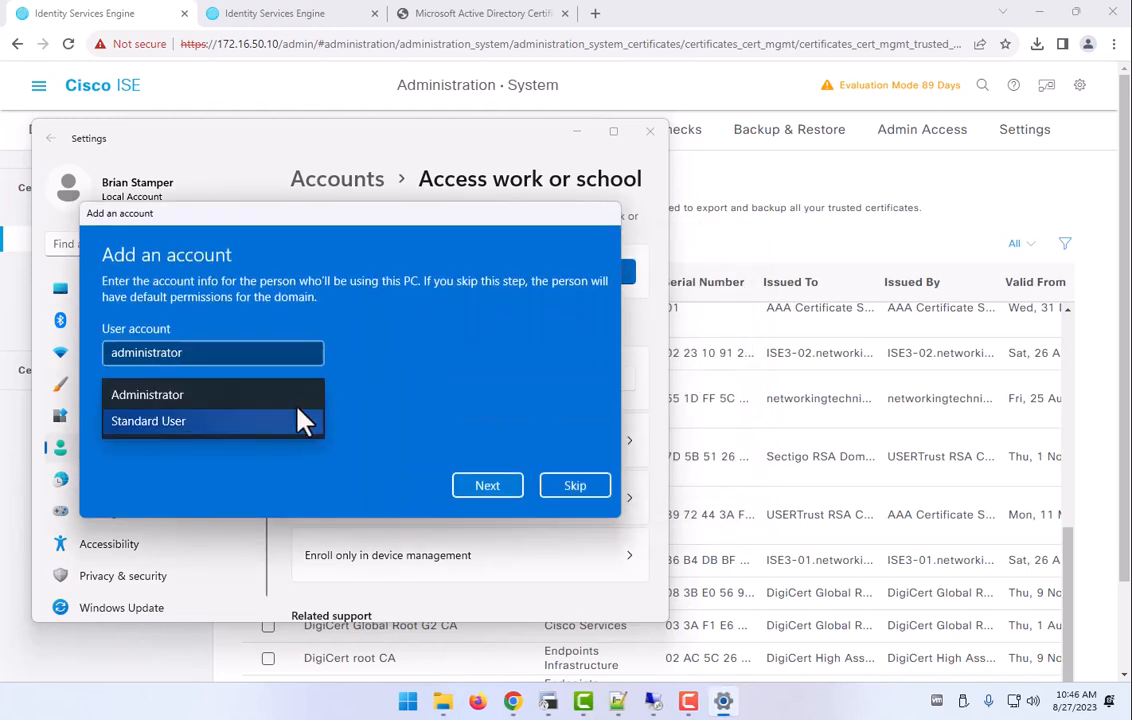
click(147, 394)
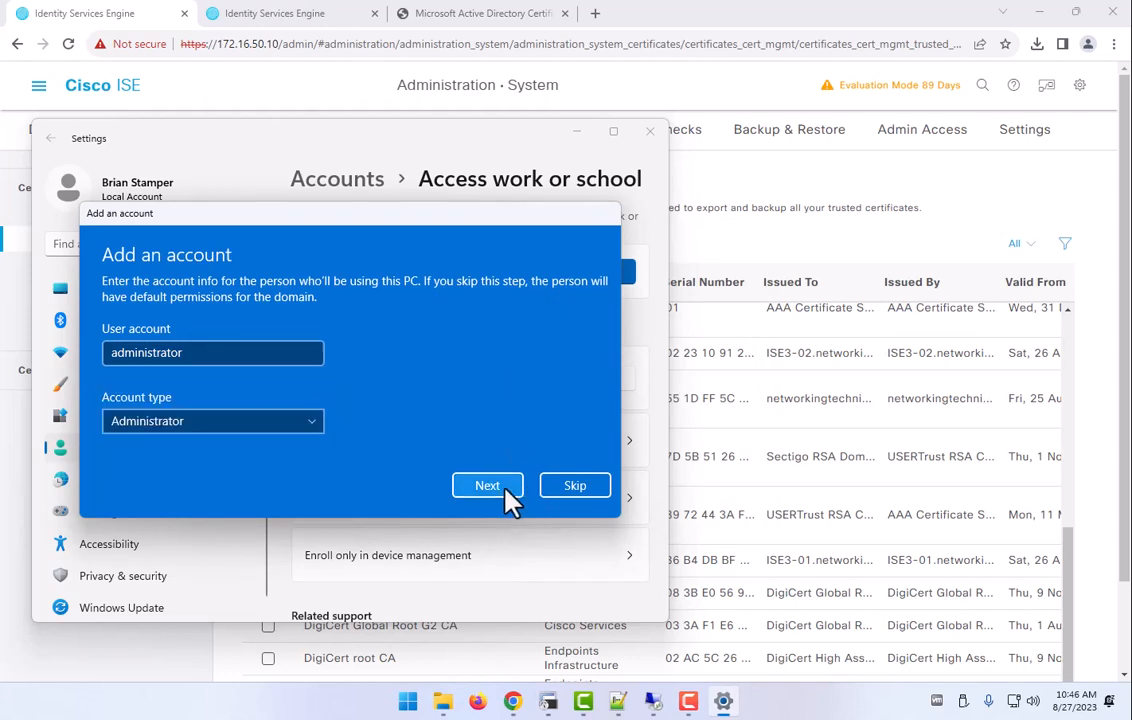
click(487, 485)
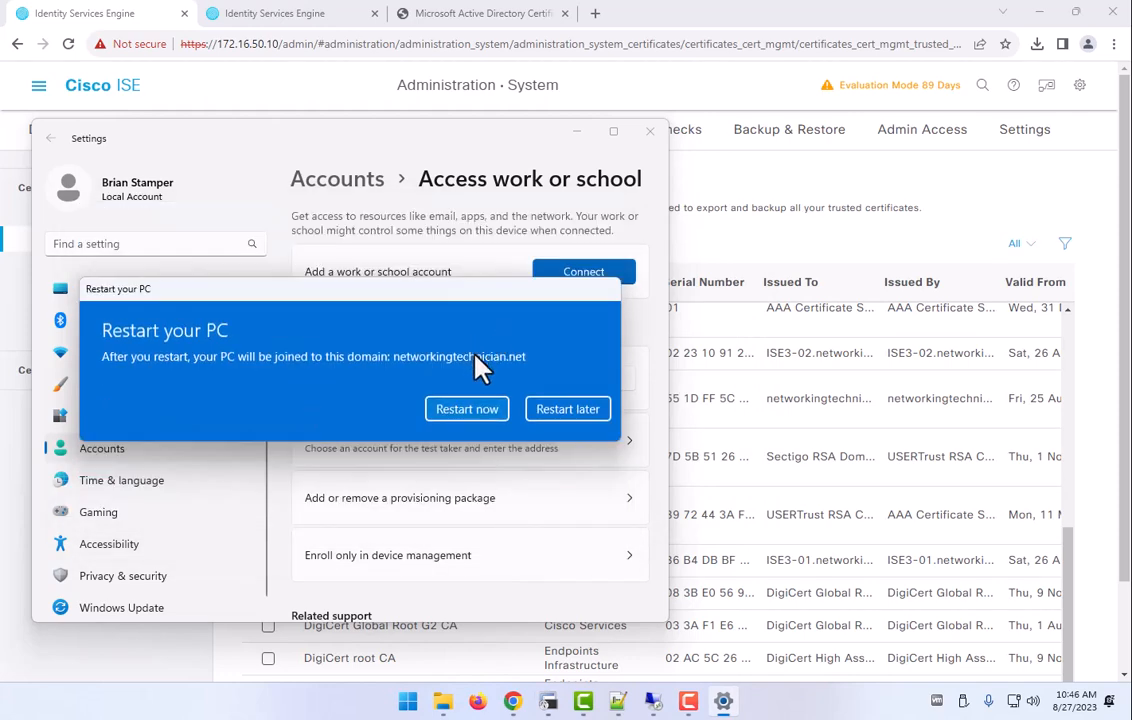
click(567, 408)
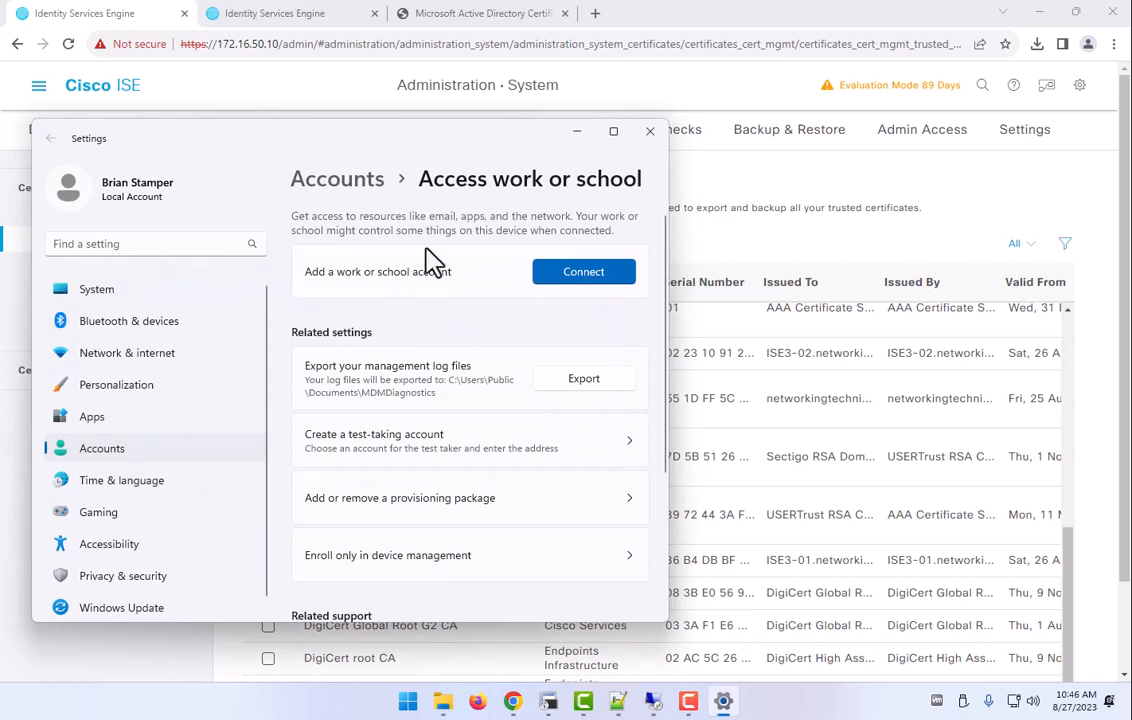
mouse_move(405, 237)
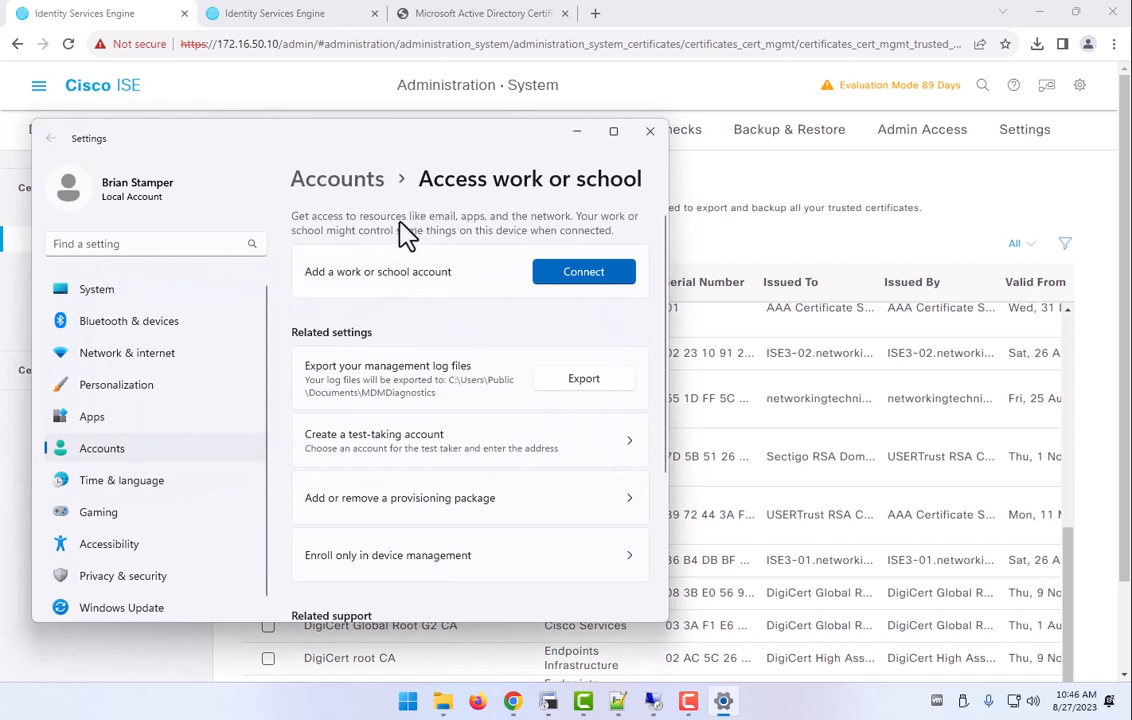
mouse_move(375, 178)
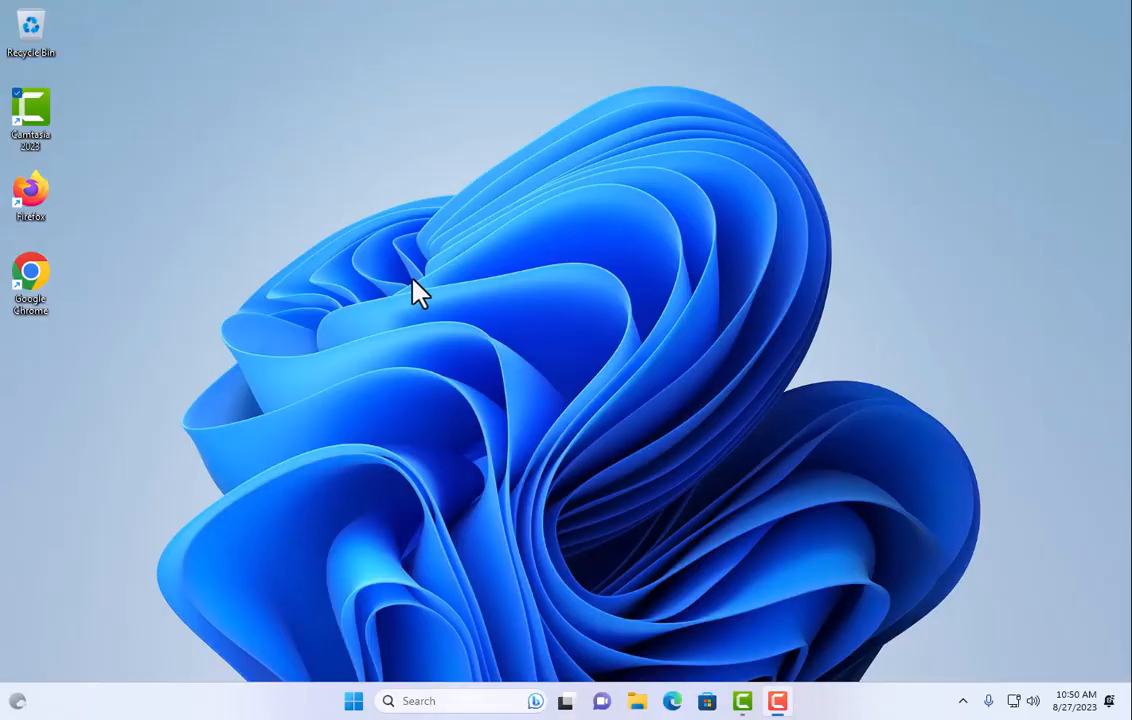
mouse_move(440, 277)
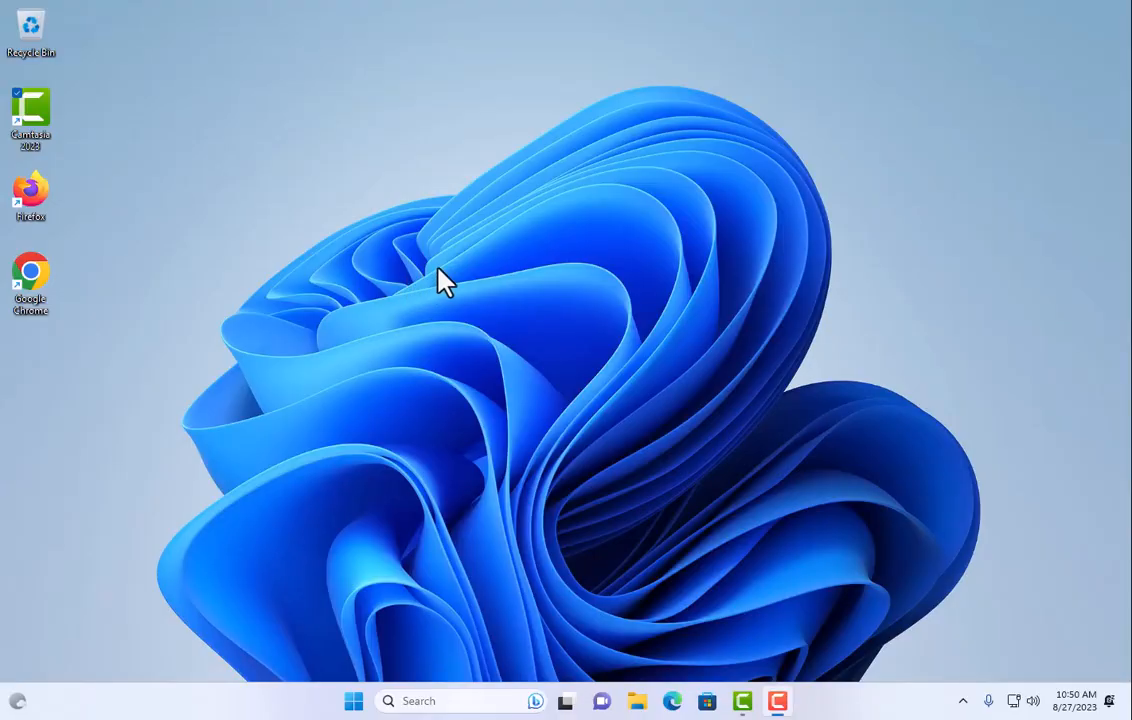
mouse_move(374, 276)
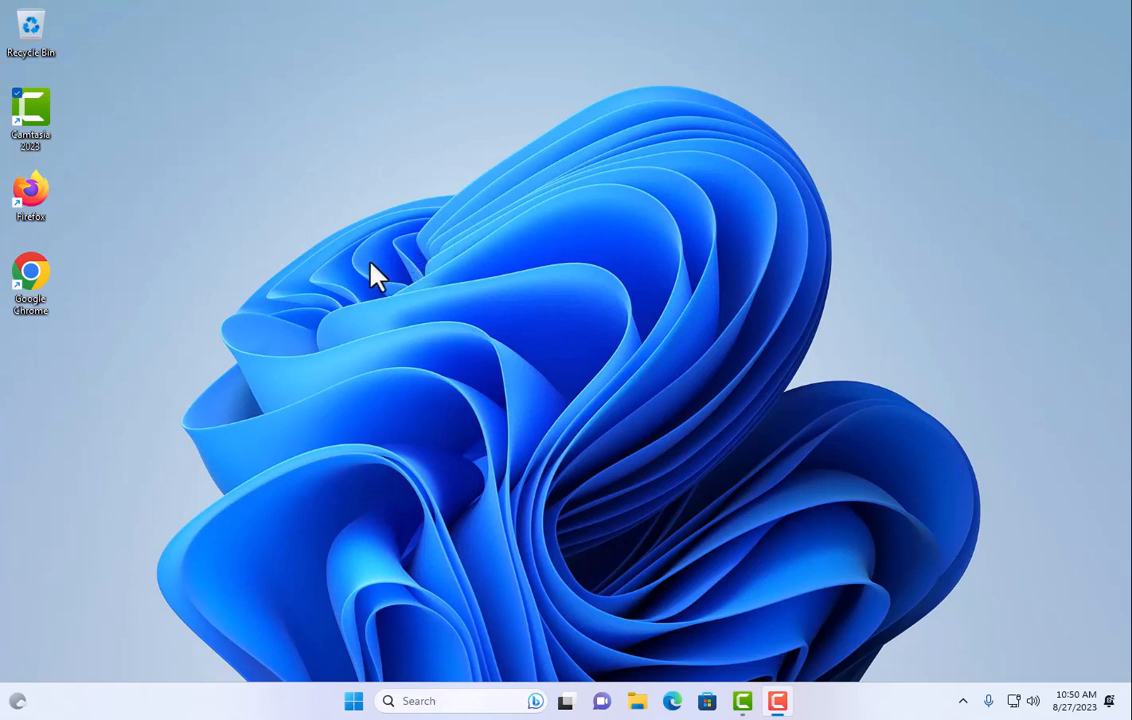
mouse_move(343, 454)
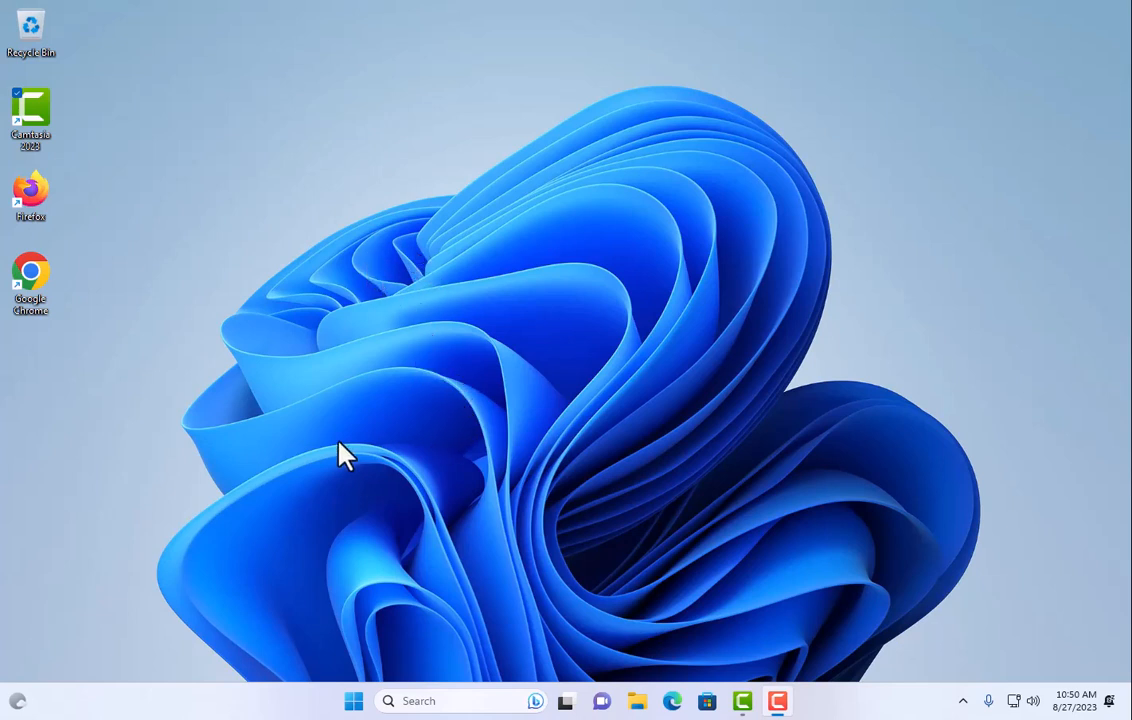
mouse_move(612, 155)
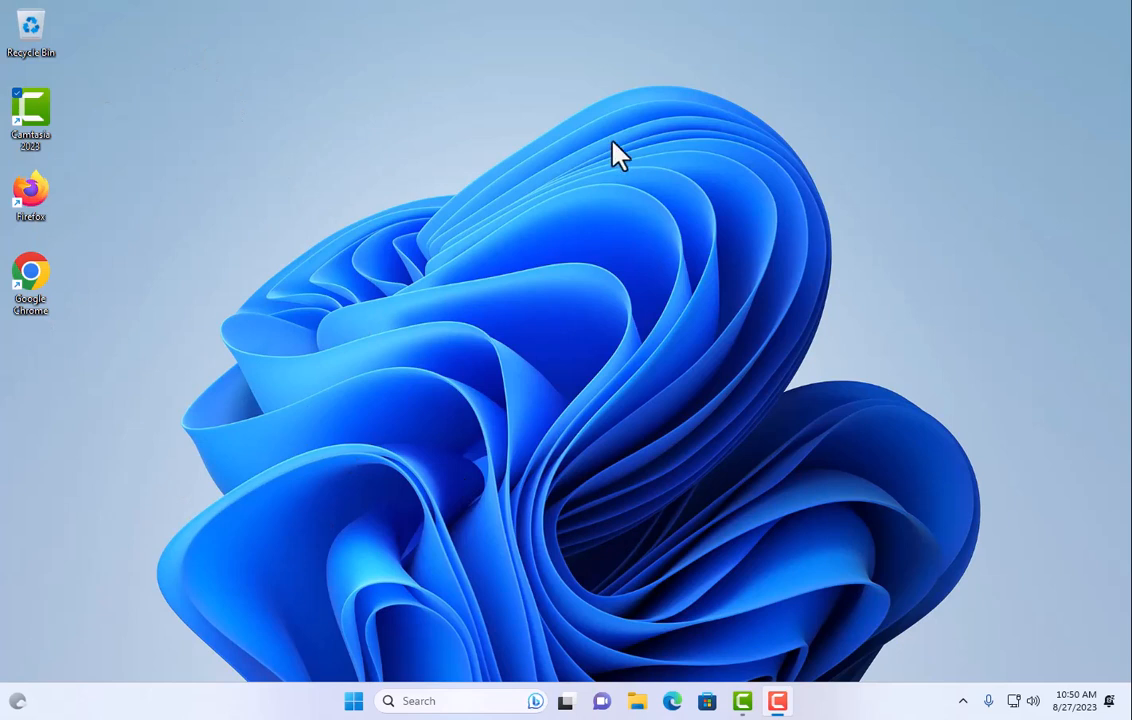
mouse_move(463, 262)
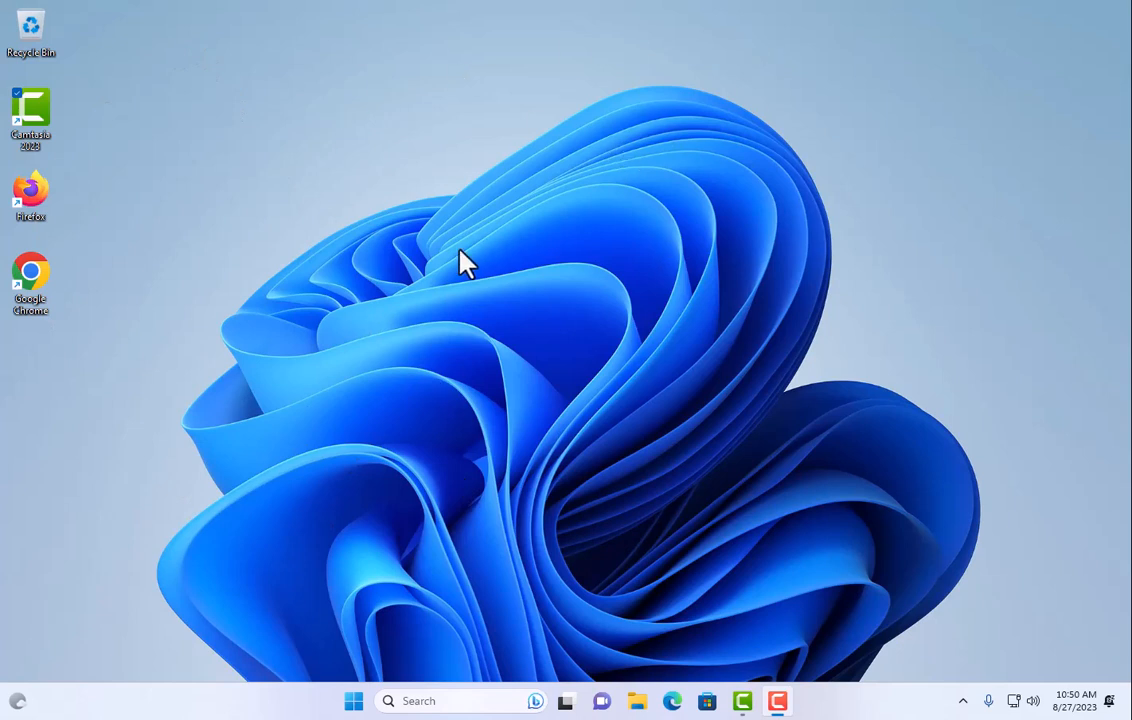
mouse_move(441, 308)
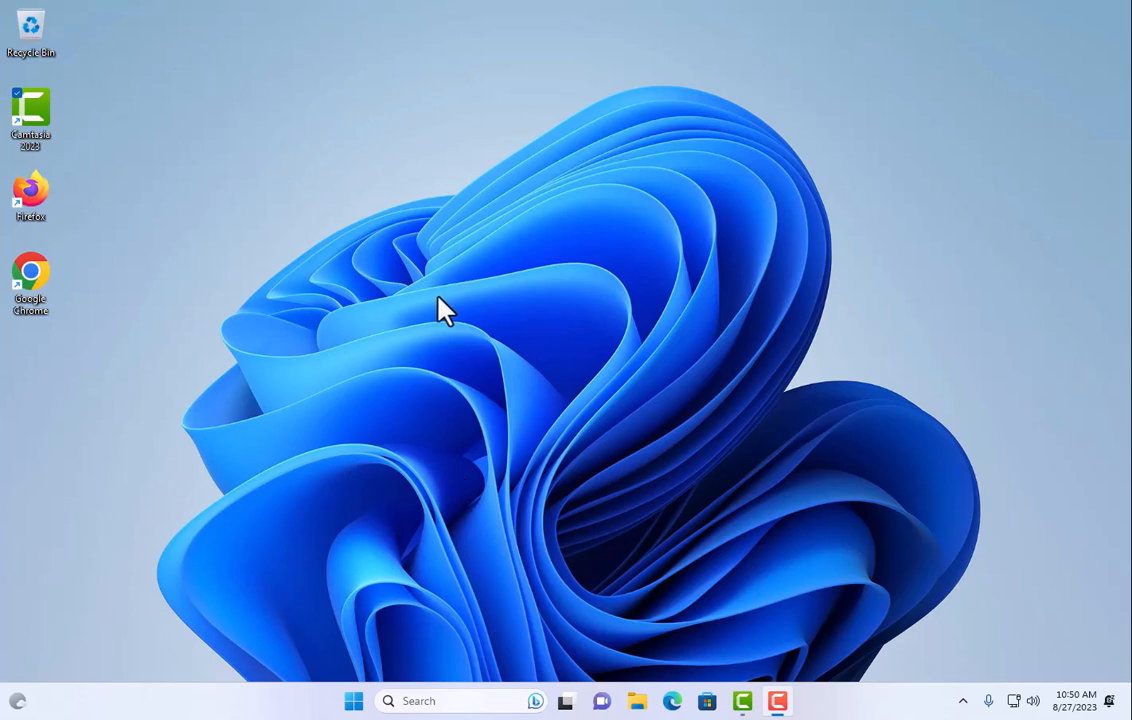
mouse_move(525, 467)
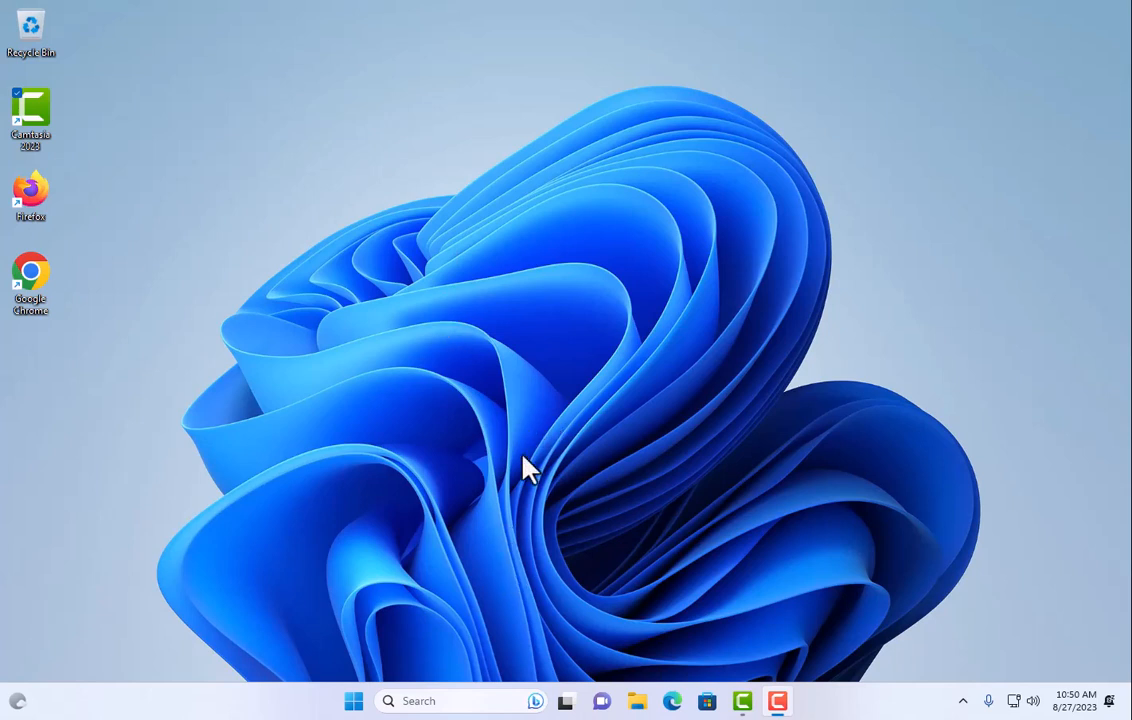
mouse_move(548, 320)
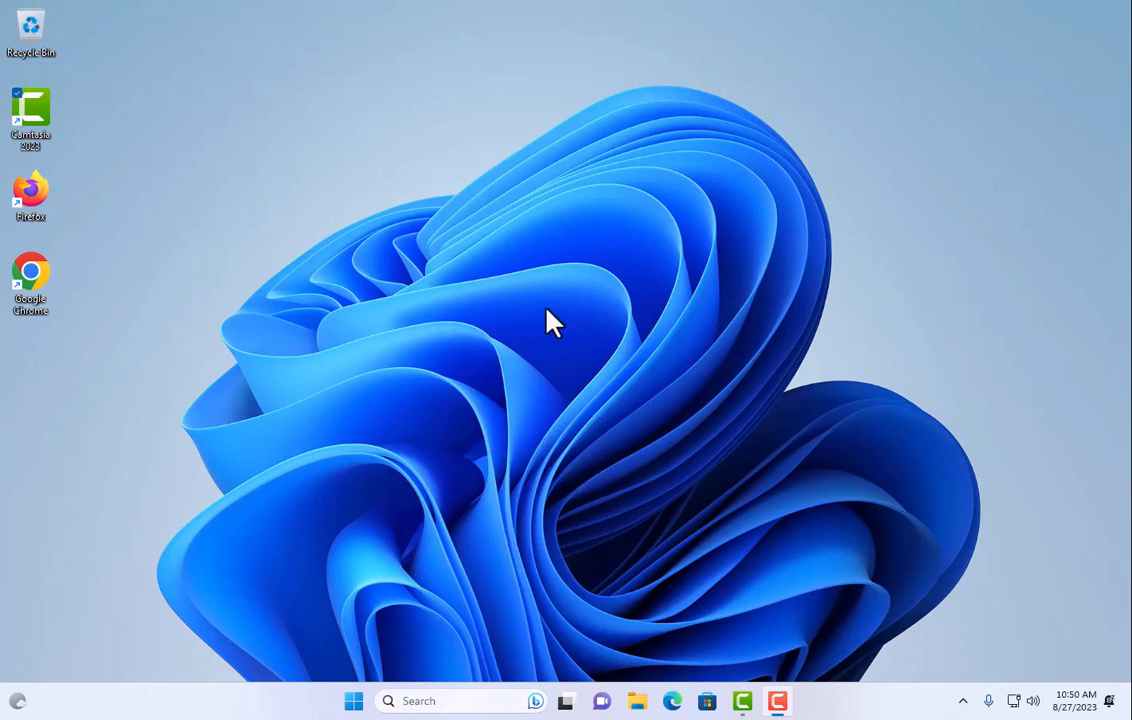
mouse_move(457, 491)
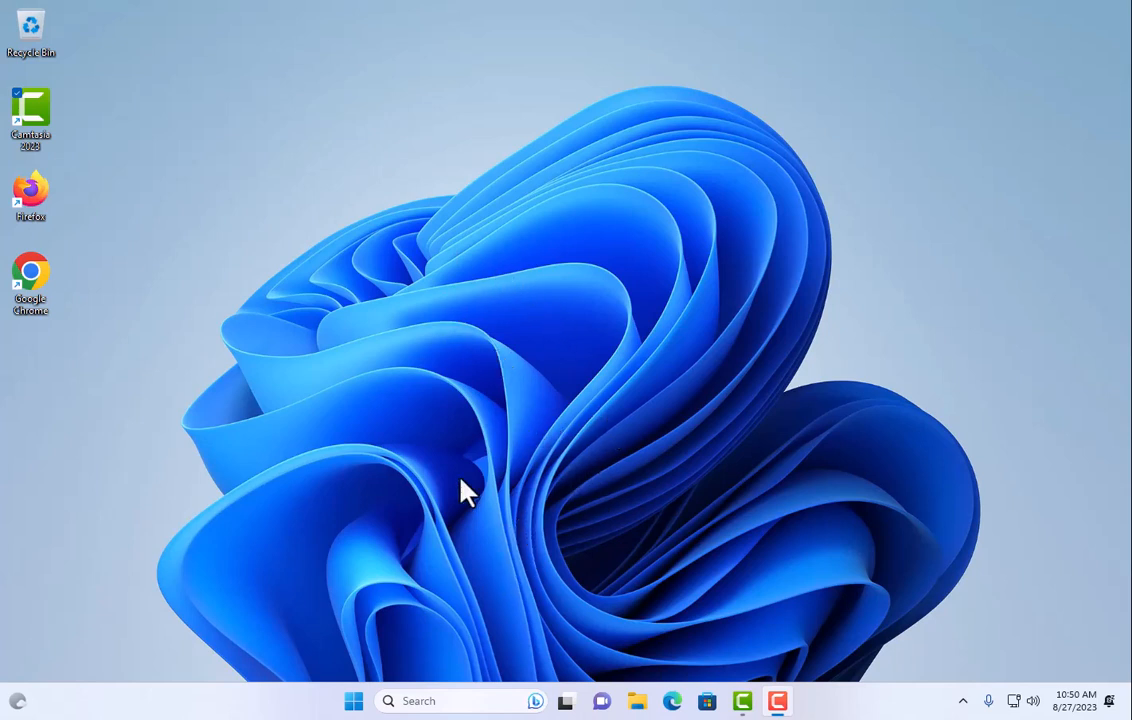
- Open certlm and certmgr Personal stores: the computer has one certificate, the user none
click(354, 700)
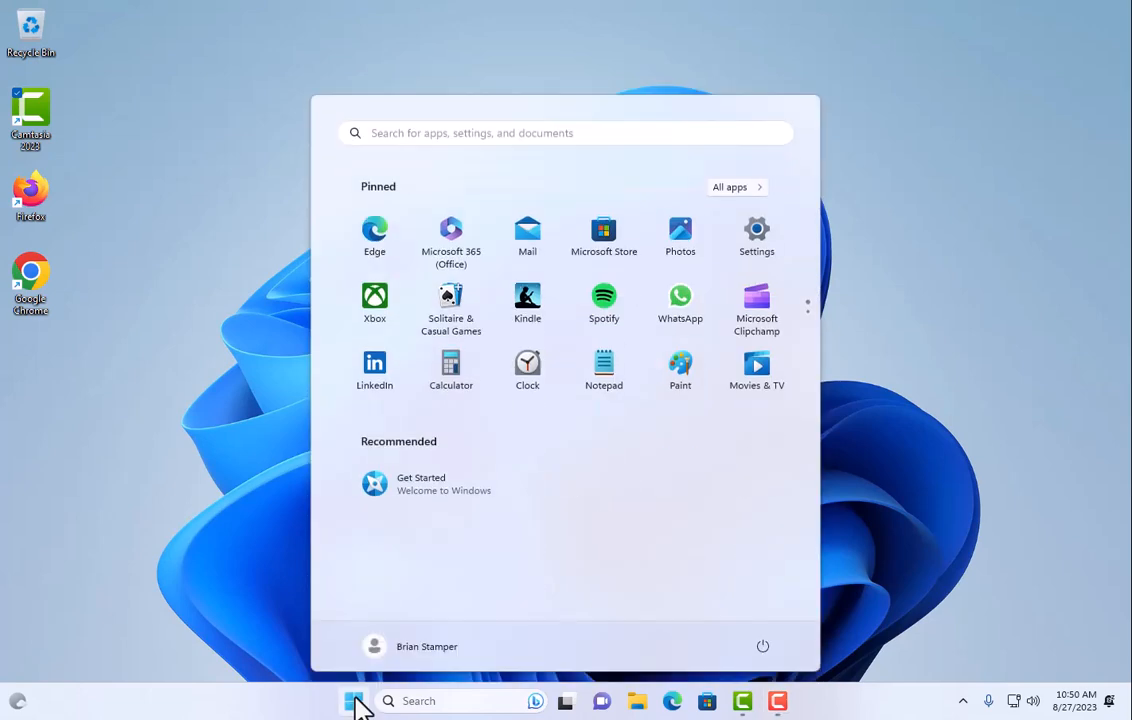
text(cert.txt)
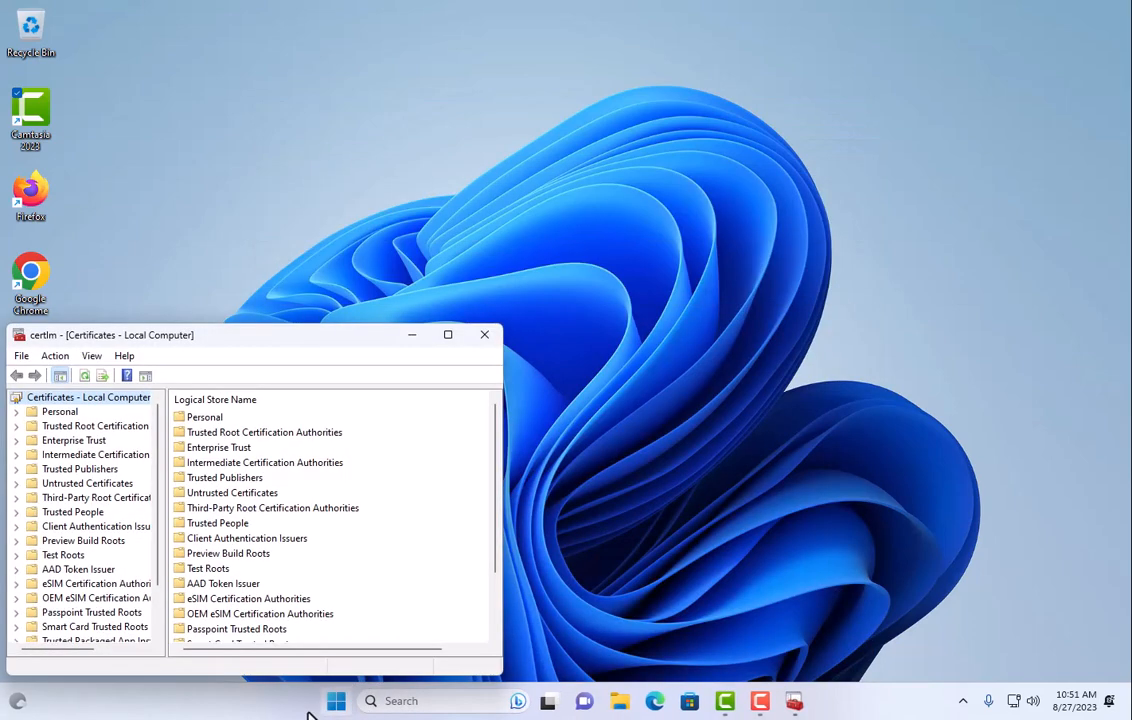
click(336, 701)
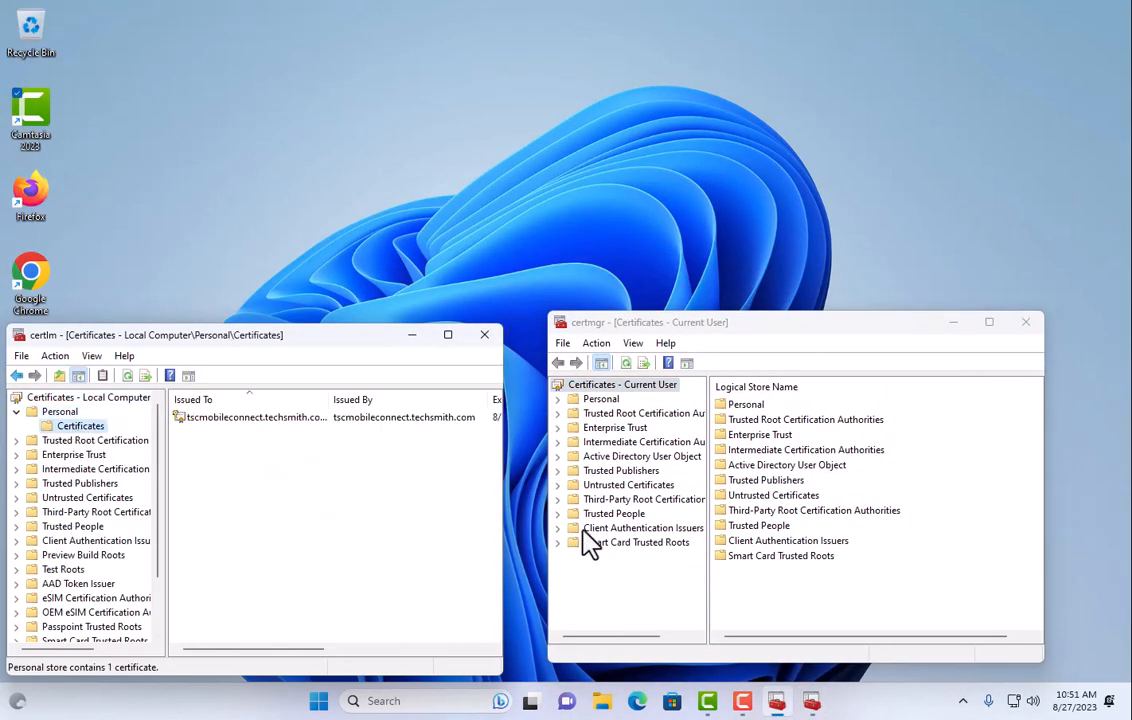
click(600, 398)
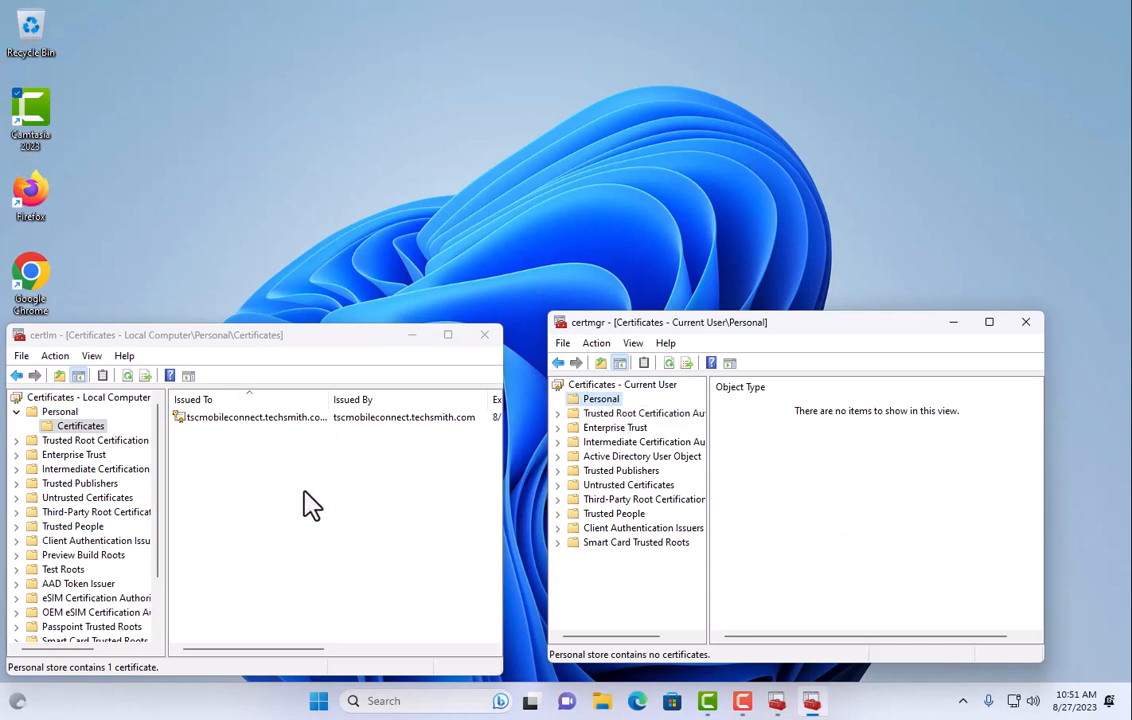
mouse_move(723, 388)
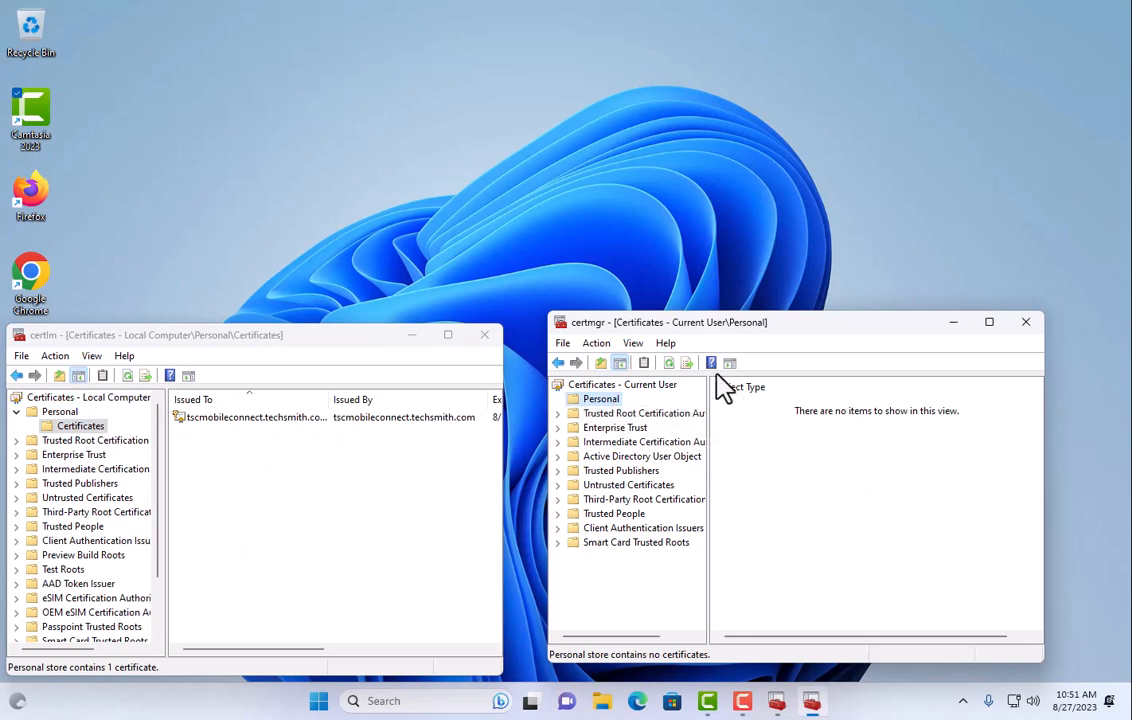
click(253, 417)
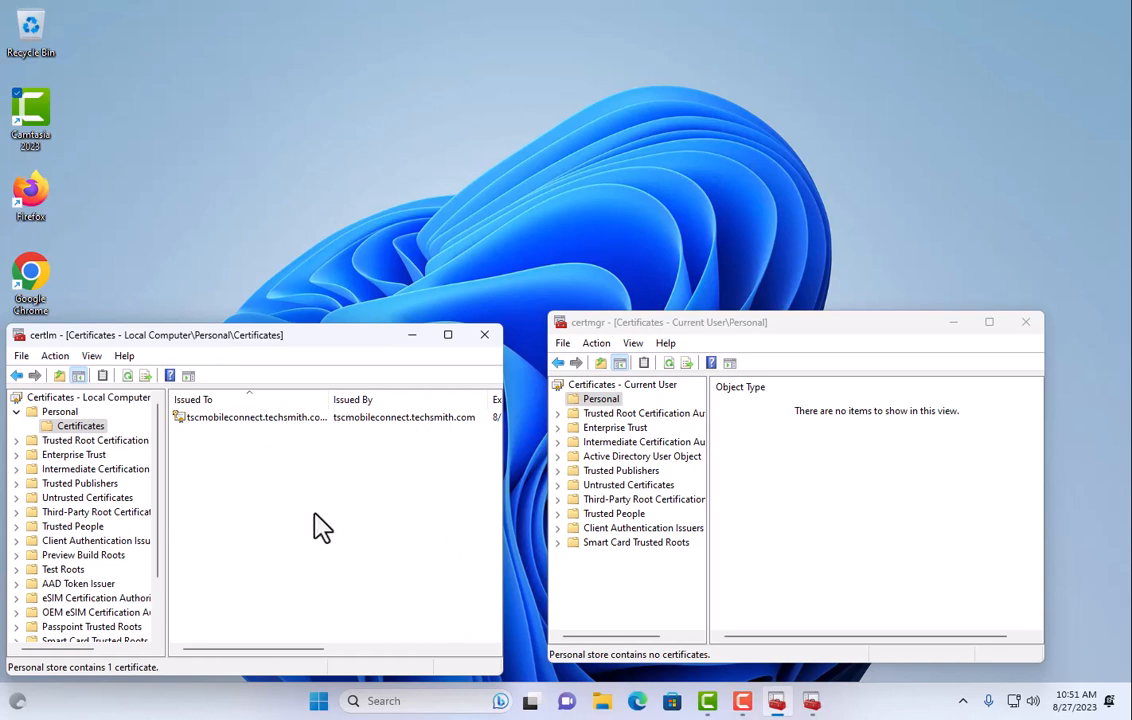
mouse_move(135, 451)
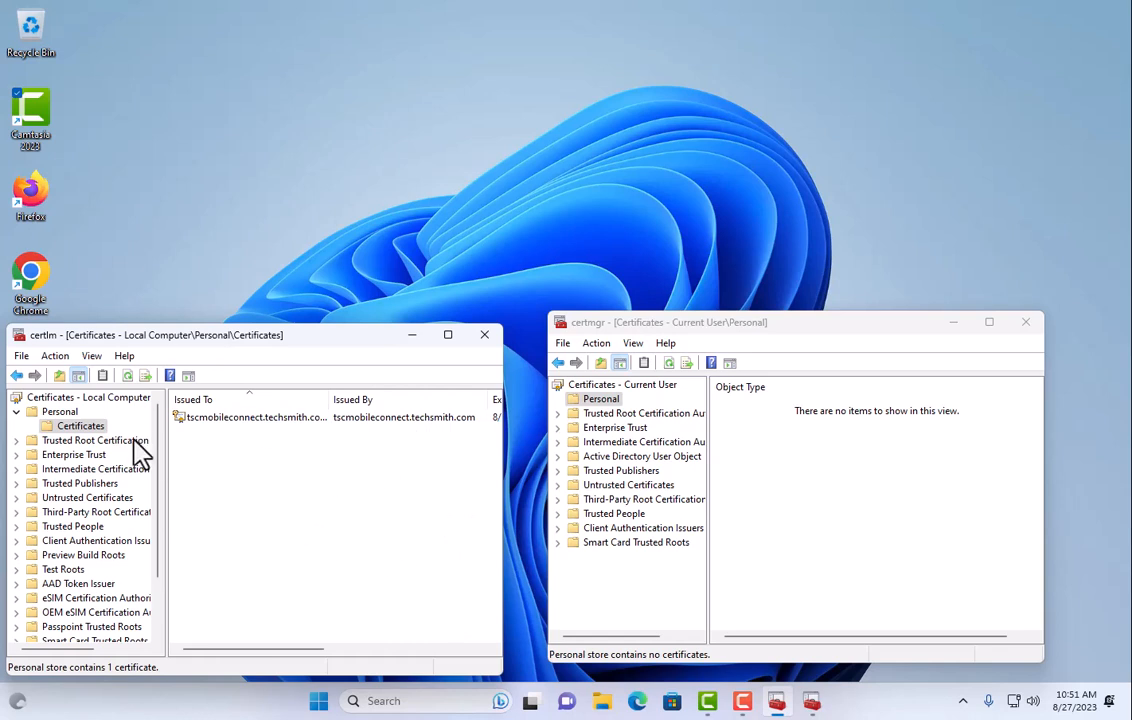
- Show networkingtechnician-NETTECH-DC-CA in the computer's and user's Trusted Root Certification Authorities
click(95, 440)
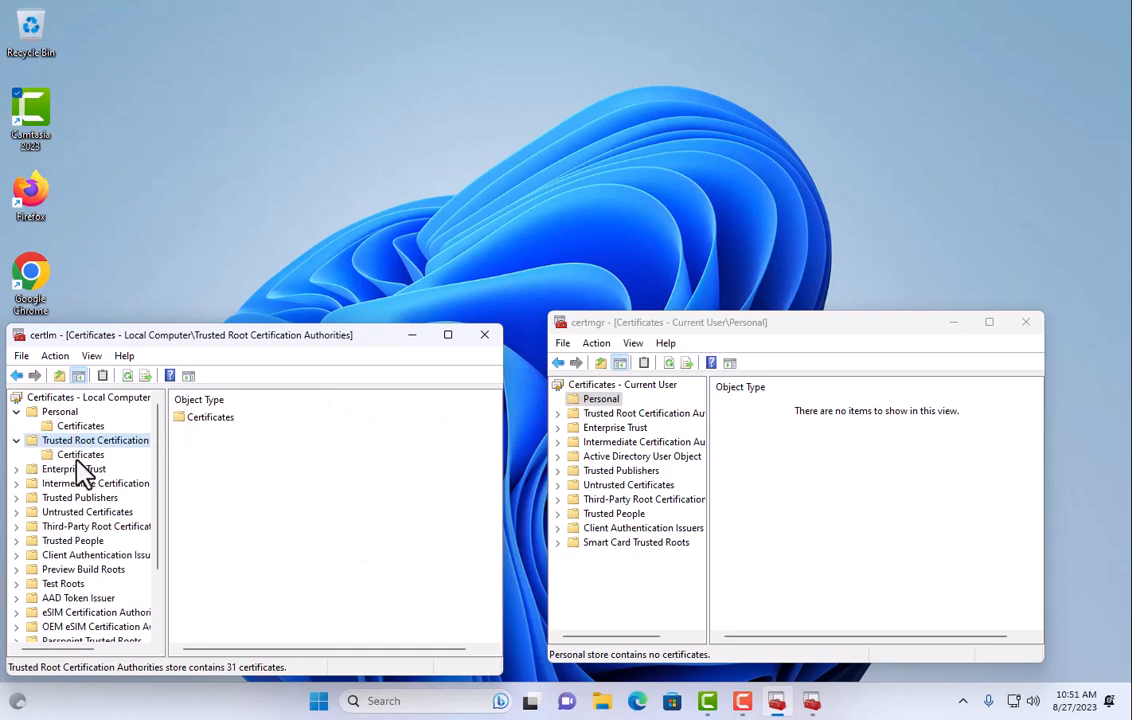
click(80, 454)
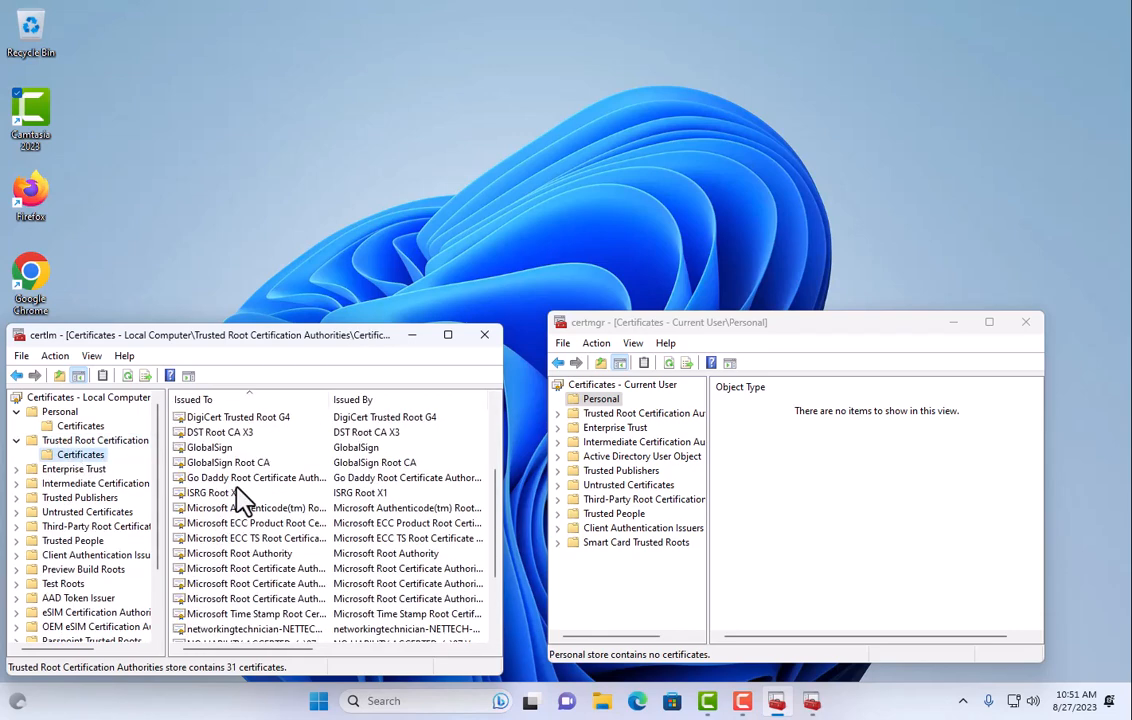
click(250, 538)
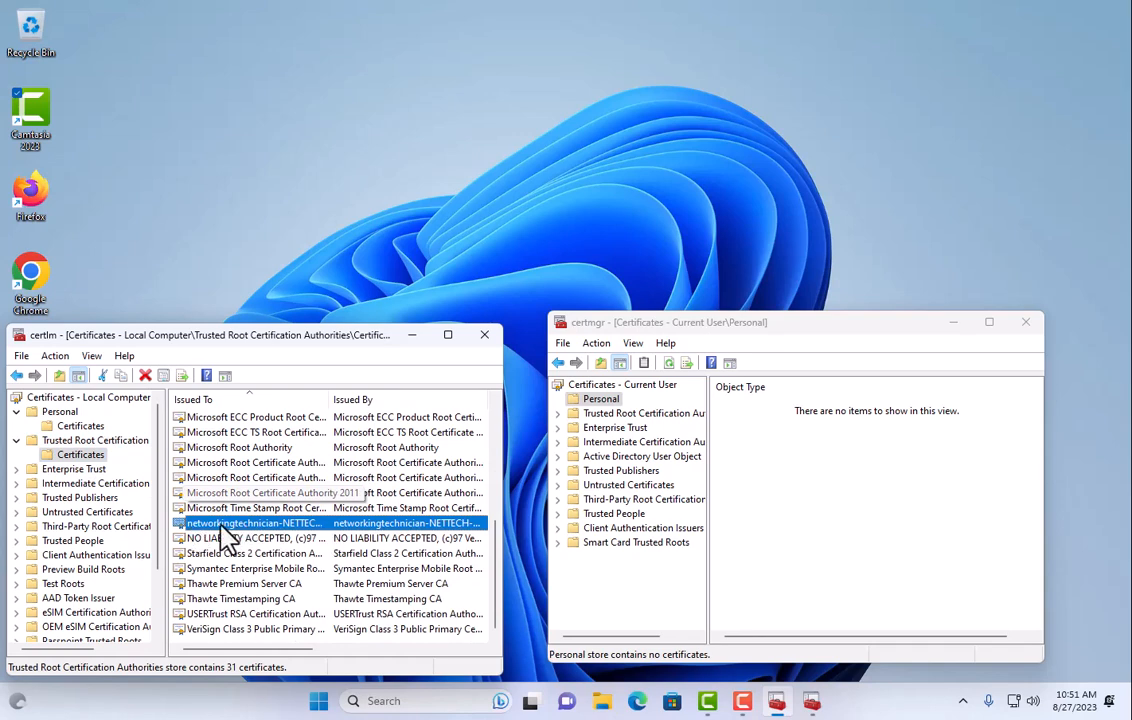
mouse_move(630, 480)
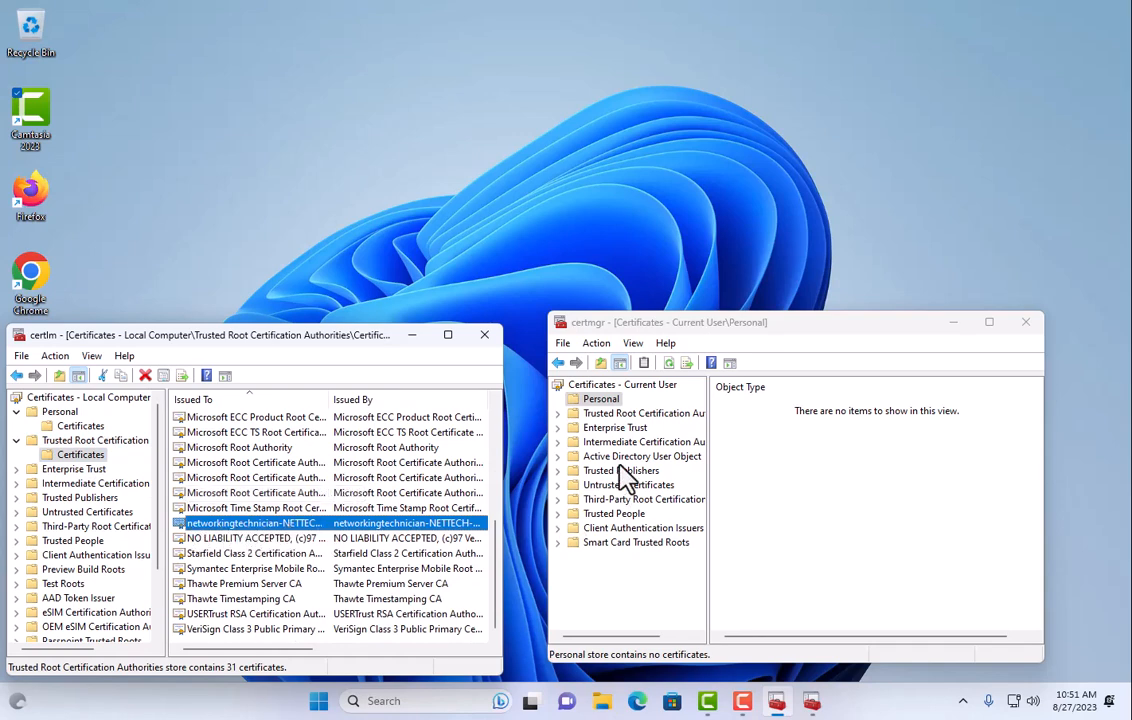
click(558, 413)
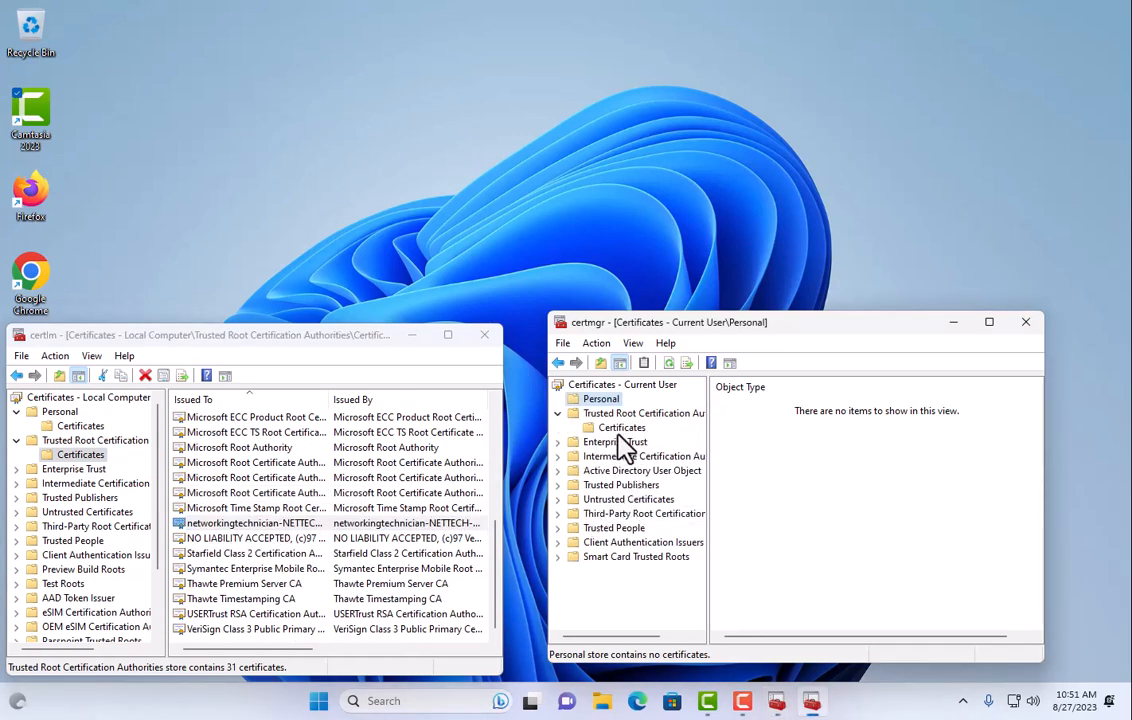
click(620, 427)
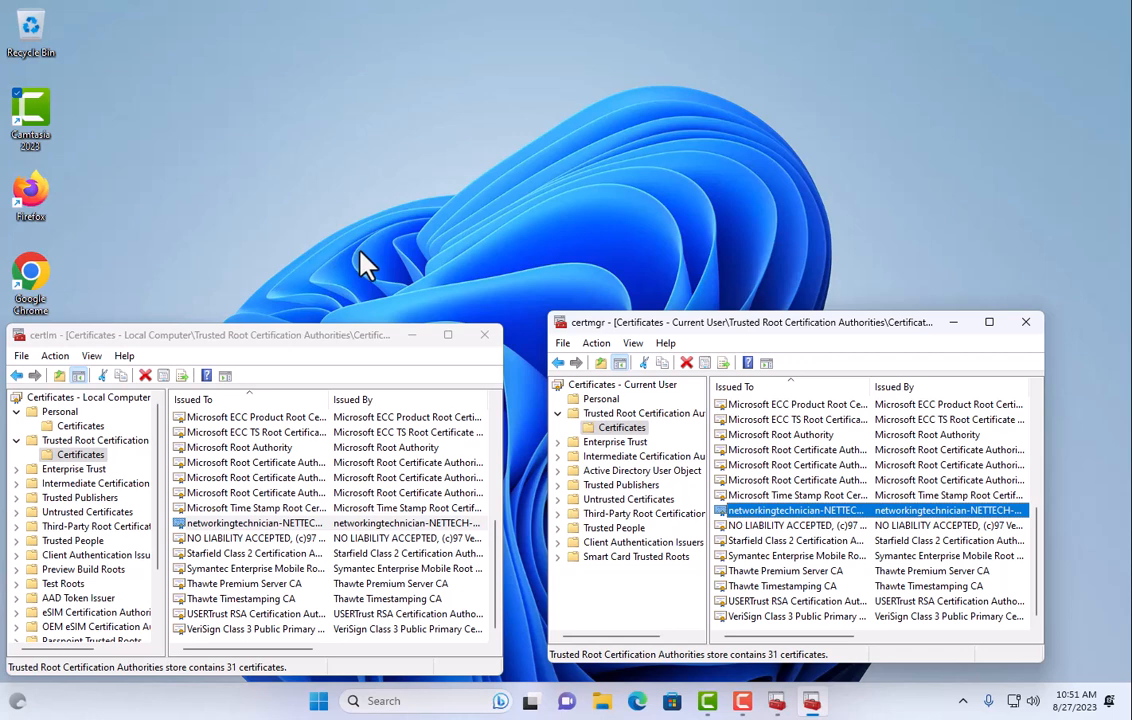
mouse_move(406, 248)
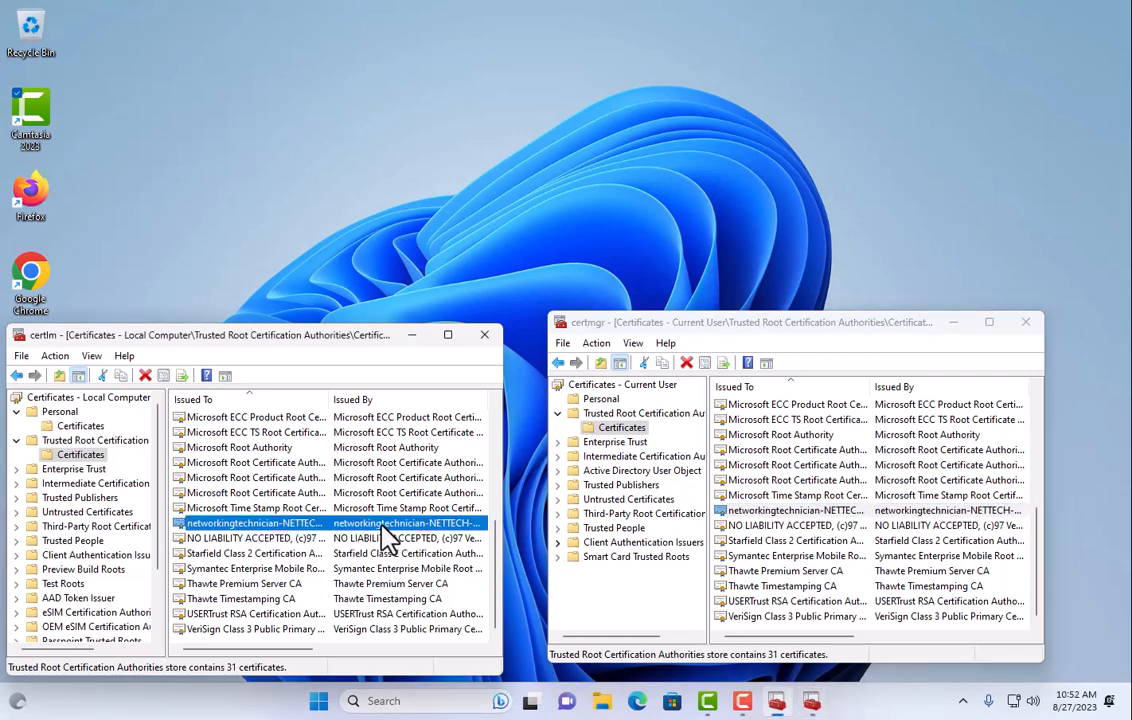
mouse_move(400, 248)
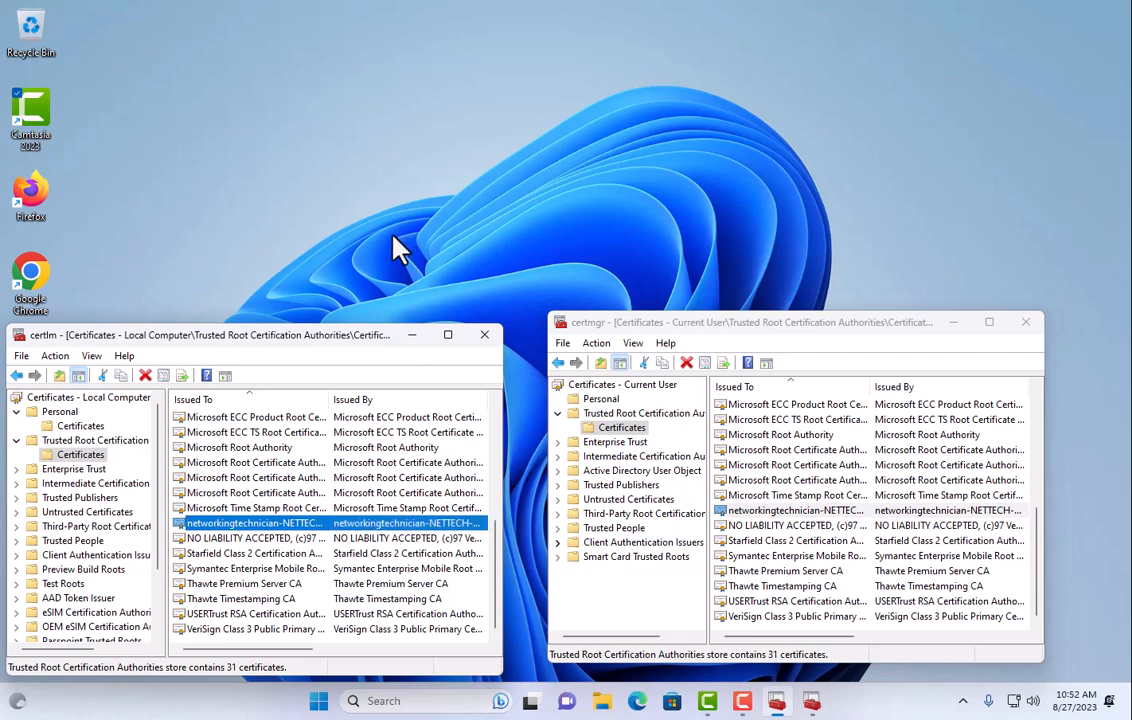
mouse_move(490, 262)
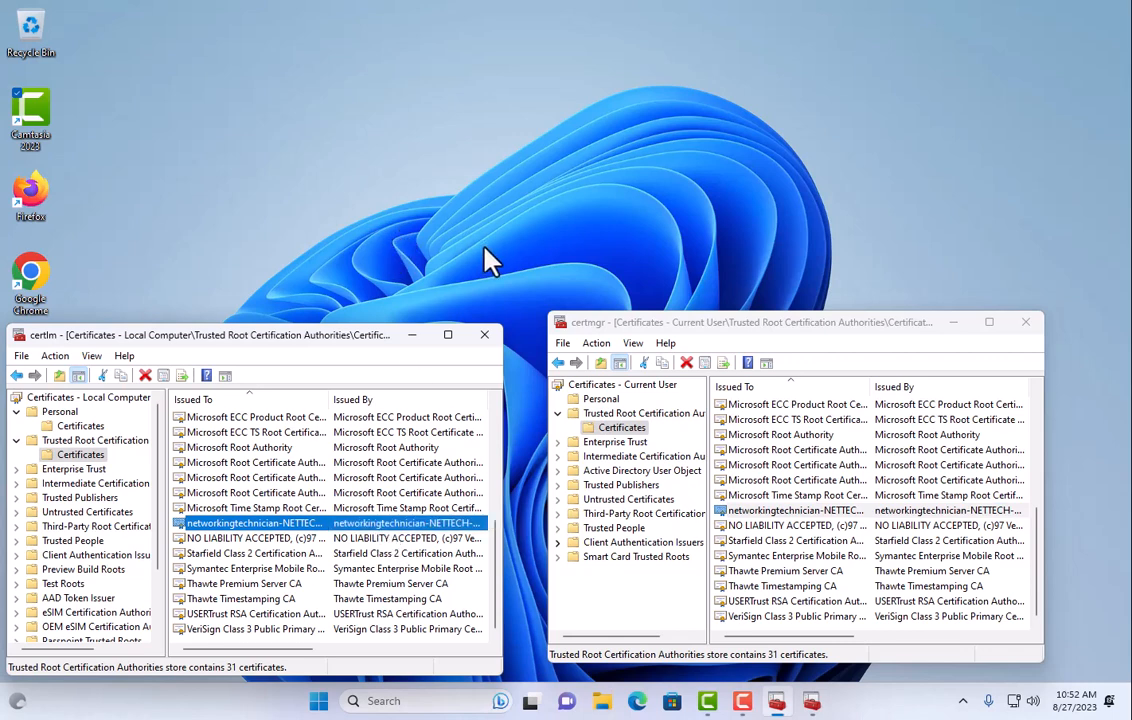
mouse_move(458, 175)
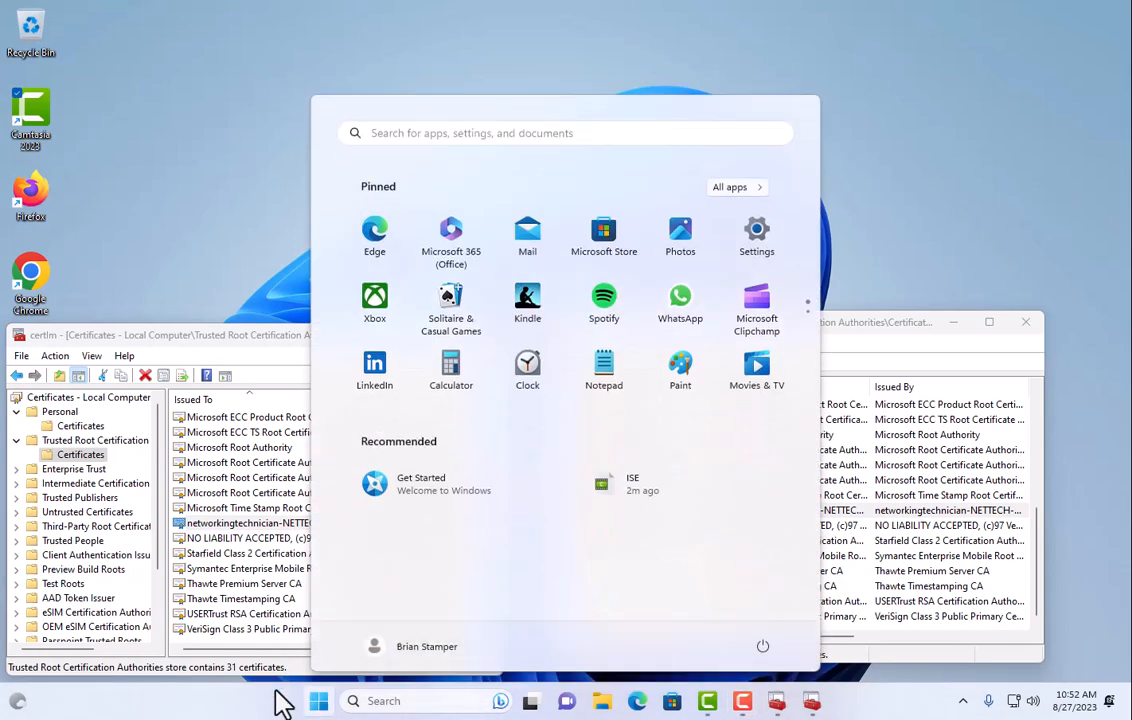
- Connect with mstsc to 172.16.50.11 using the domain administrator credentials
text(mstsc)
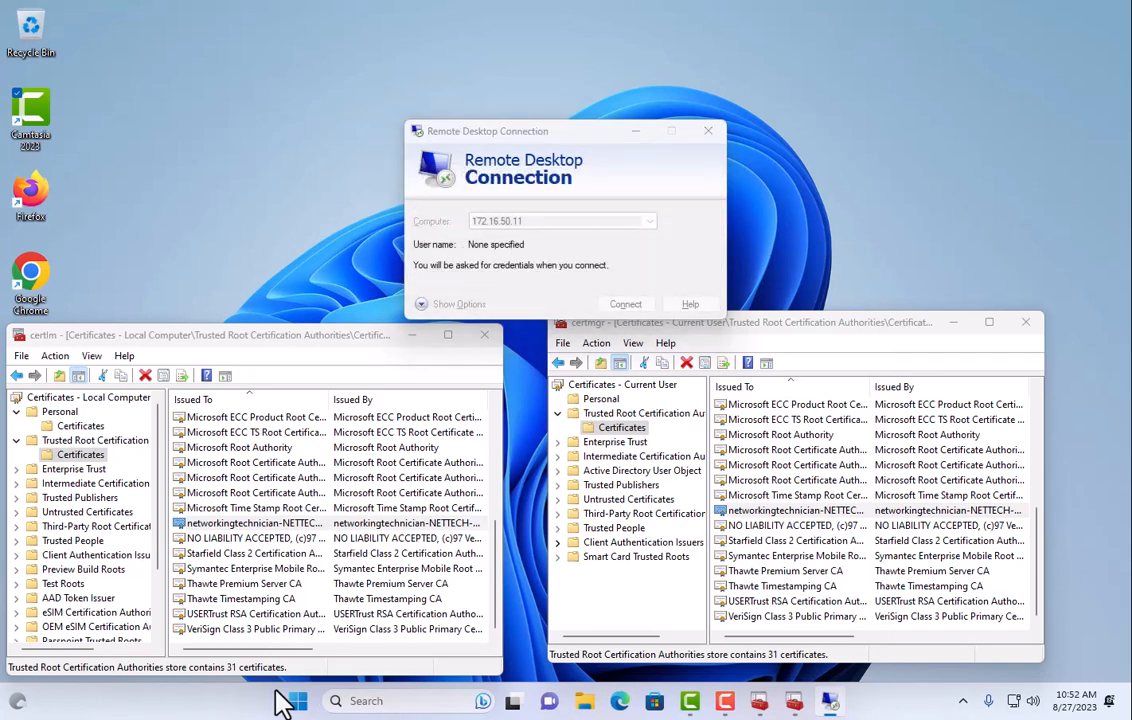
click(625, 304)
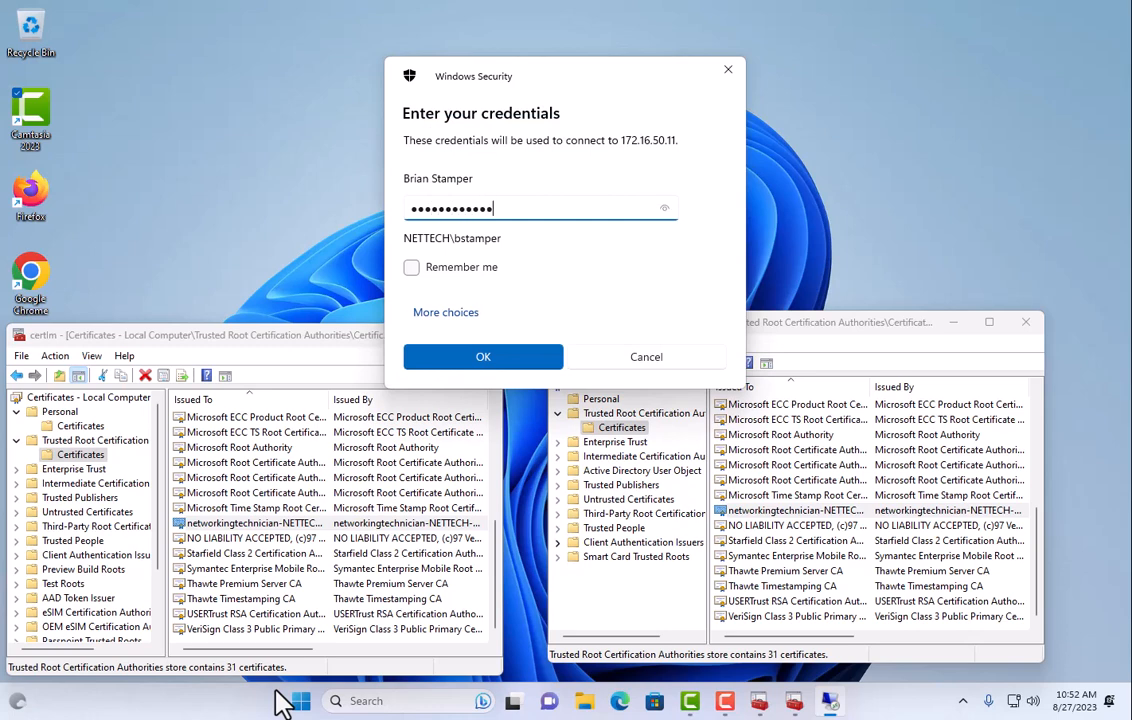
click(445, 312)
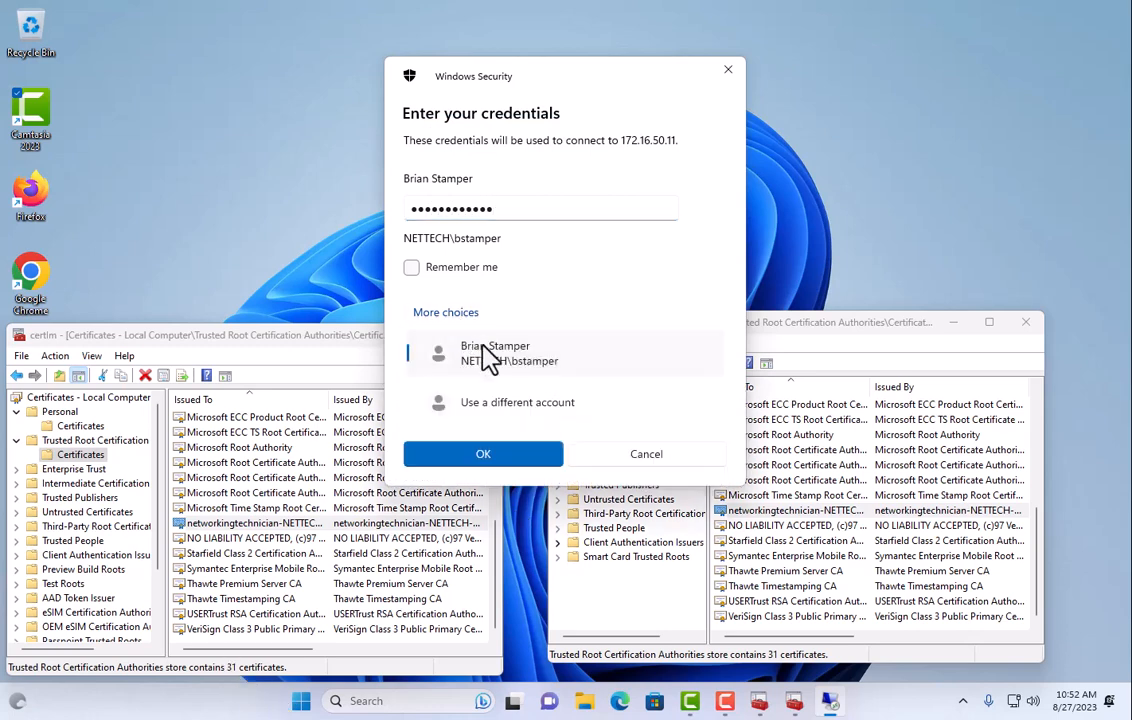
click(516, 402)
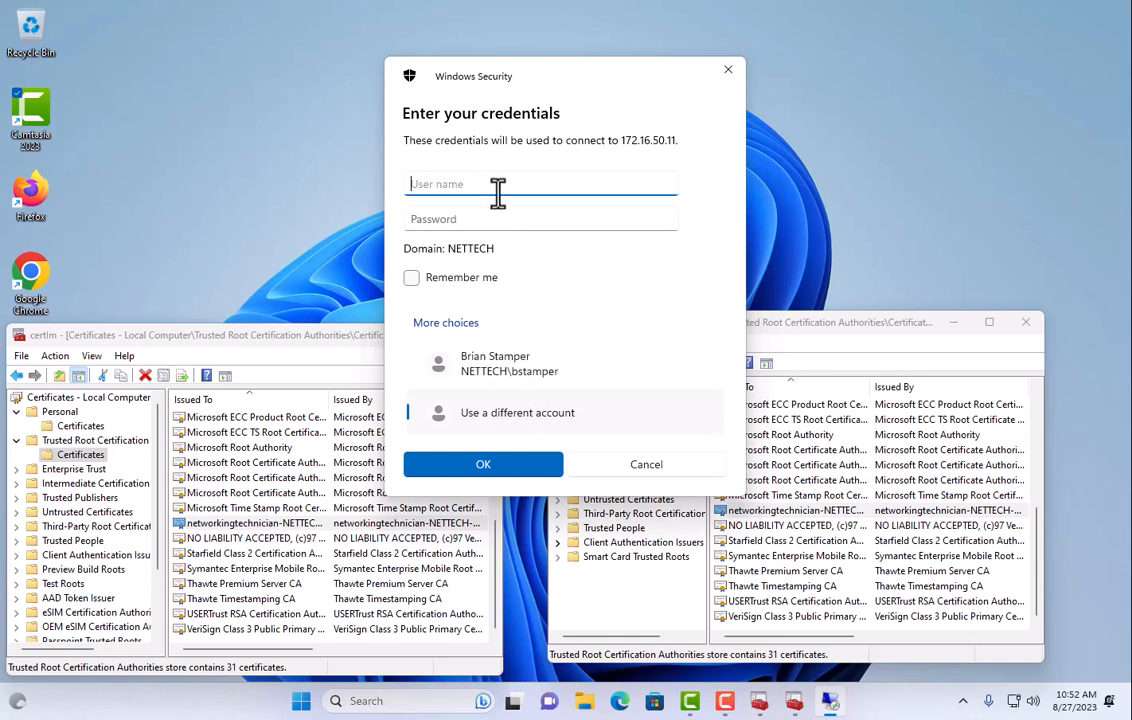
text(administrator)
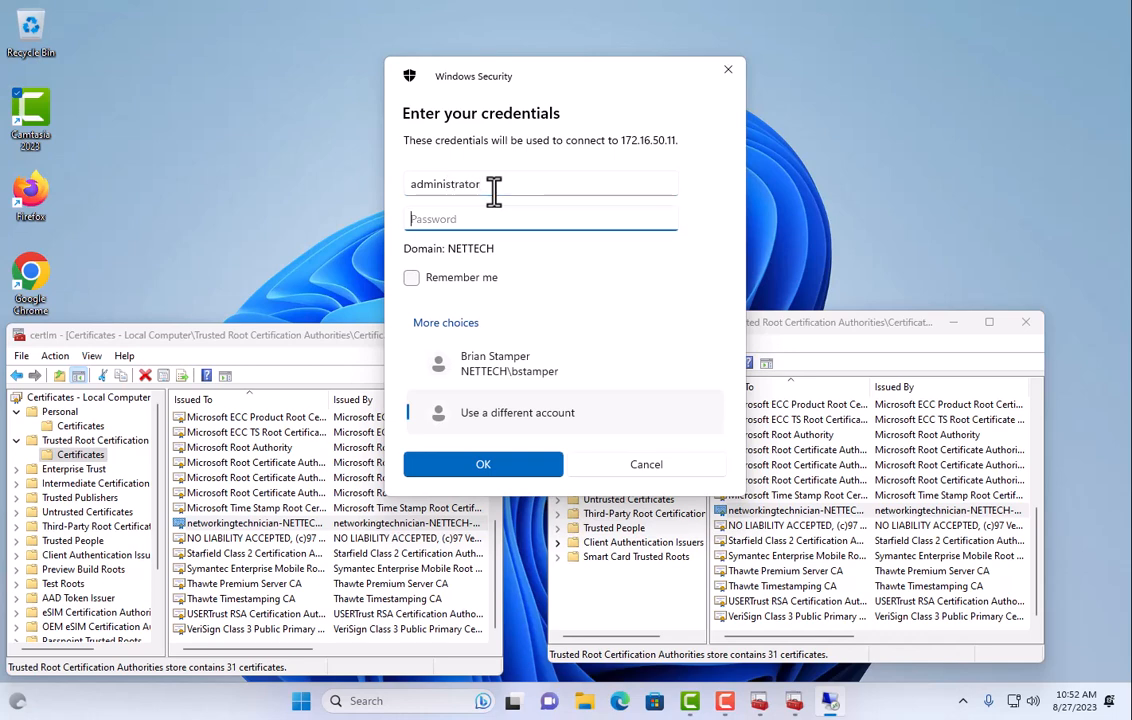
text(••••••••••)
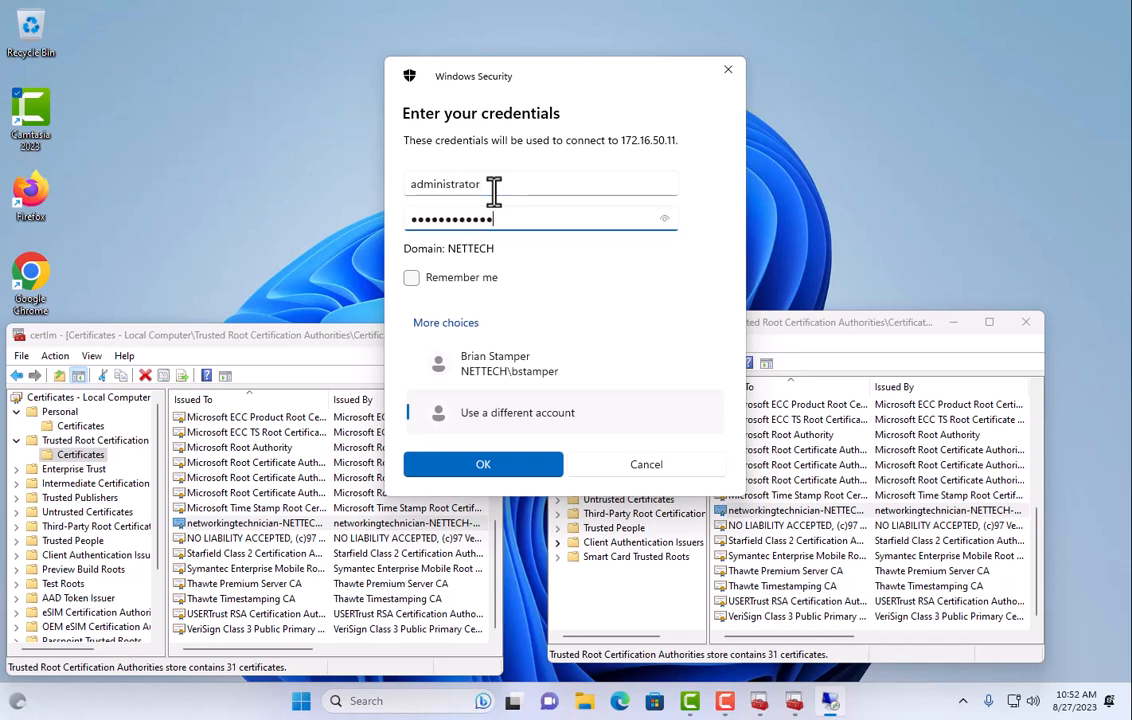
click(483, 464)
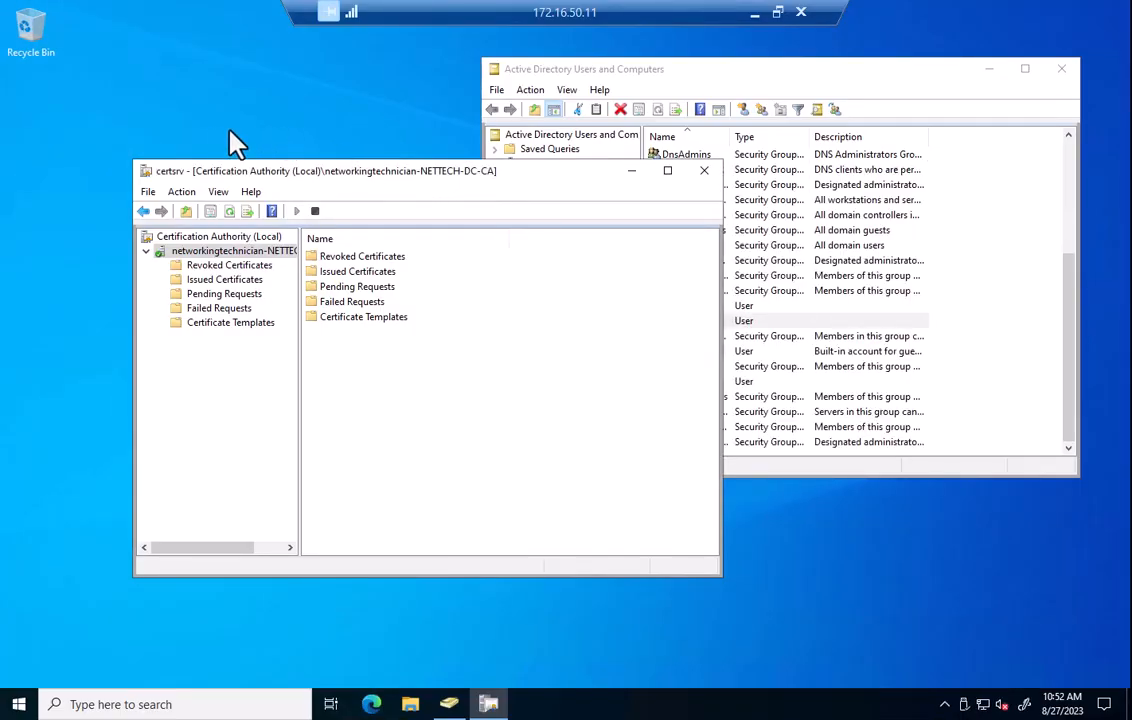
mouse_move(243, 362)
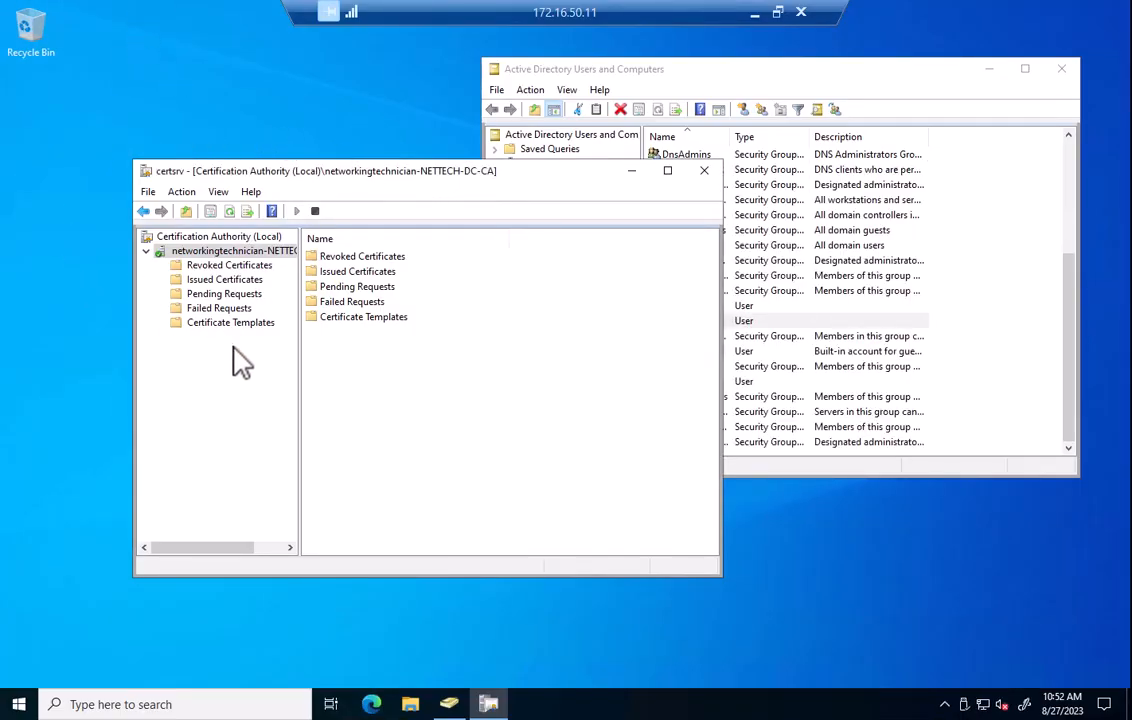
- List the NETTECH CA's certificate templates and bring up the folder's context menu
click(226, 322)
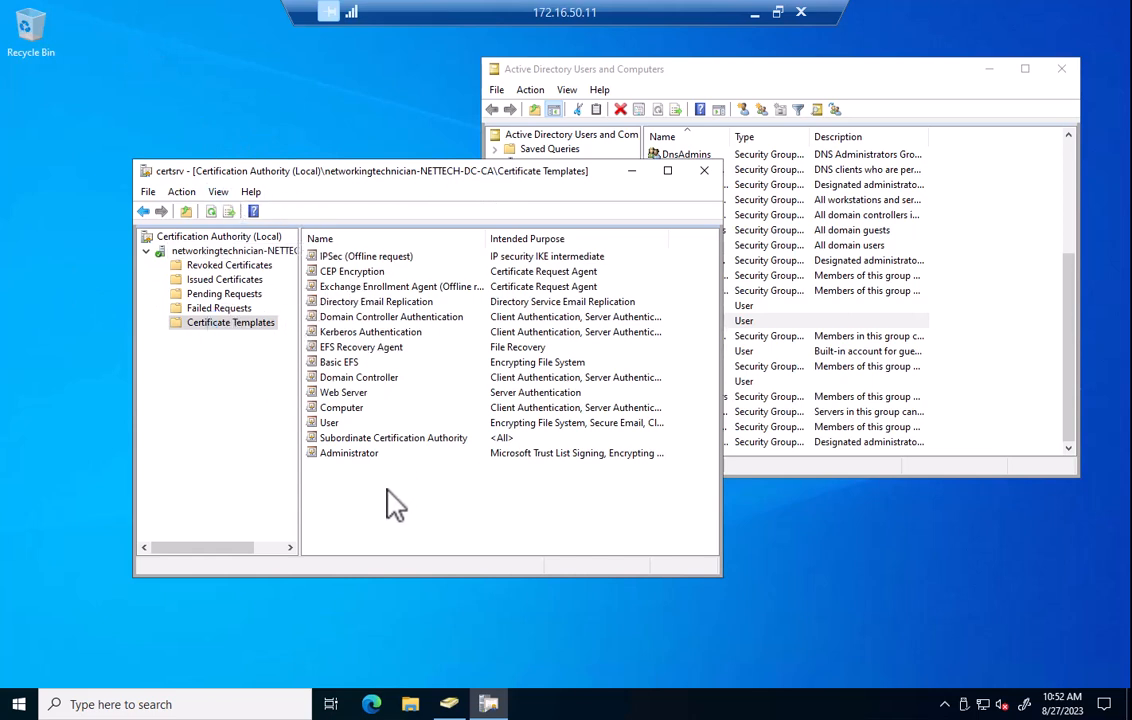
mouse_move(393, 422)
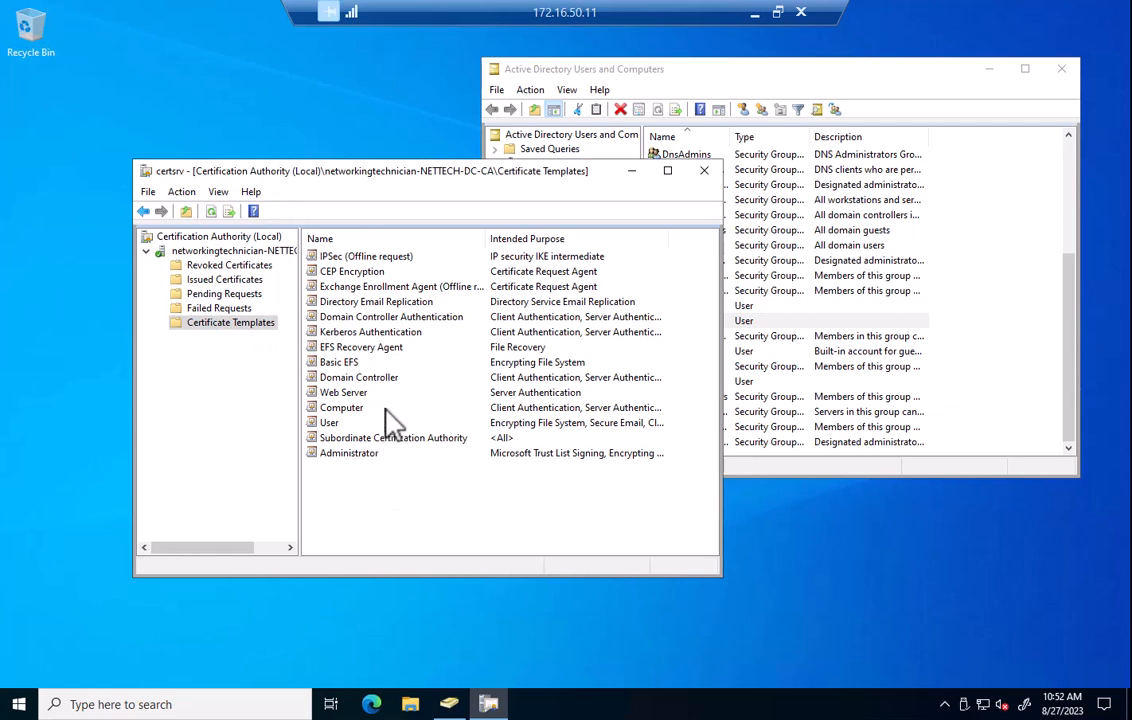
mouse_move(228, 372)
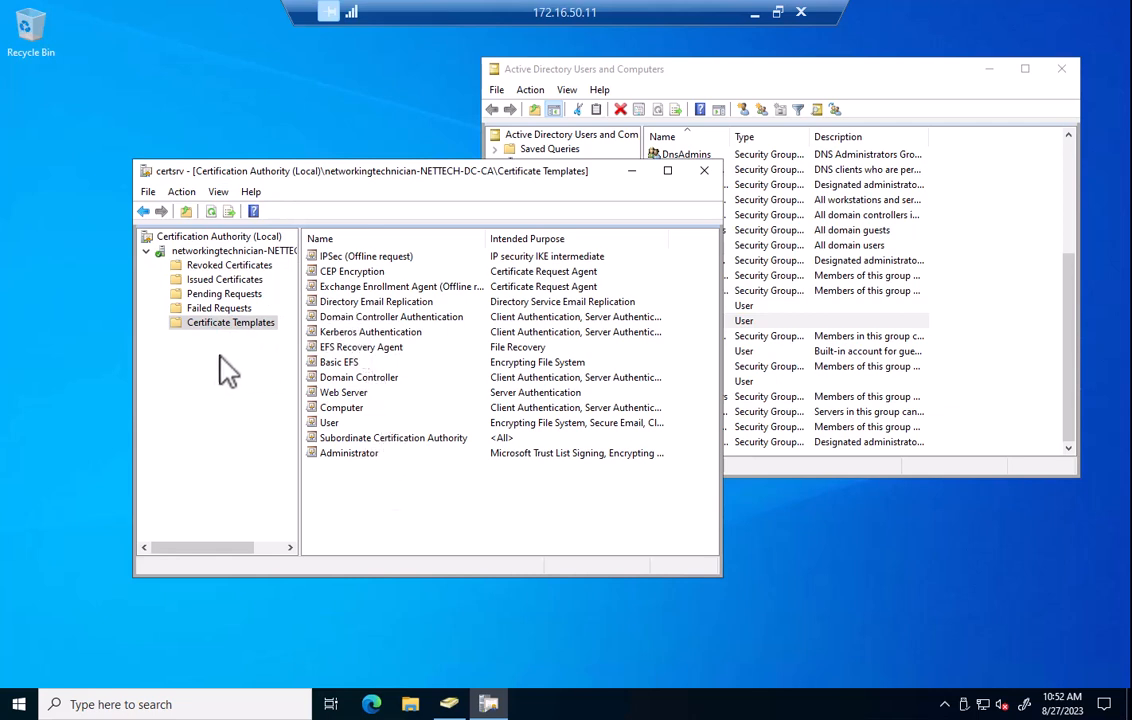
right_click(231, 322)
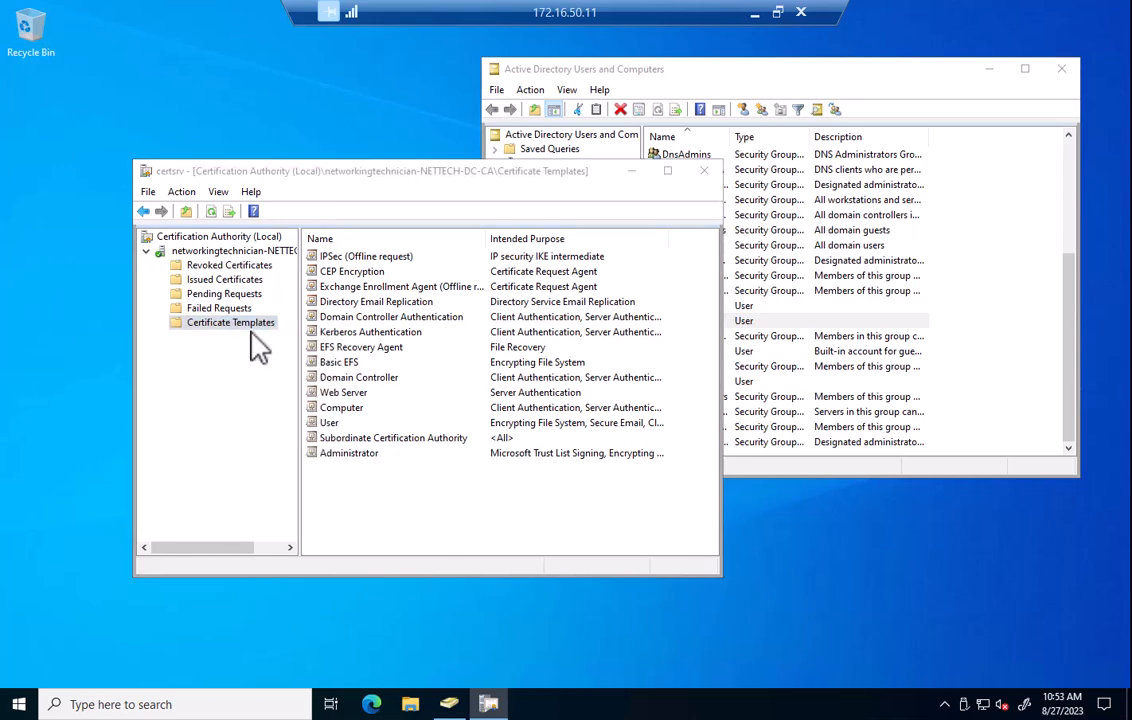
- Duplicate the Computer template with Windows Server 2016 compatibility
double_click(231, 322)
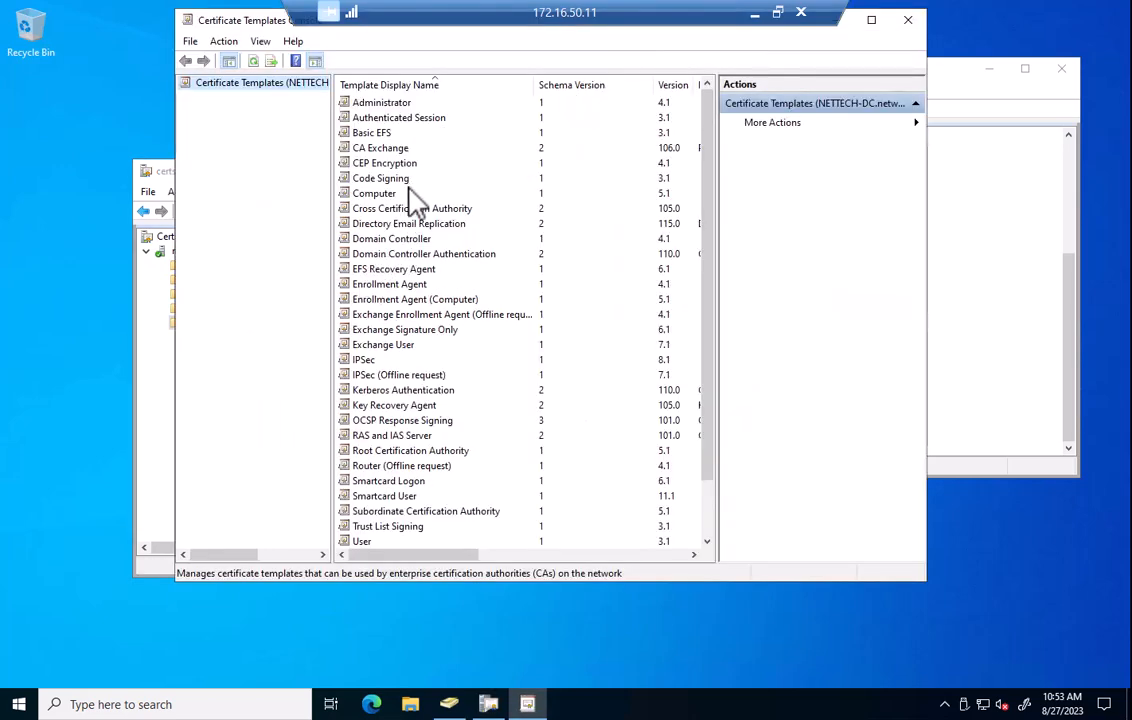
click(374, 193)
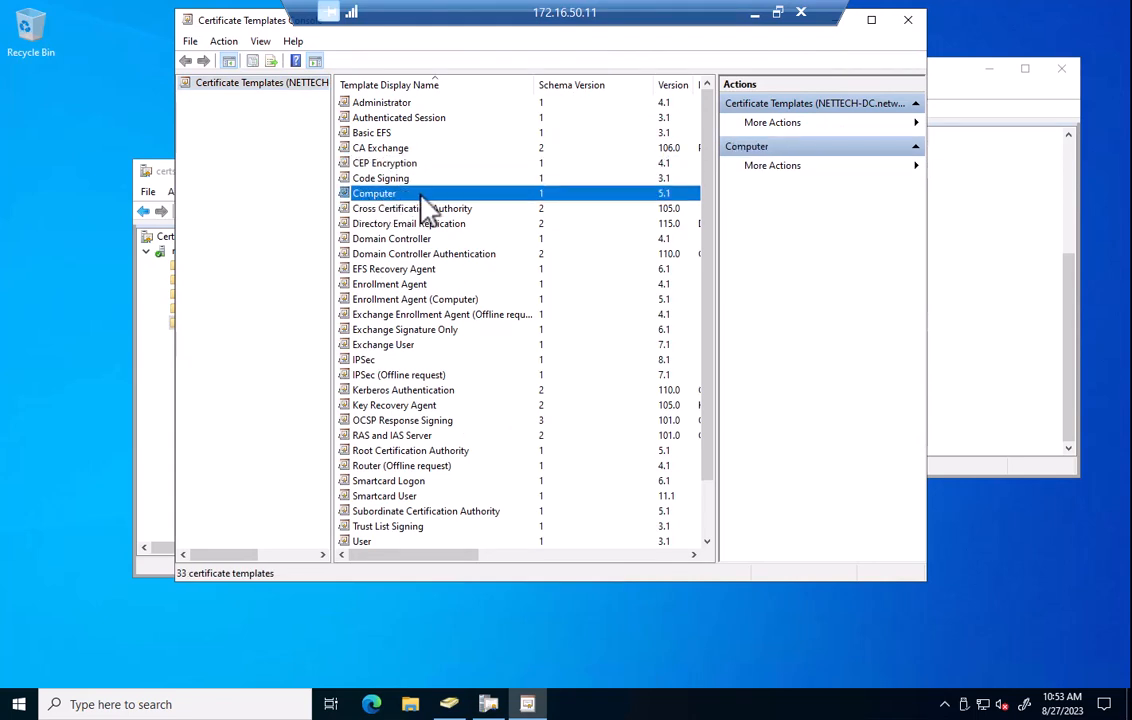
right_click(375, 193)
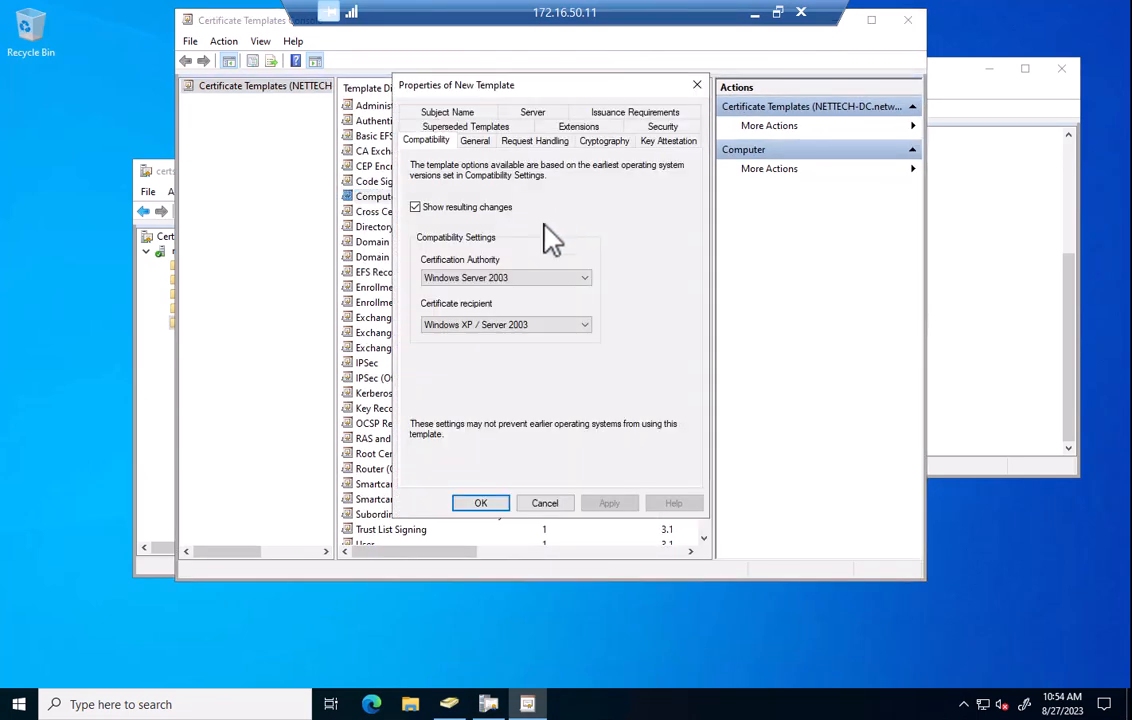
click(417, 207)
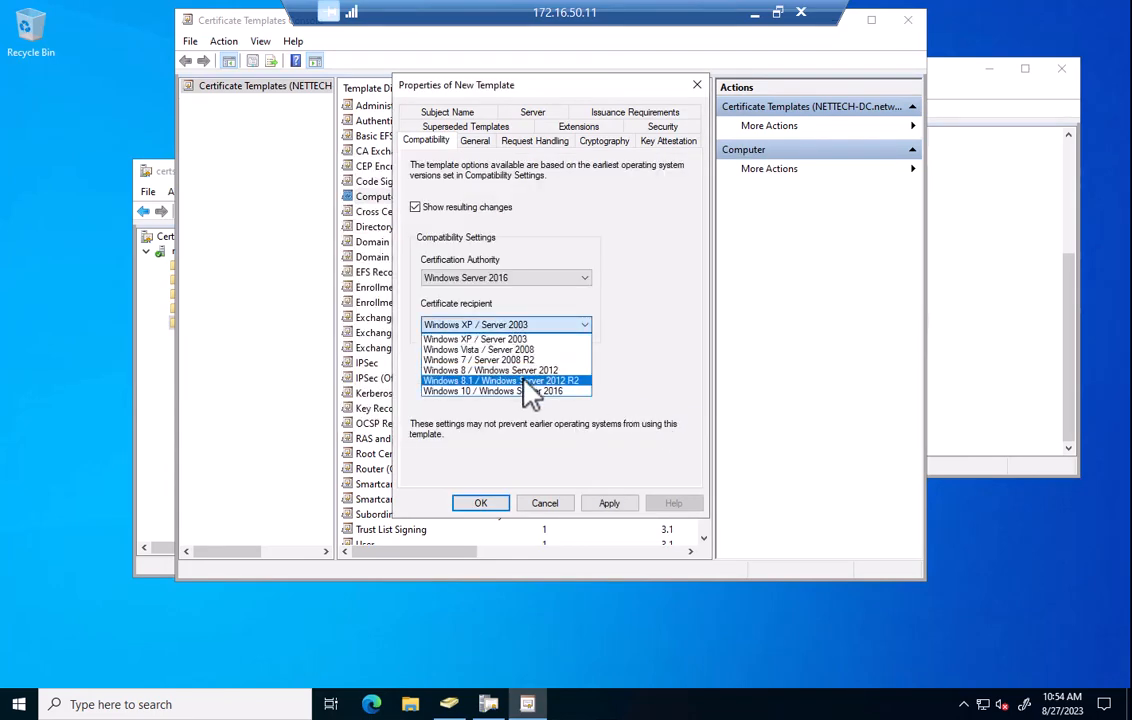
click(505, 391)
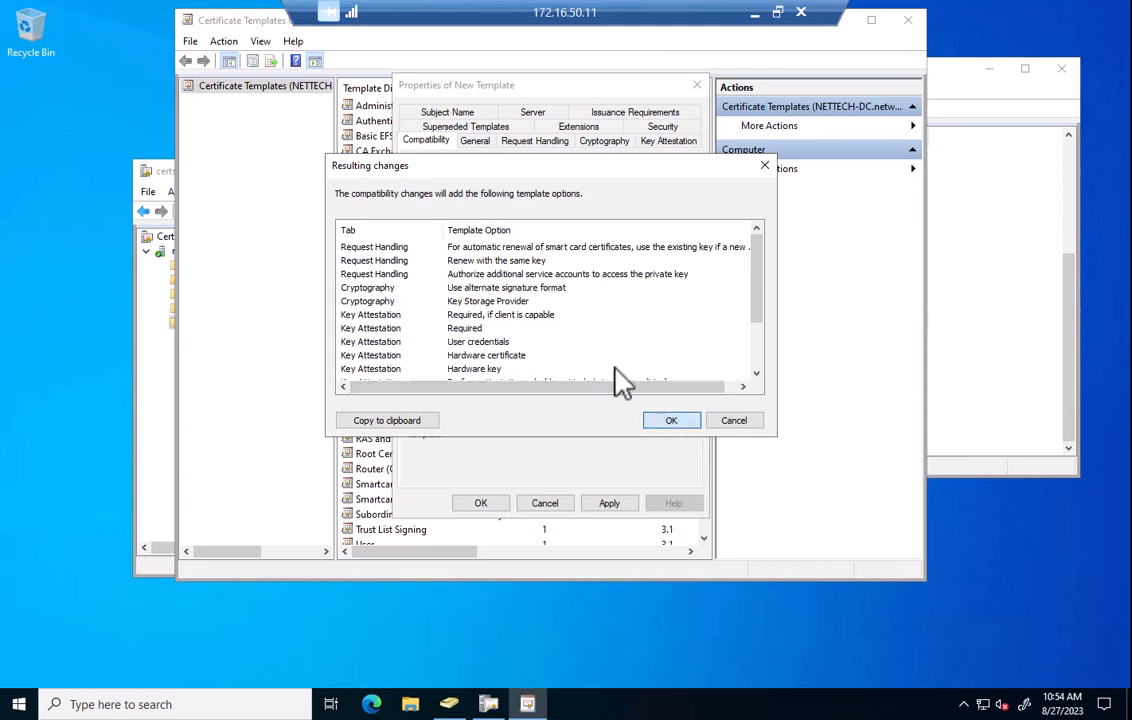
click(671, 420)
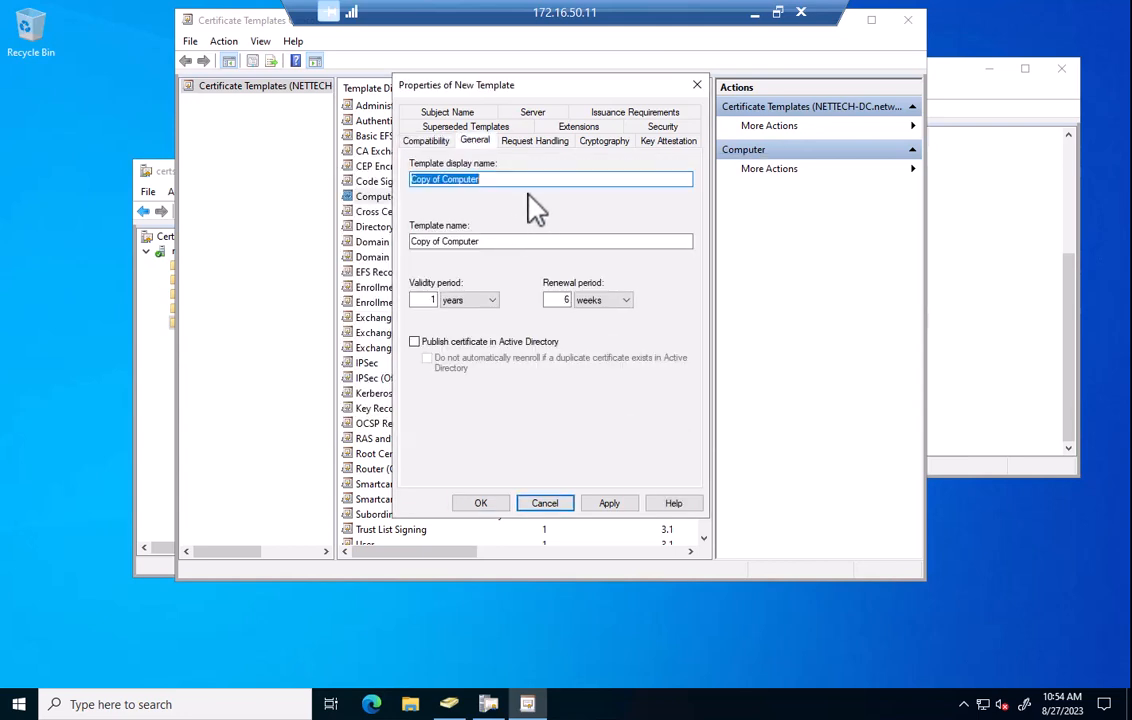
- Name it 'Computer AutoEnroll Template', adjust key size, grant Domain Computers Enroll and Autoenroll
text(Computer)
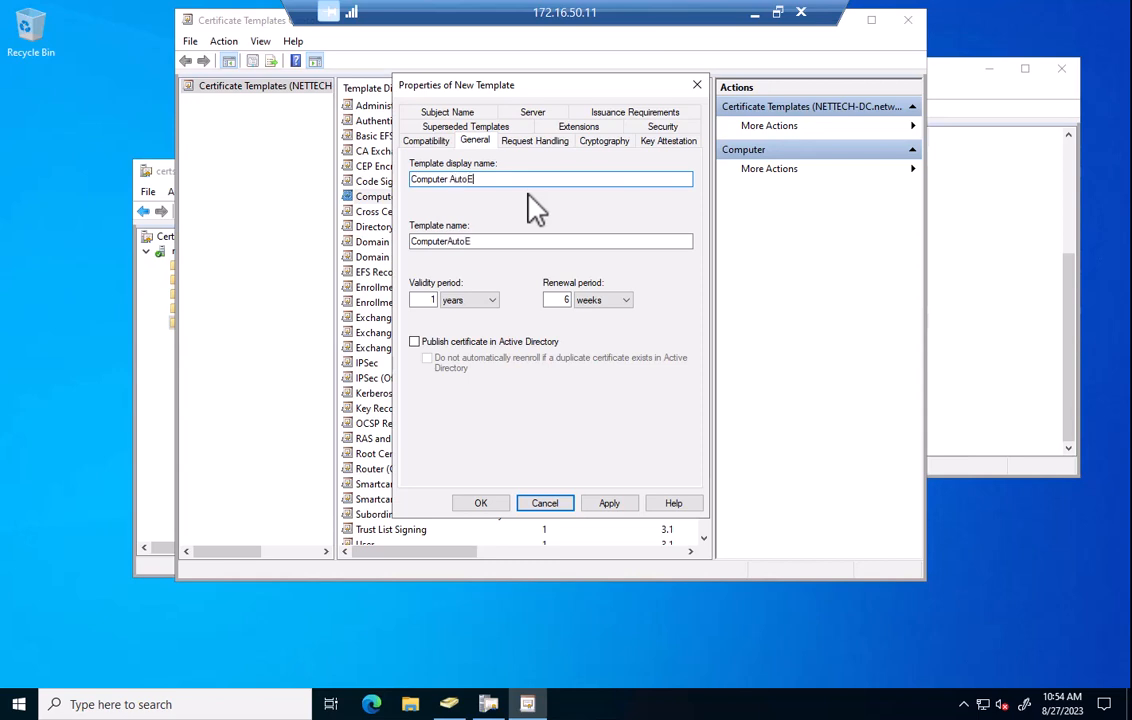
text(nroll Template)
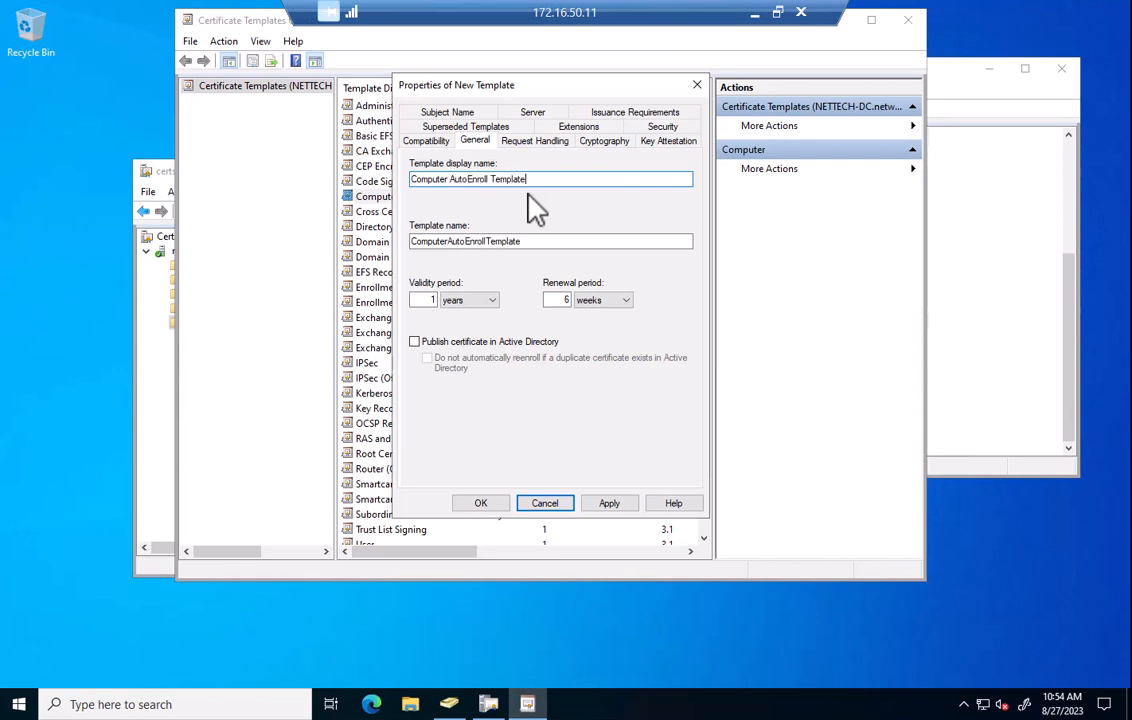
click(536, 140)
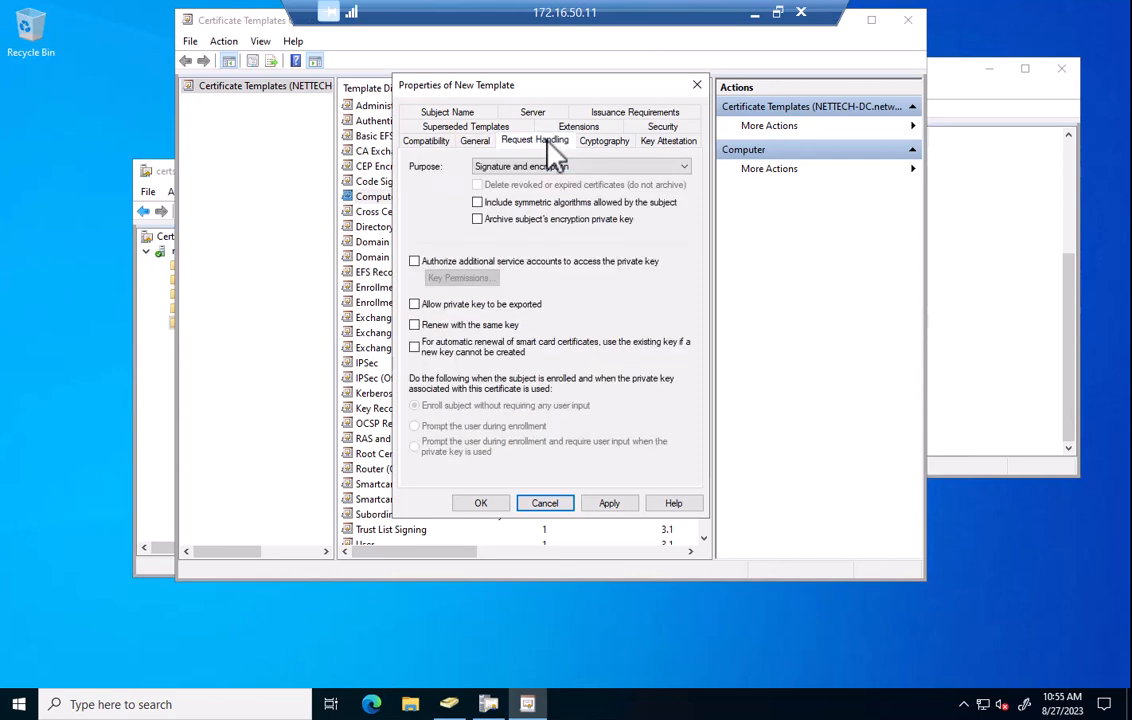
click(604, 140)
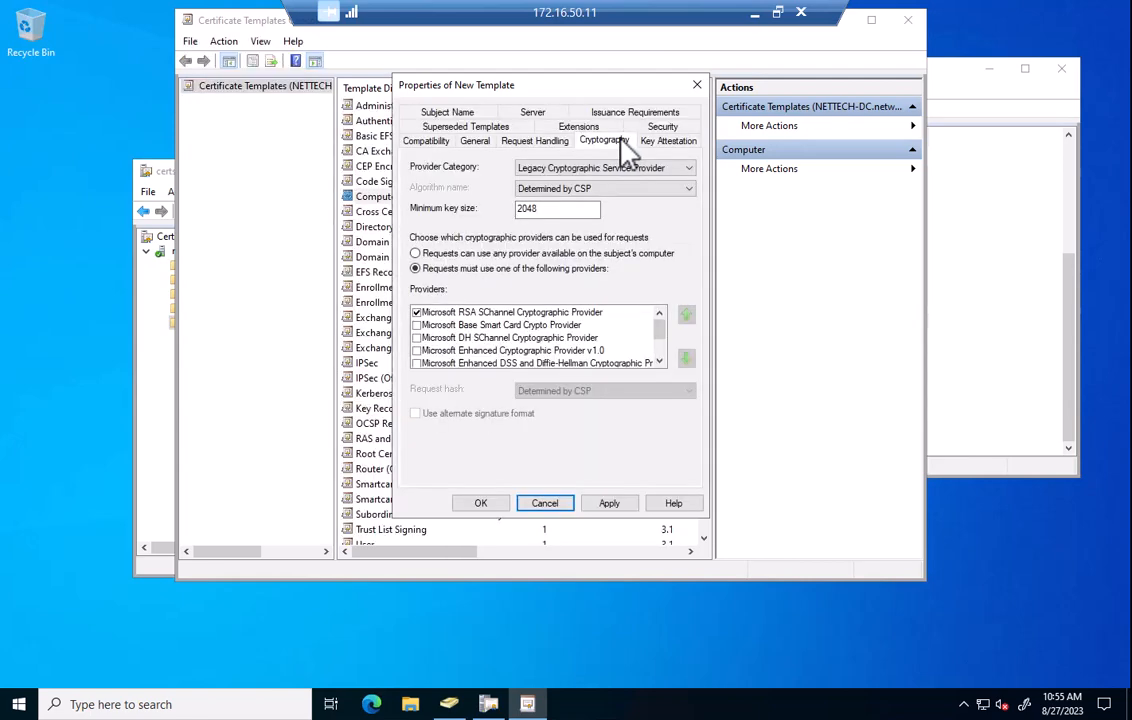
text(40)
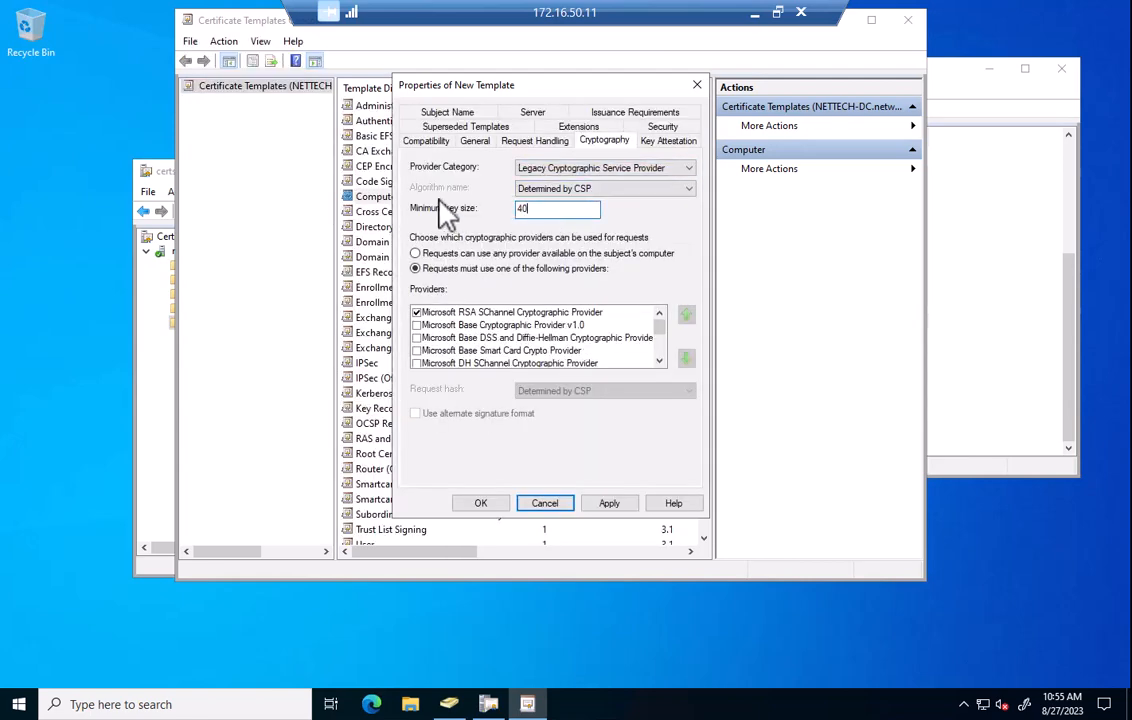
click(668, 140)
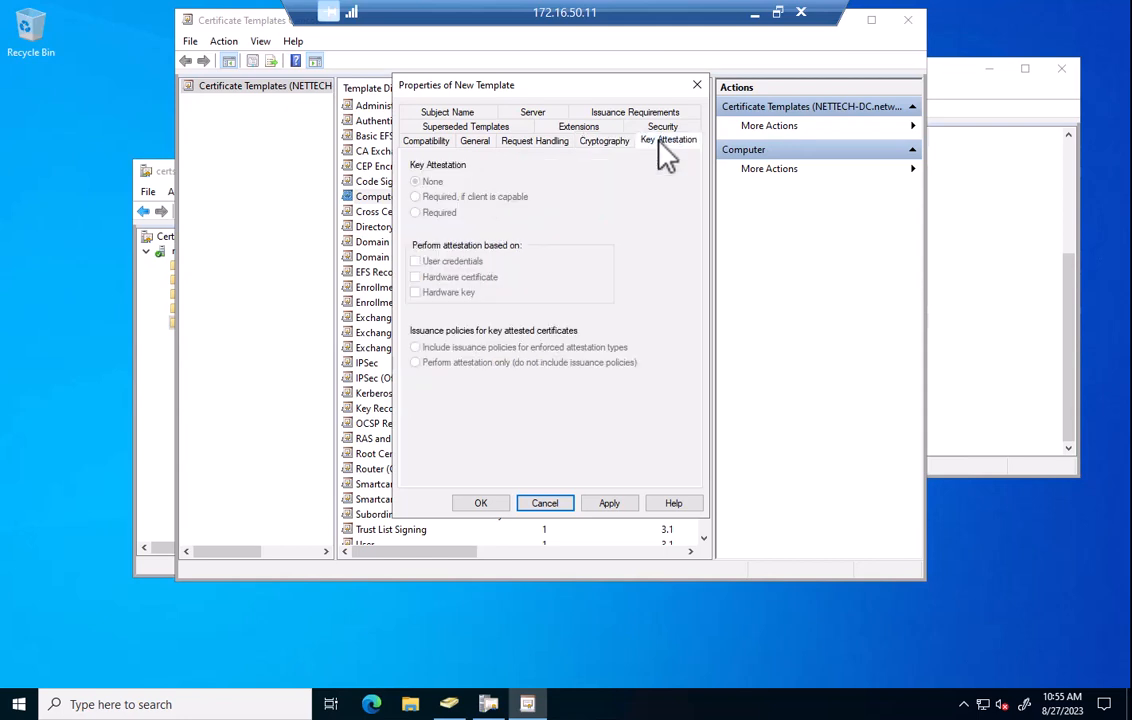
click(662, 126)
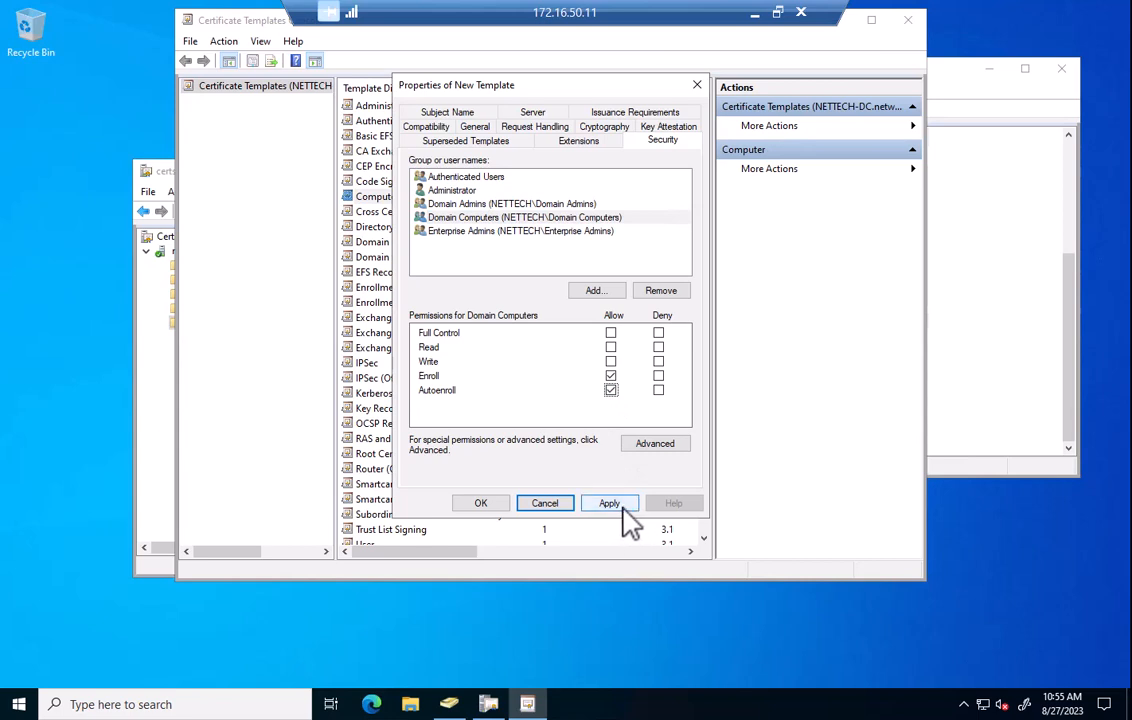
click(610, 503)
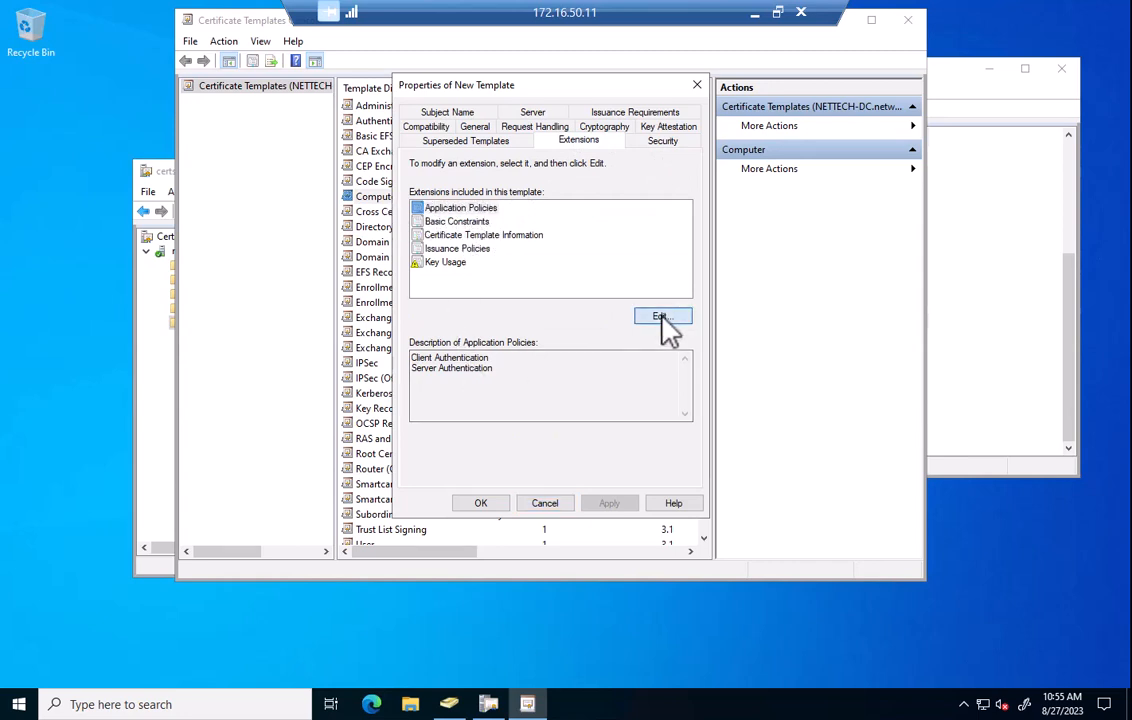
- Remove Server Authentication from application policies, review Subject Name and Issuance tabs, save template
click(662, 316)
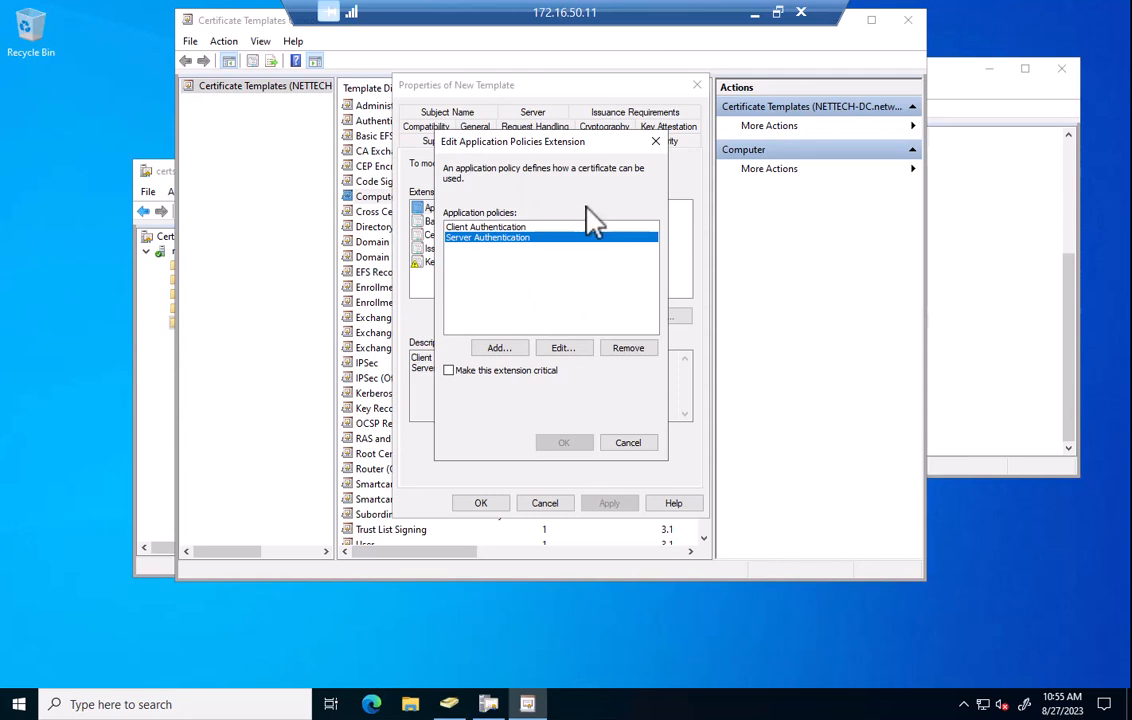
mouse_move(575, 222)
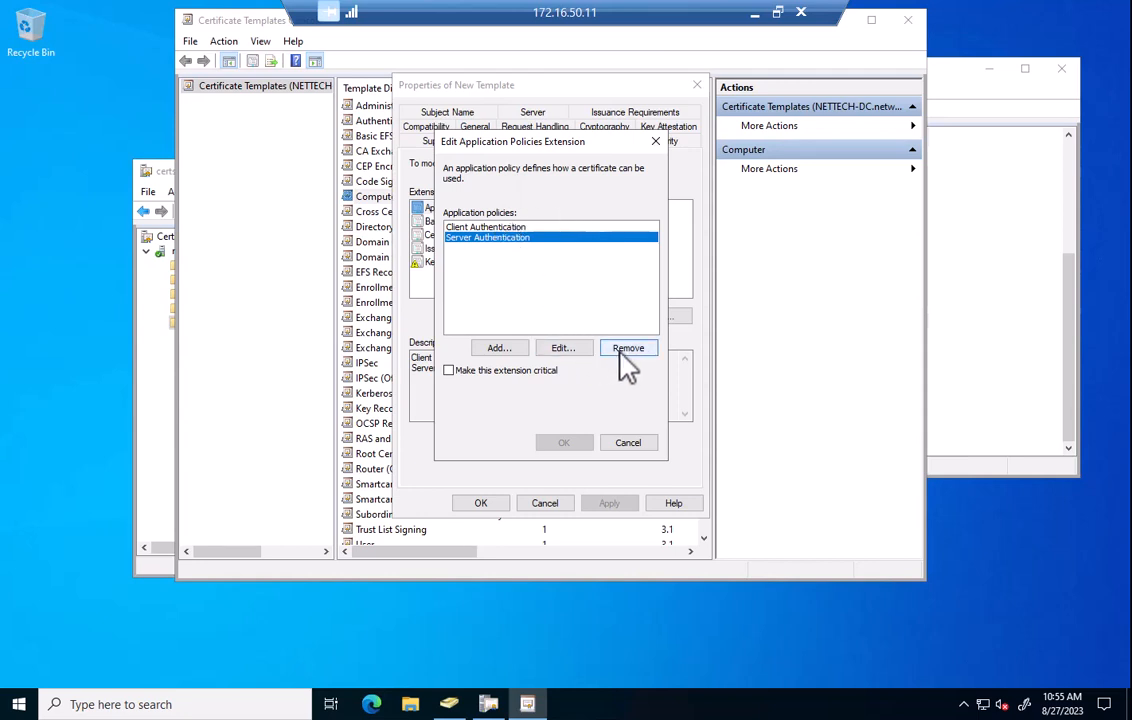
click(628, 347)
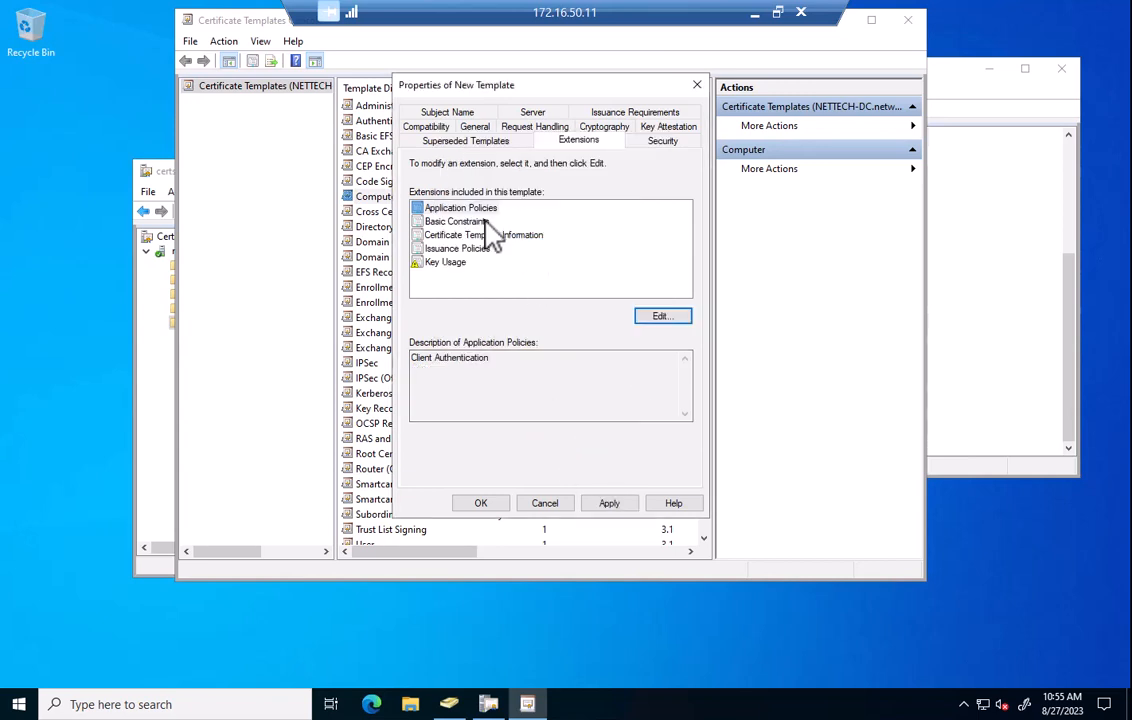
click(452, 248)
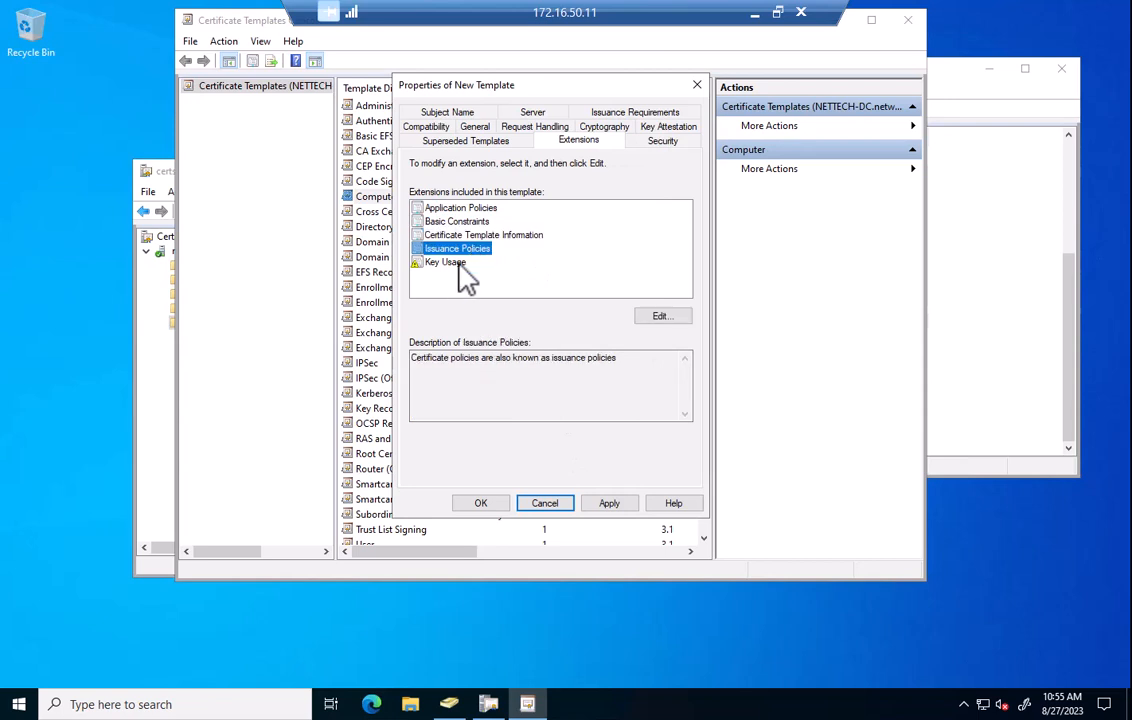
click(467, 140)
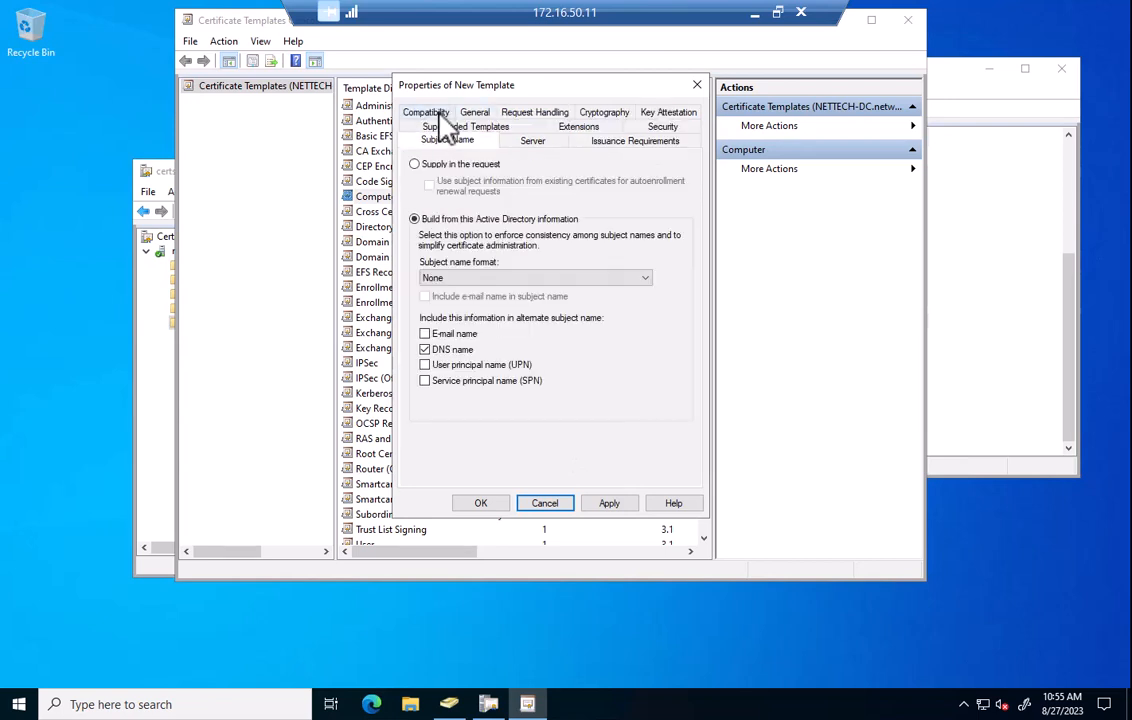
click(636, 140)
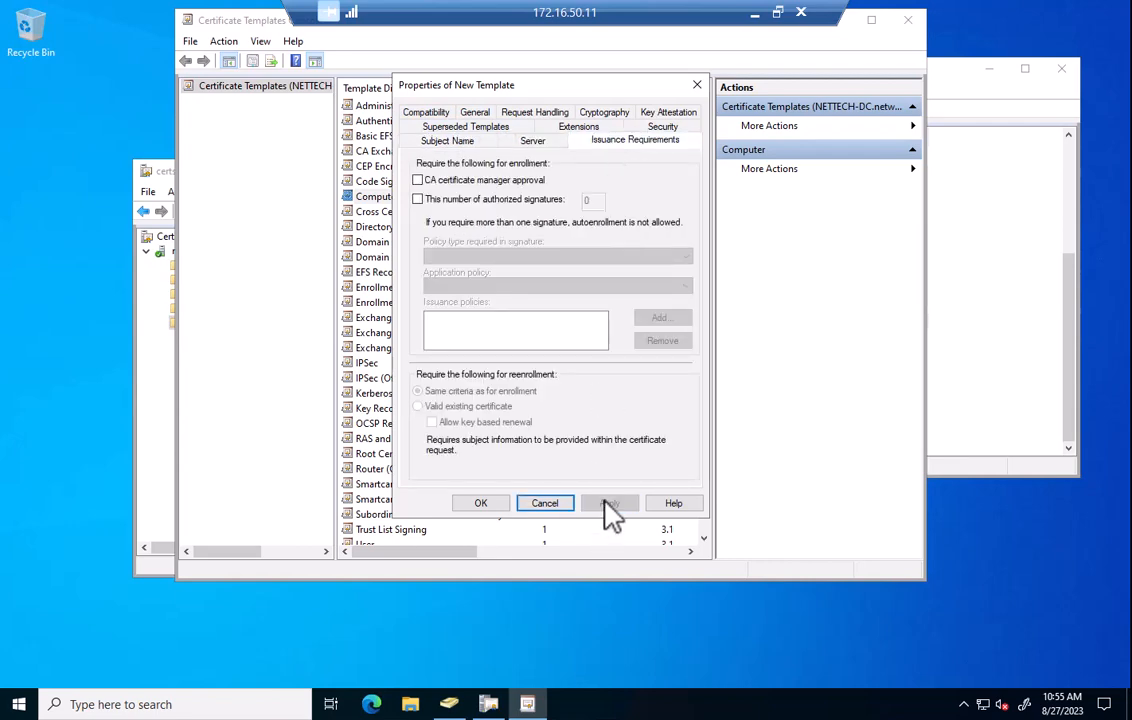
click(480, 502)
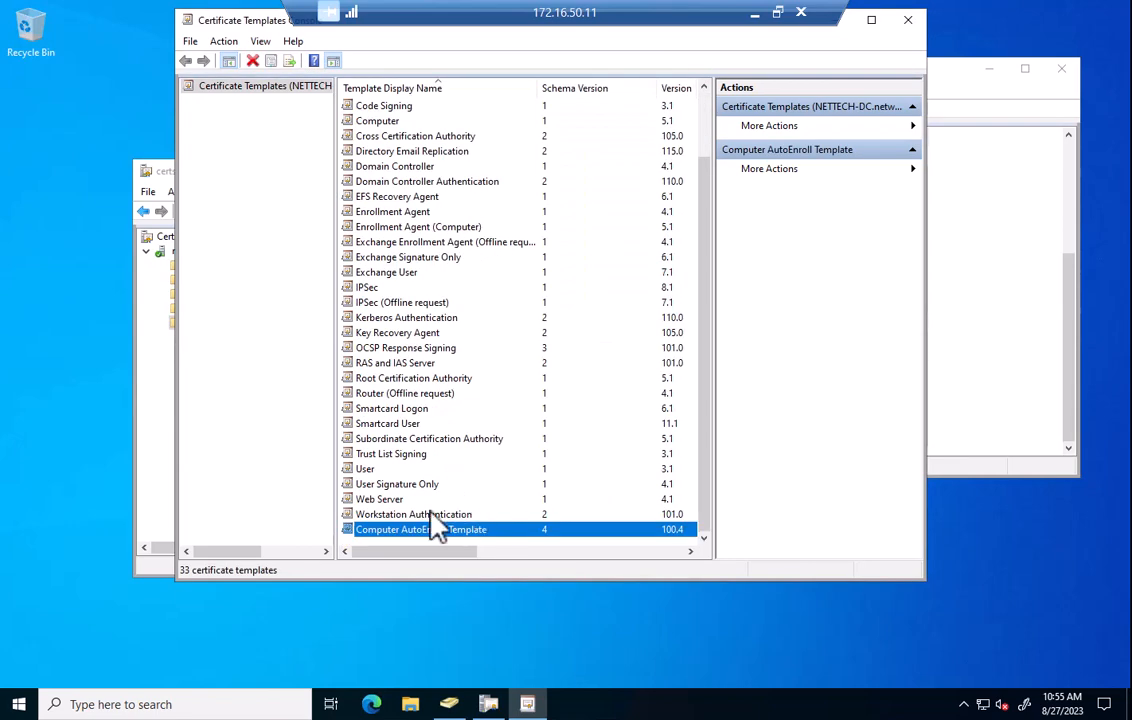
- Duplicate the User template, accept compatibility changes, and name it 'User A…'
click(365, 468)
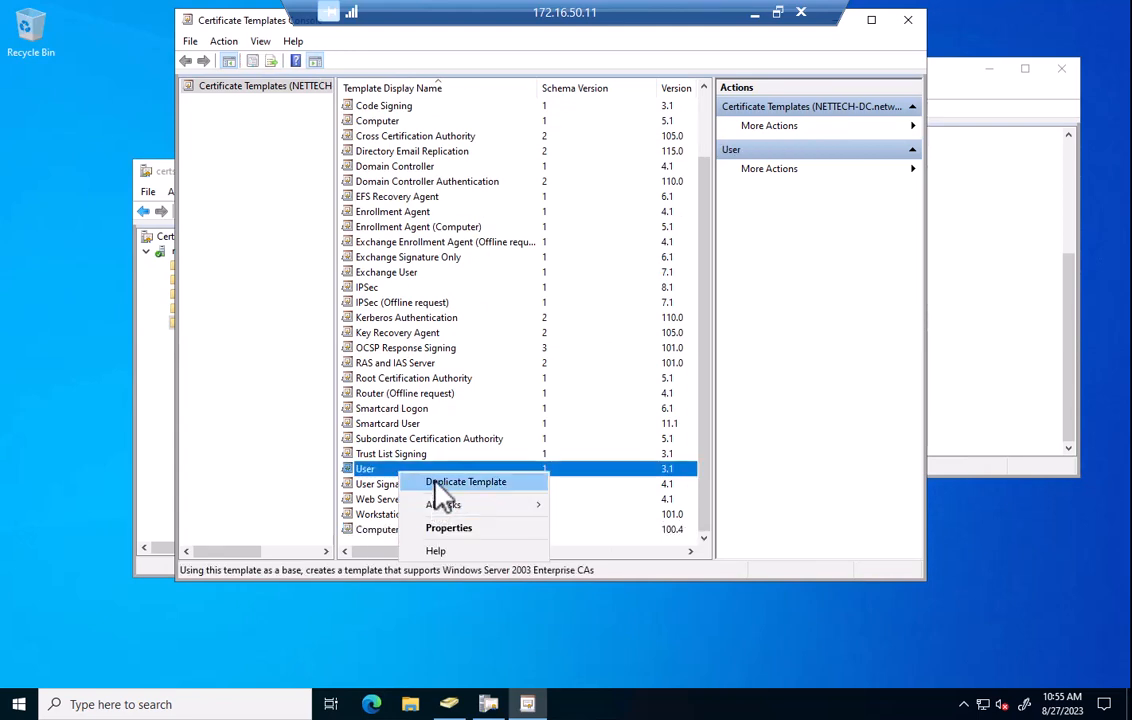
click(465, 481)
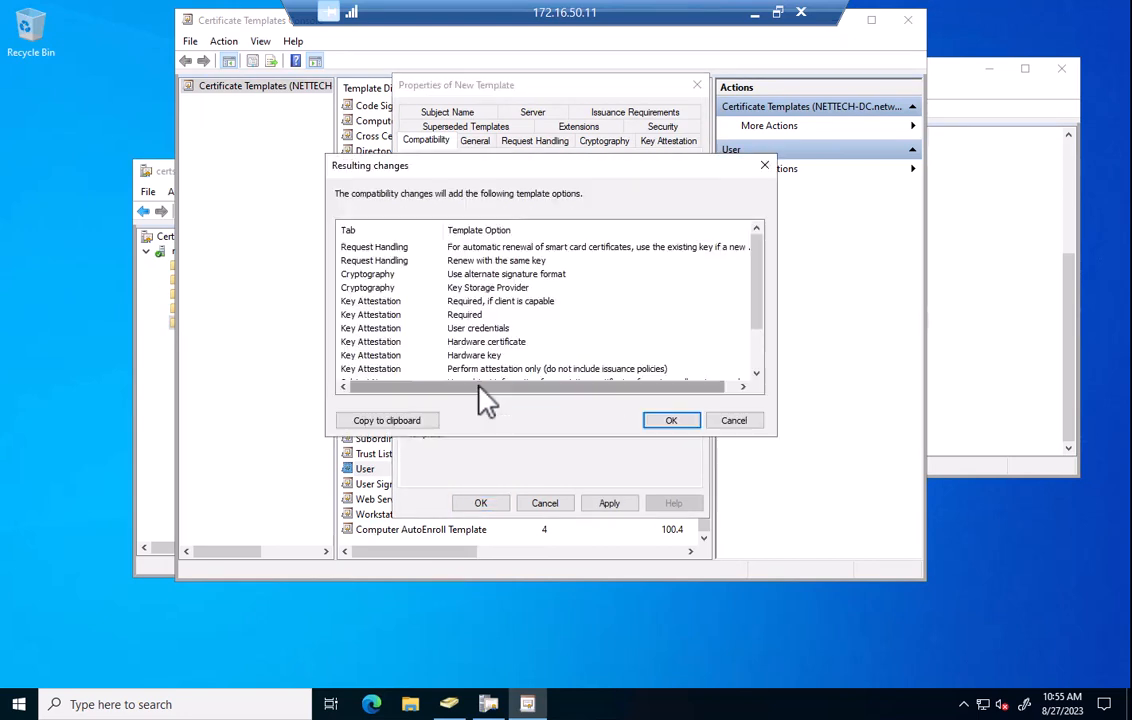
click(671, 420)
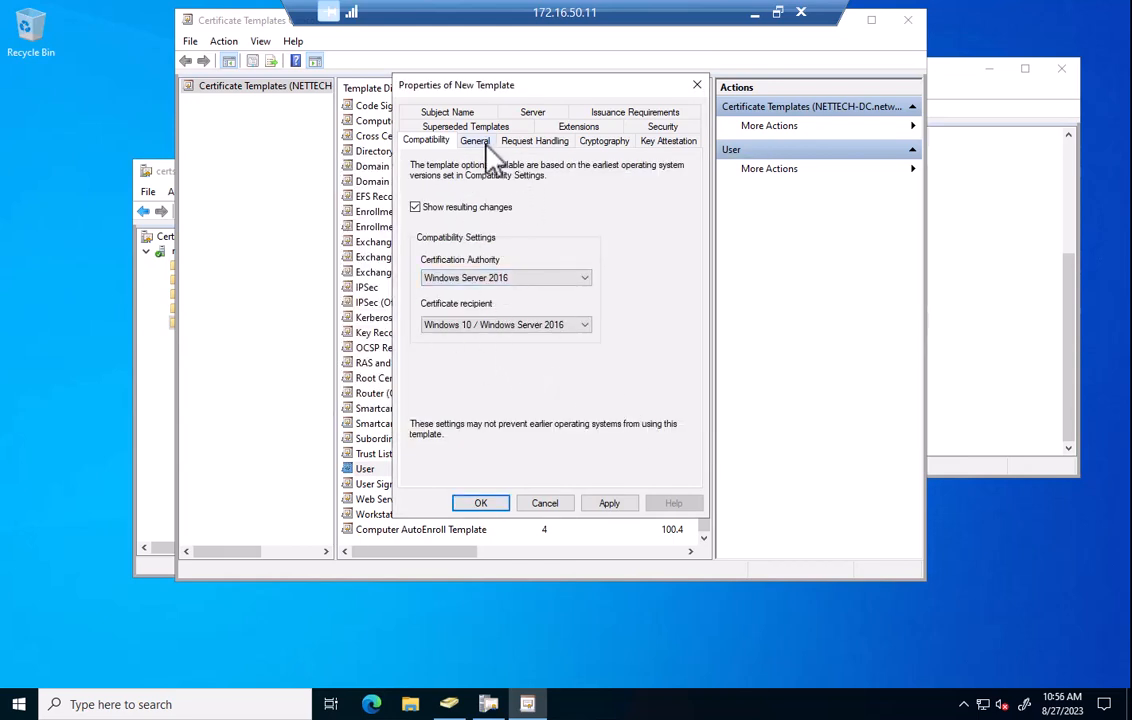
click(475, 140)
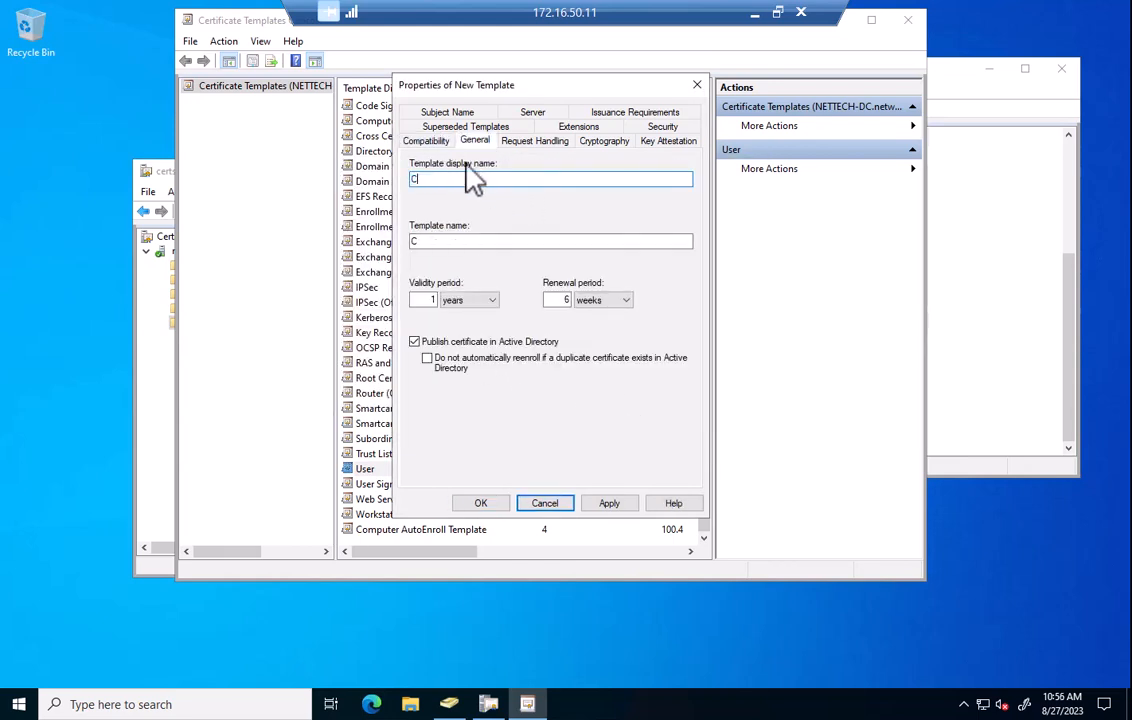
text(User A)
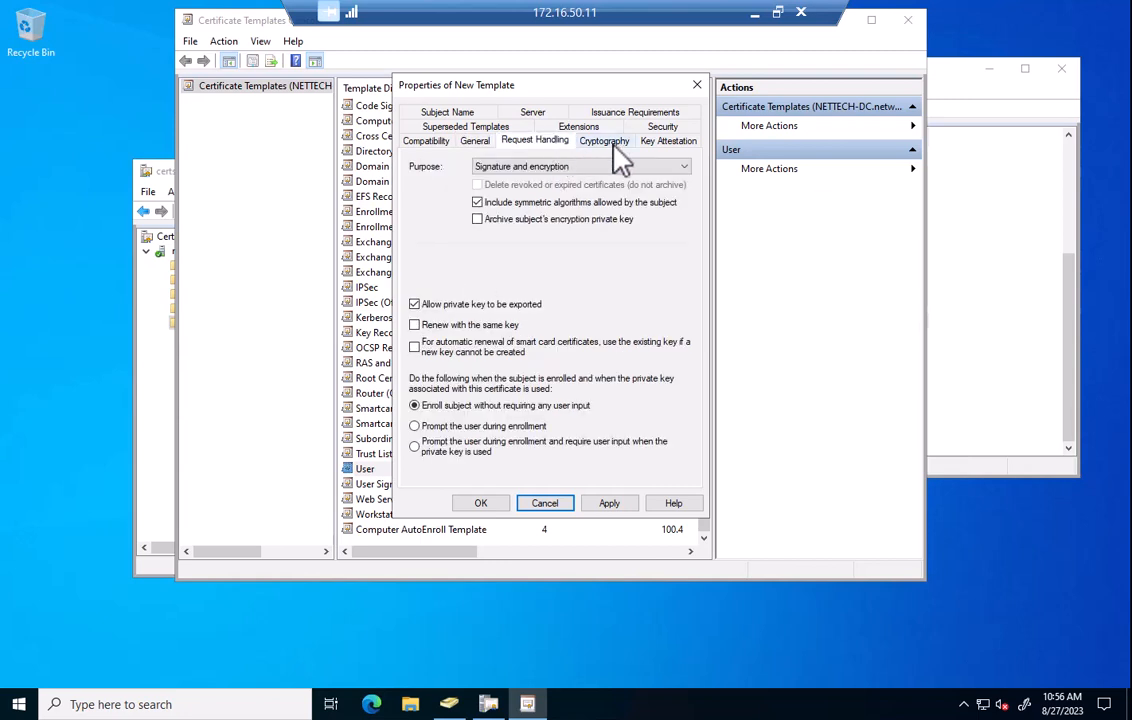
- Disable private key export and set the minimum key size to 4096
click(416, 304)
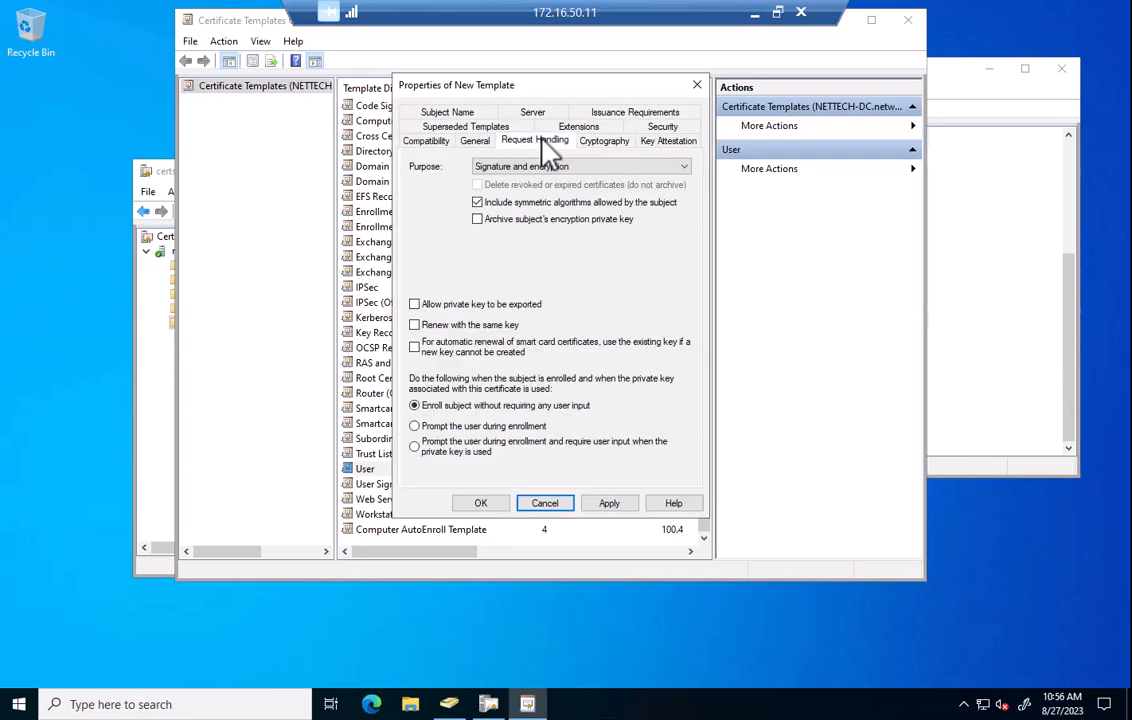
mouse_move(607, 150)
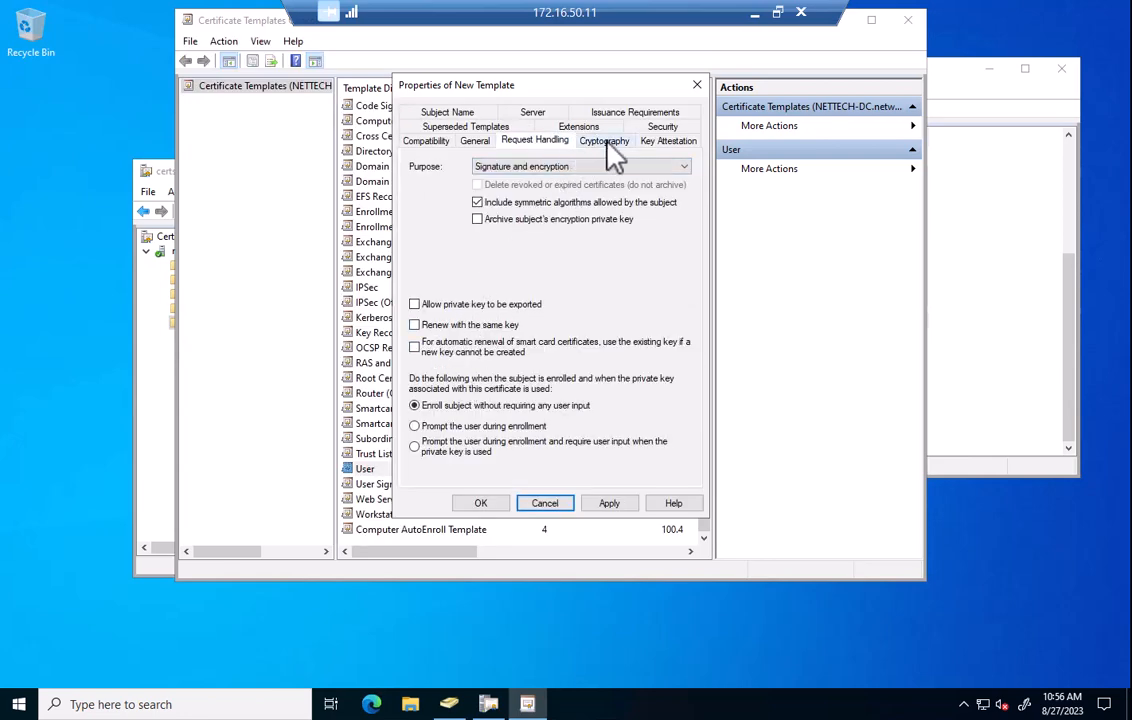
click(604, 140)
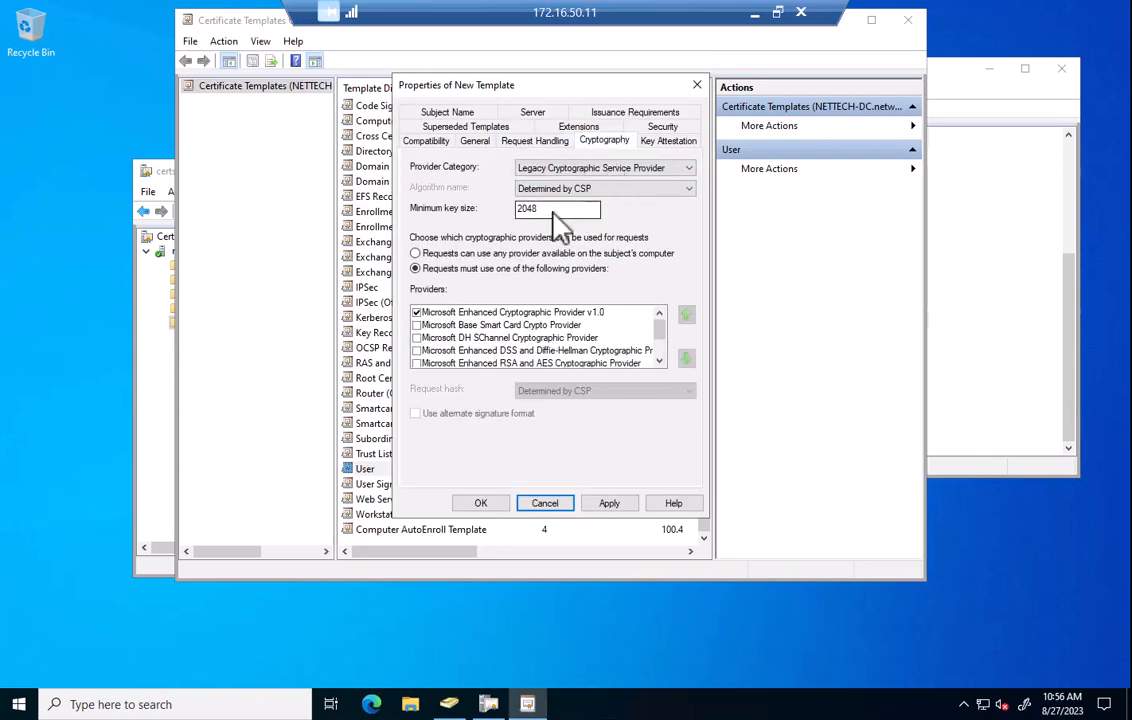
text(4096)
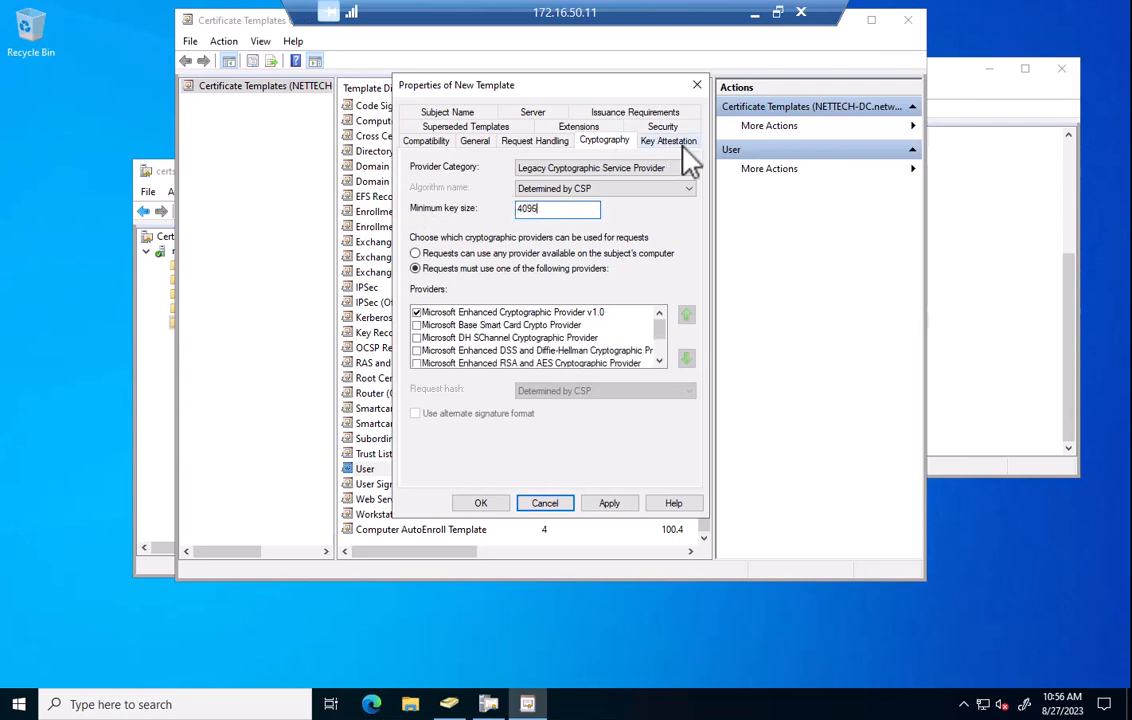
click(661, 140)
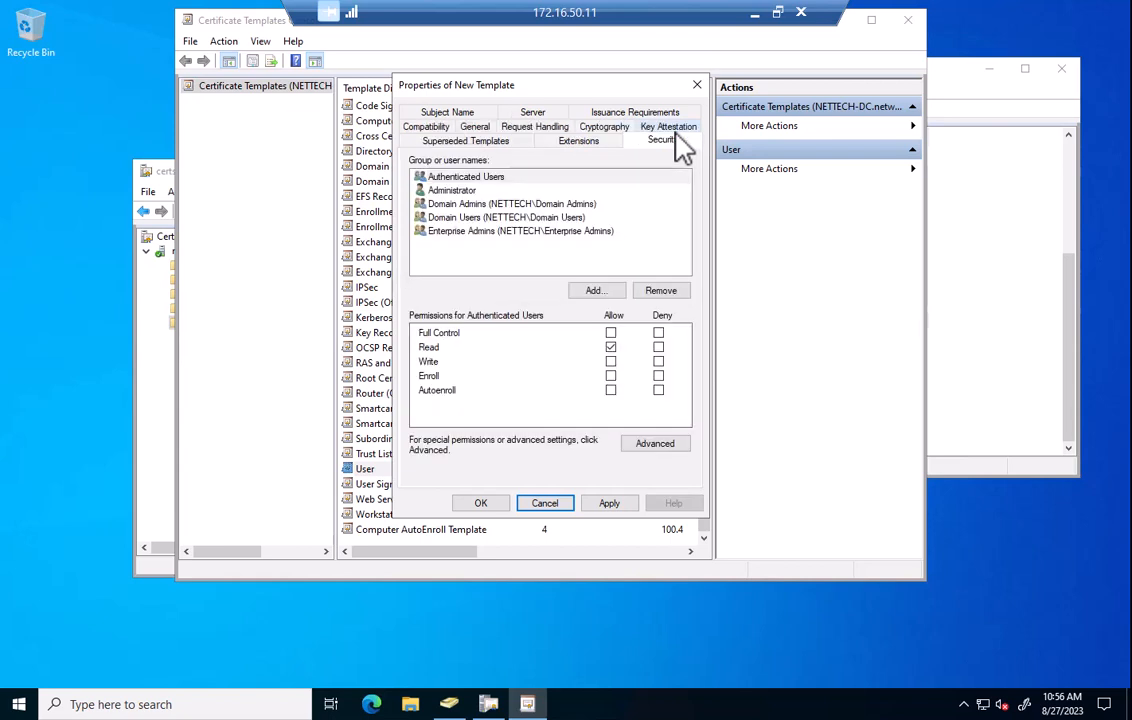
mouse_move(578, 194)
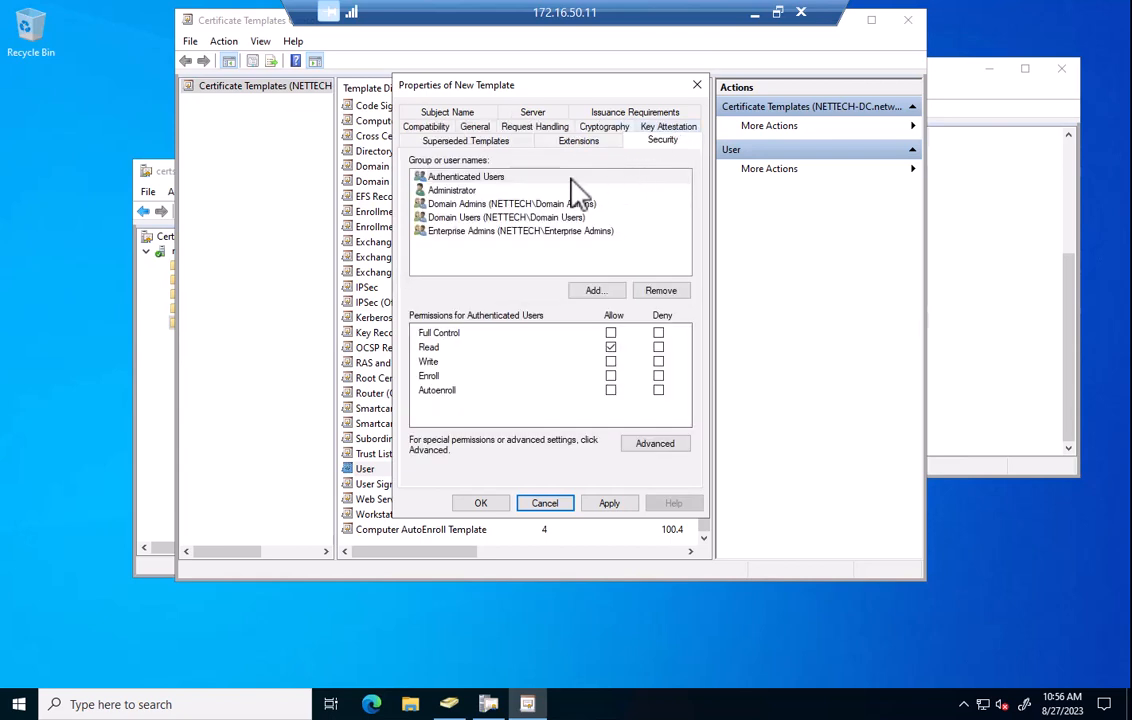
- Grant Domain Users Allow on Enroll and Autoenroll for the new template
click(505, 217)
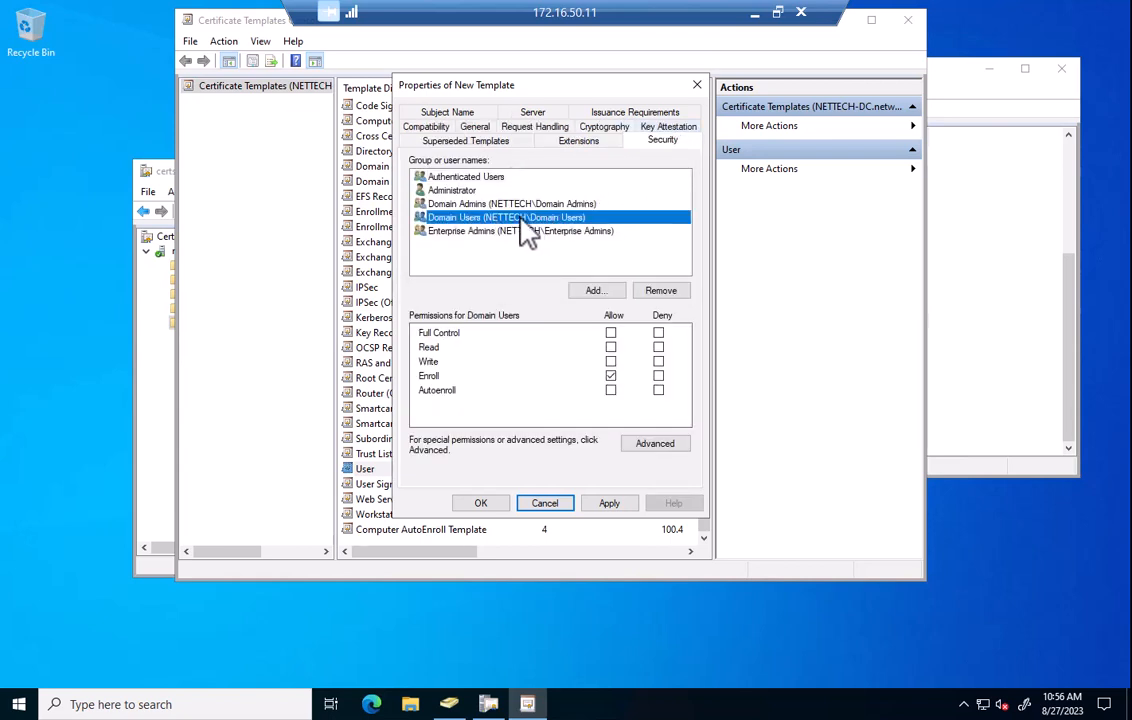
mouse_move(420, 247)
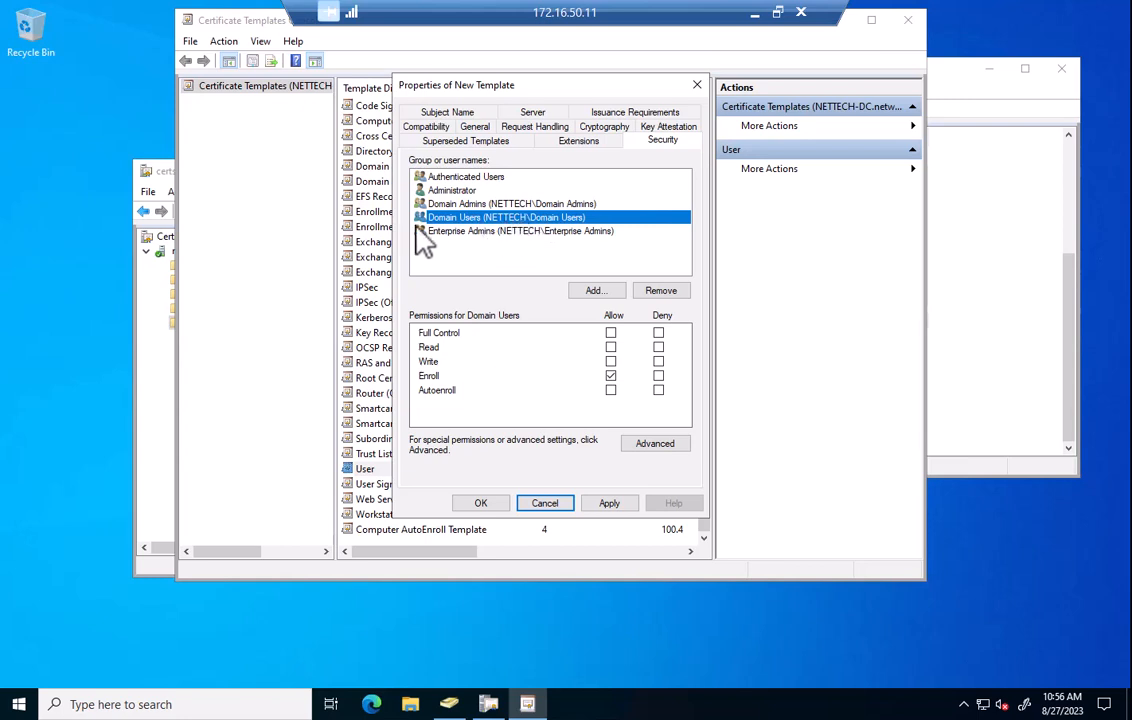
mouse_move(525, 228)
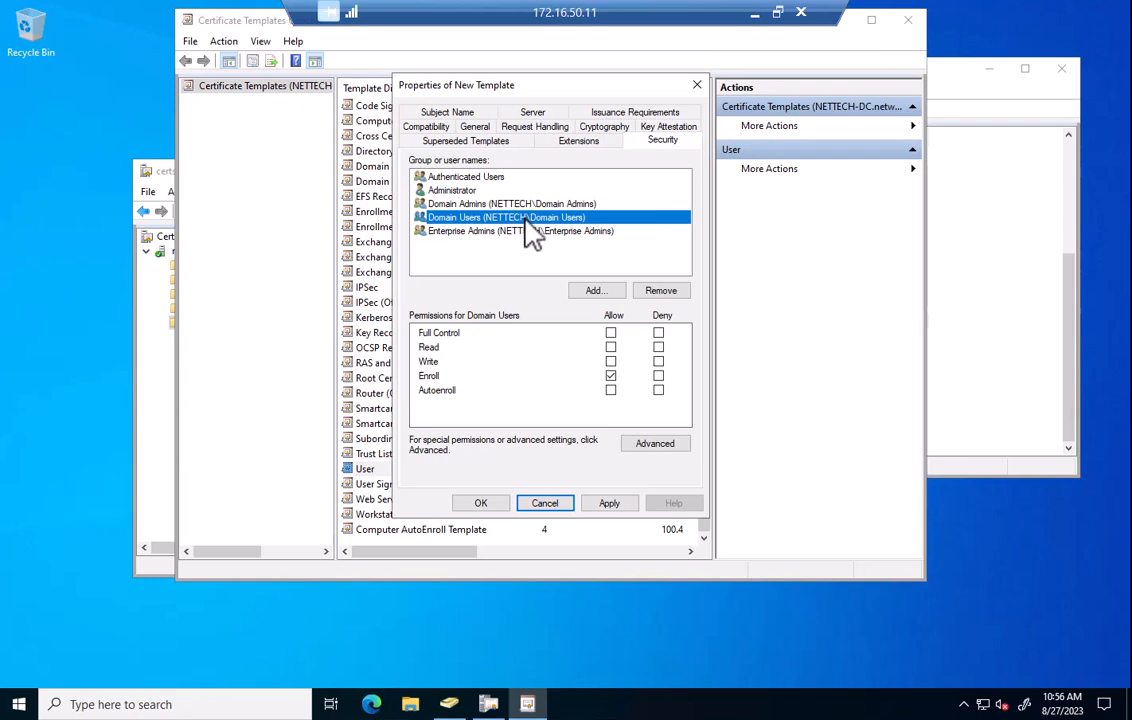
mouse_move(553, 270)
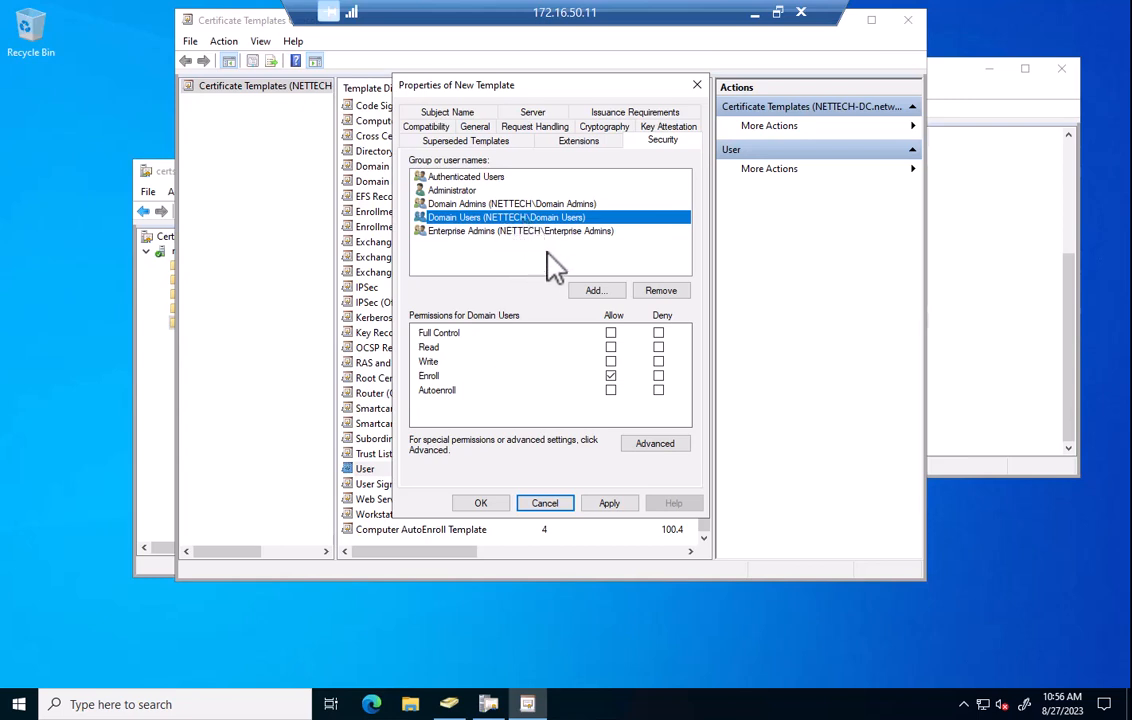
mouse_move(570, 175)
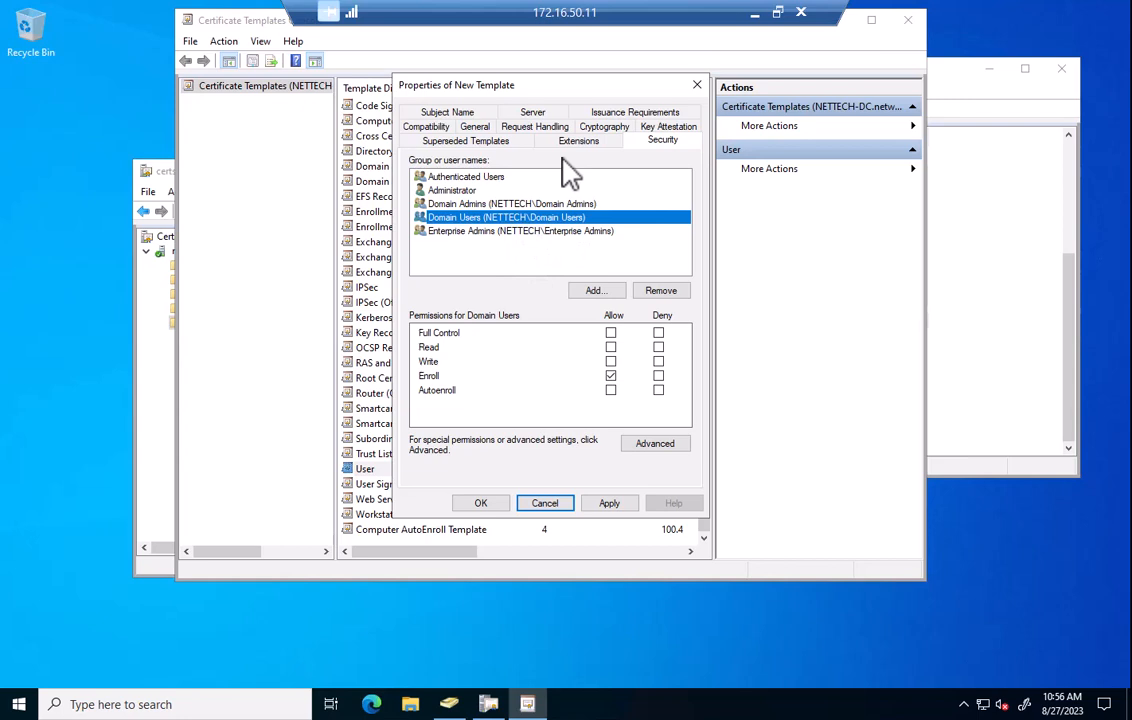
mouse_move(420, 224)
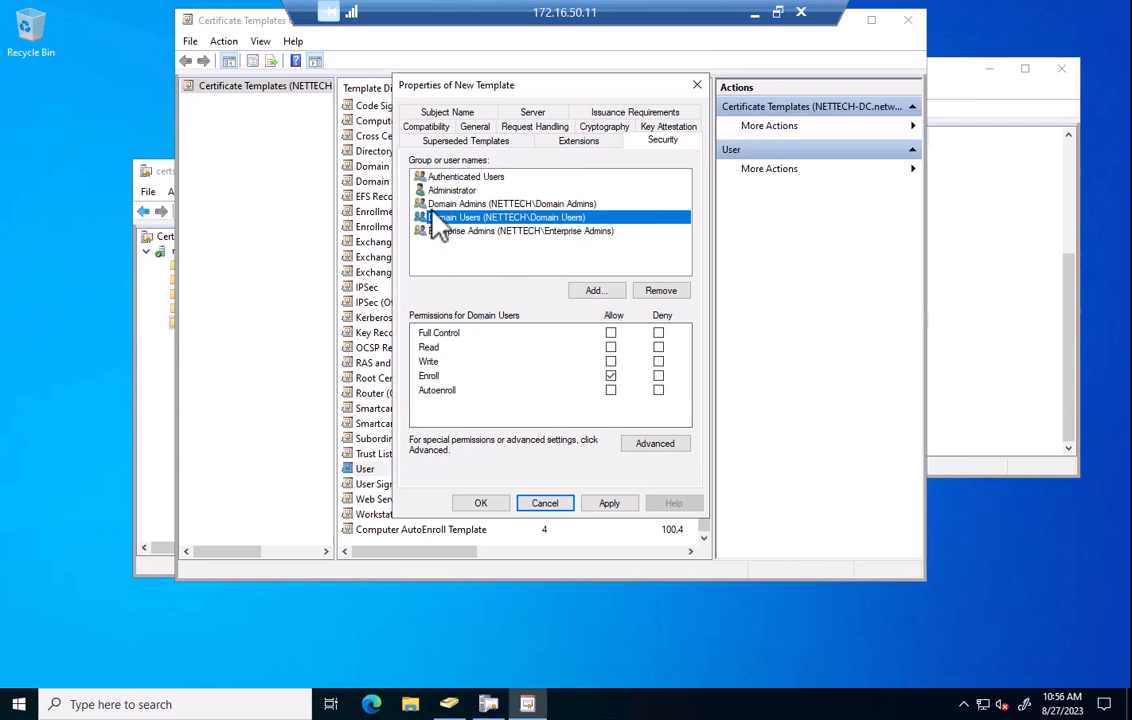
click(610, 390)
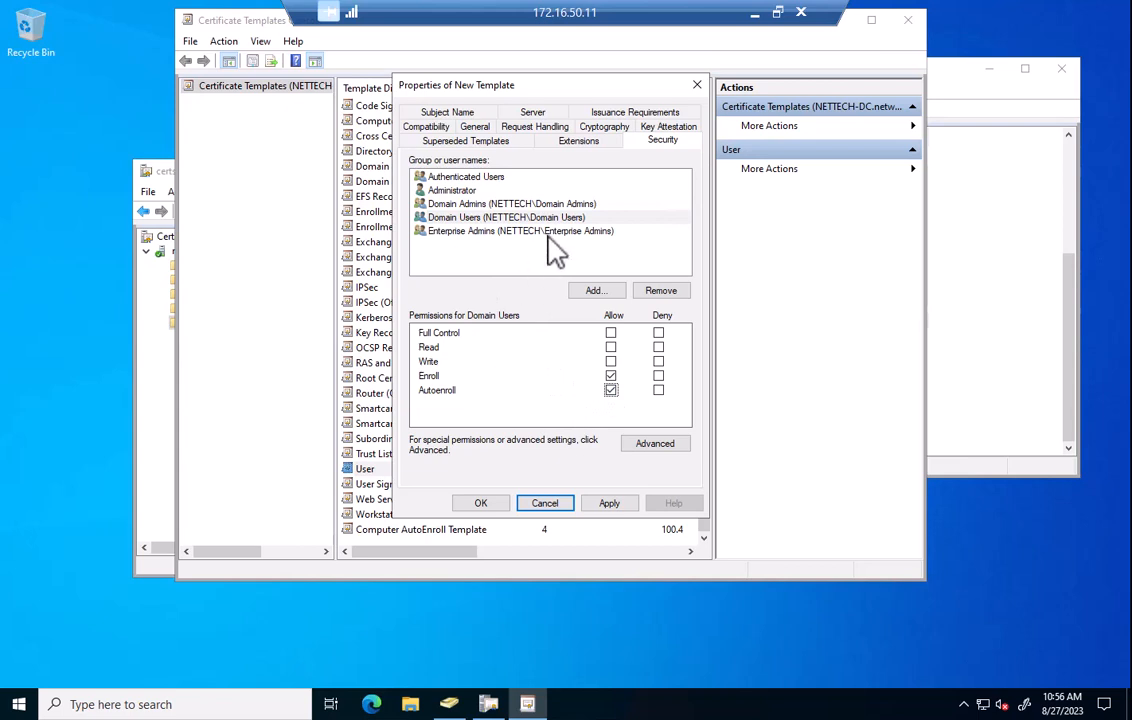
mouse_move(535, 273)
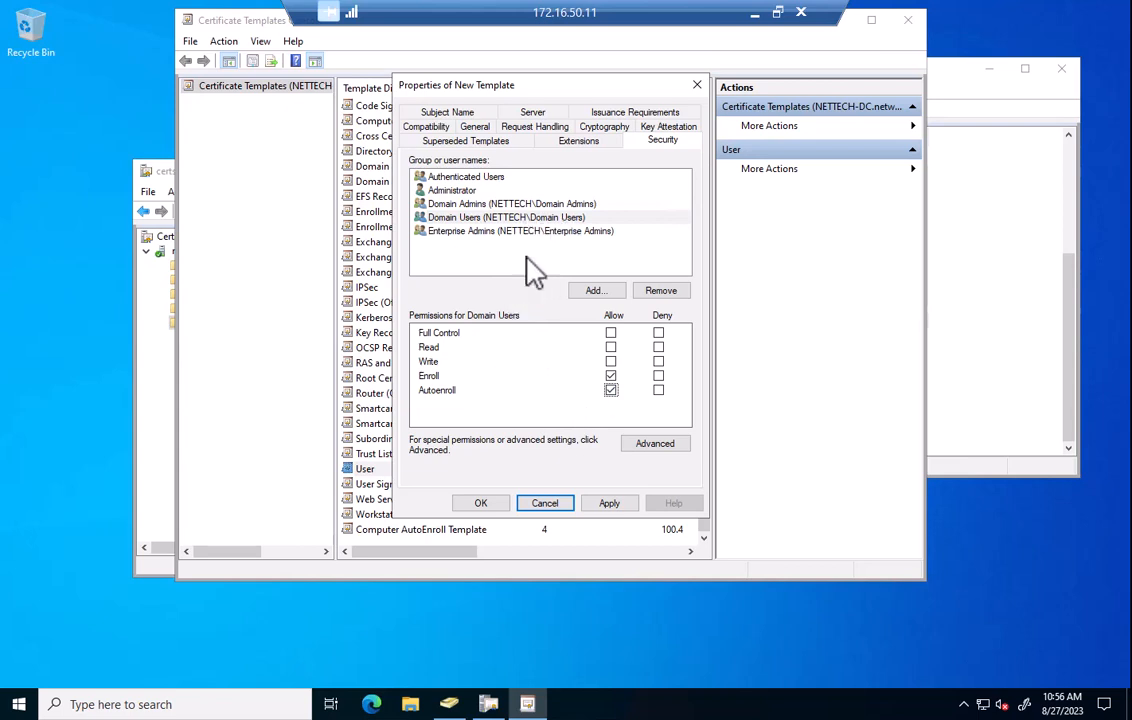
- Restrict the template's application policies to Client Authentication only
click(578, 140)
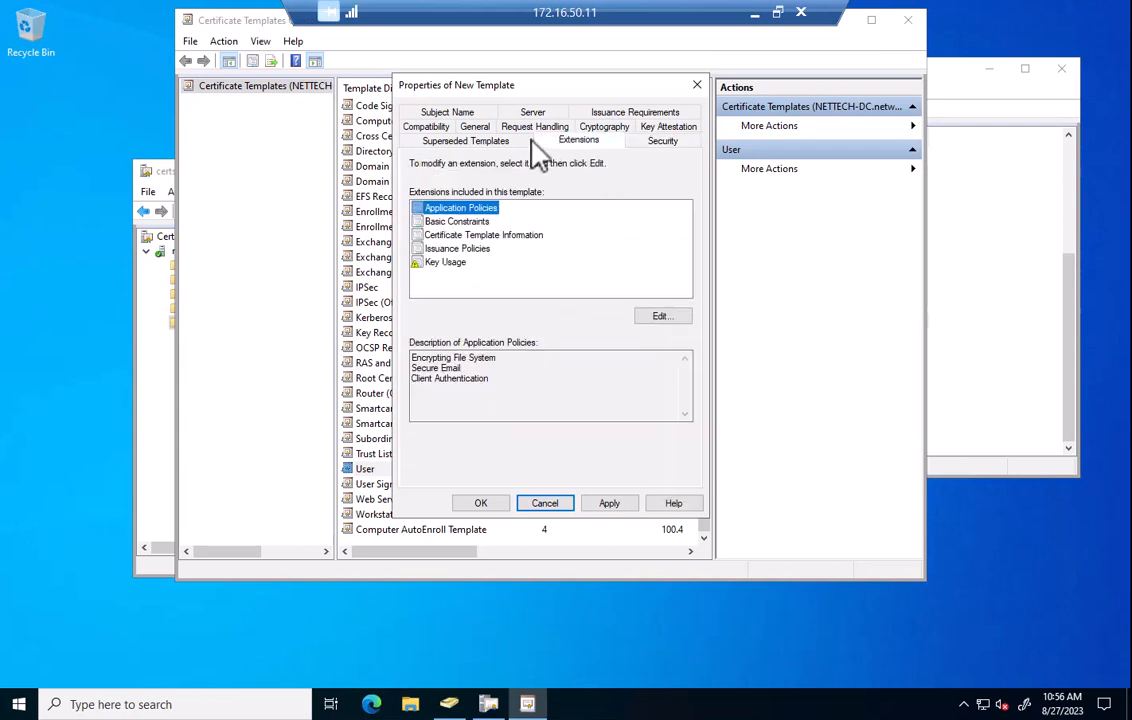
mouse_move(642, 310)
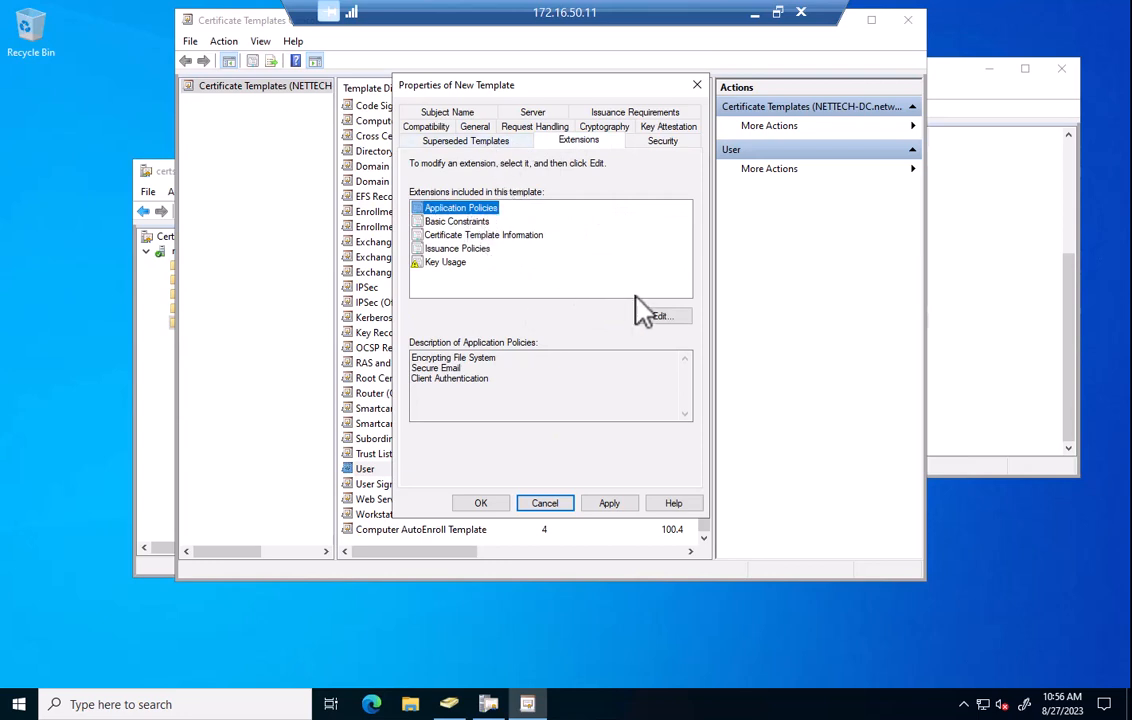
click(655, 315)
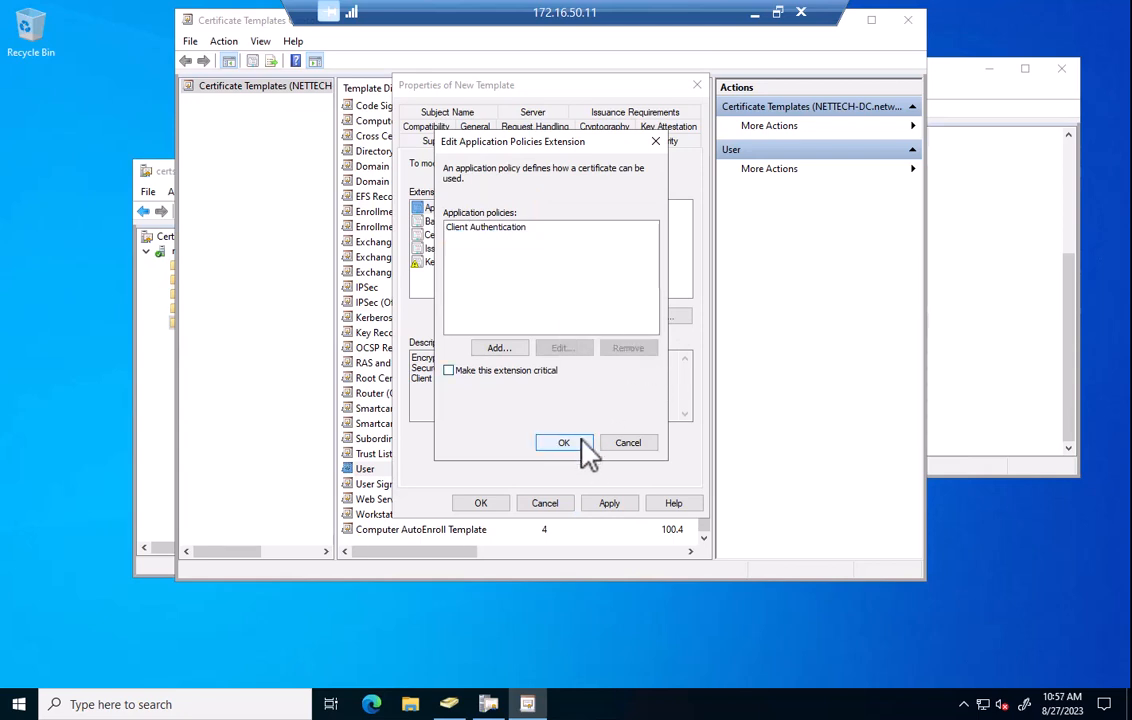
click(564, 442)
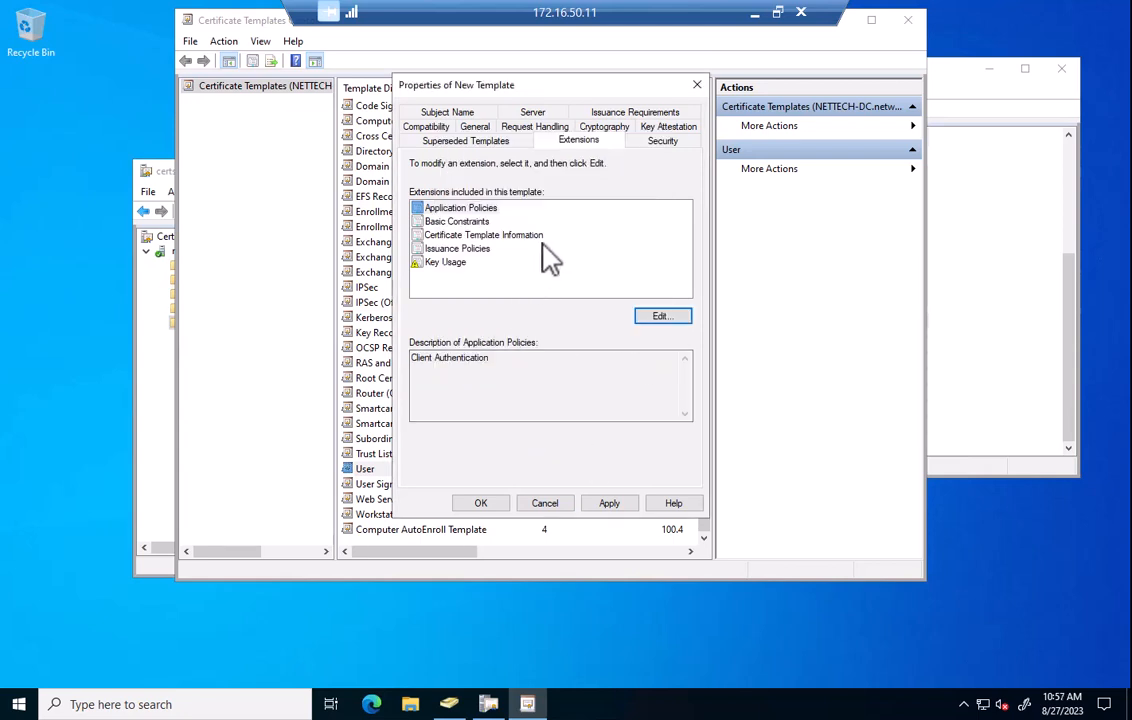
- Set subject name format to Common name and save the User AutoEnroll Template
click(439, 127)
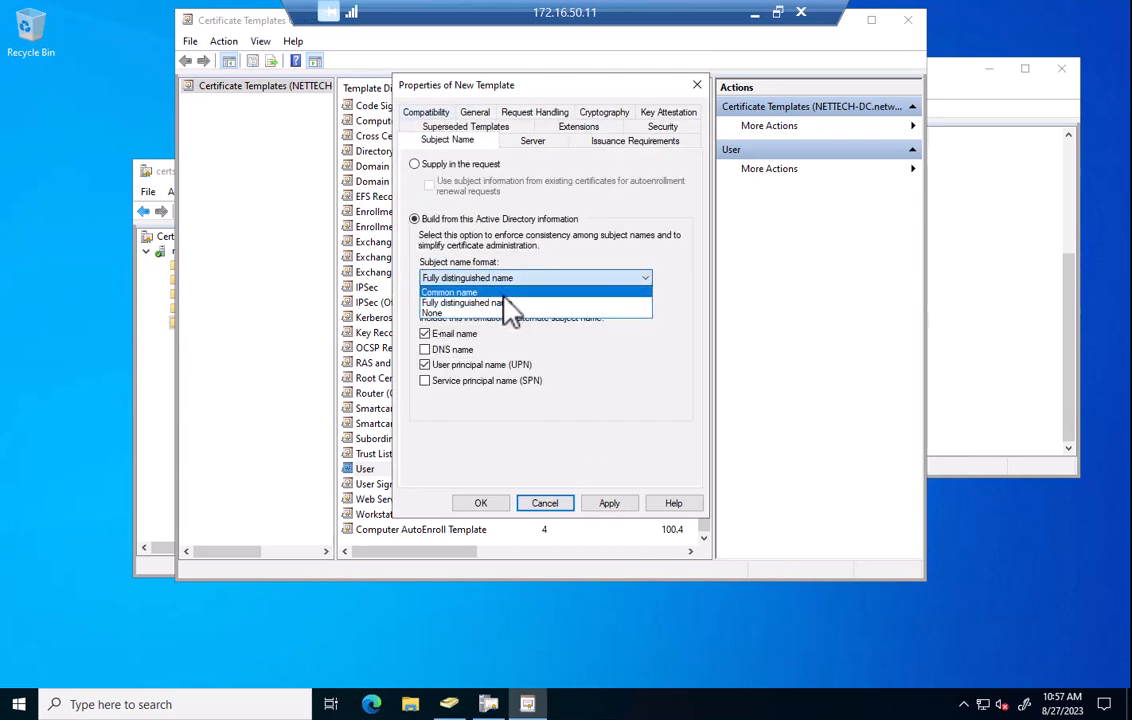
click(449, 291)
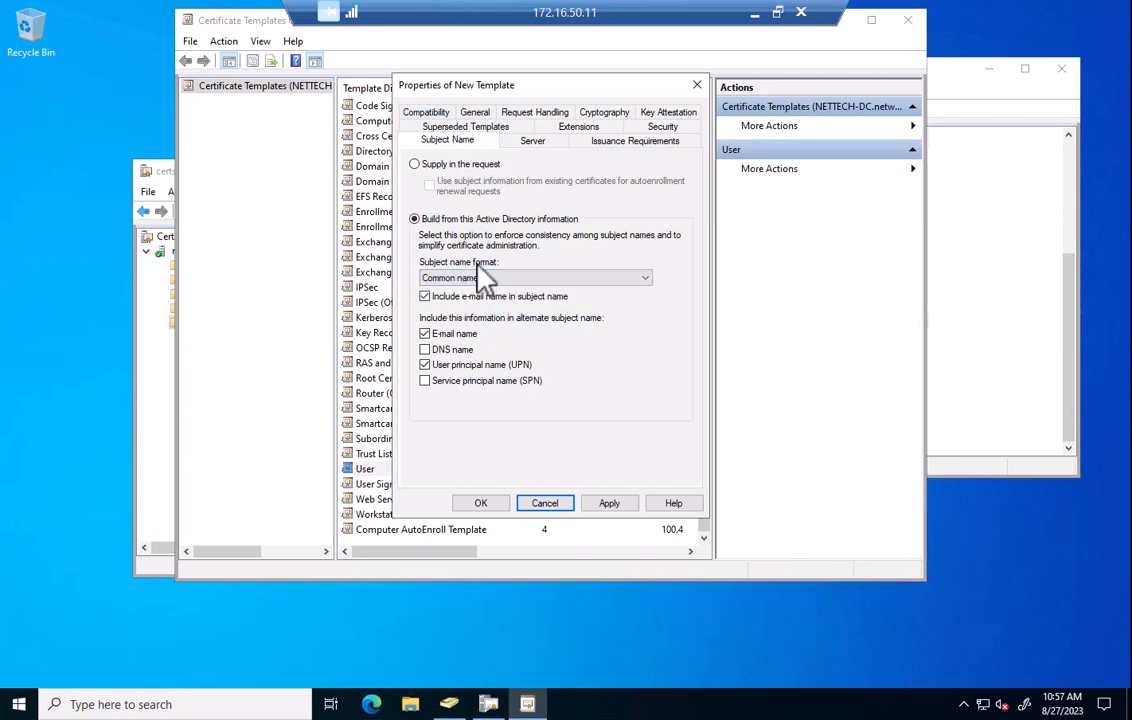
mouse_move(492, 298)
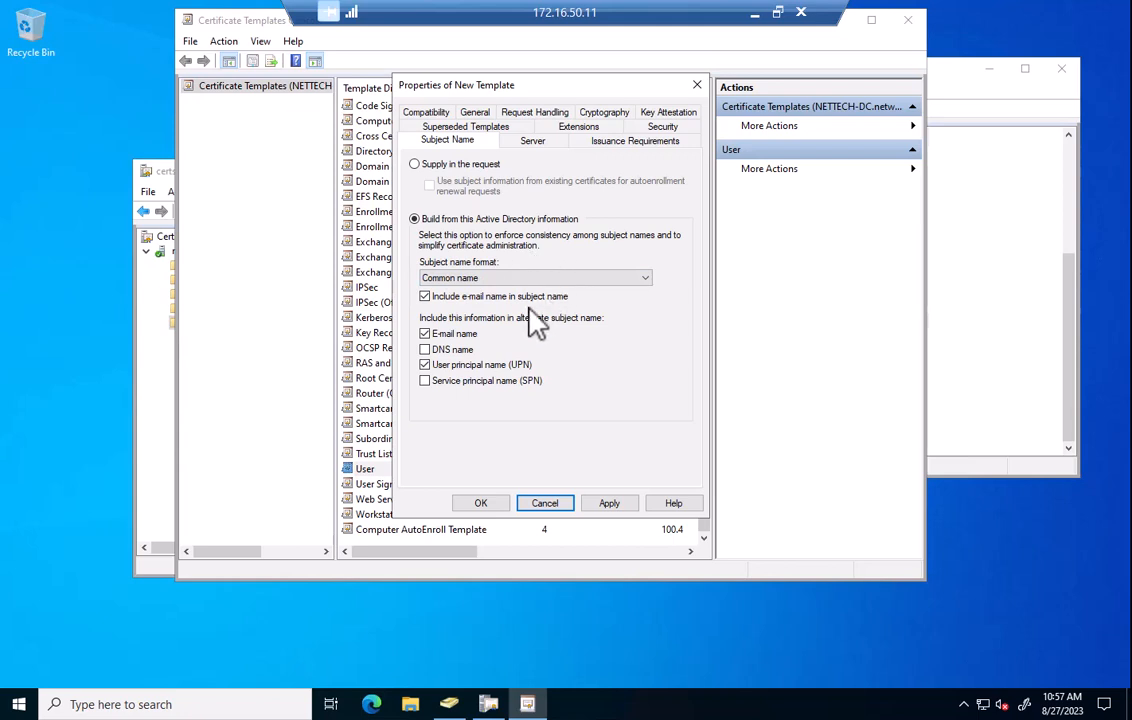
mouse_move(566, 330)
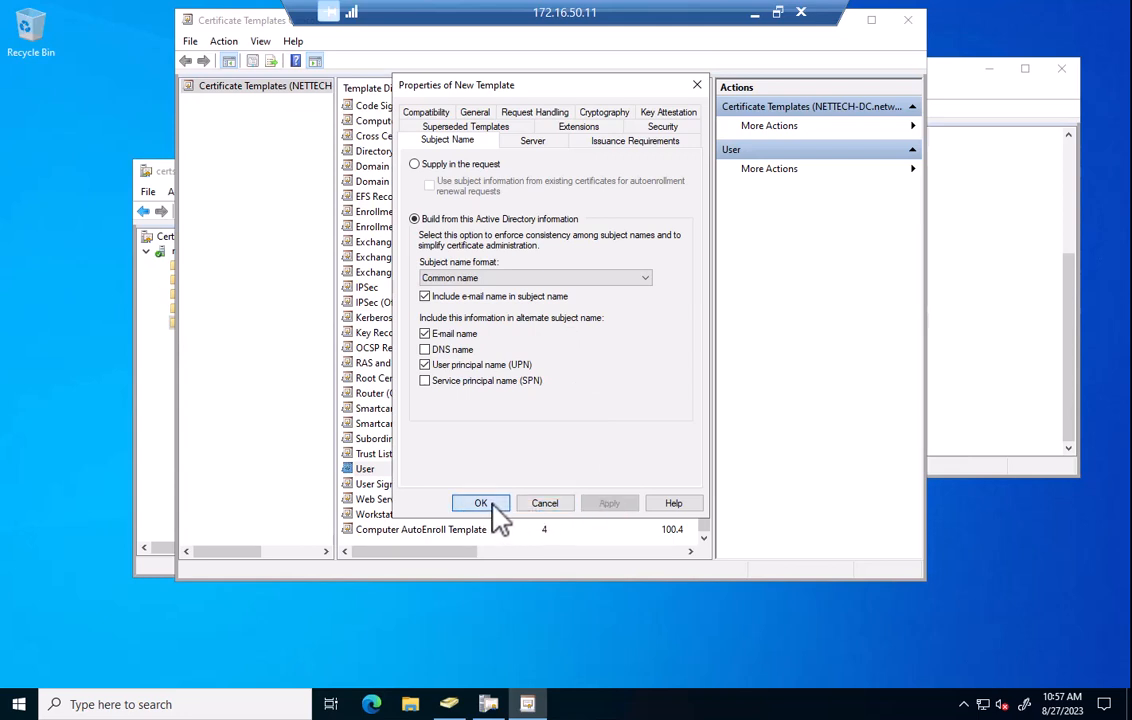
click(481, 503)
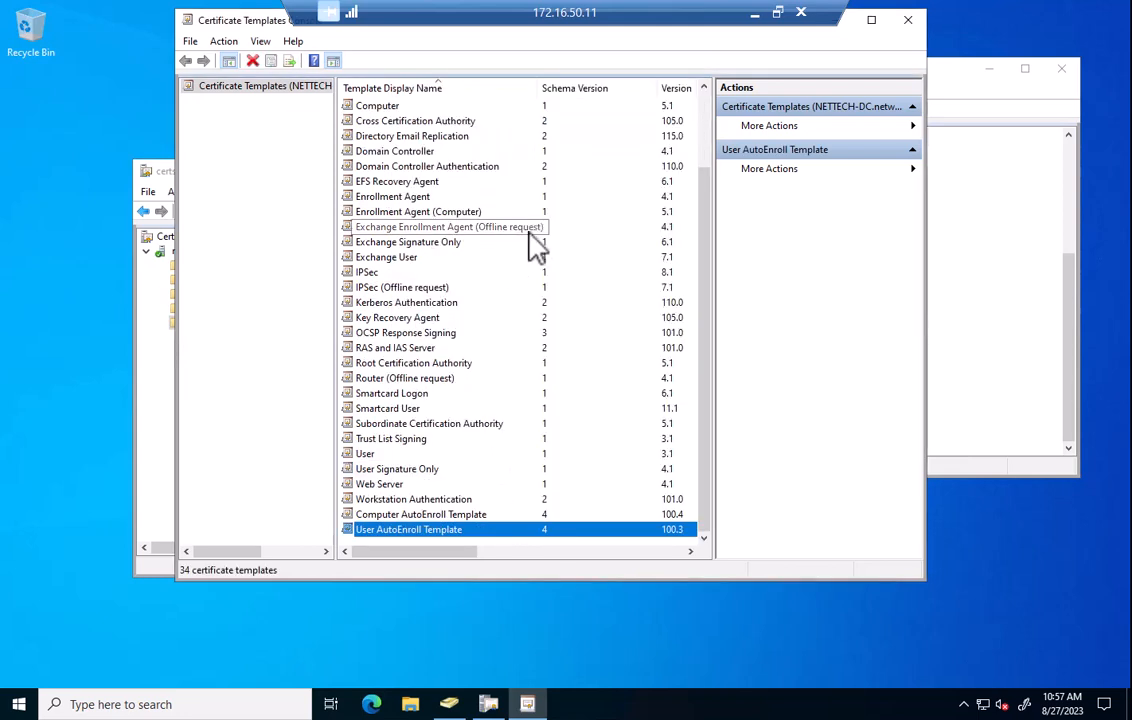
mouse_move(494, 201)
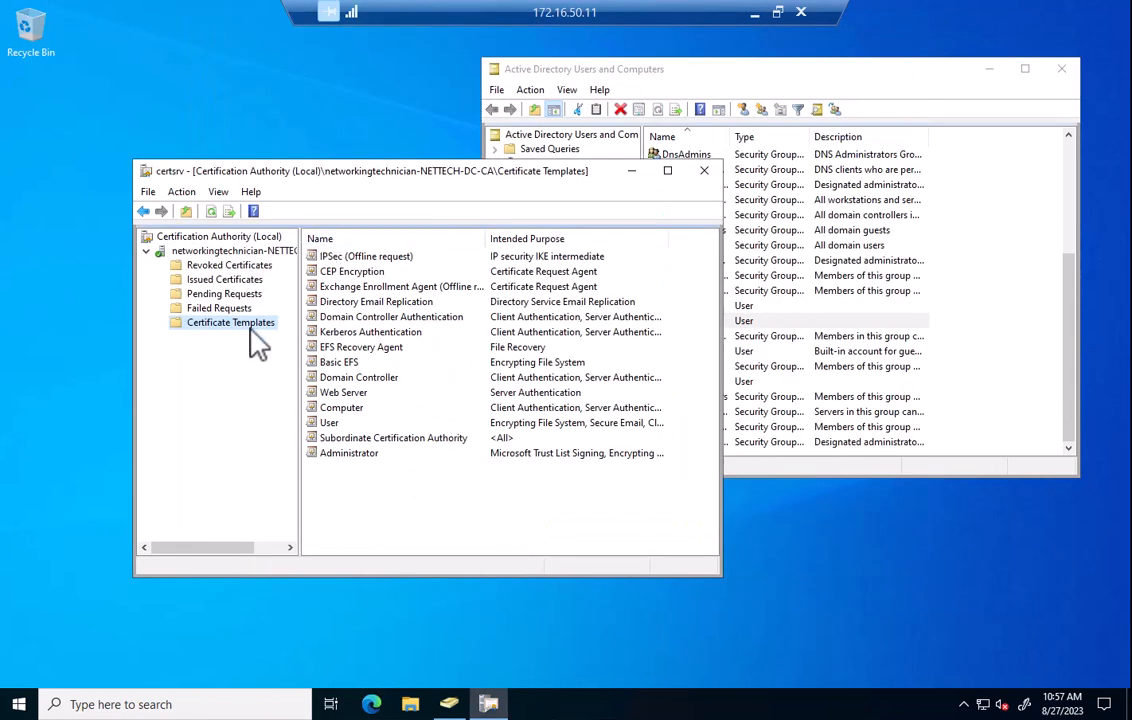
- Add Computer and User AutoEnroll templates as CA-issued templates, then close Certification Authority
right_click(230, 322)
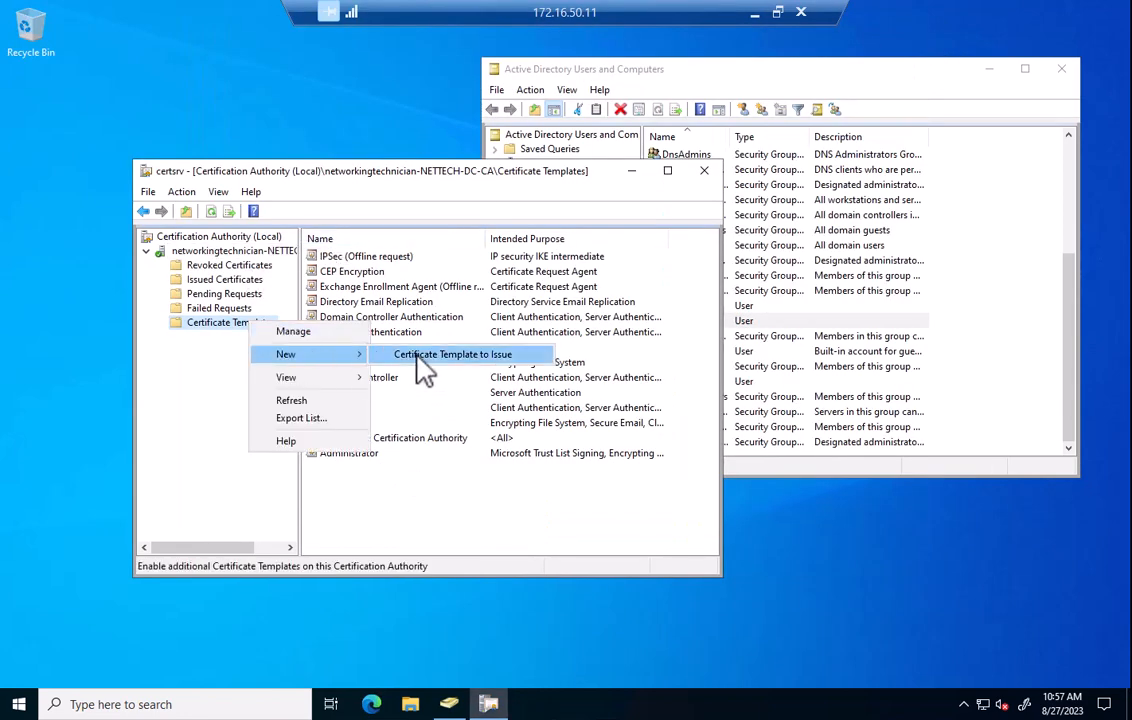
click(451, 354)
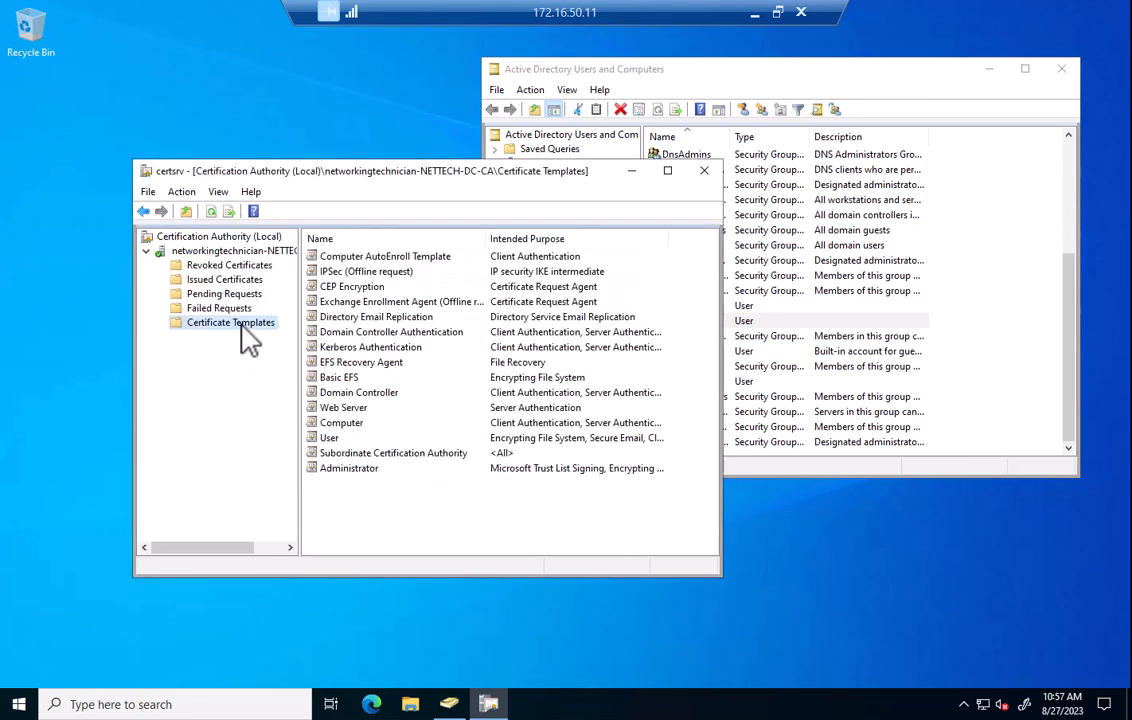
right_click(230, 322)
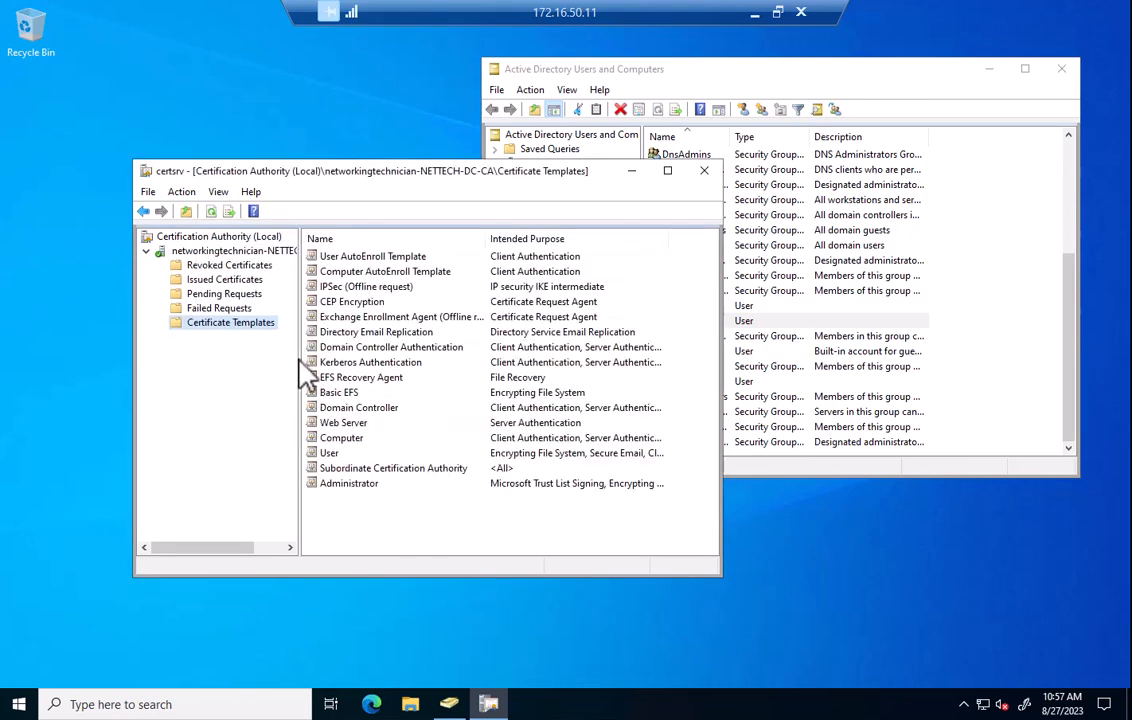
mouse_move(702, 170)
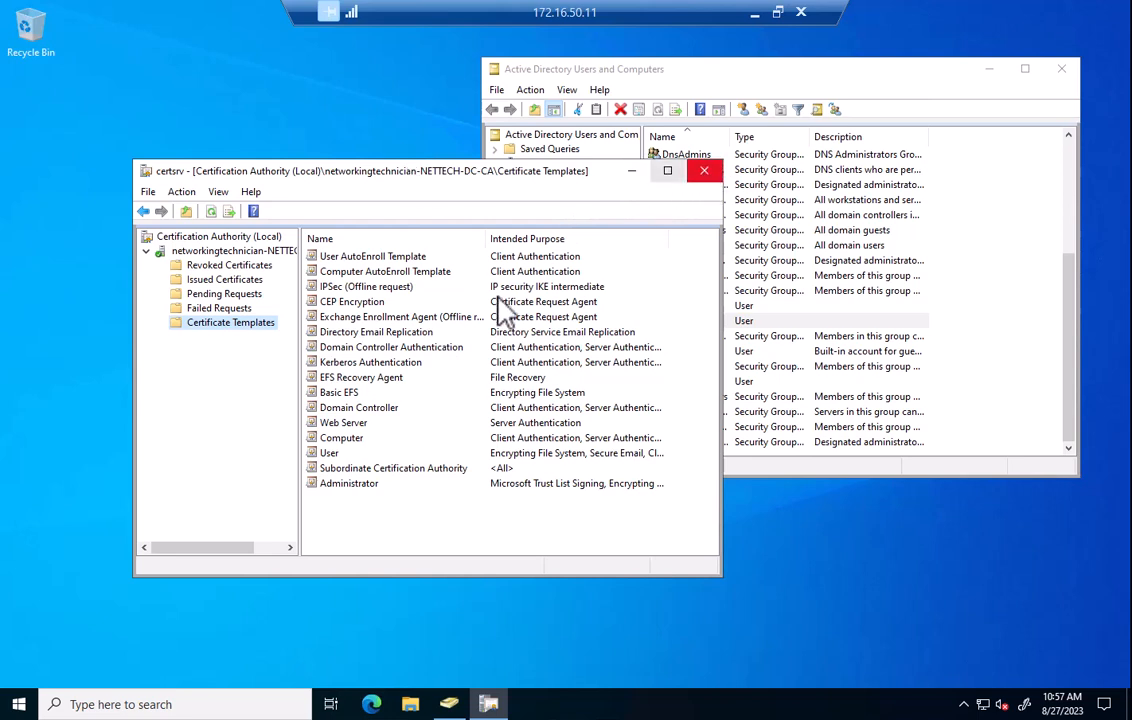
click(391, 346)
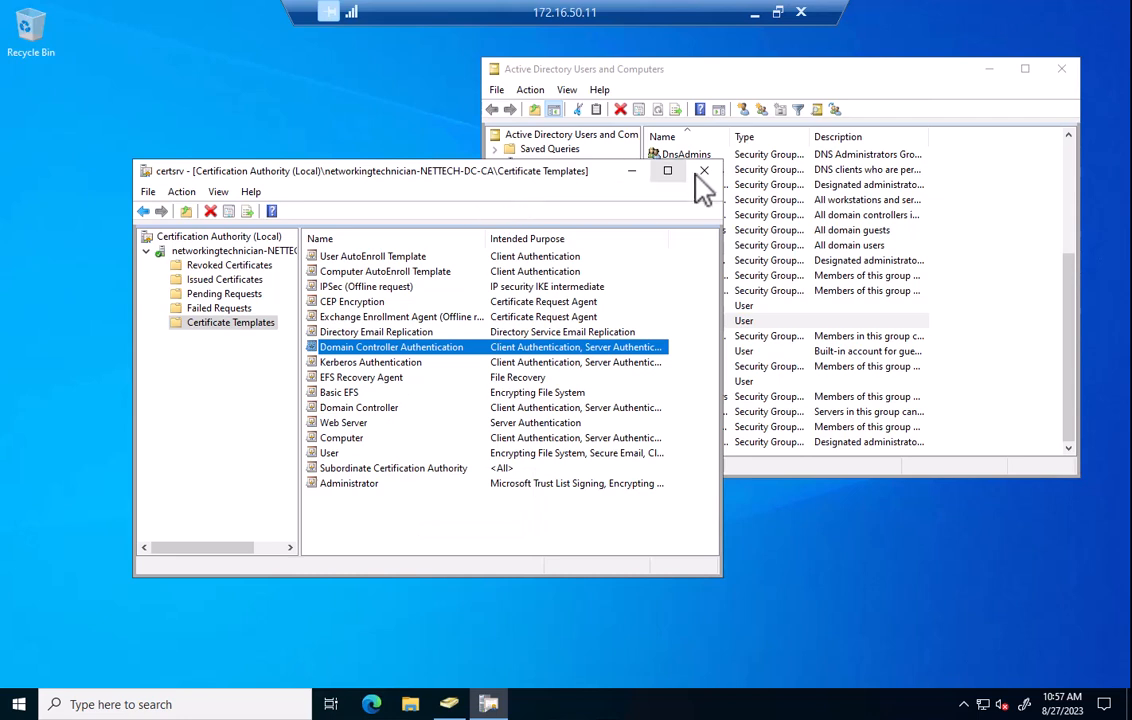
click(703, 170)
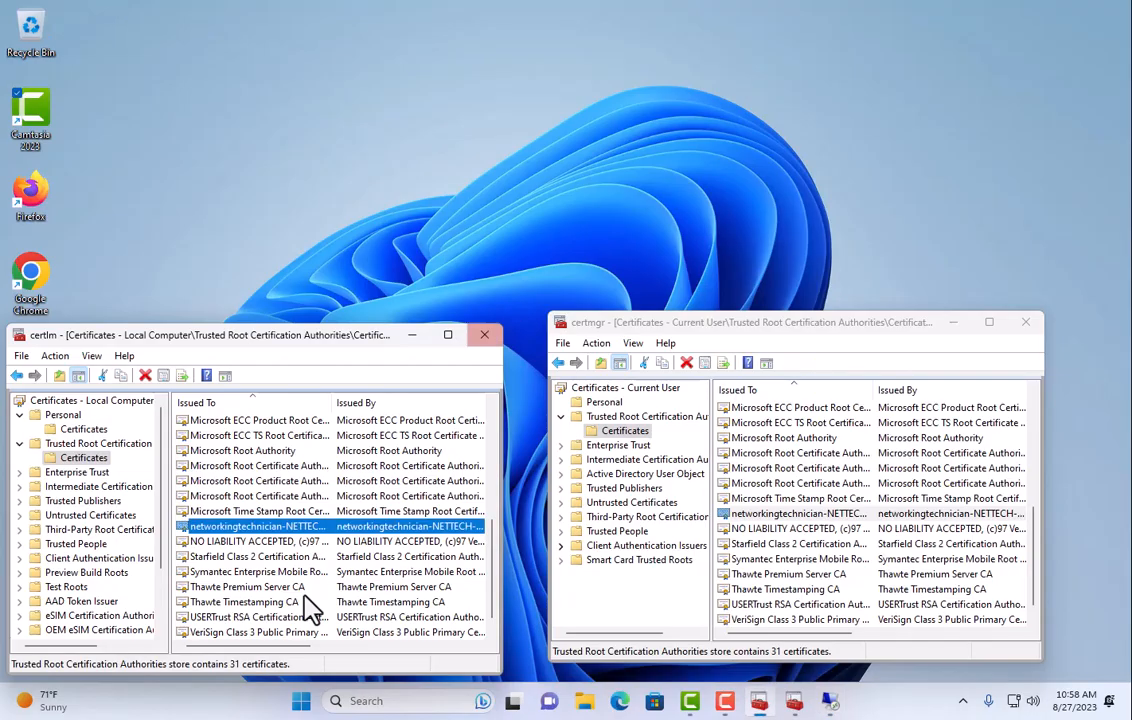
- Force a policy refresh with gpupdate /force, then access the personal certificate store's actions
click(299, 700)
text(gpupdate /force)
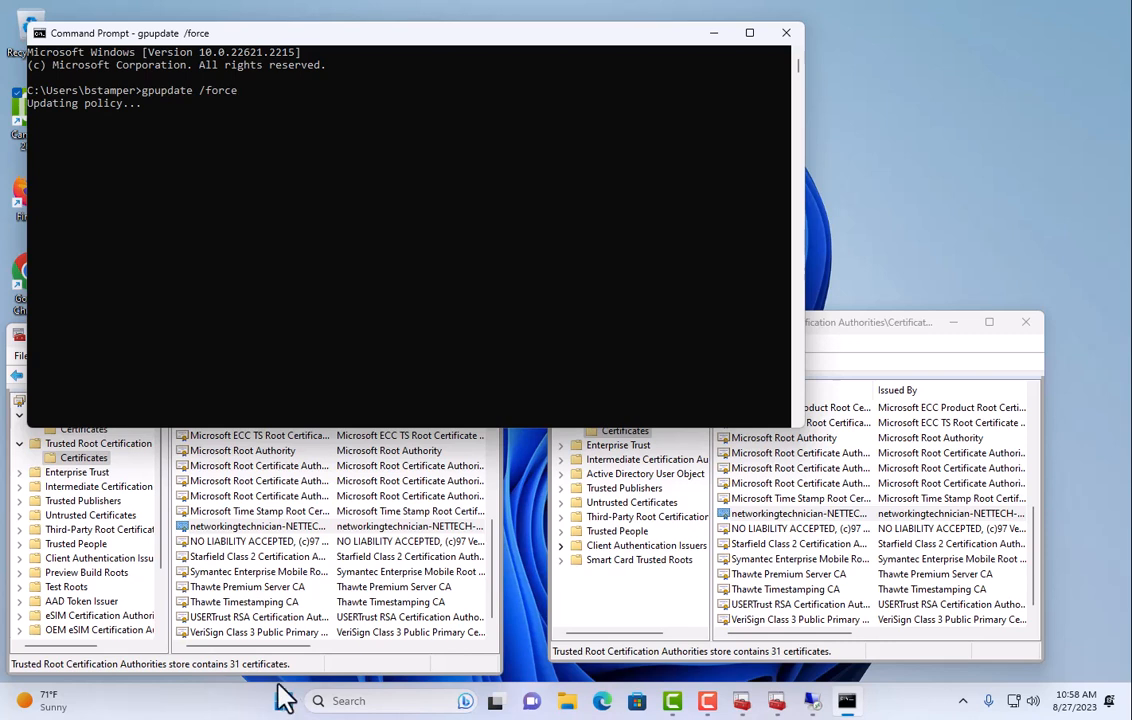
mouse_move(328, 237)
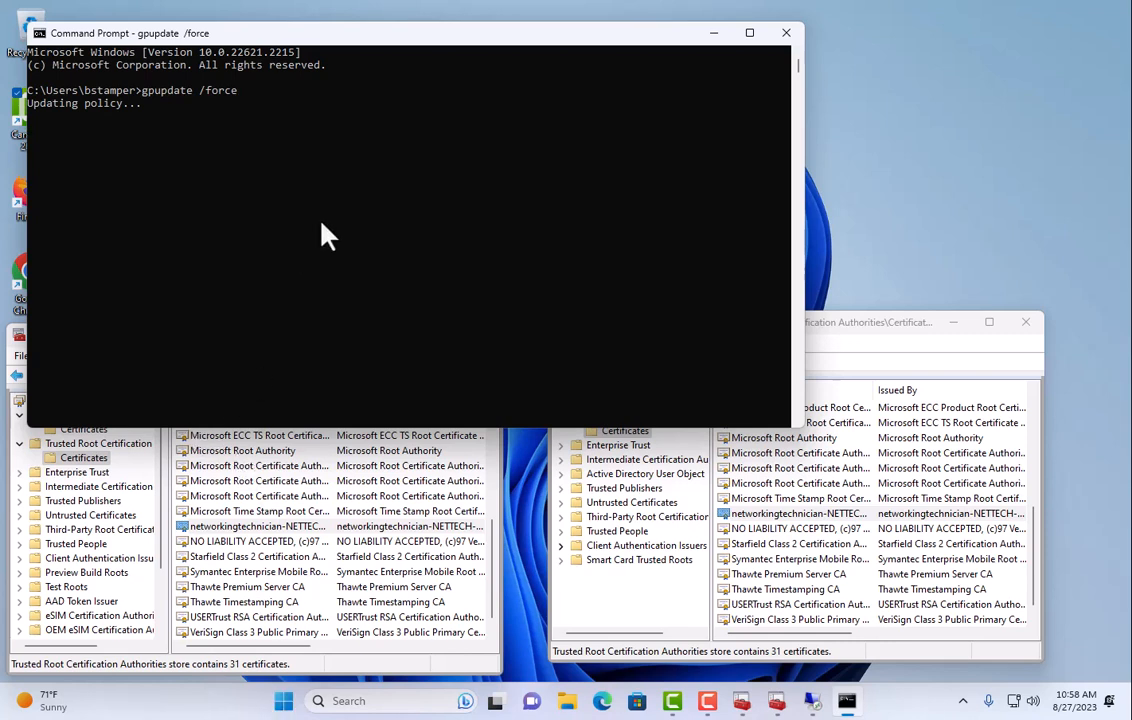
mouse_move(322, 222)
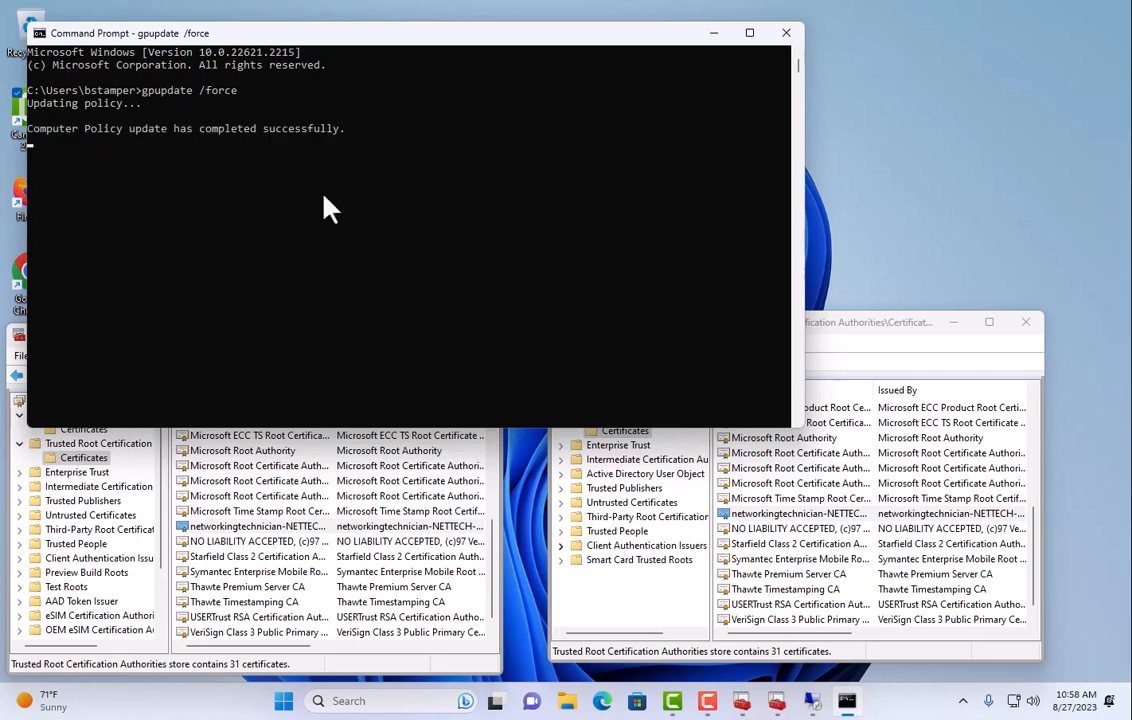
mouse_move(322, 147)
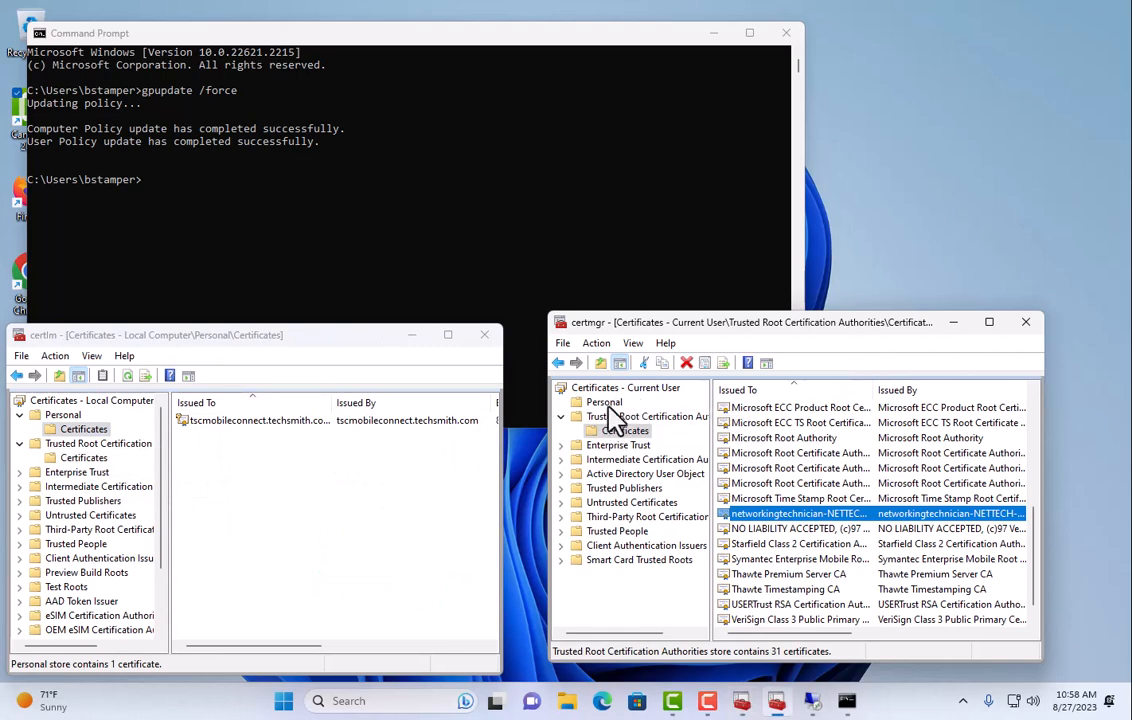
right_click(603, 402)
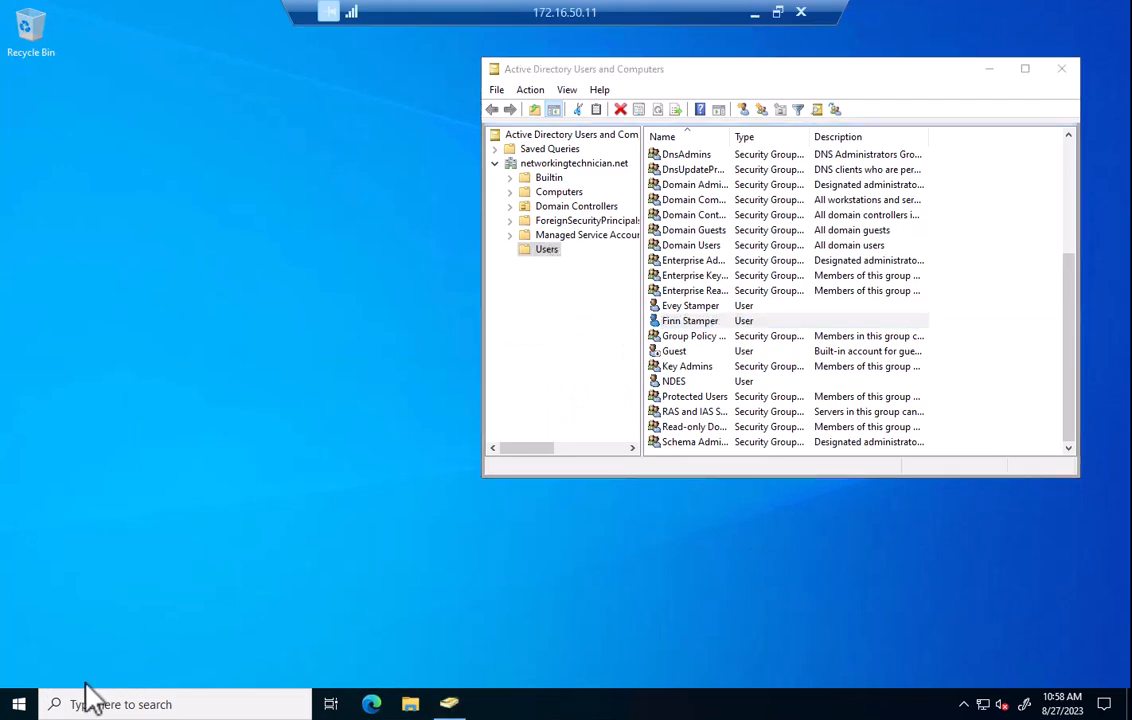
mouse_move(305, 425)
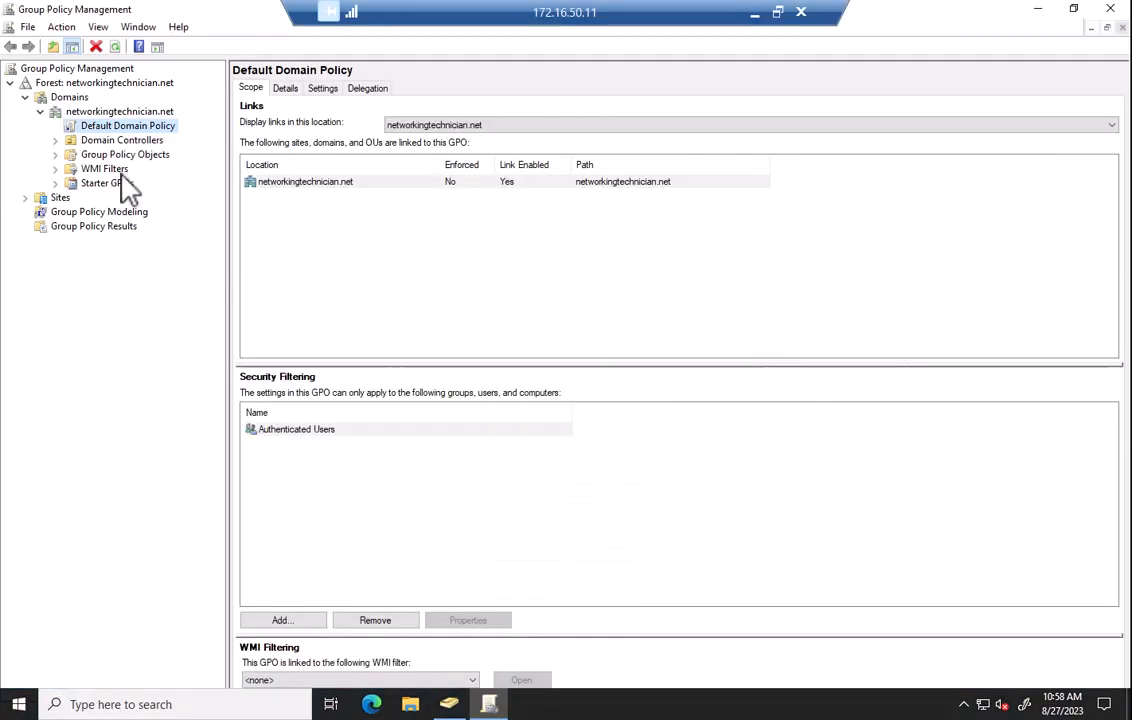
- Create the 'Certificate Deployment' GPO linked to the networkingtechnician.net domain
right_click(113, 111)
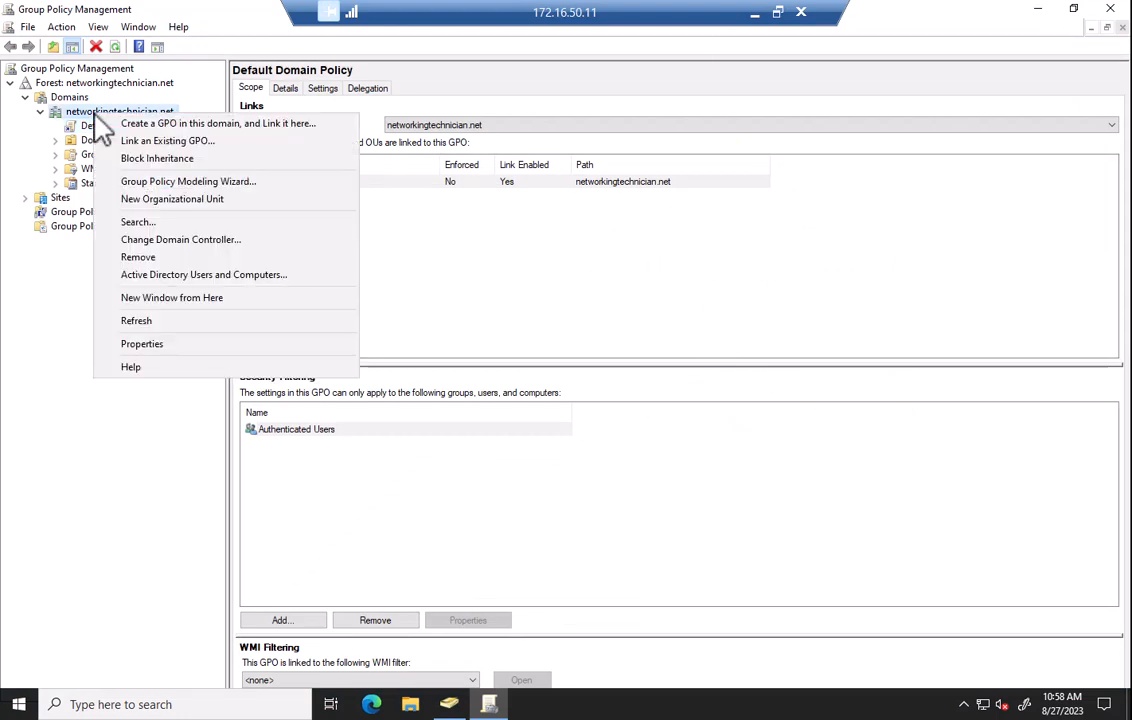
mouse_move(218, 142)
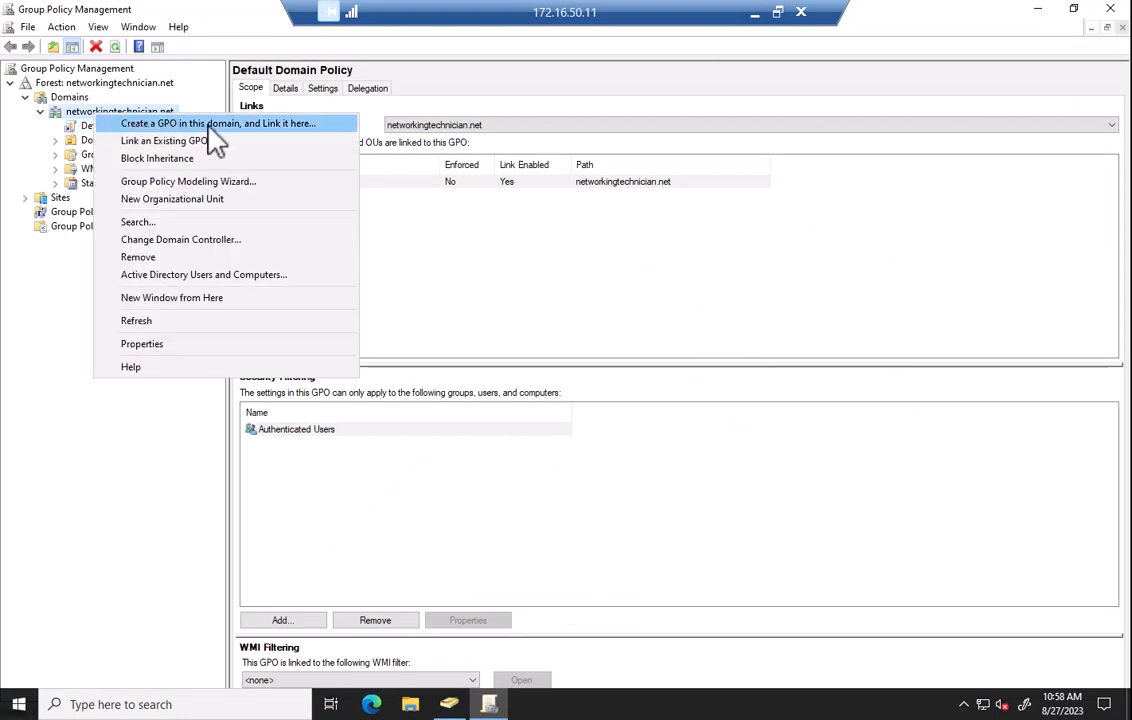
click(221, 123)
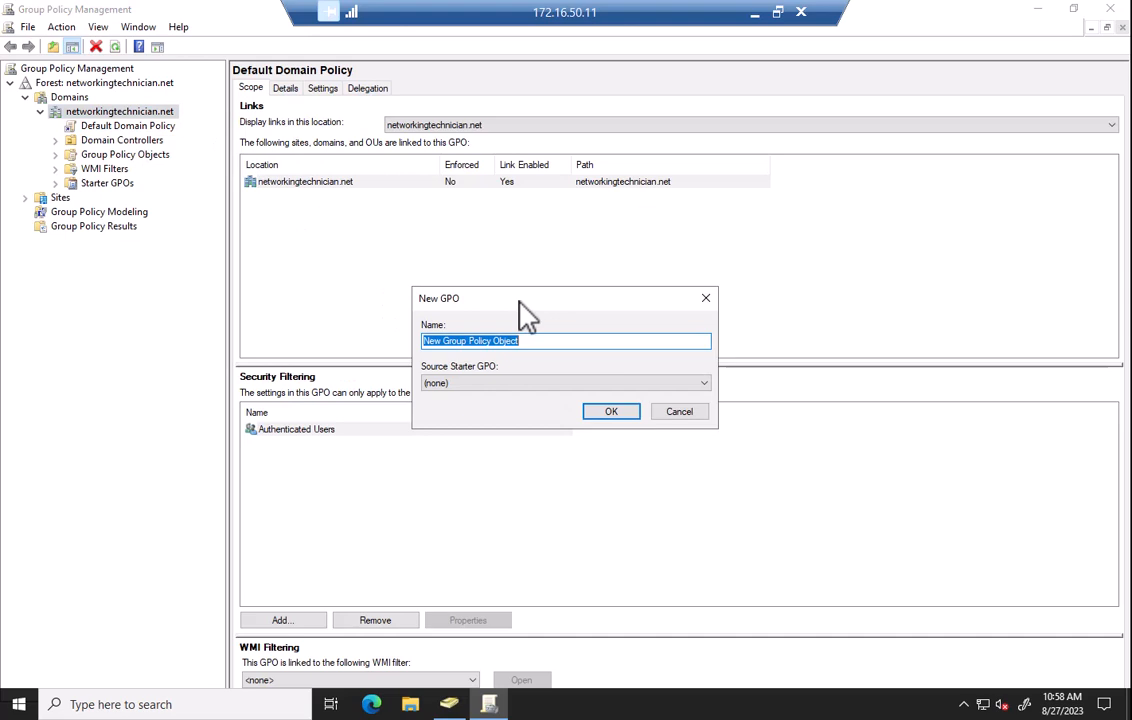
text(Certificate Dep)
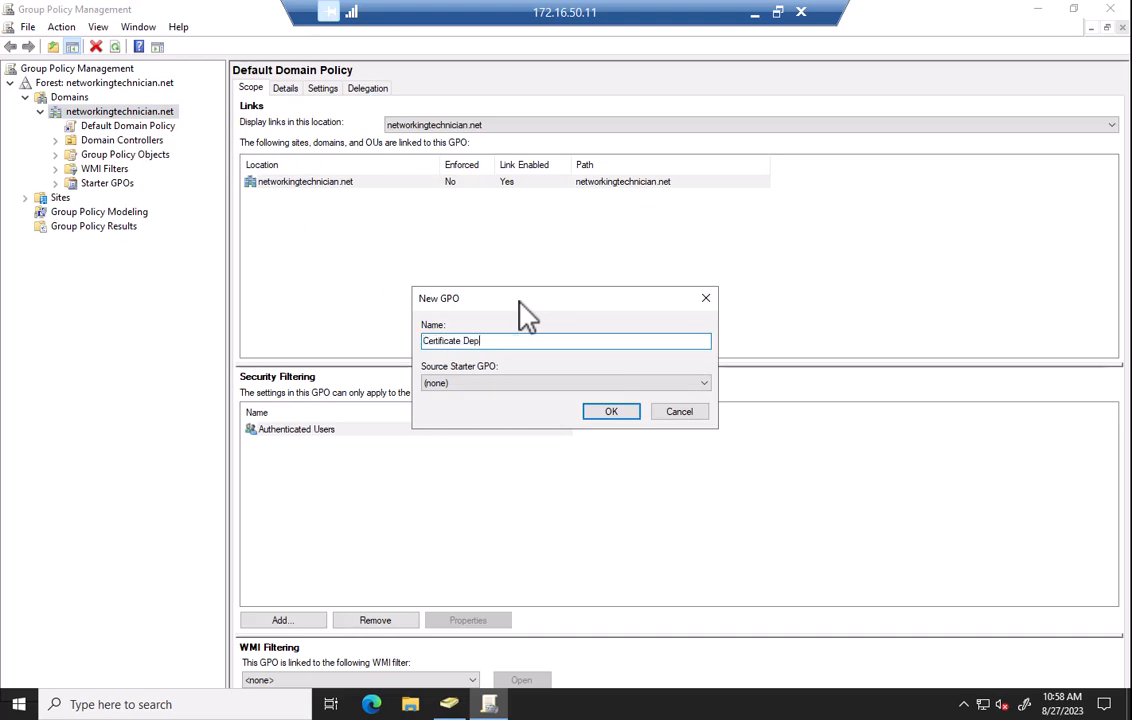
text(loyment)
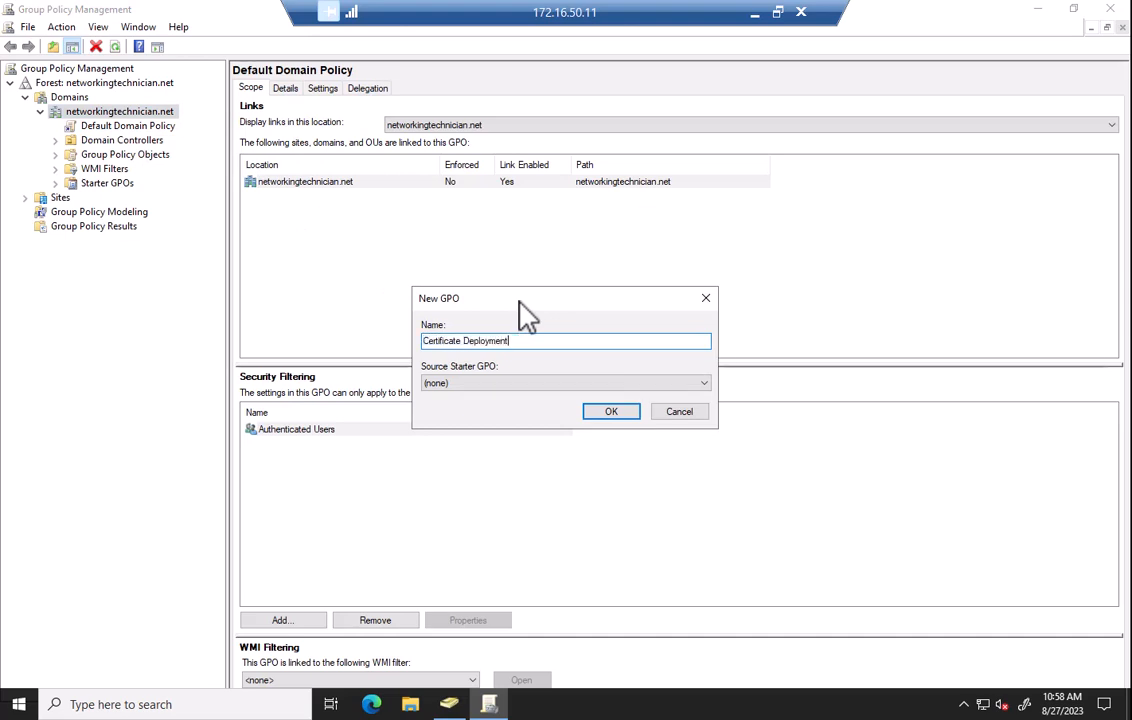
mouse_move(570, 330)
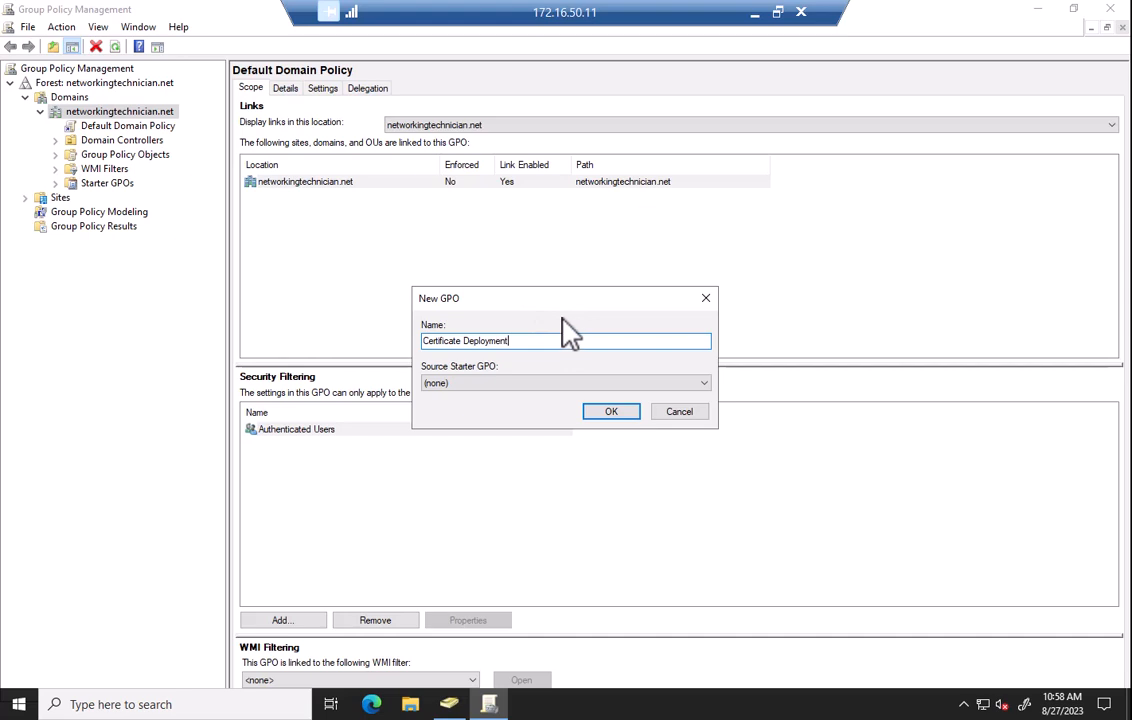
mouse_move(550, 308)
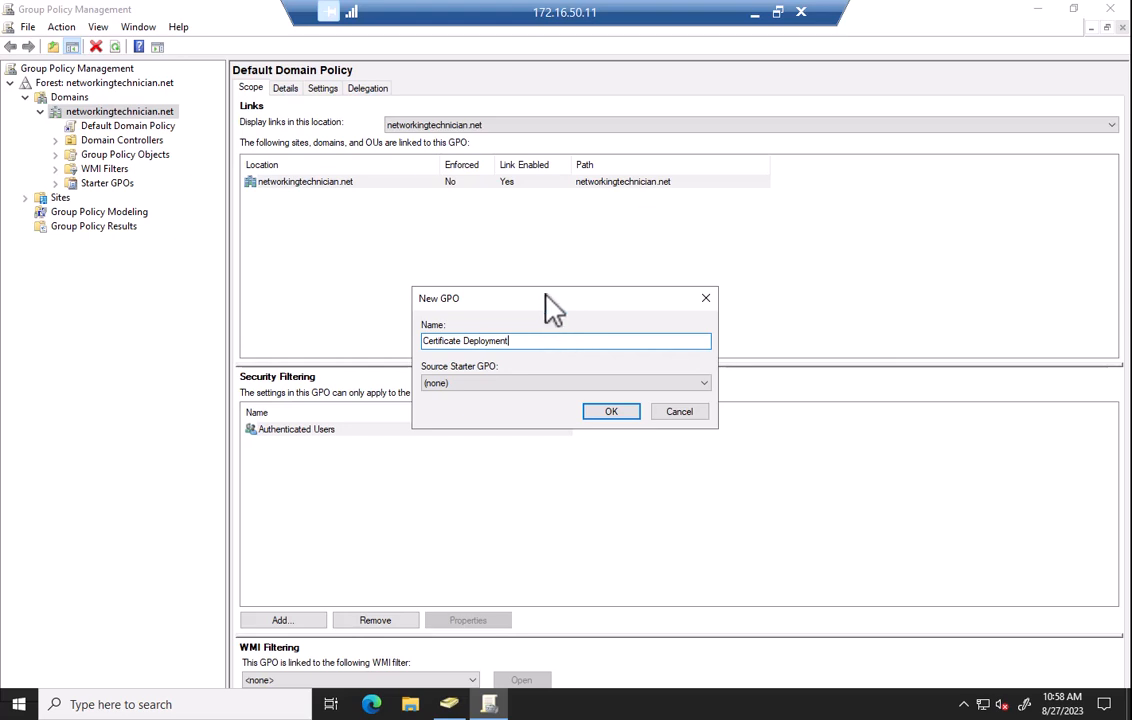
mouse_move(560, 342)
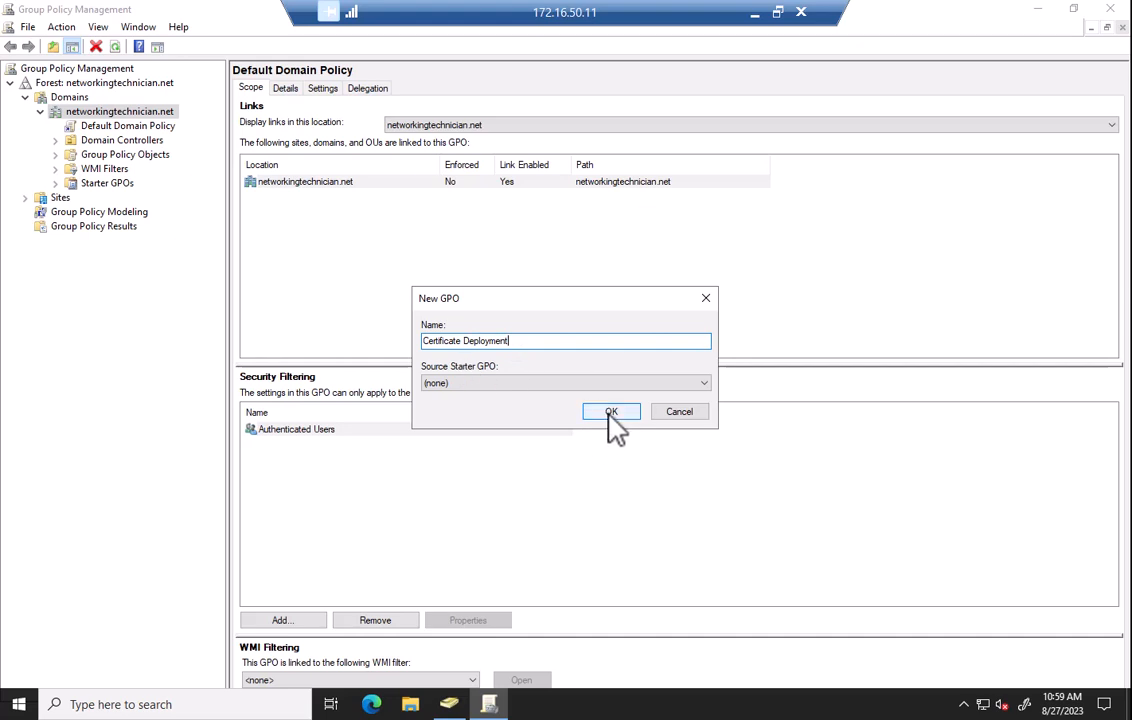
click(611, 411)
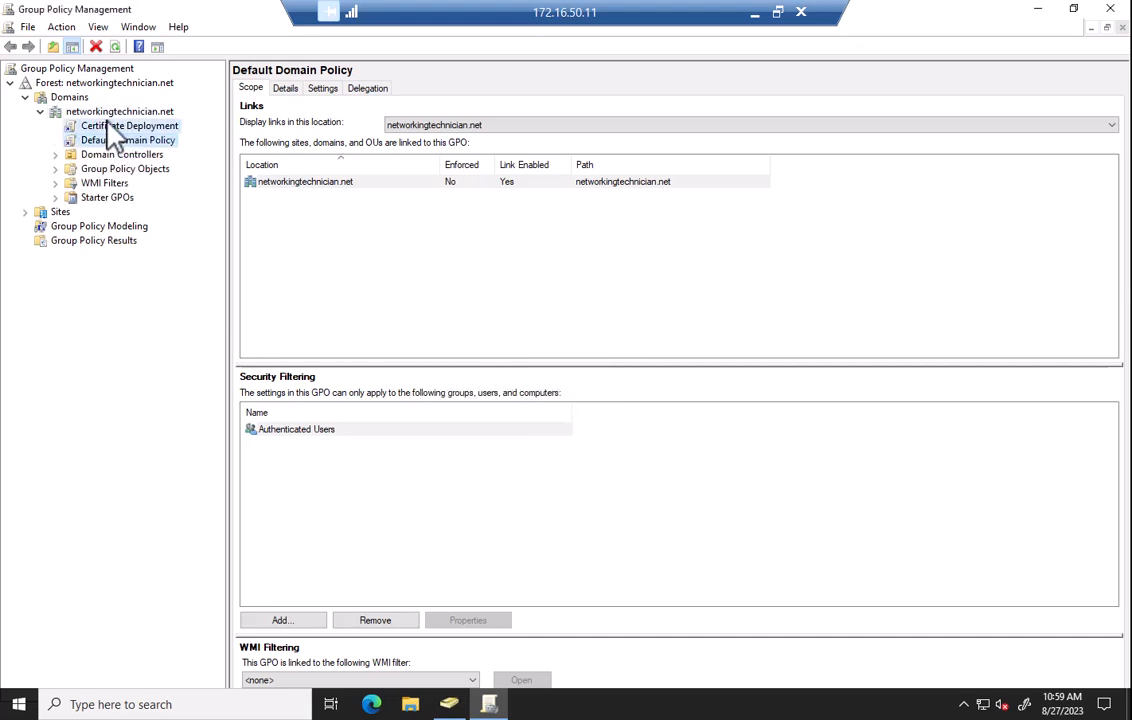
right_click(130, 125)
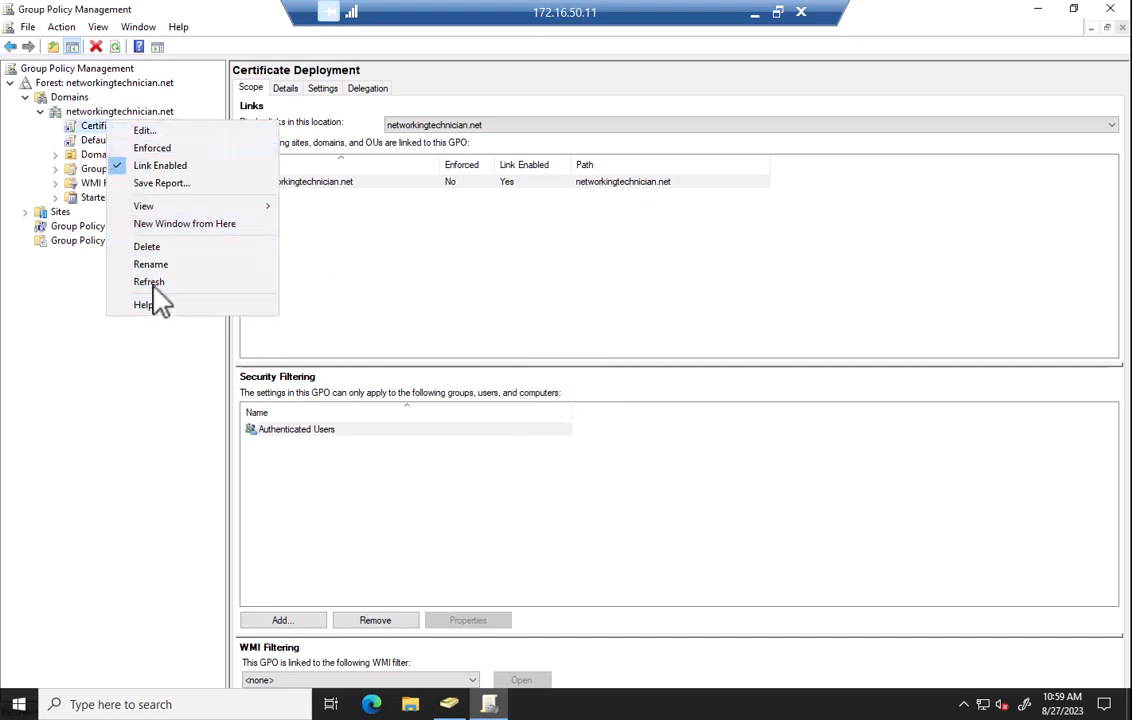
- Edit Certificate Deployment and navigate to Computer Configuration's Public Key Policies
click(148, 130)
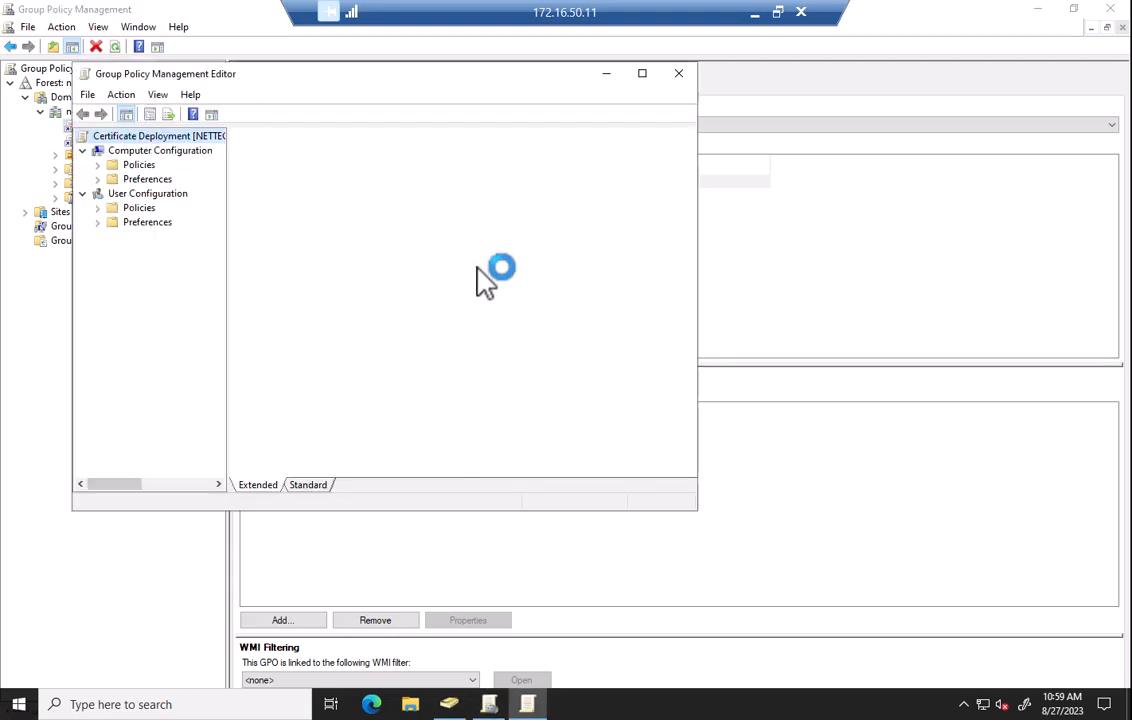
click(150, 135)
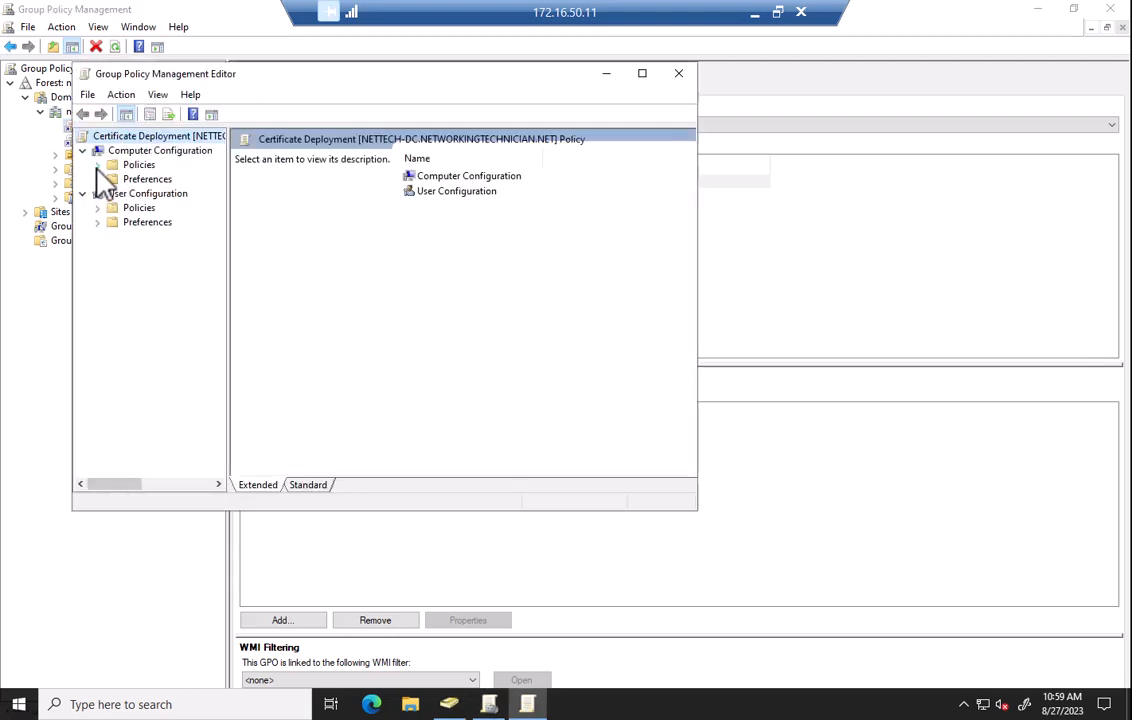
click(96, 164)
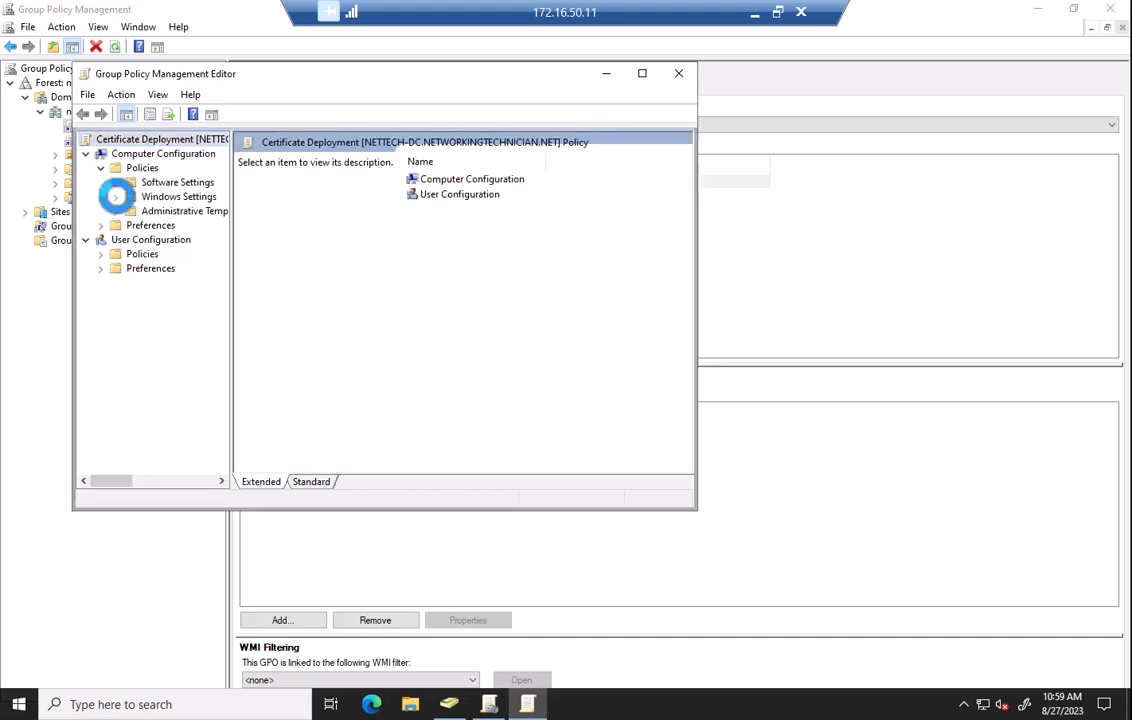
click(116, 196)
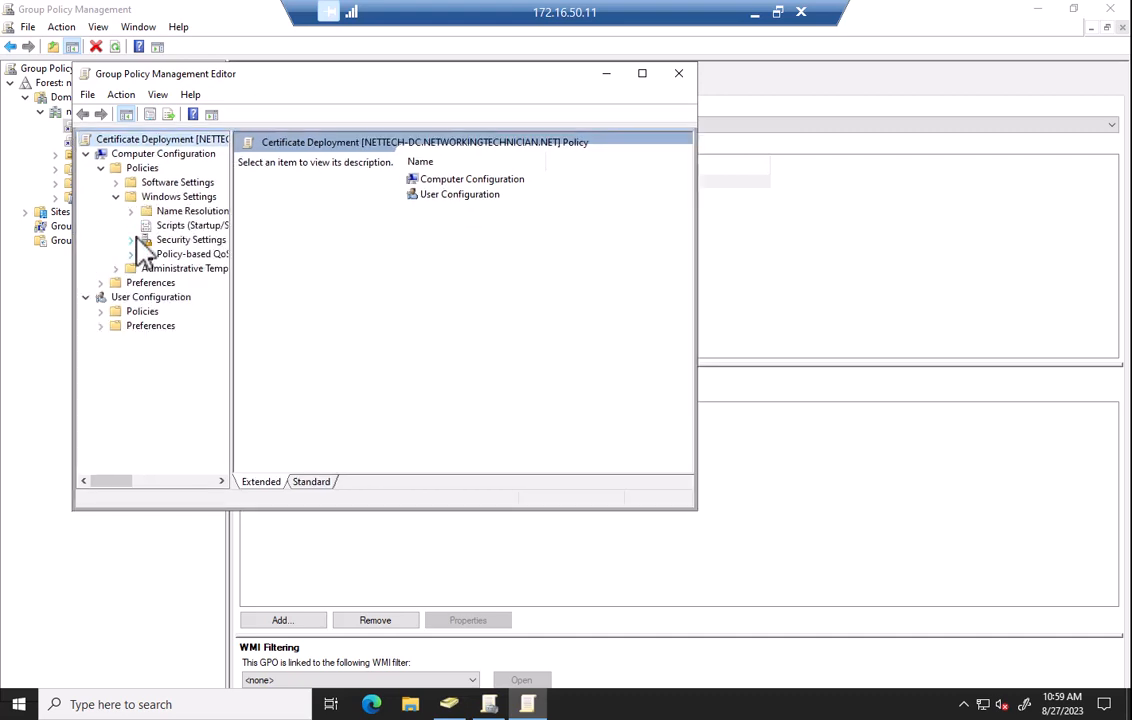
click(131, 239)
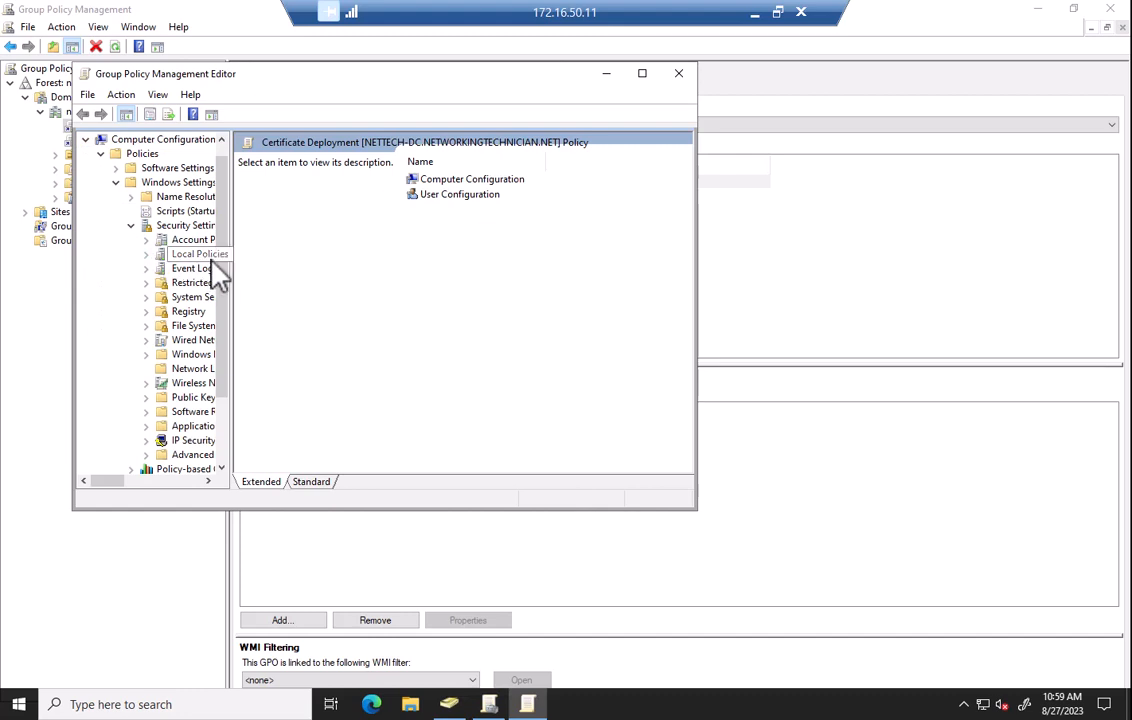
click(639, 76)
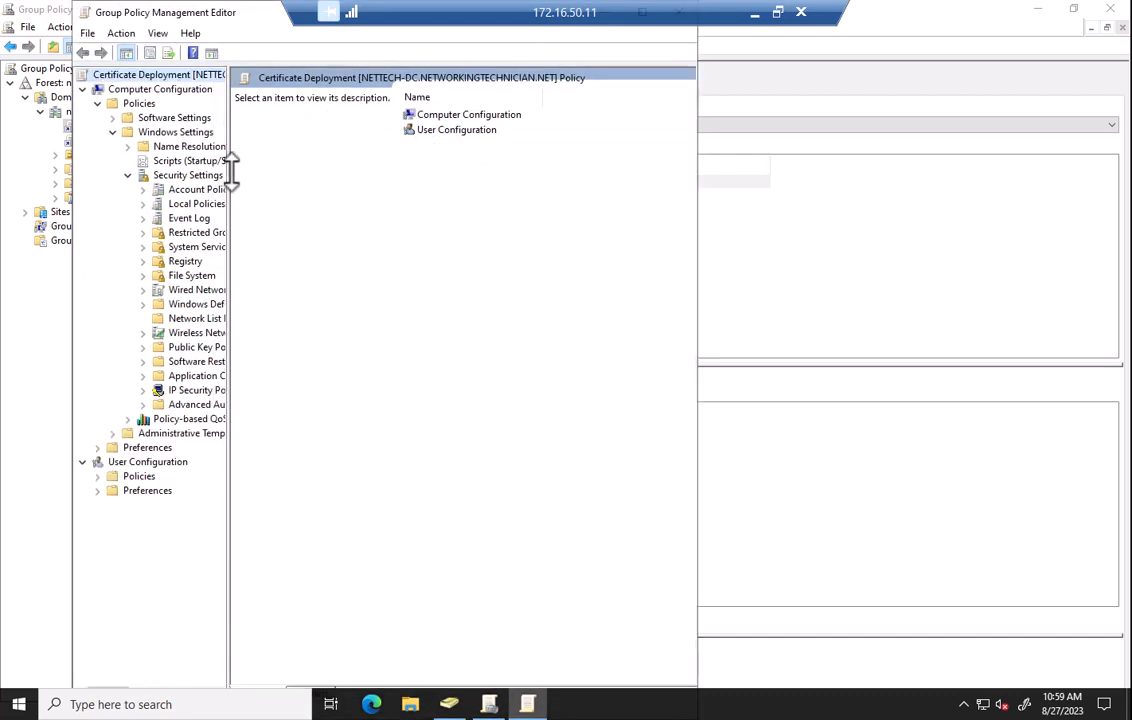
mouse_move(235, 190)
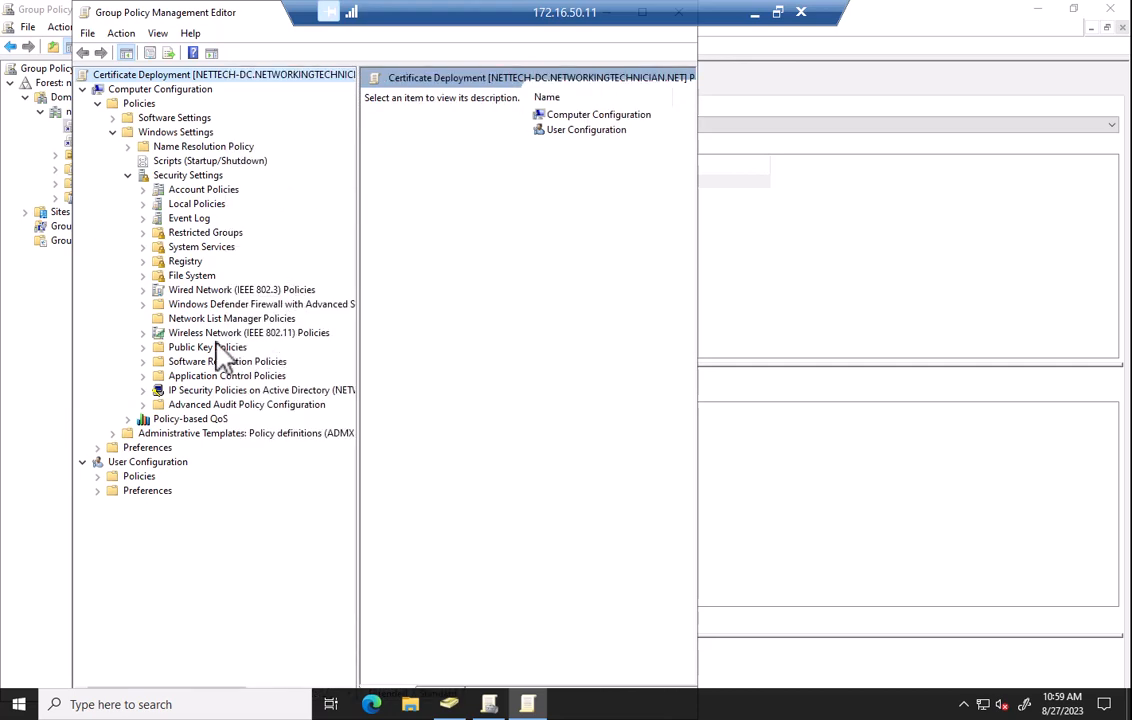
click(207, 346)
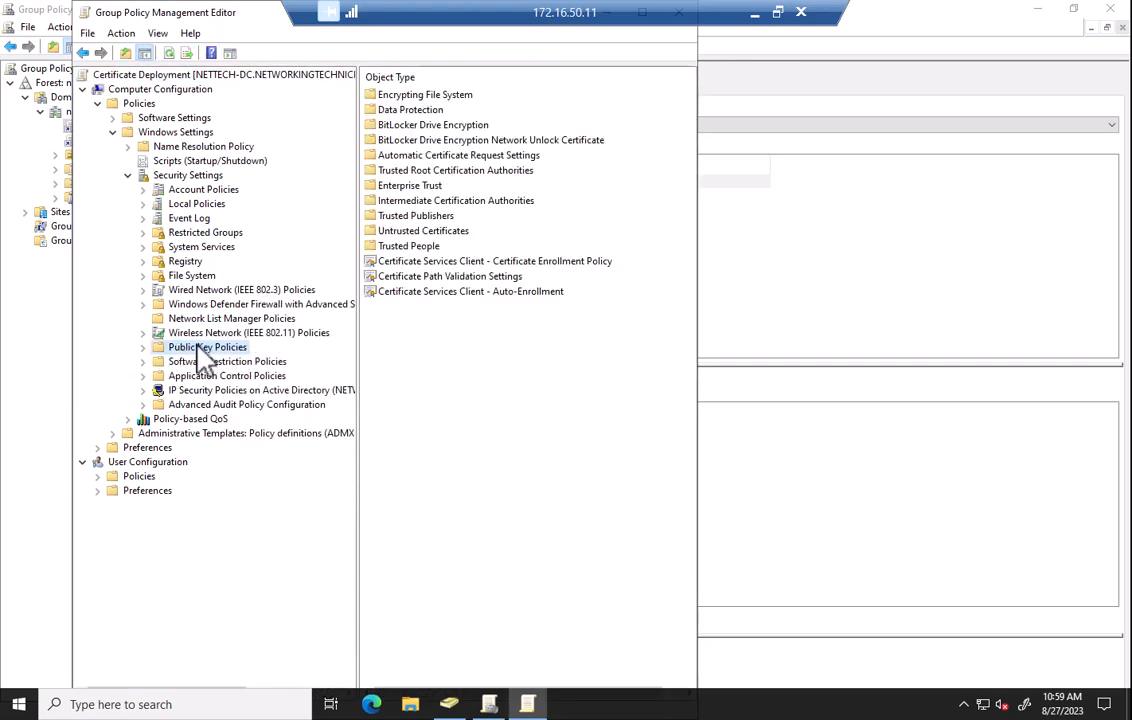
- Enable computer auto-enrollment with renewal of expired and updating of pending certificates
click(468, 291)
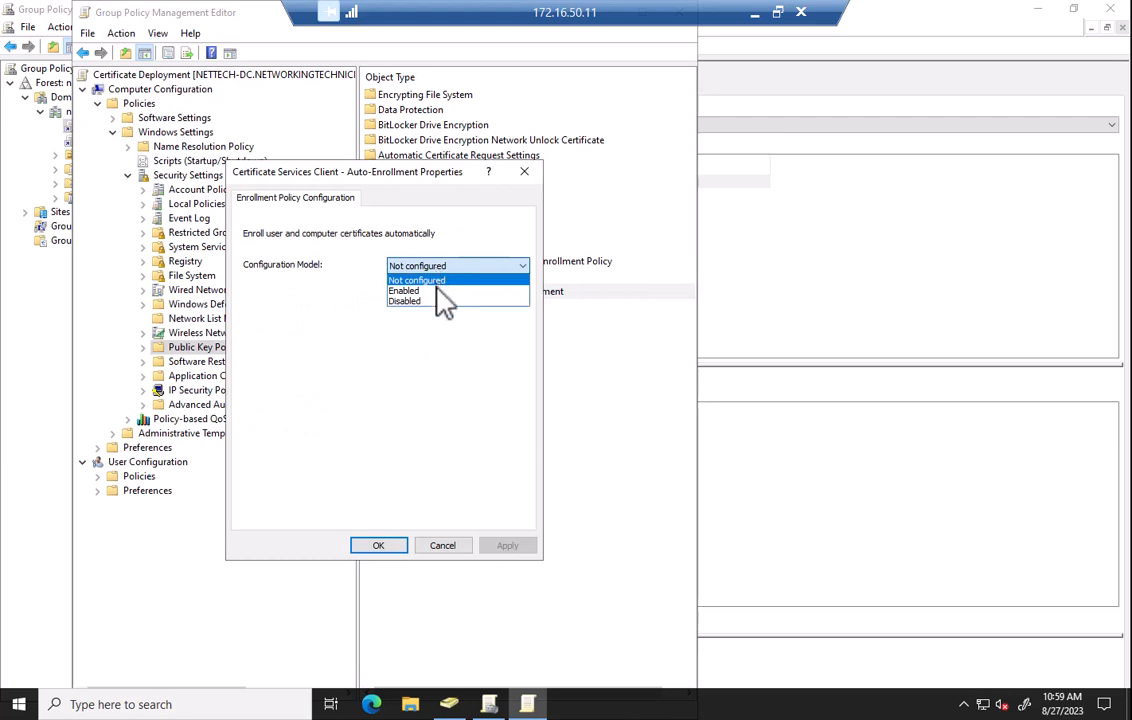
click(404, 290)
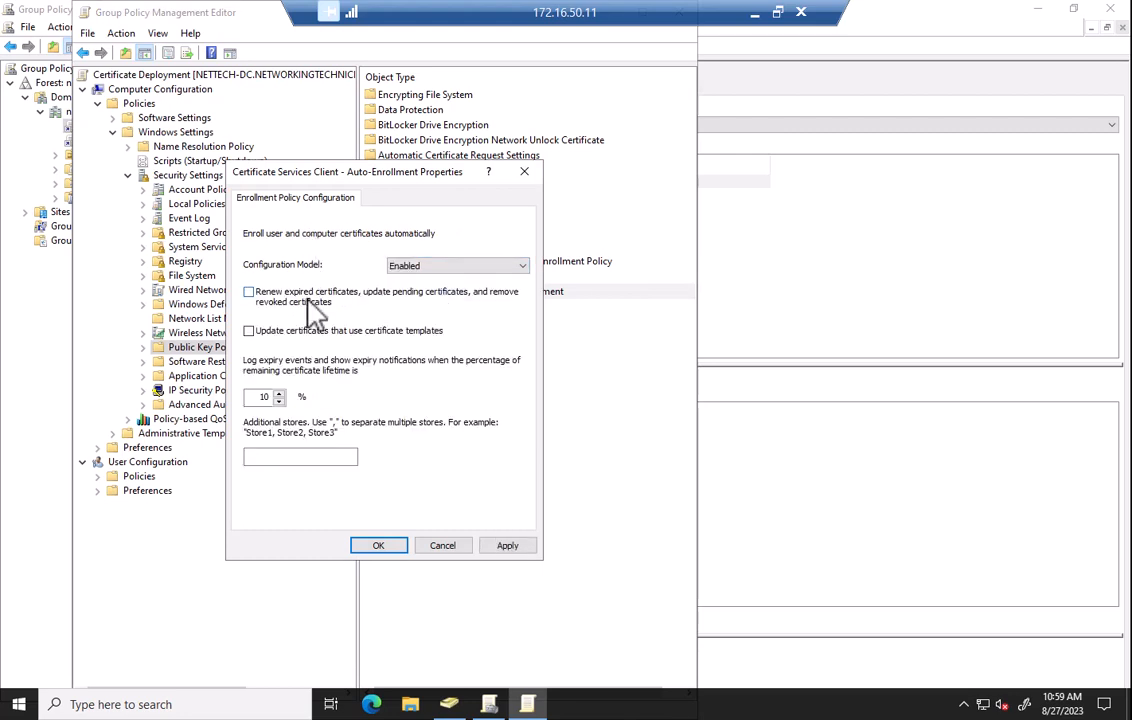
click(248, 291)
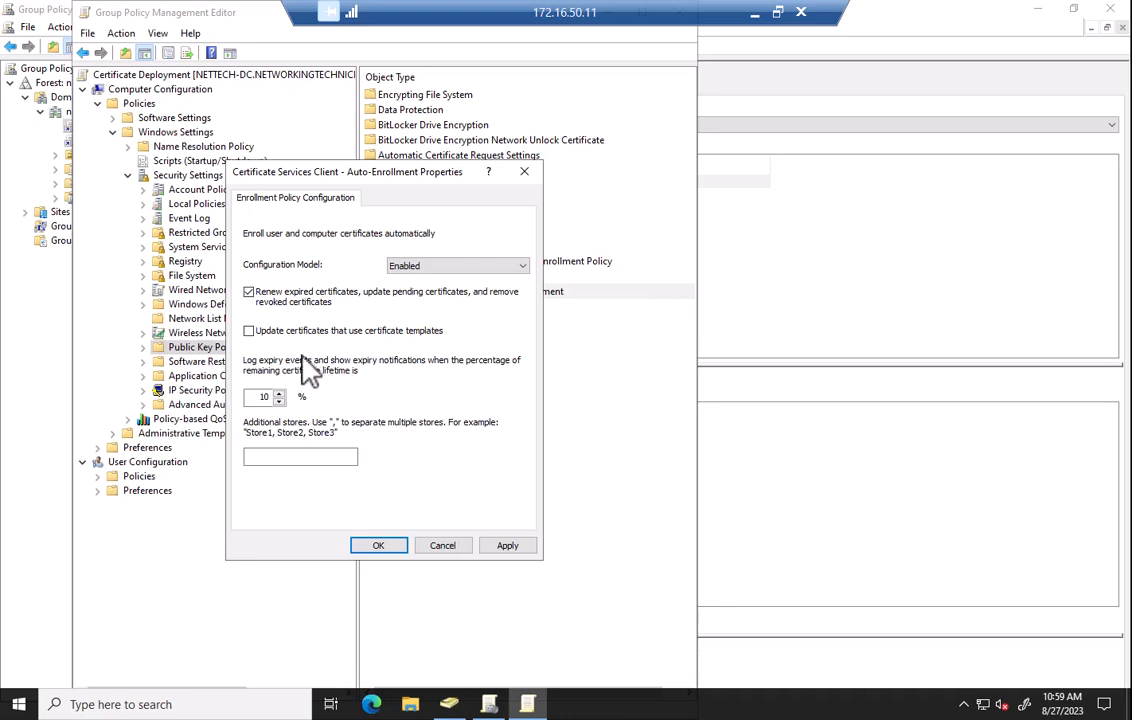
mouse_move(363, 387)
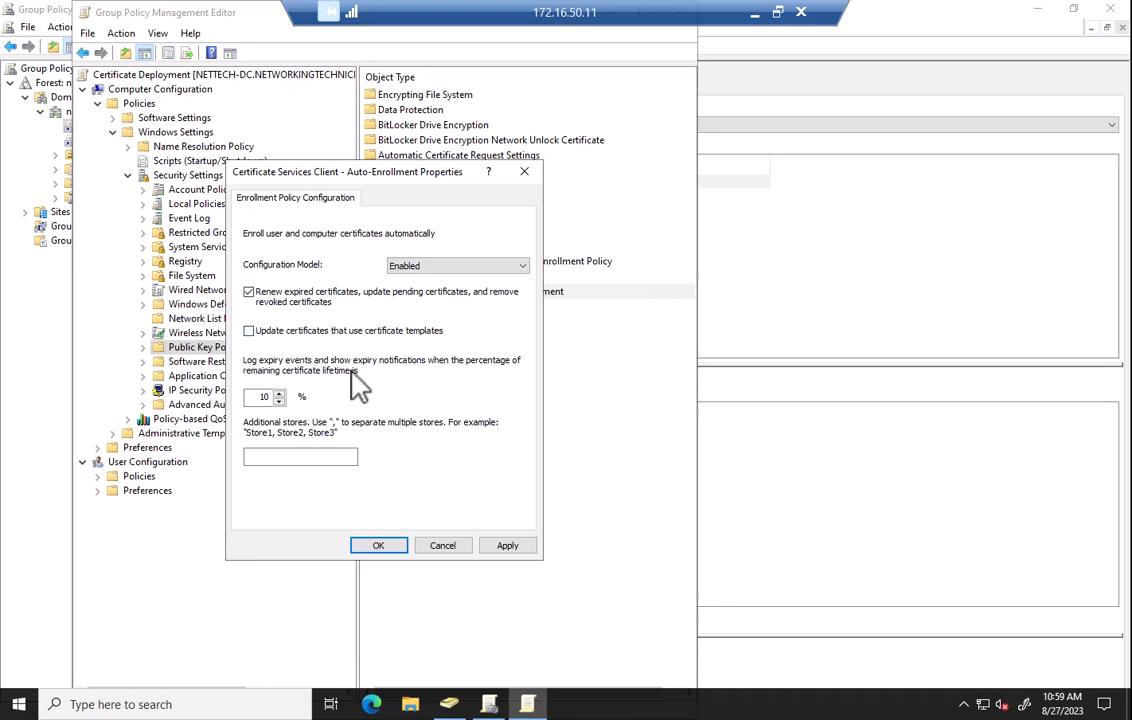
click(249, 331)
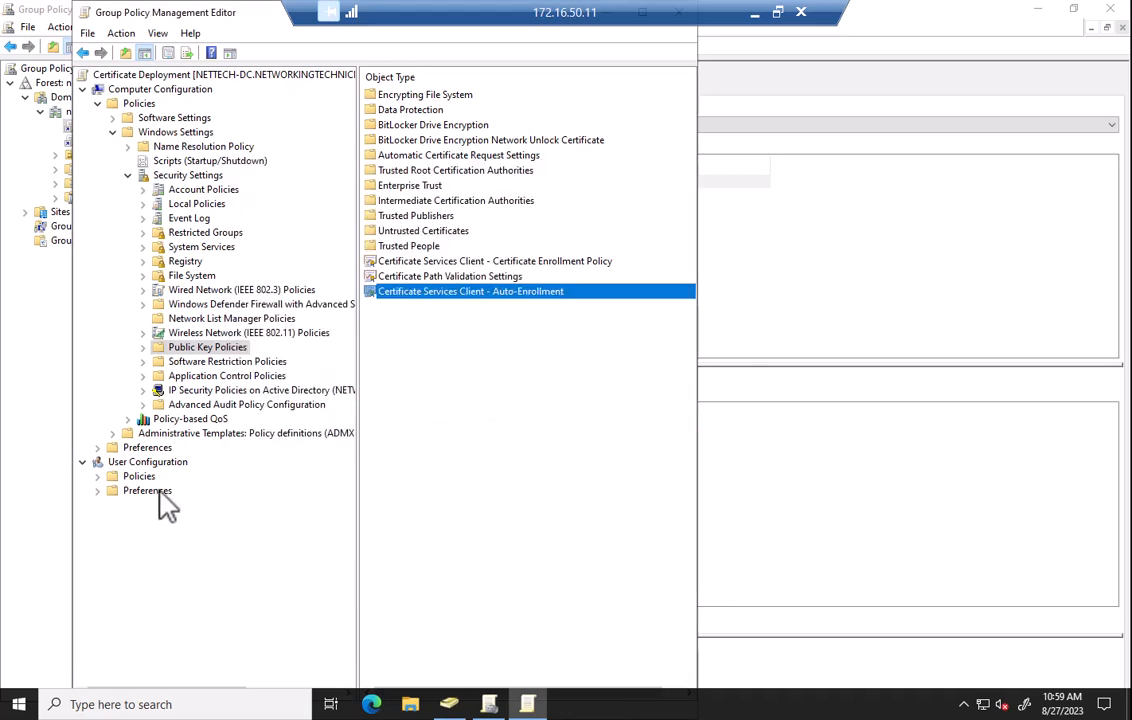
- Enable user certificate auto-enrollment under User Configuration, then close the policy editor
click(96, 476)
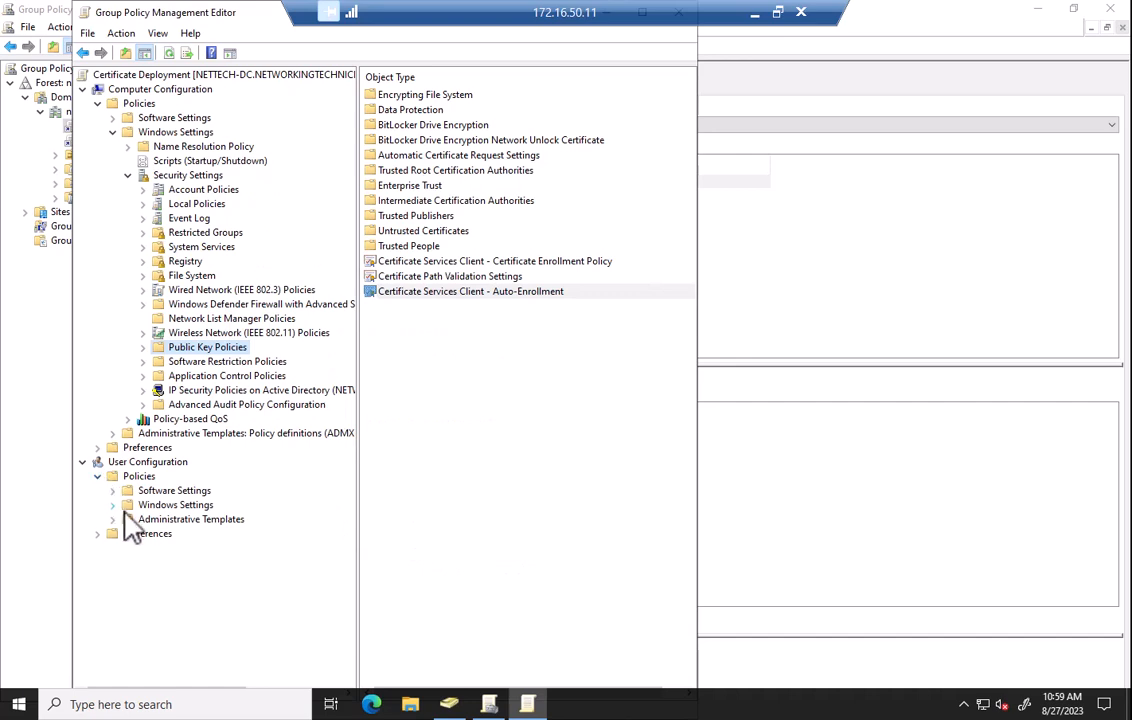
click(112, 504)
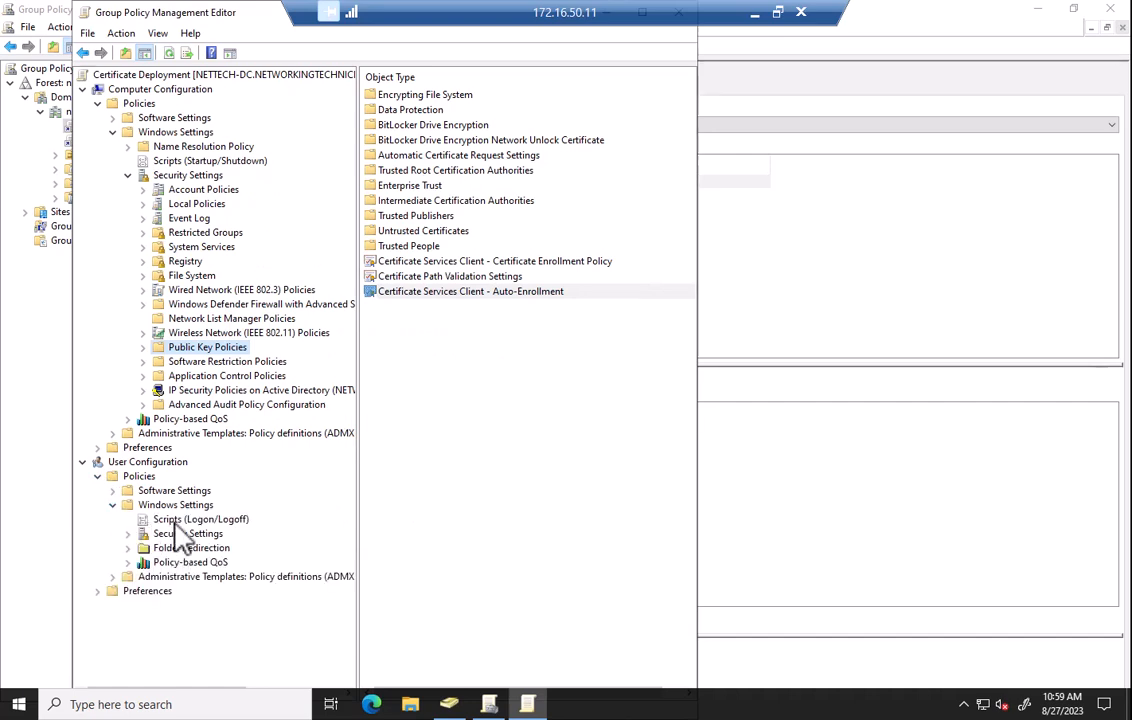
mouse_move(180, 550)
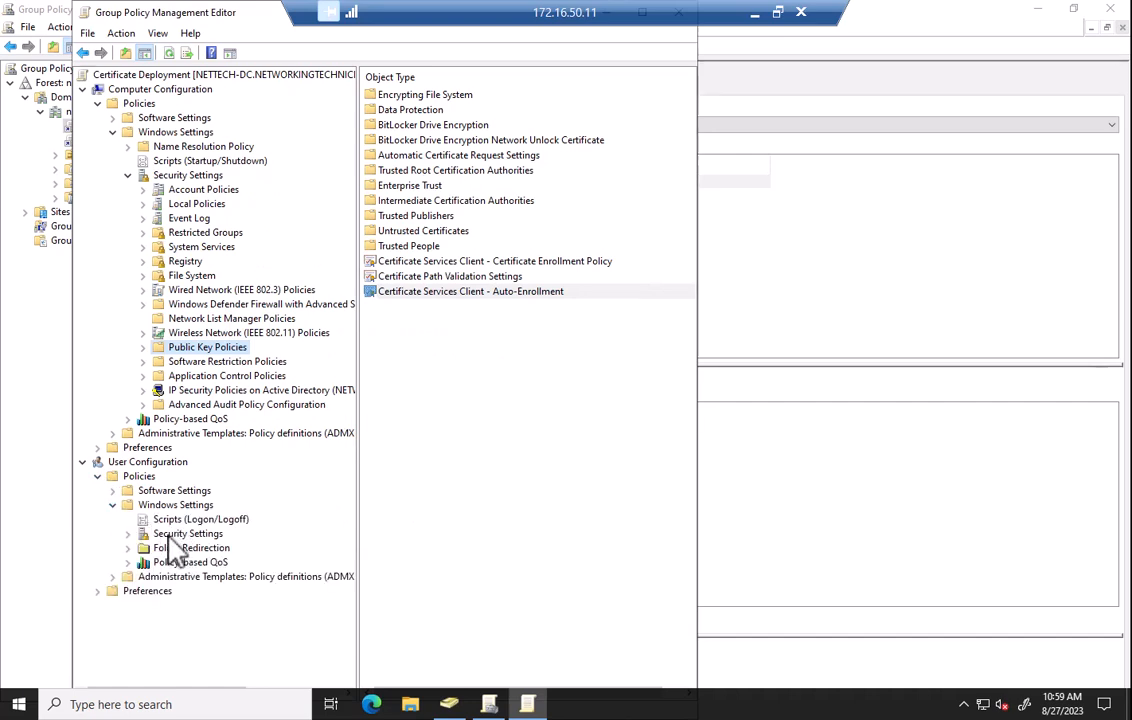
click(187, 533)
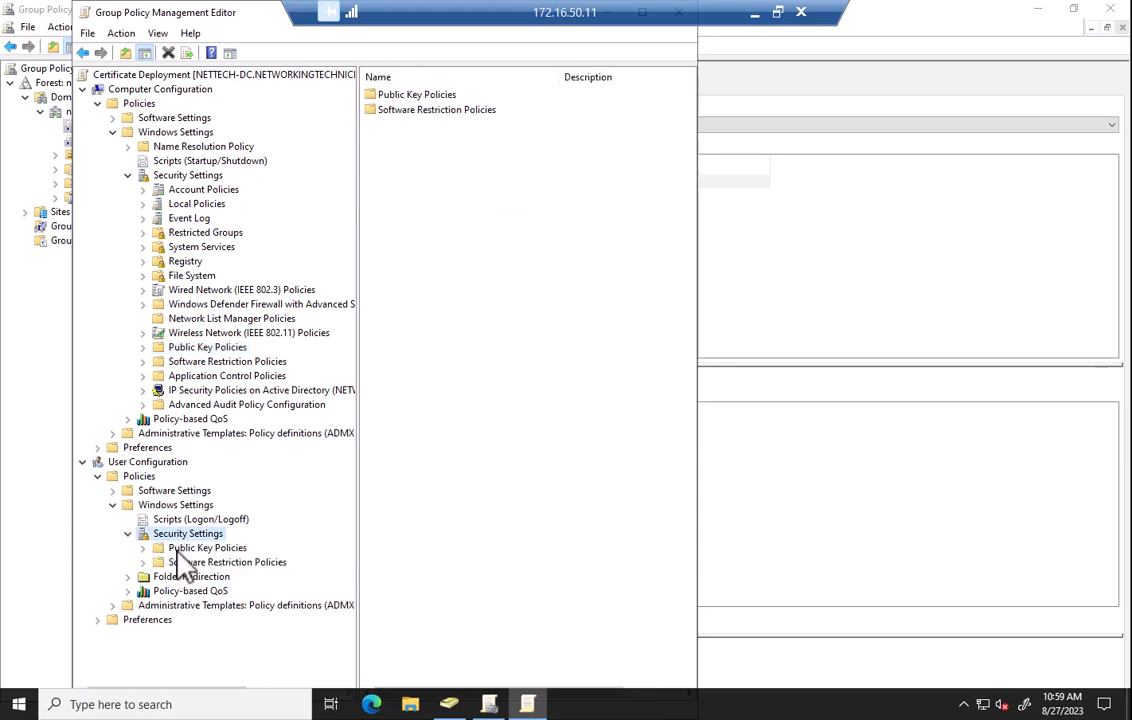
double_click(206, 547)
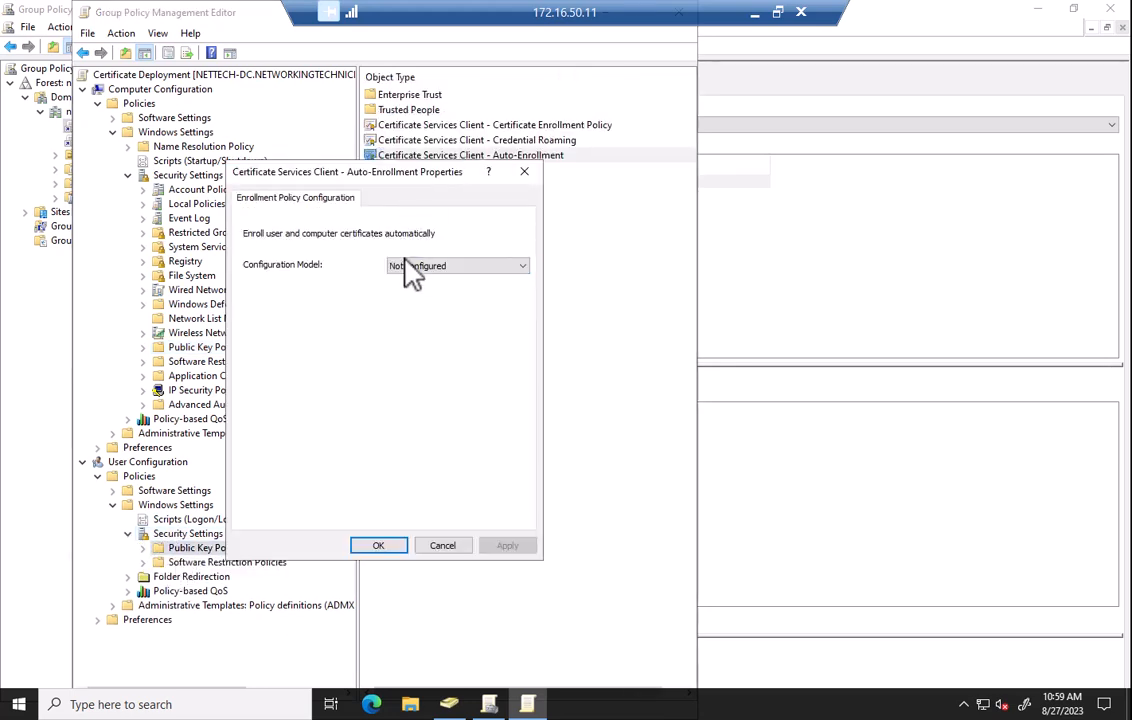
click(457, 265)
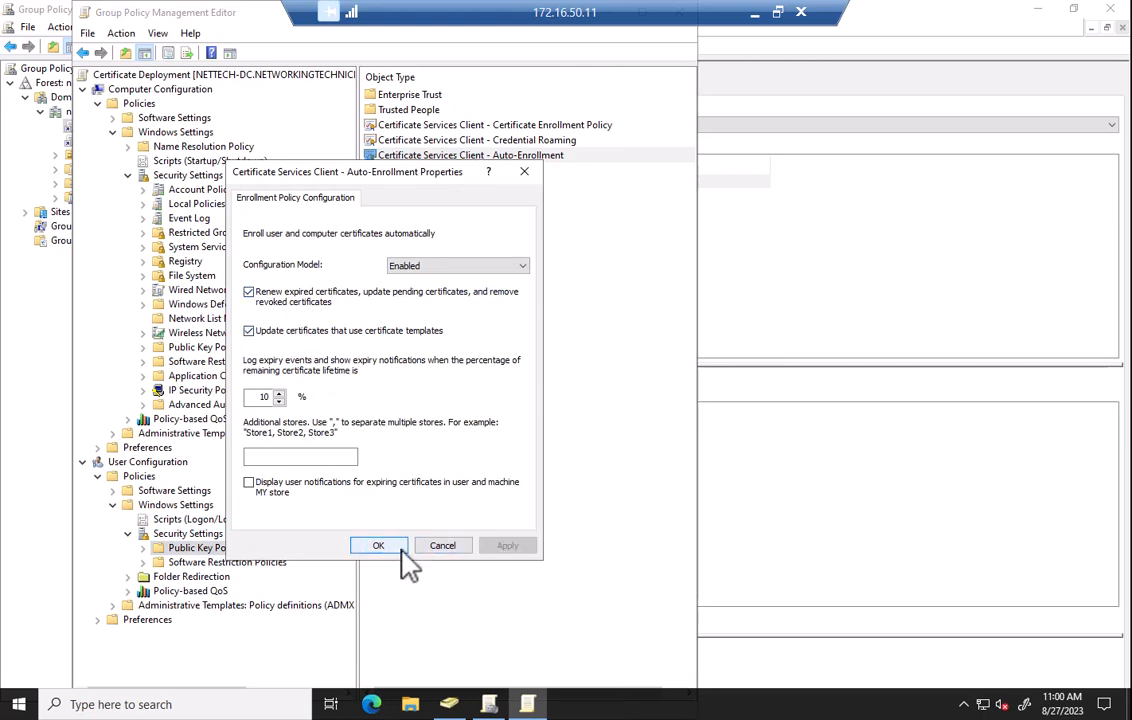
click(378, 545)
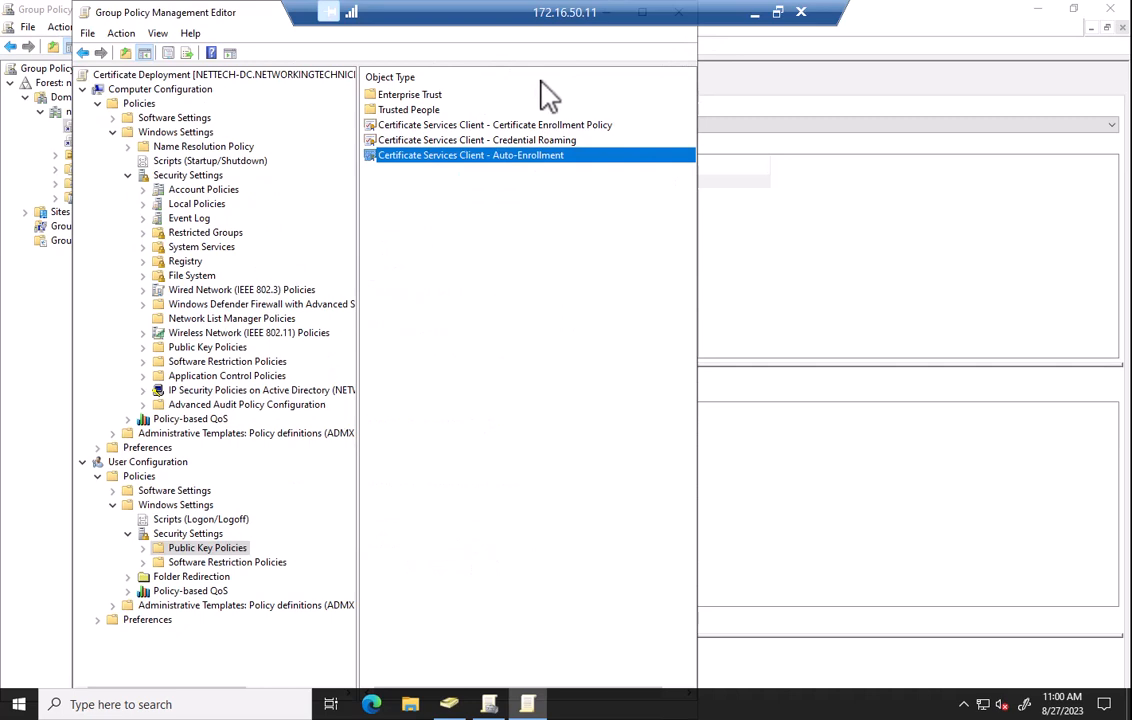
mouse_move(573, 62)
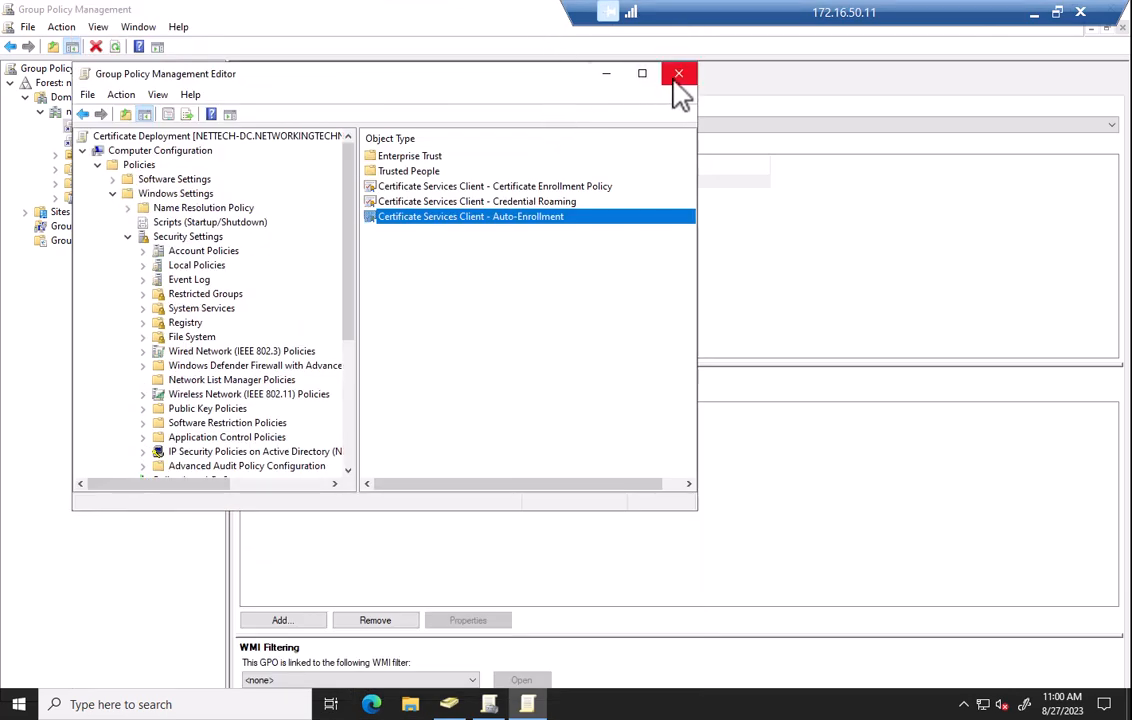
click(677, 76)
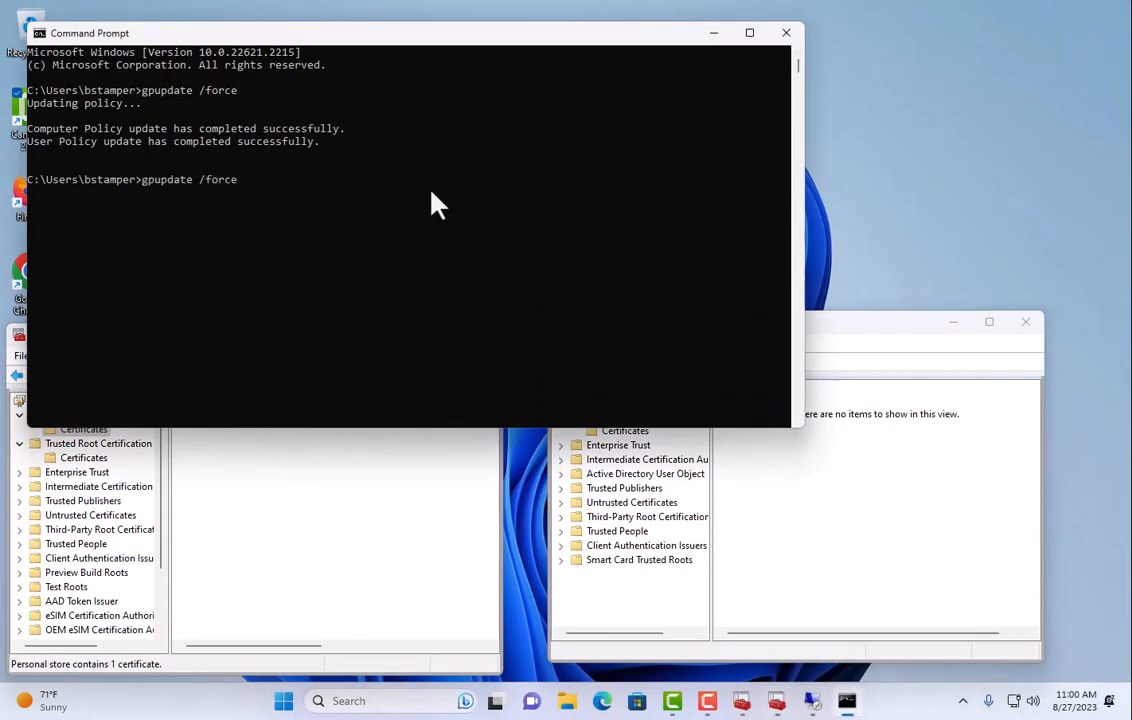
- Rerun gpupdate /force and refresh certlm Personal certificates to reveal Win11Util certificate
key(Return)
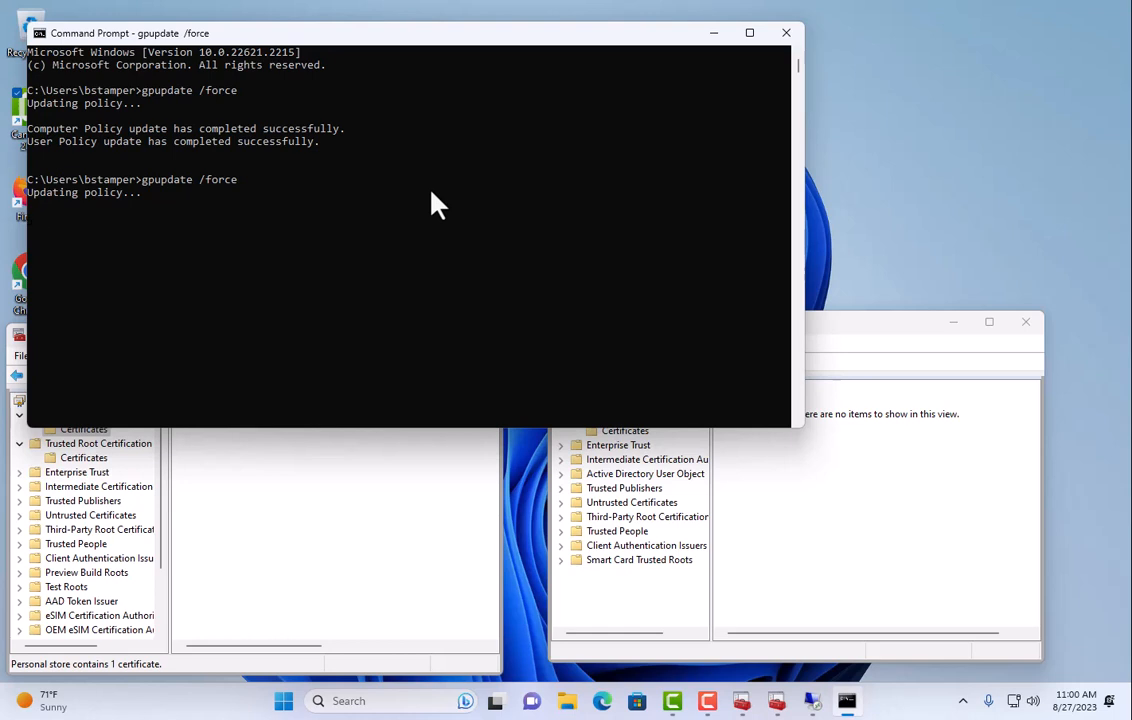
mouse_move(440, 153)
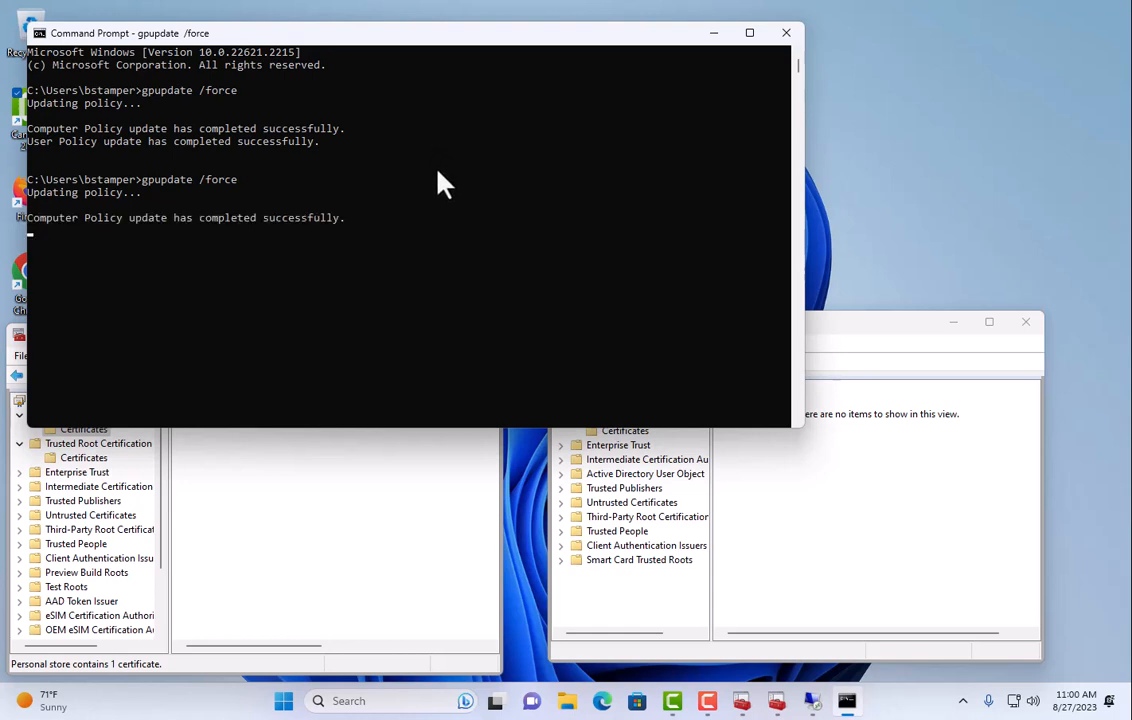
mouse_move(223, 222)
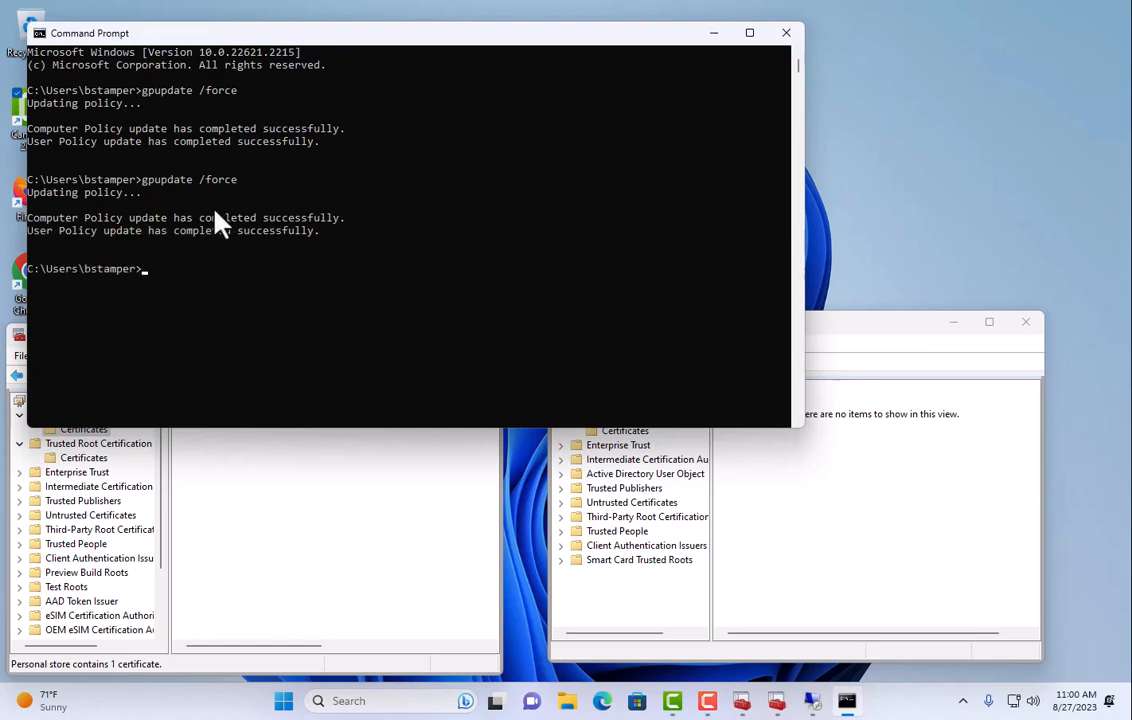
mouse_move(235, 537)
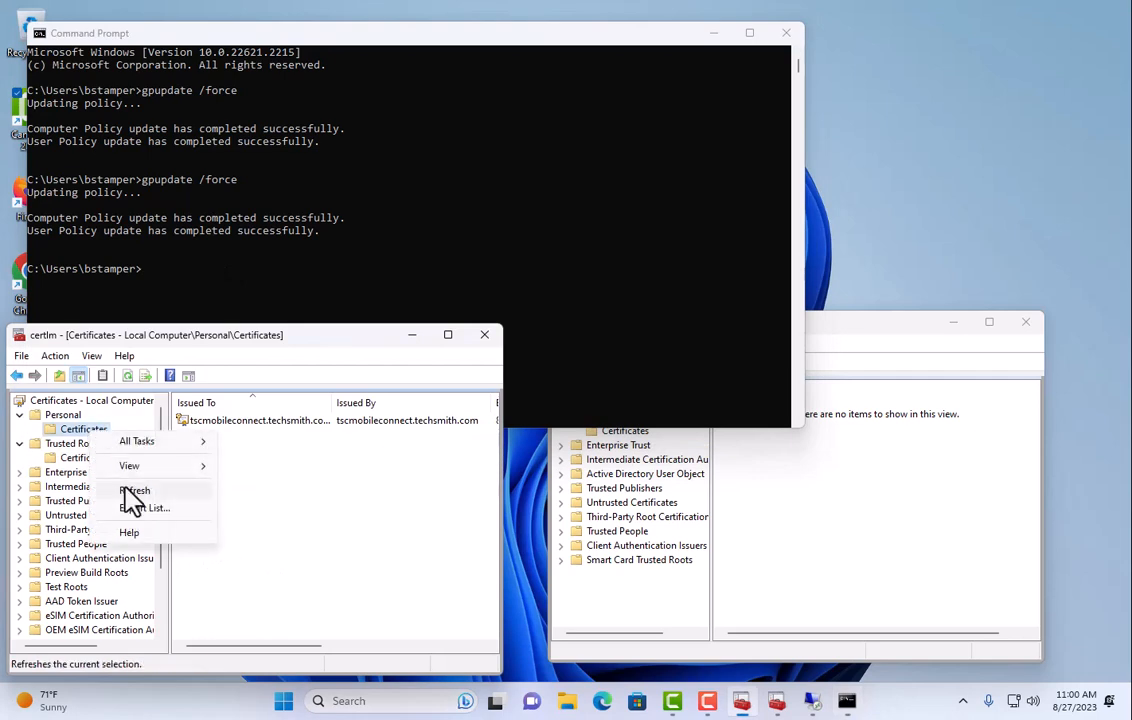
click(134, 490)
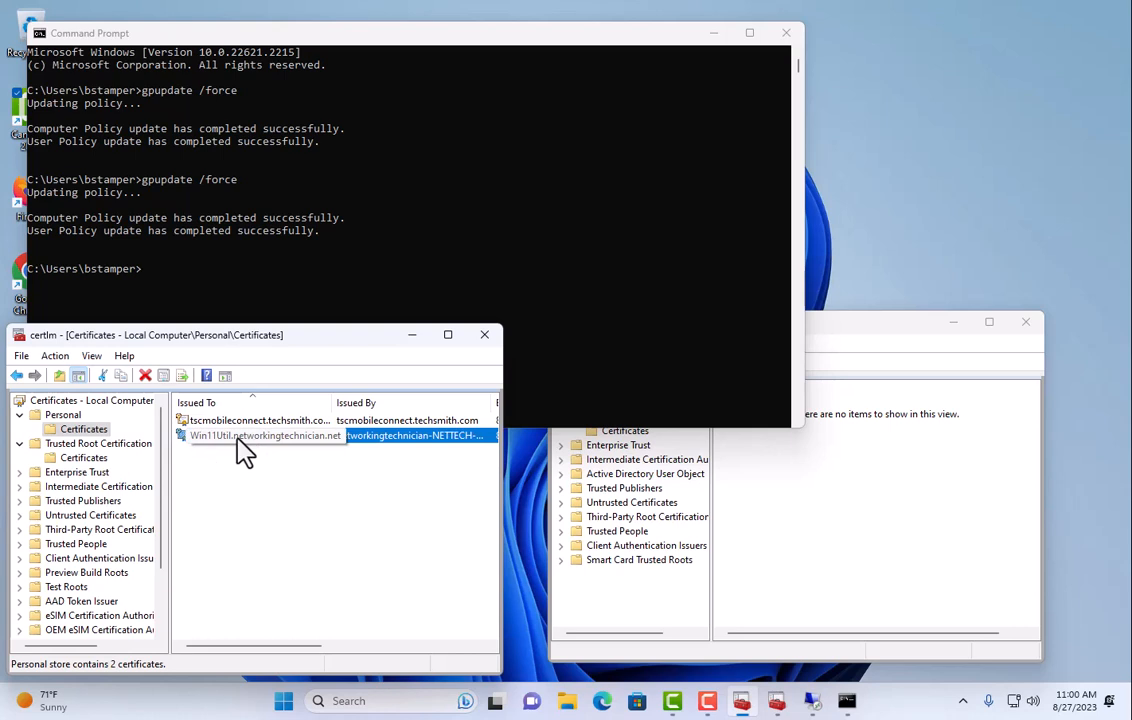
mouse_move(310, 453)
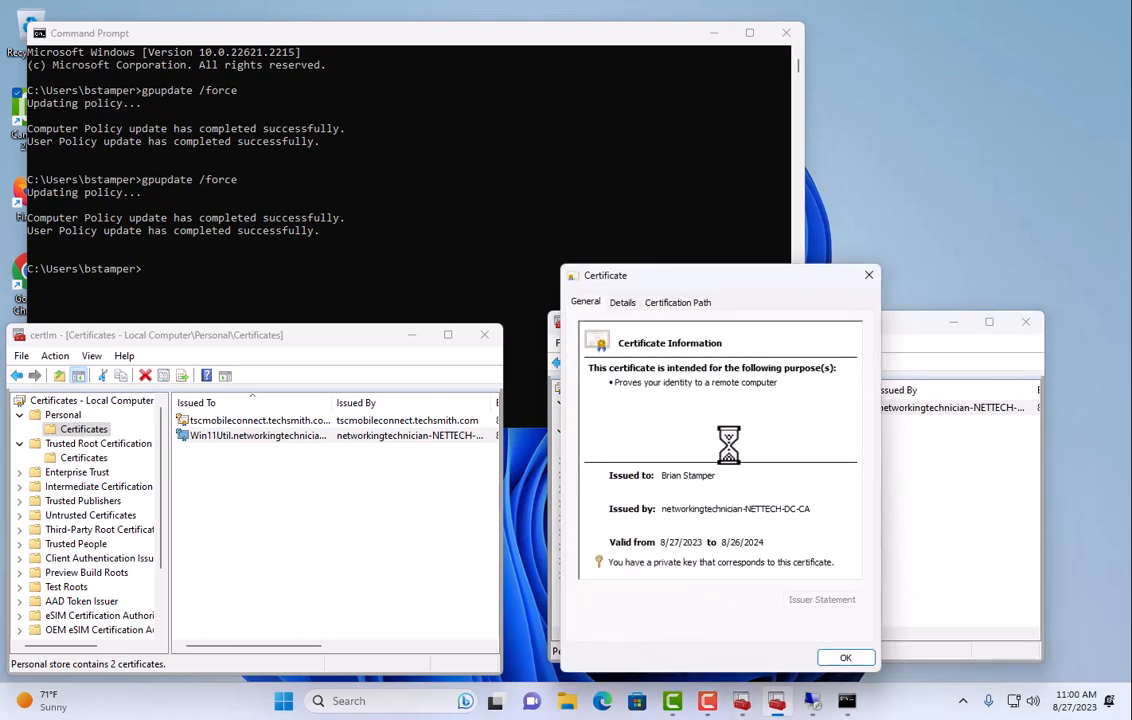
- Check the user certificate's Subject, open the Win11Util certificate, then close certmgr
click(622, 302)
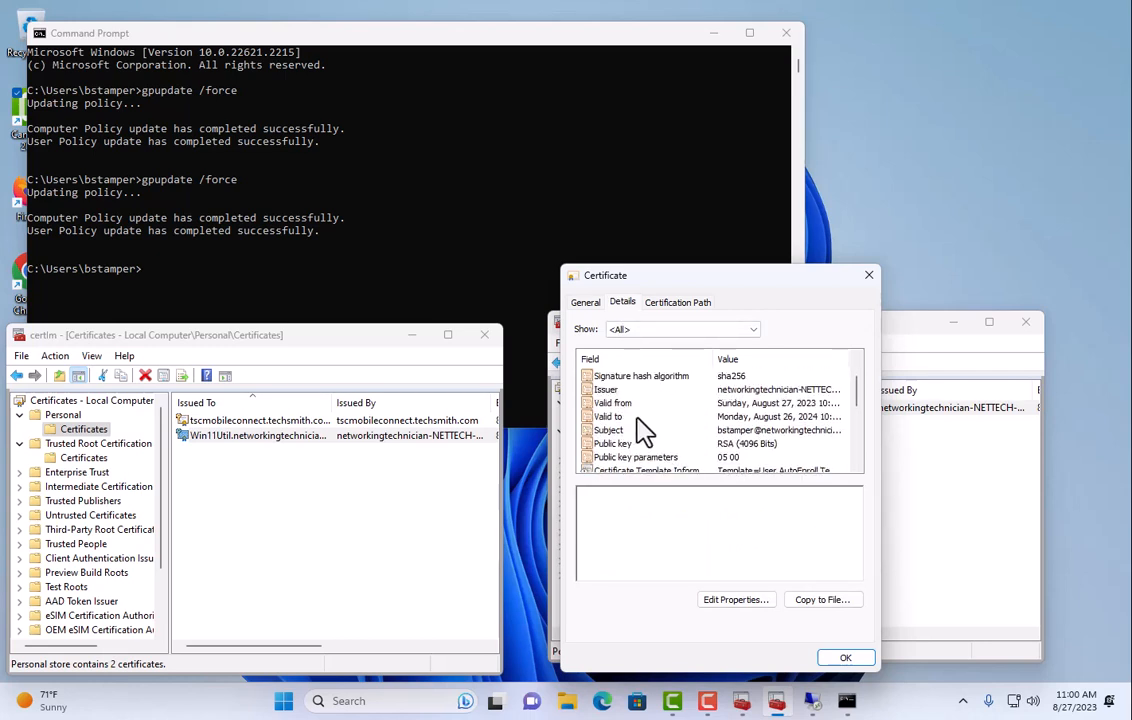
click(608, 430)
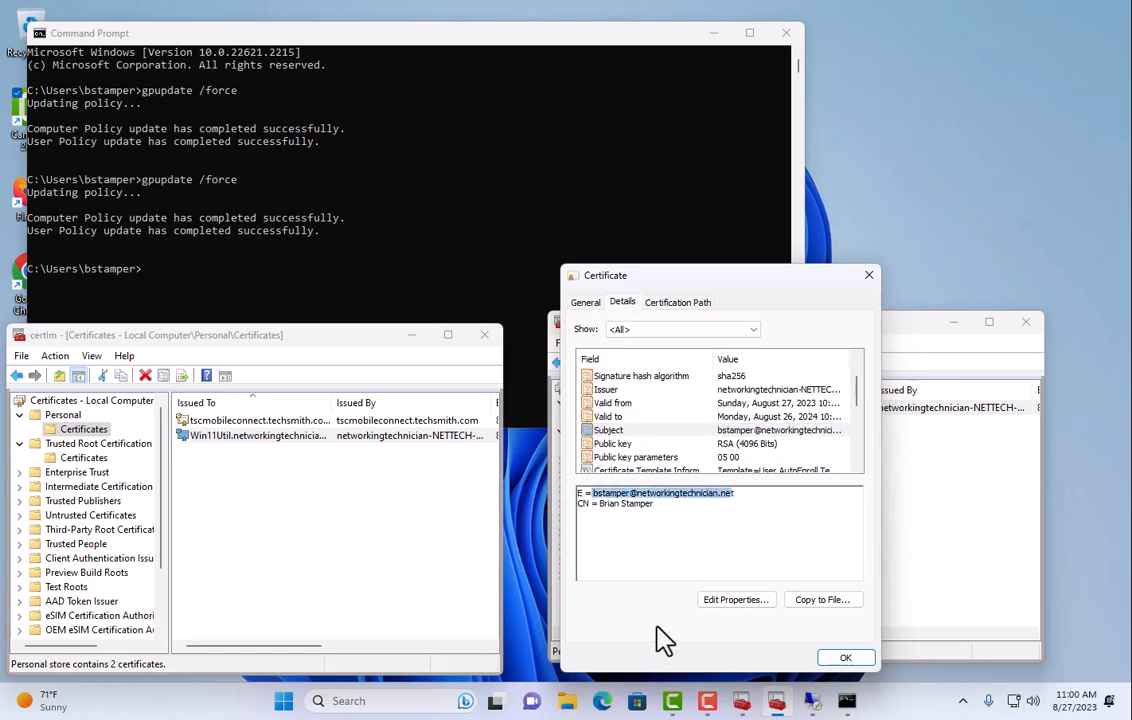
click(845, 657)
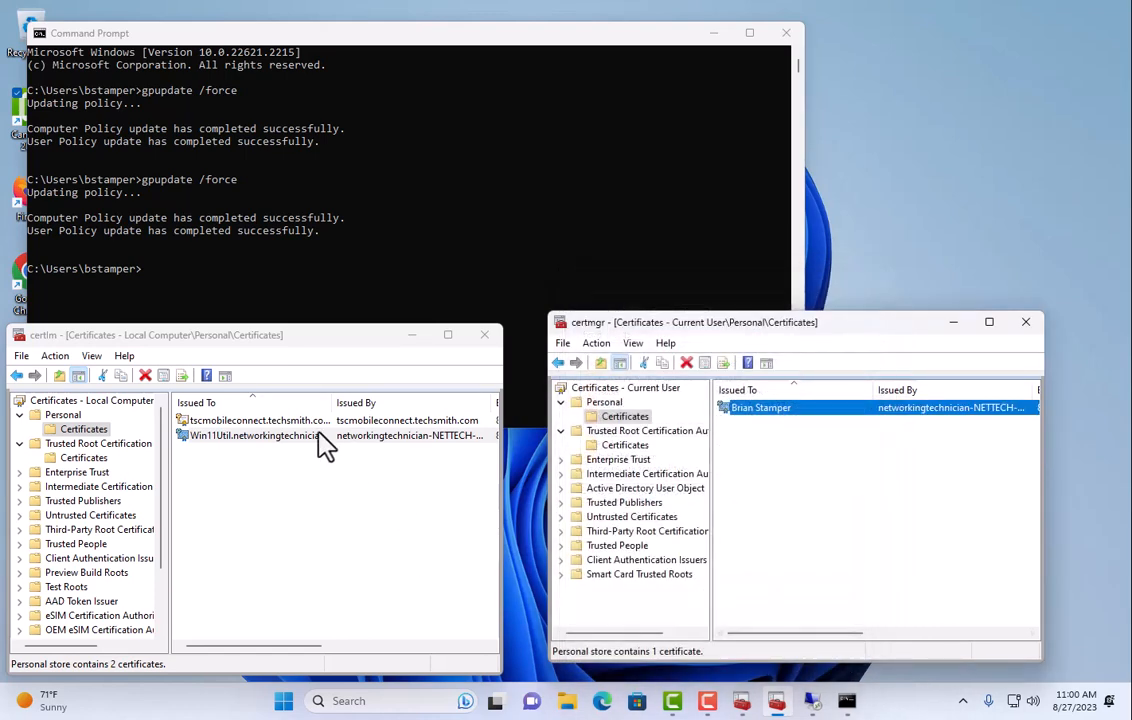
double_click(250, 435)
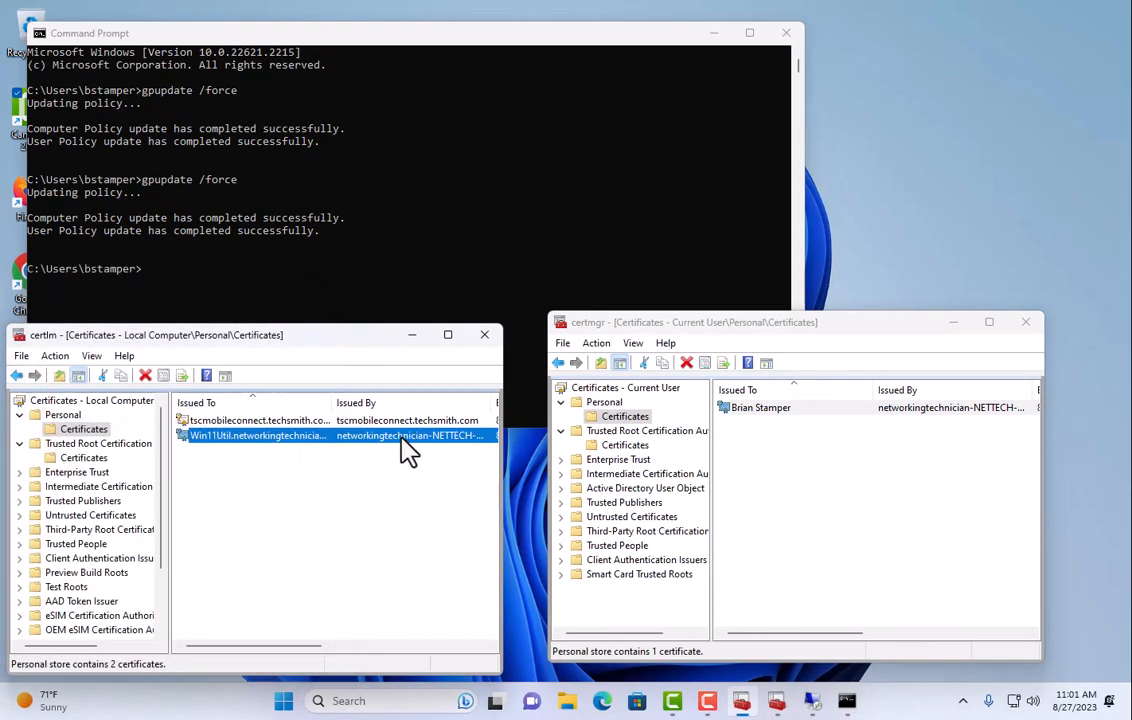
click(1025, 322)
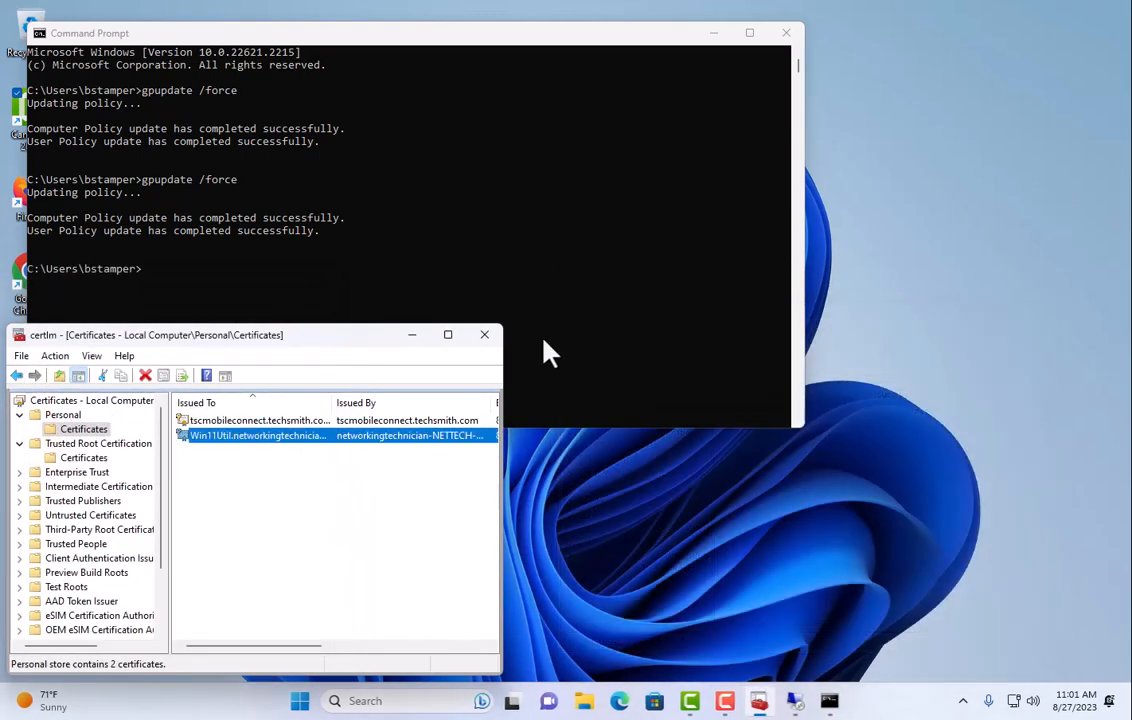
- Close the certlm local computer certificate console
click(483, 334)
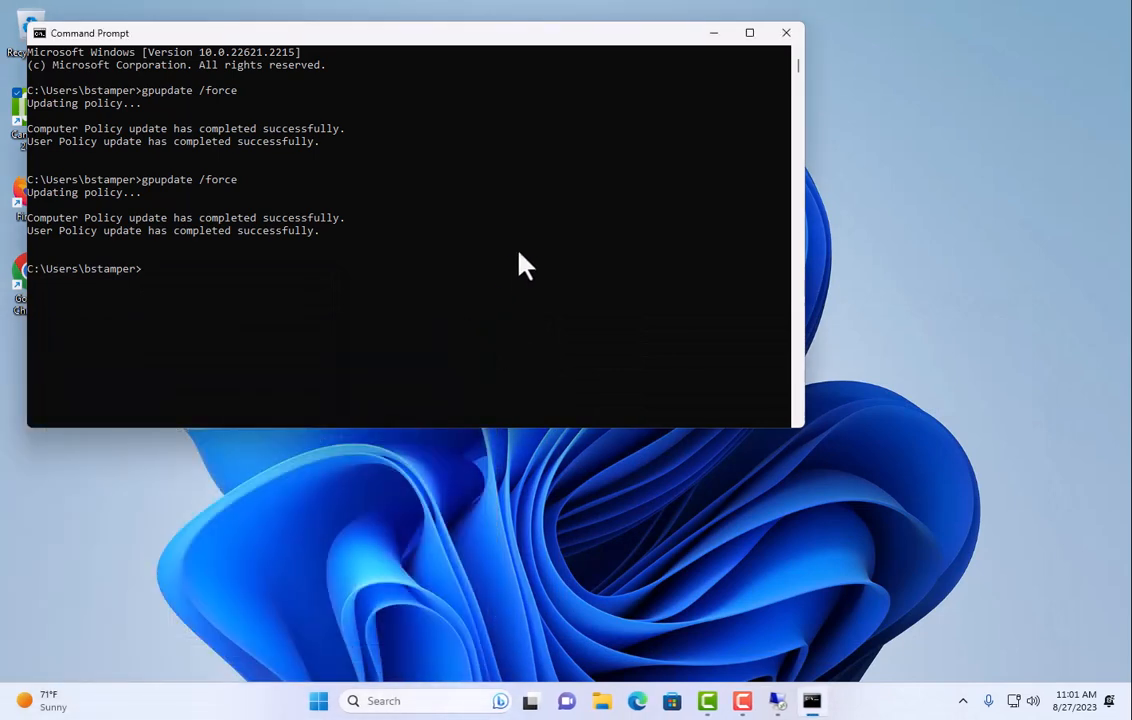
mouse_move(595, 340)
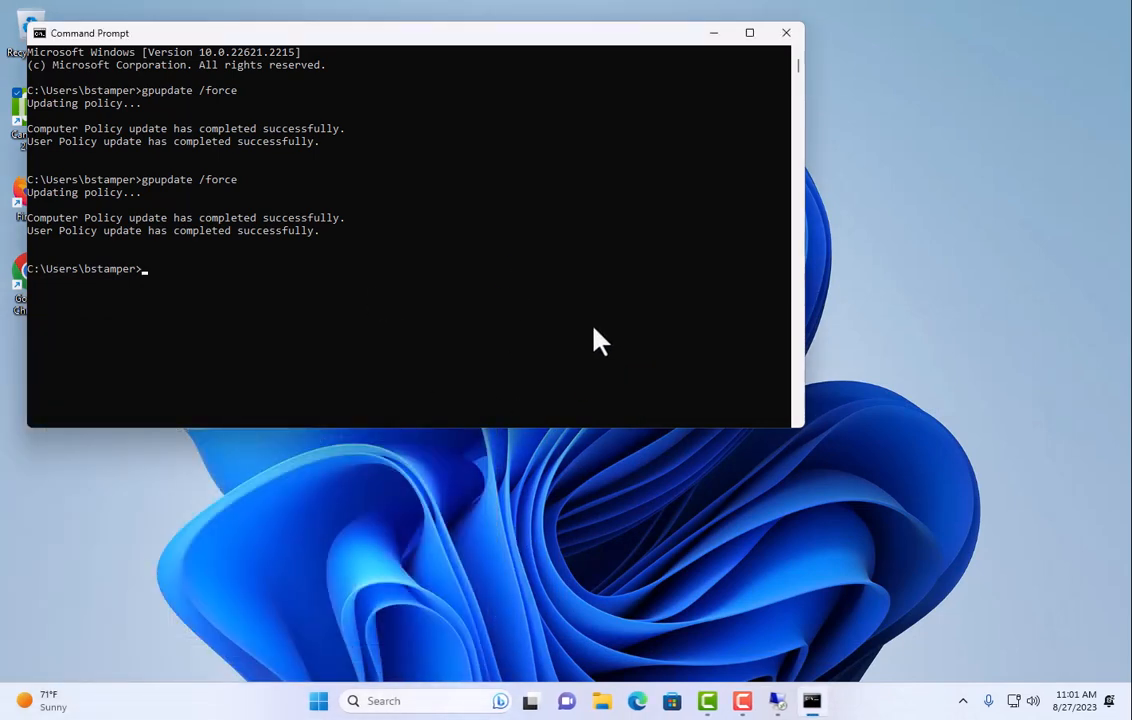
mouse_move(575, 348)
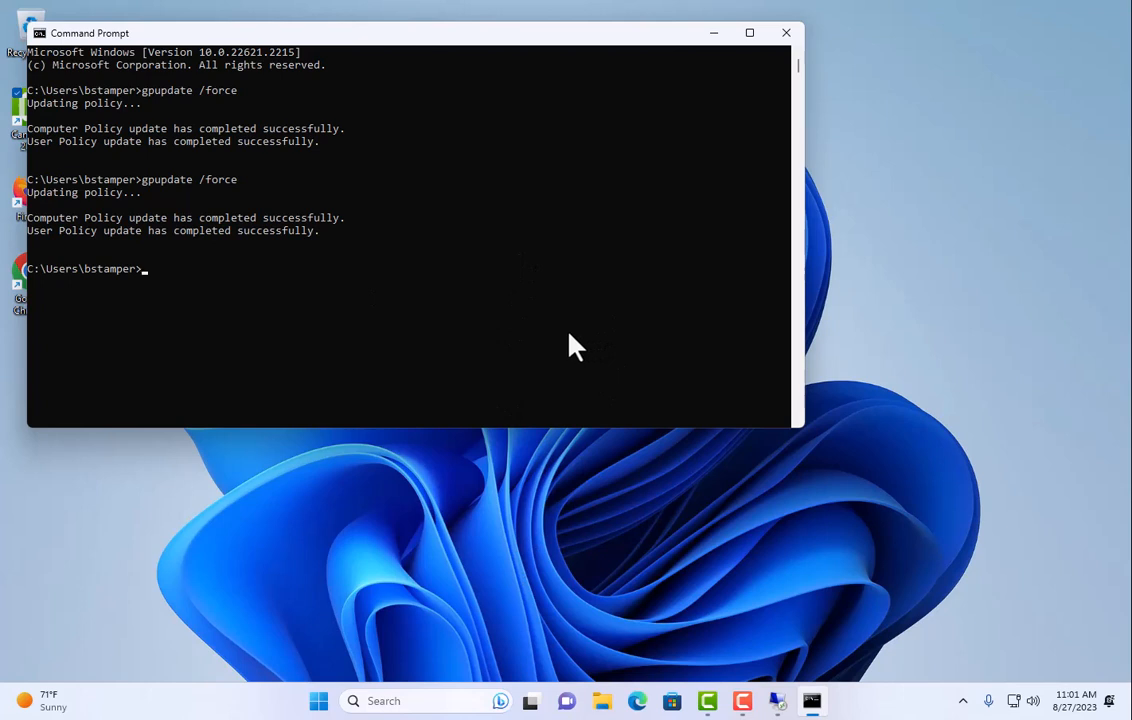
mouse_move(687, 540)
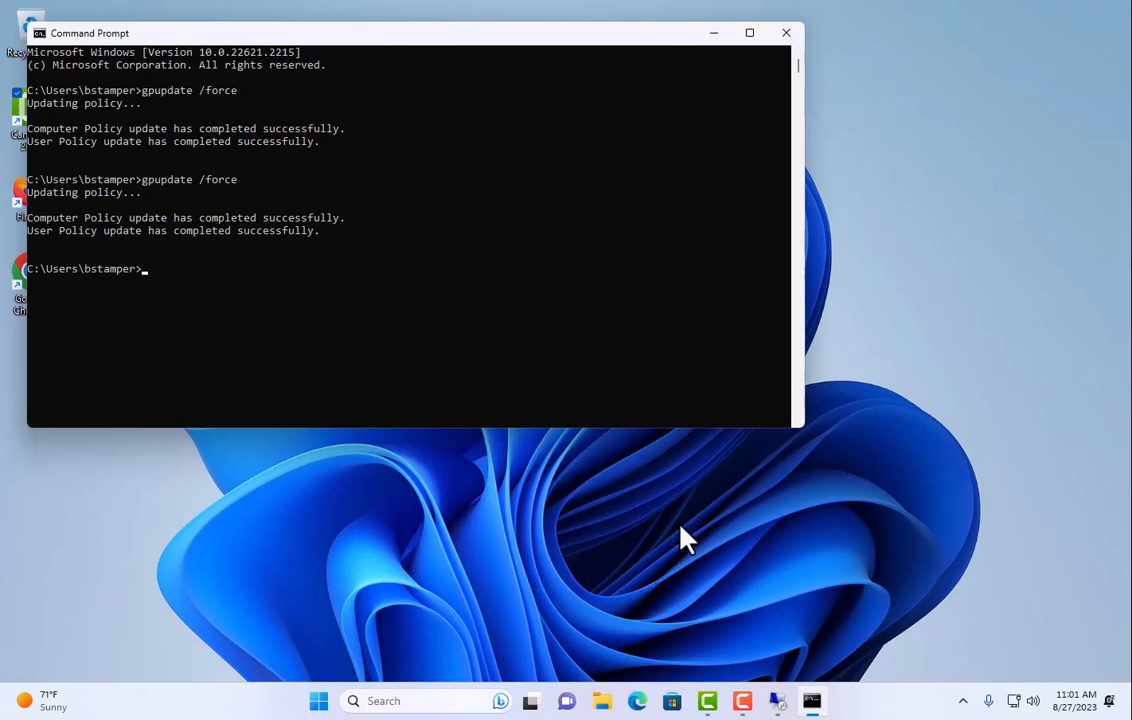
mouse_move(865, 505)
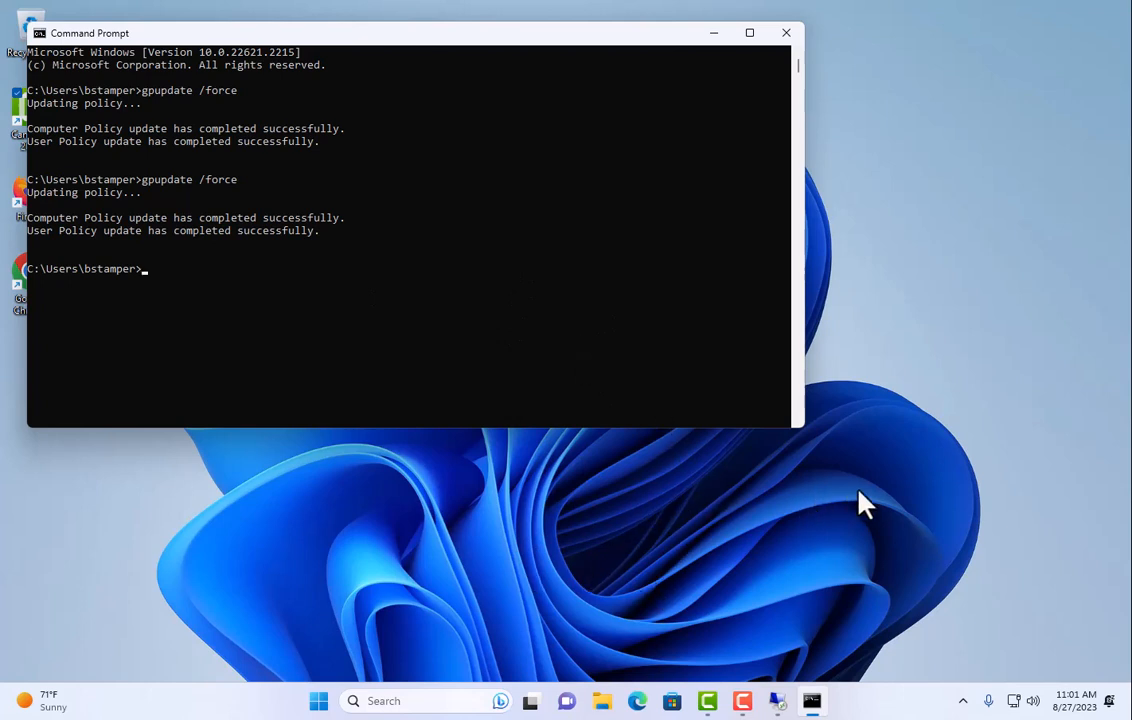
mouse_move(308, 477)
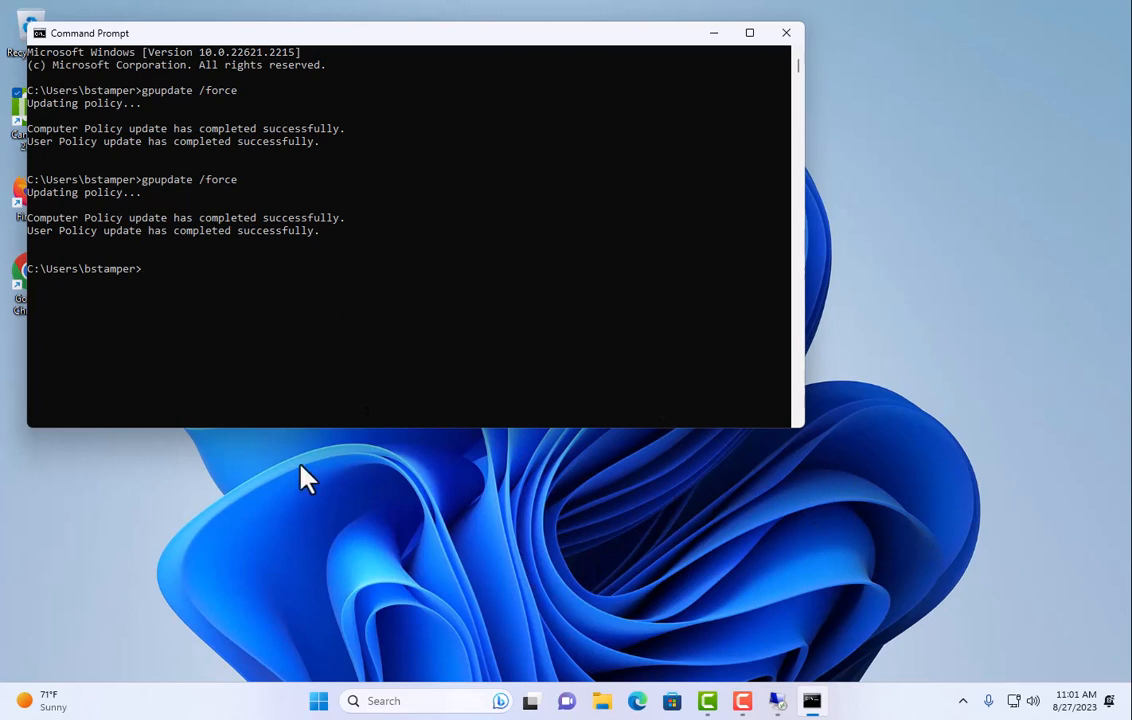
mouse_move(369, 294)
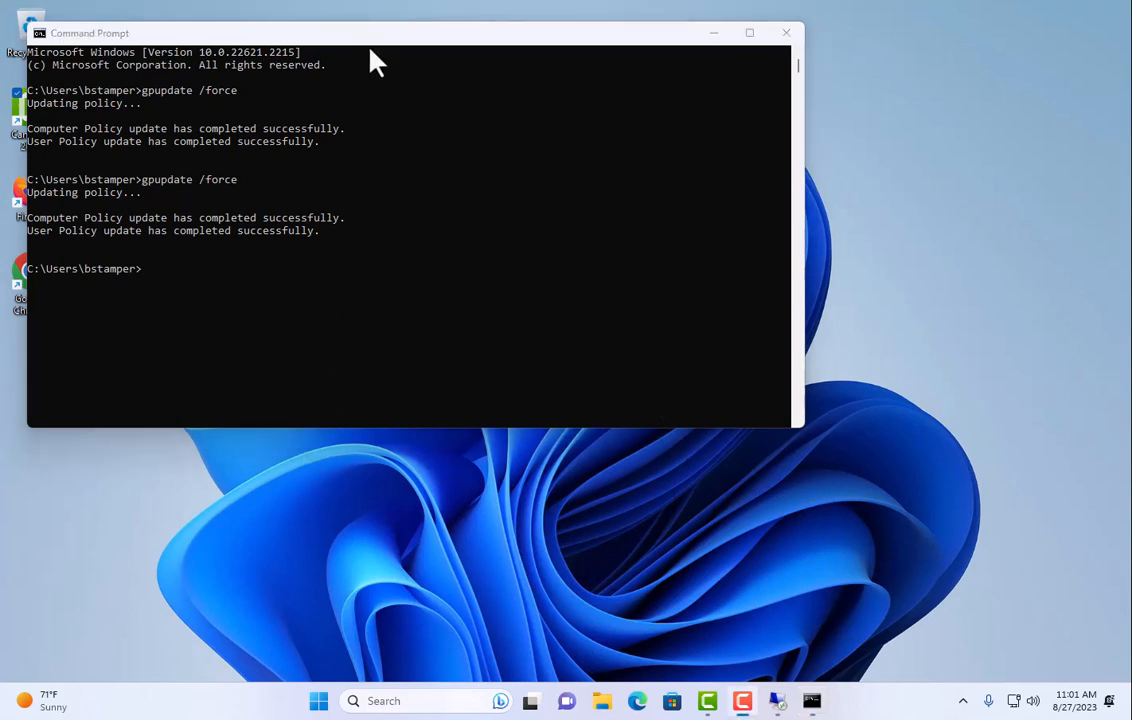
mouse_move(628, 626)
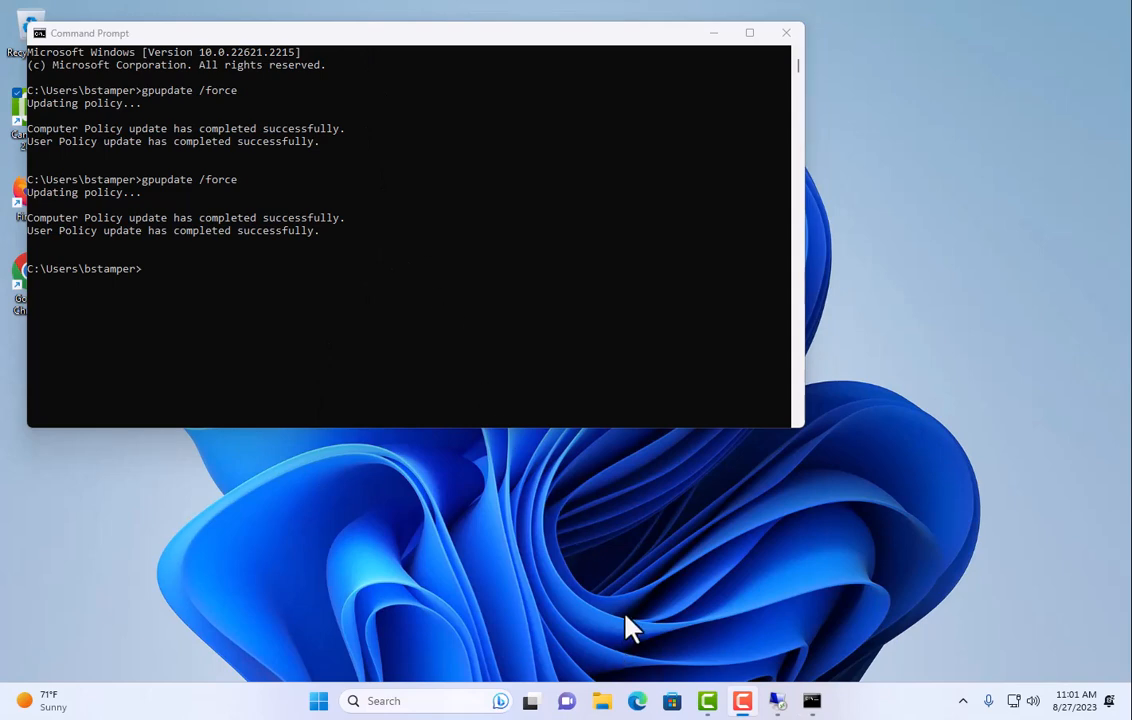
text(chr)
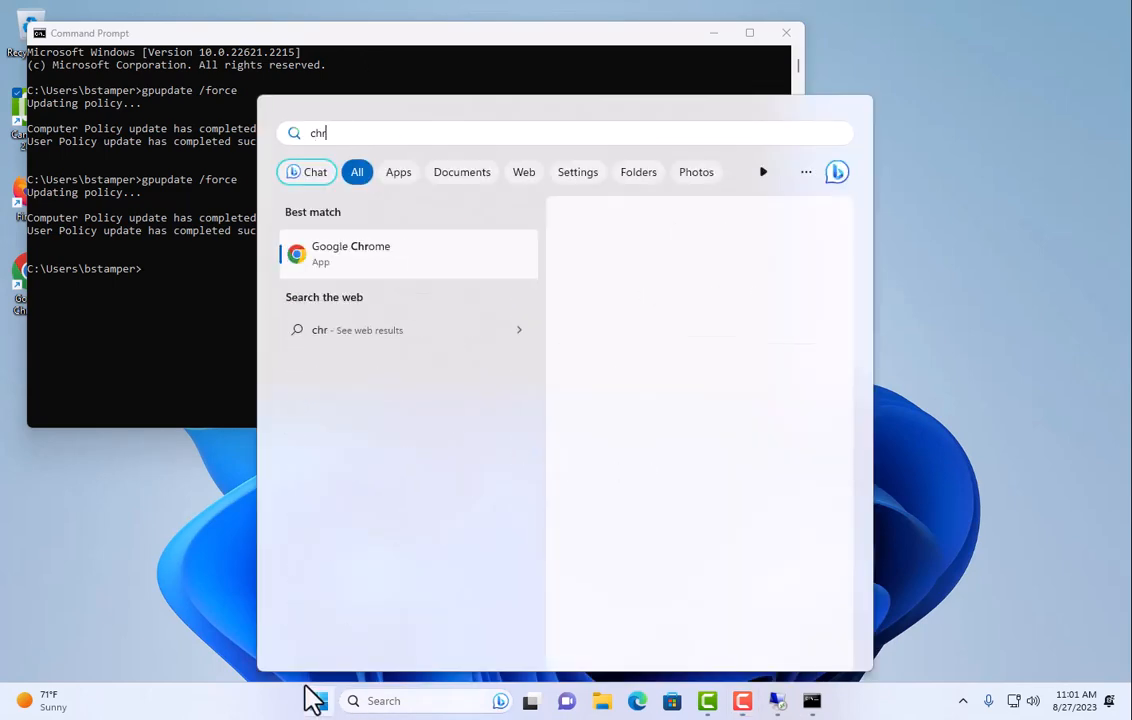
click(350, 253)
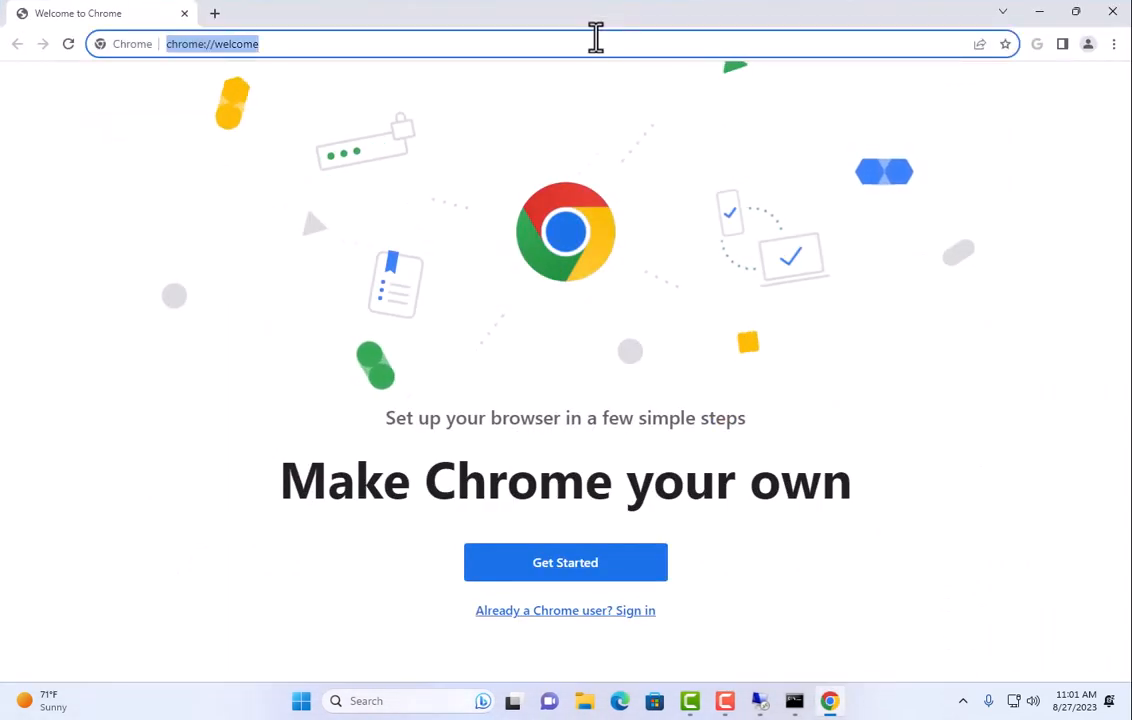
text(172.16.50.10)
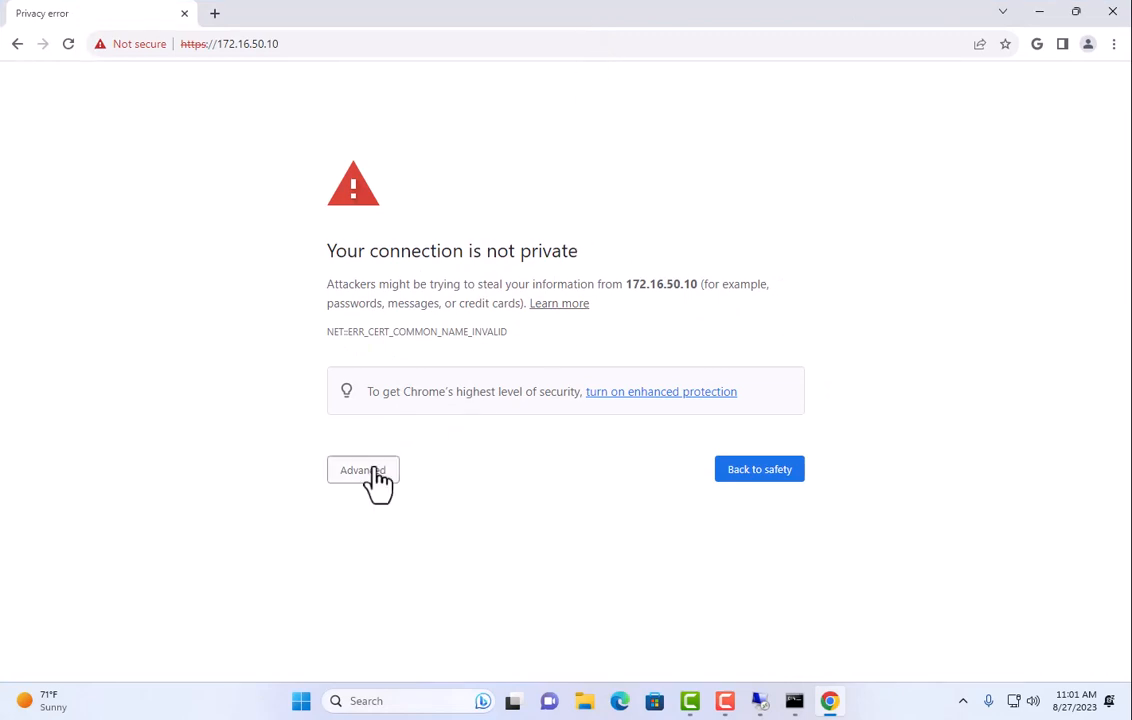
click(362, 470)
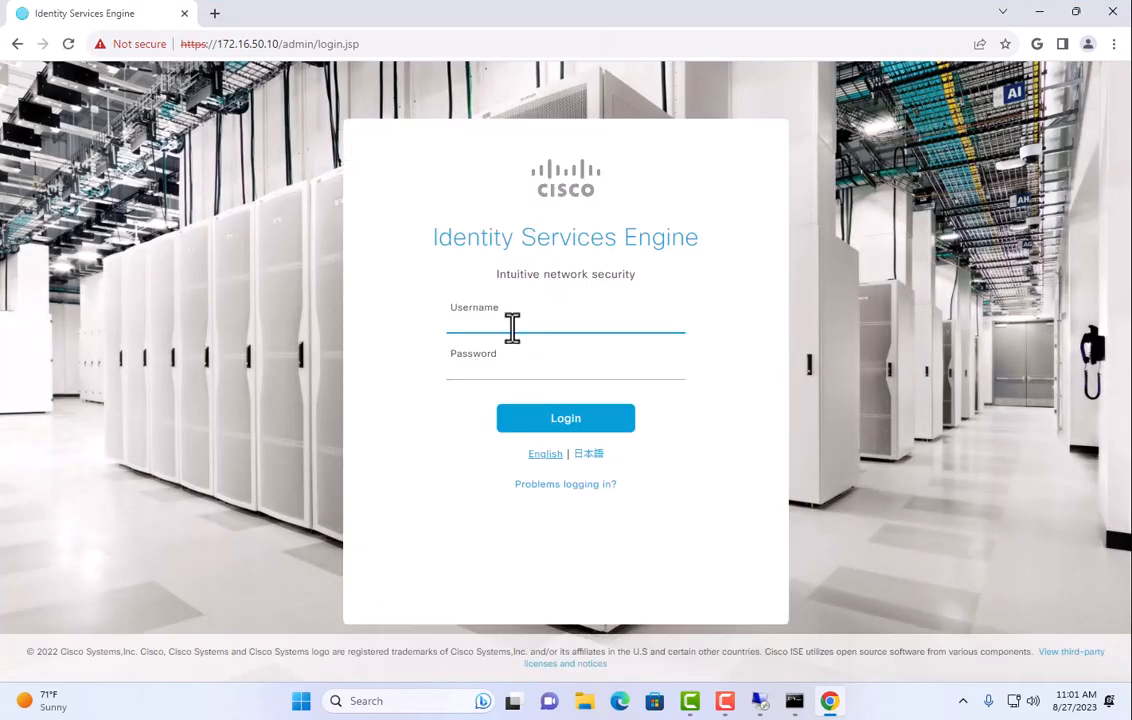
- Sign in to the ISE admin portal as admin
text(admin)
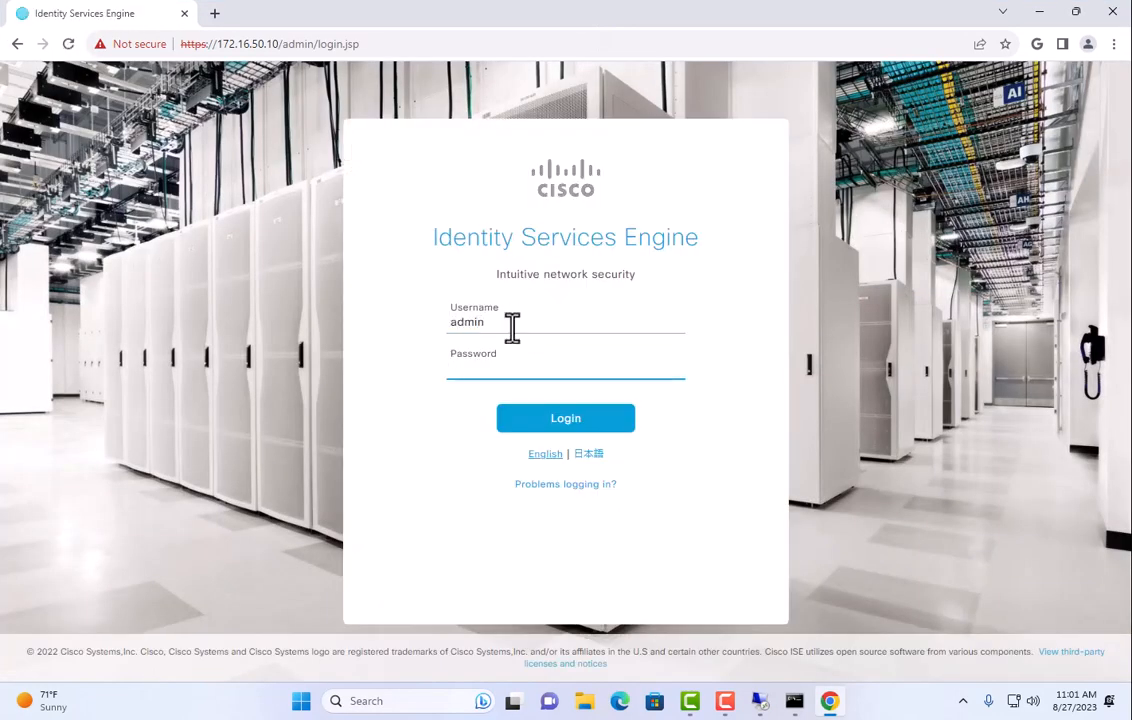
click(565, 373)
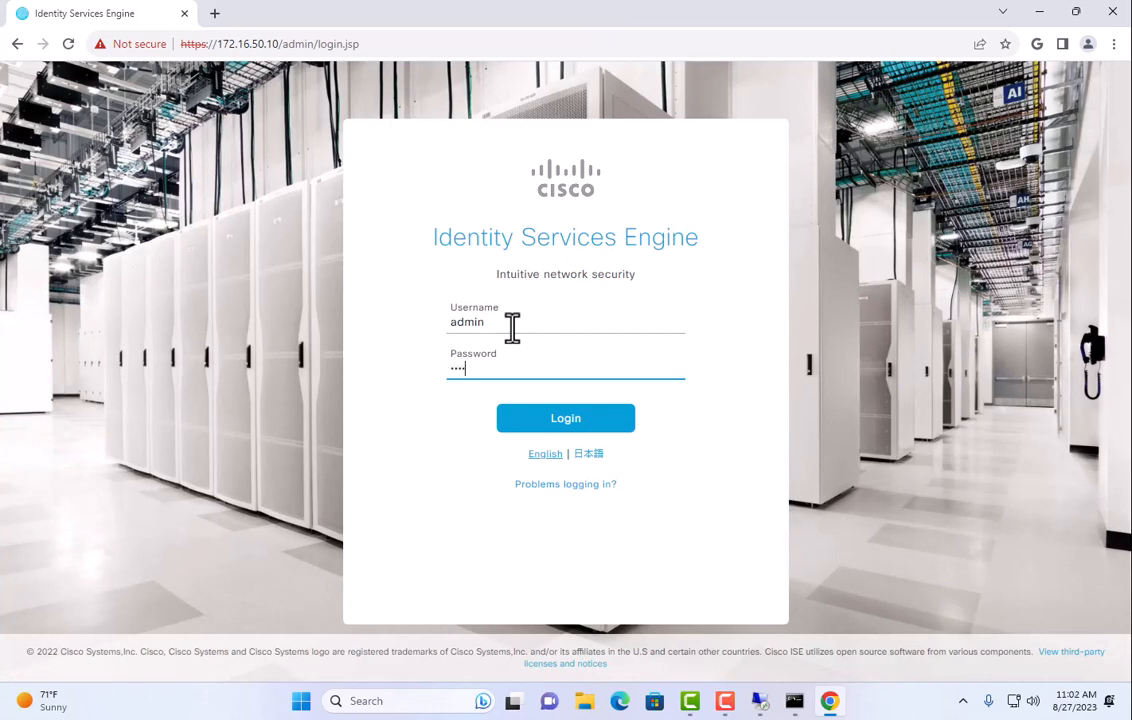
click(565, 417)
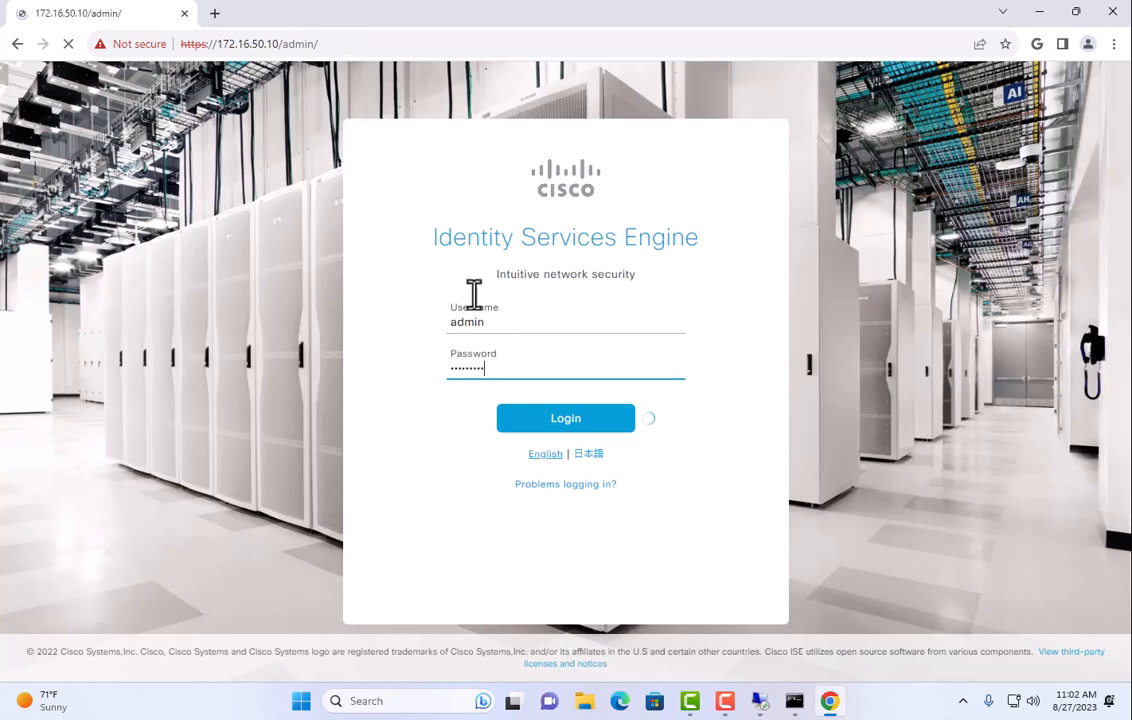
click(565, 418)
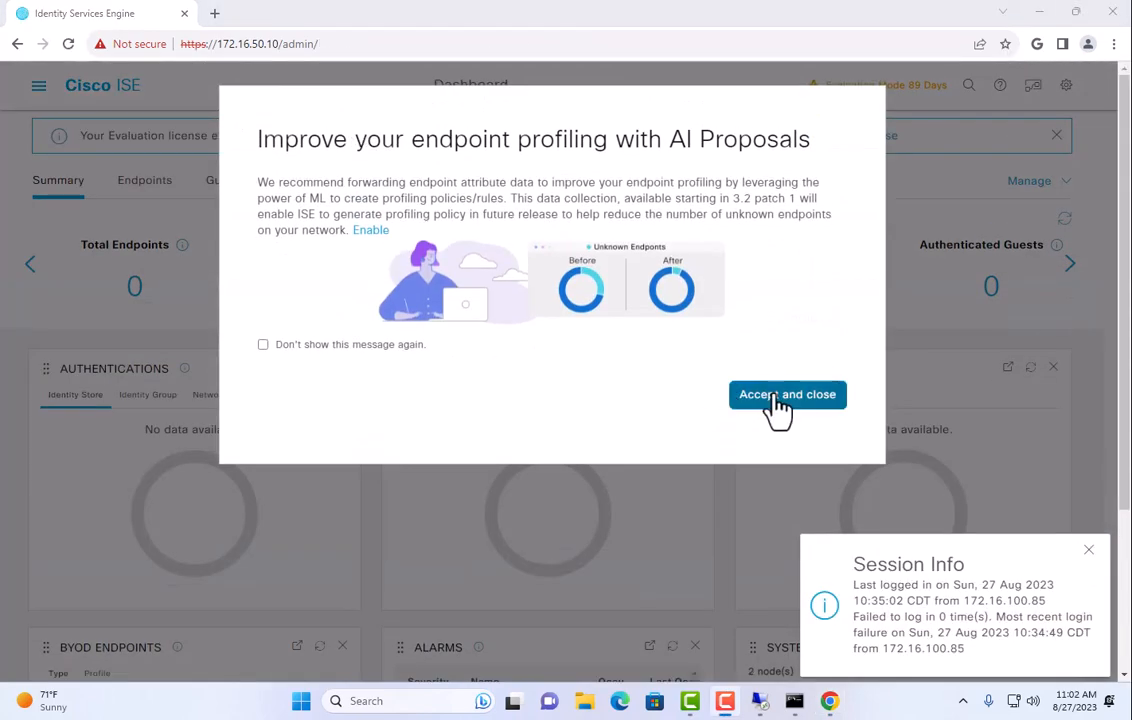
- Go to Administration > Identity Management > External Identity Sources > Certificate Authentication Profile
click(787, 394)
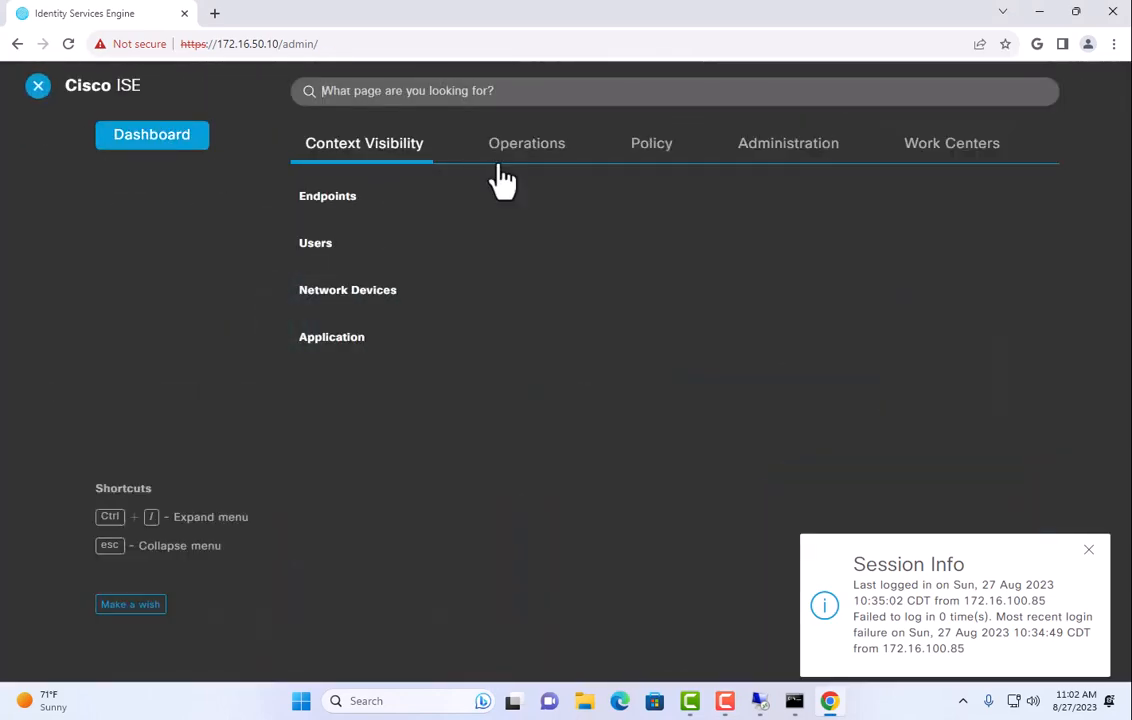
click(152, 134)
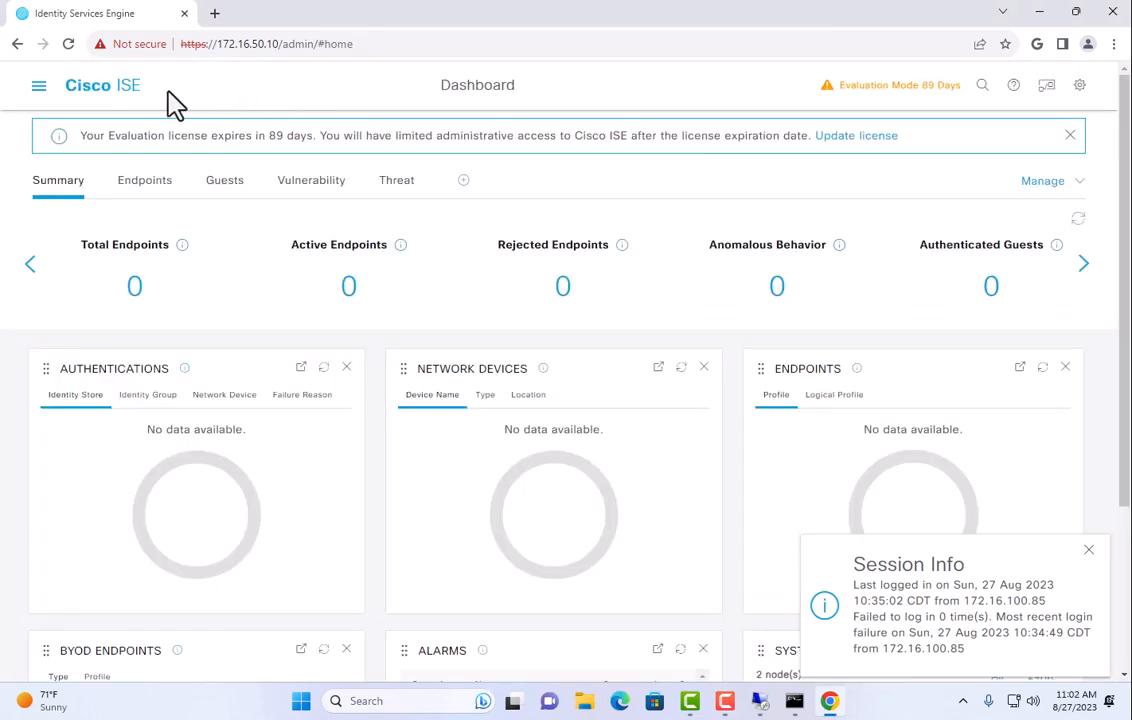
click(38, 85)
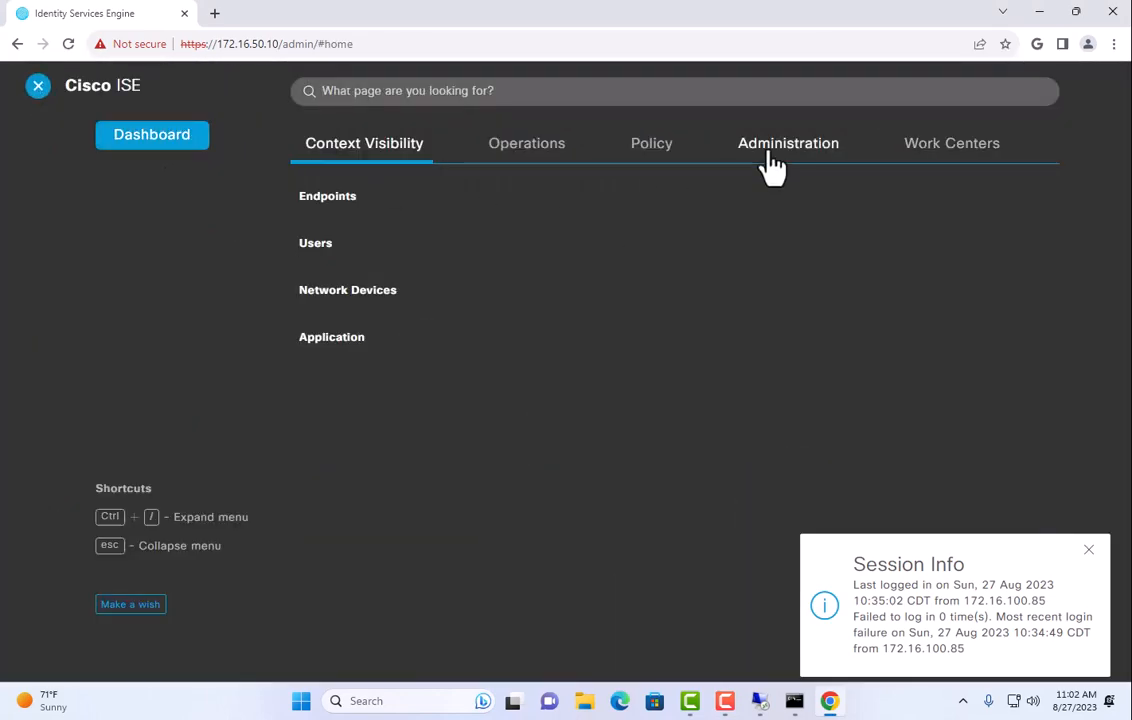
click(788, 143)
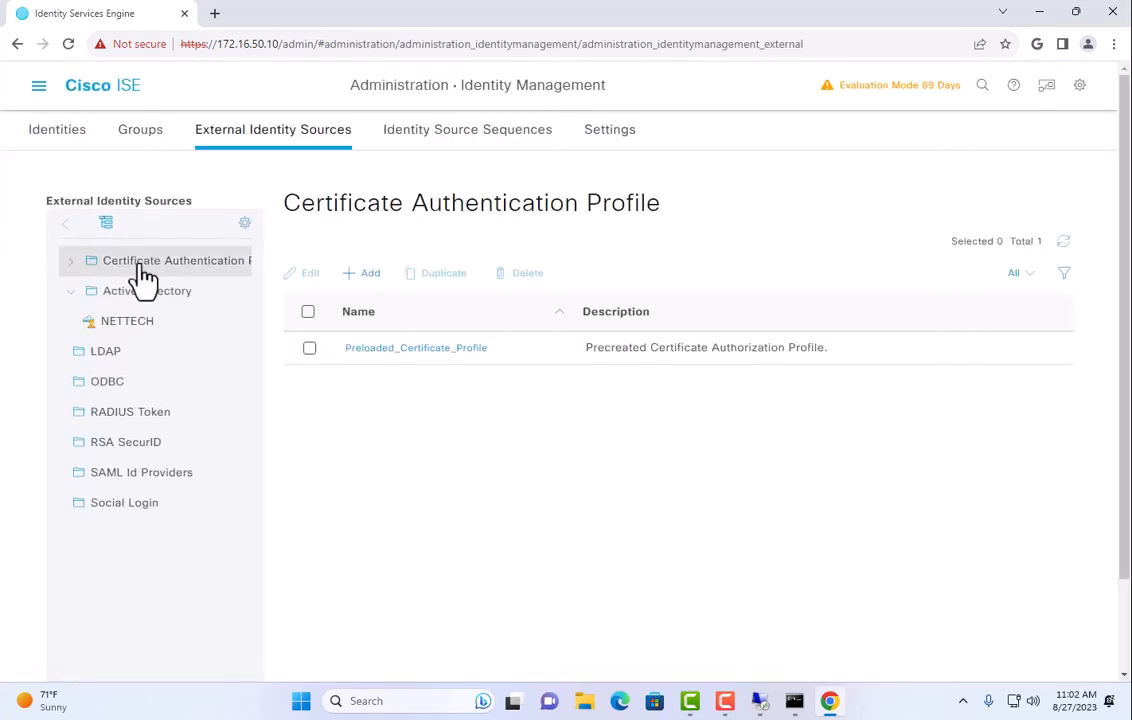
mouse_move(492, 232)
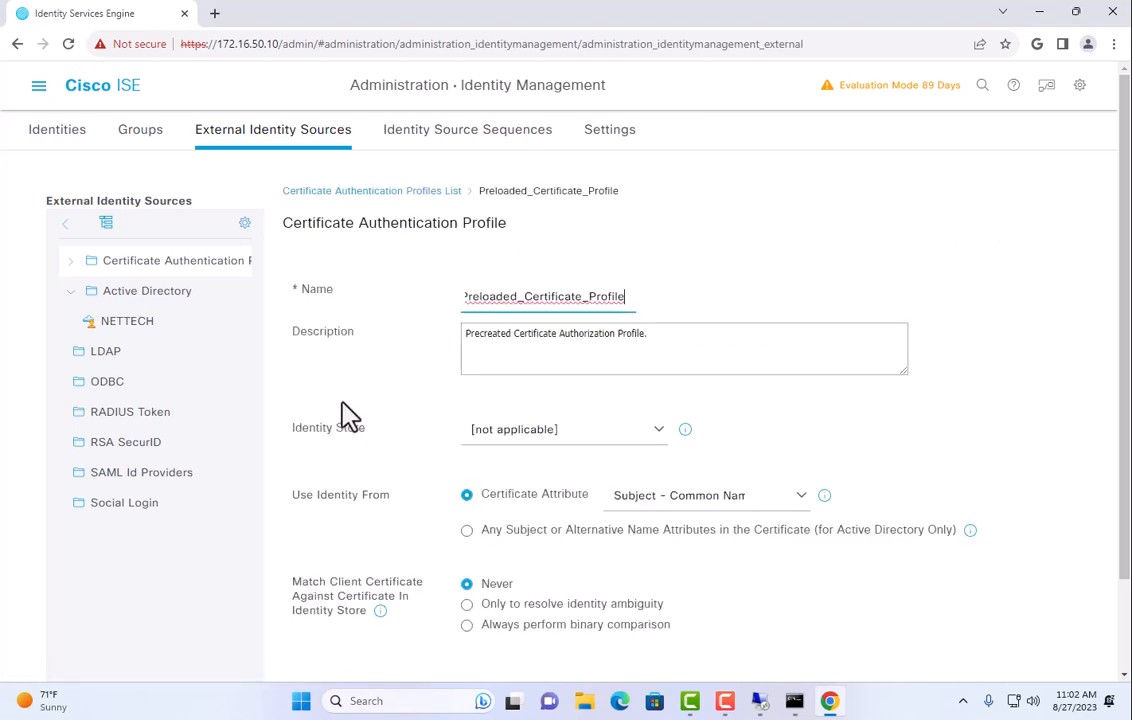
click(371, 190)
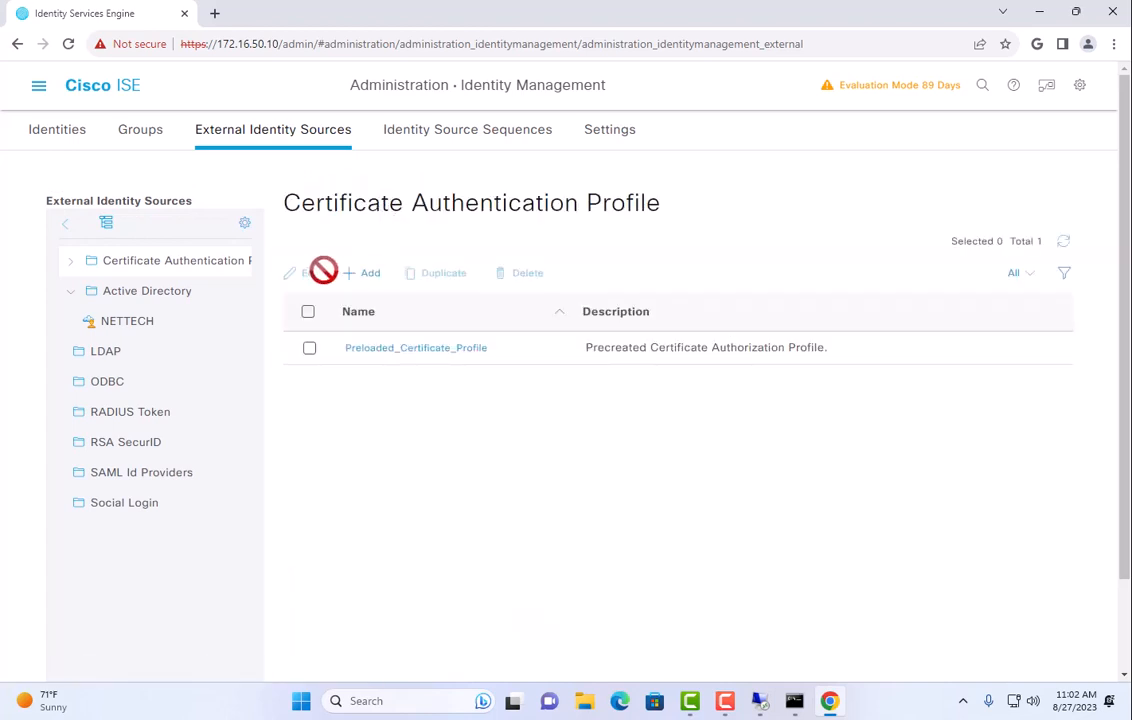
- Add a profile named NETTECH_Cert with NETTECH as its identity store
click(367, 272)
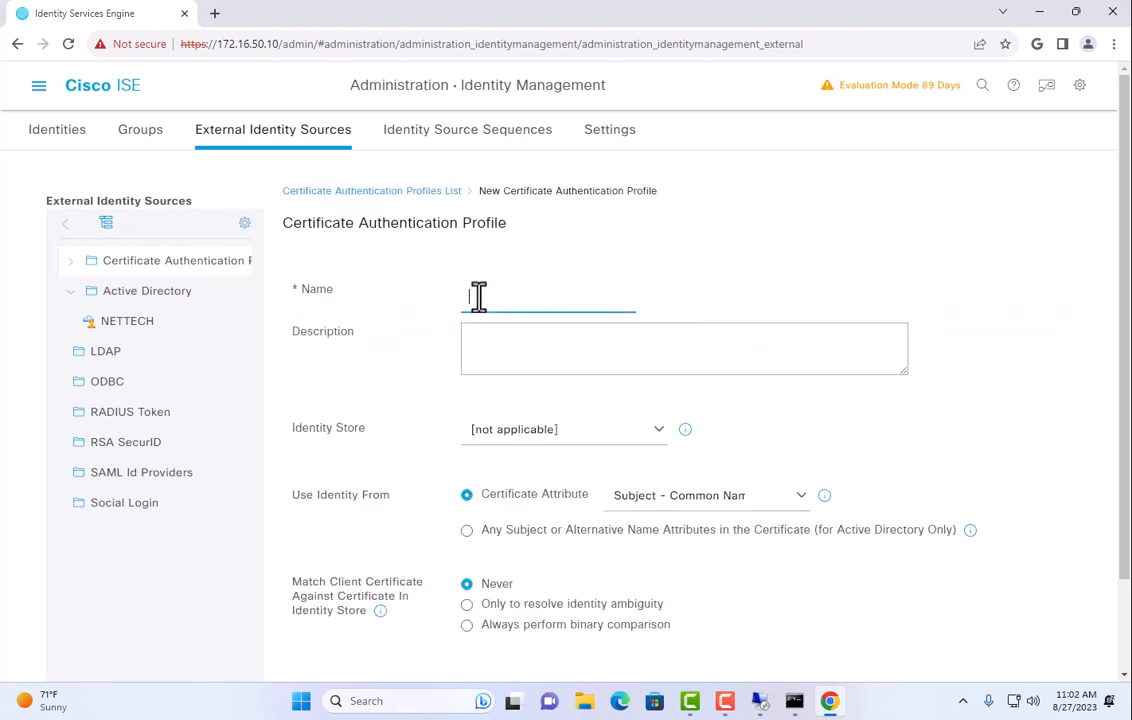
text(NTTE)
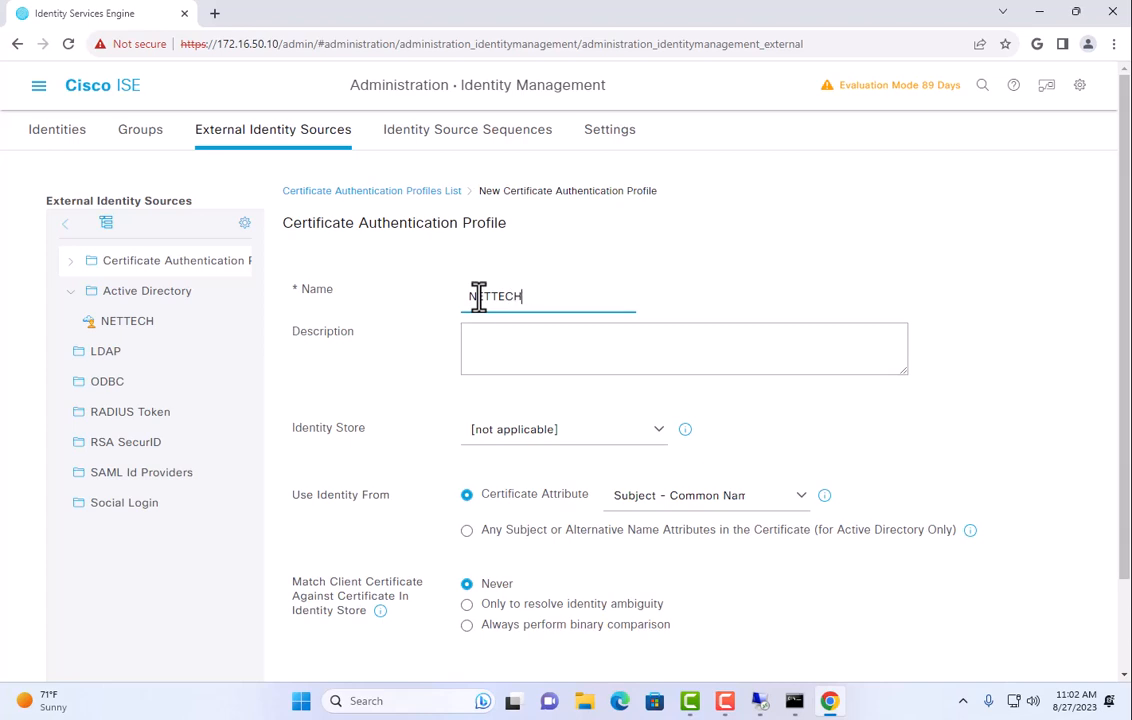
text(-Cert)
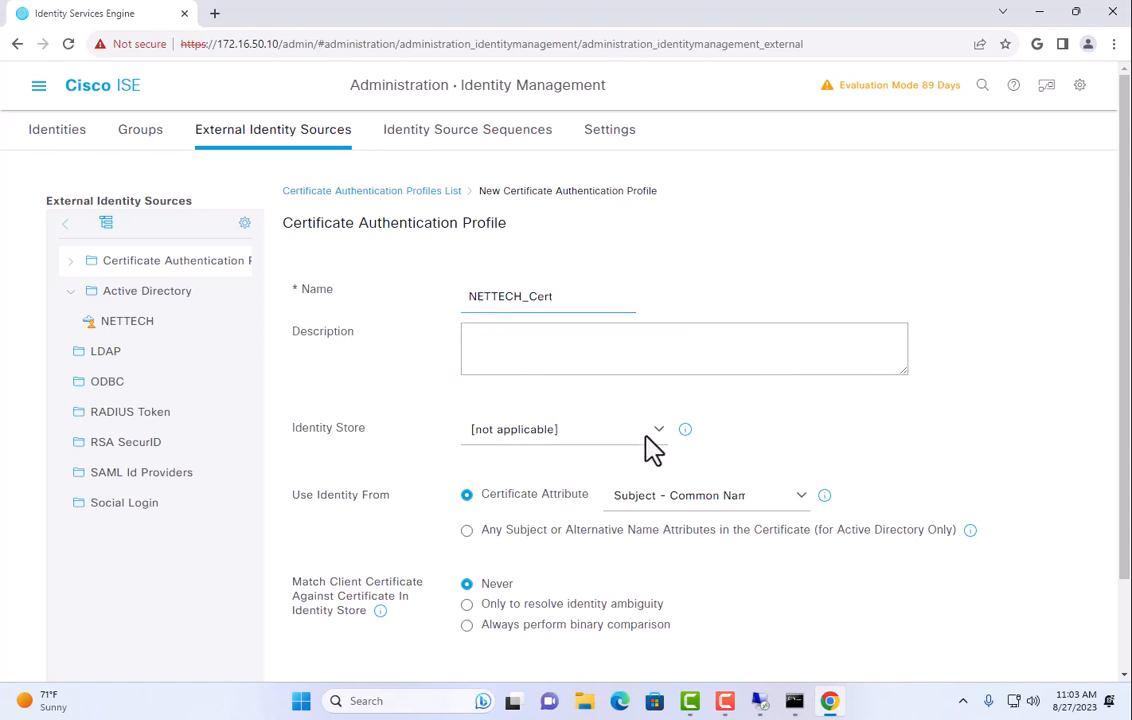
click(565, 429)
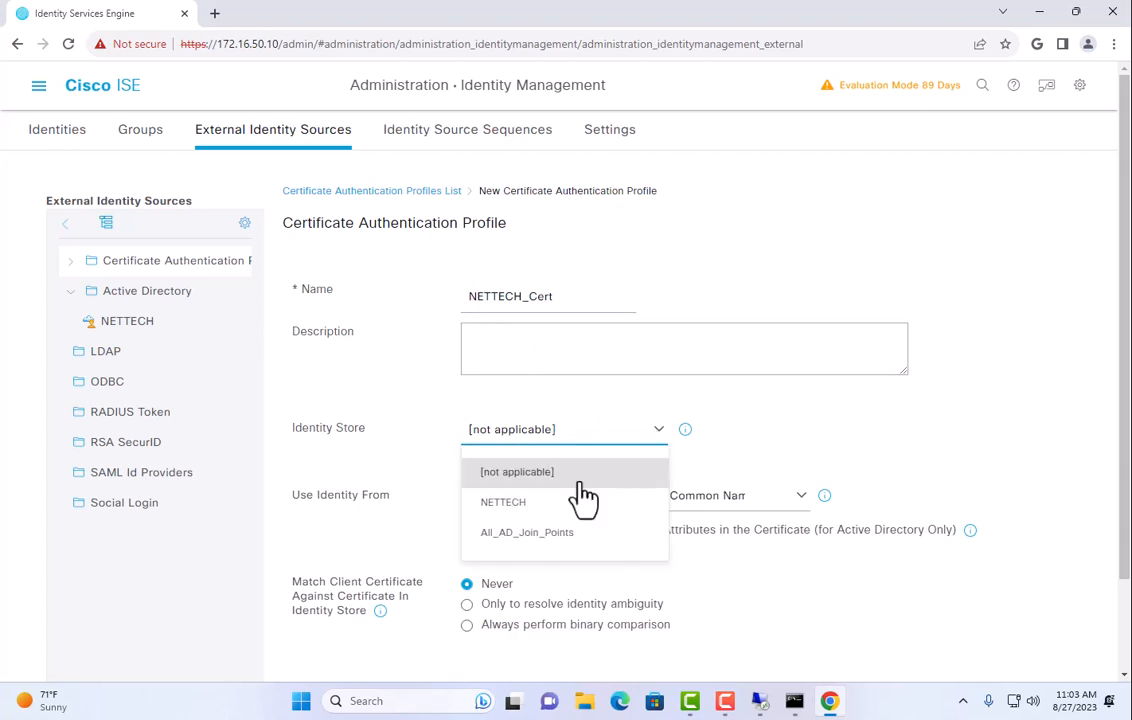
click(503, 502)
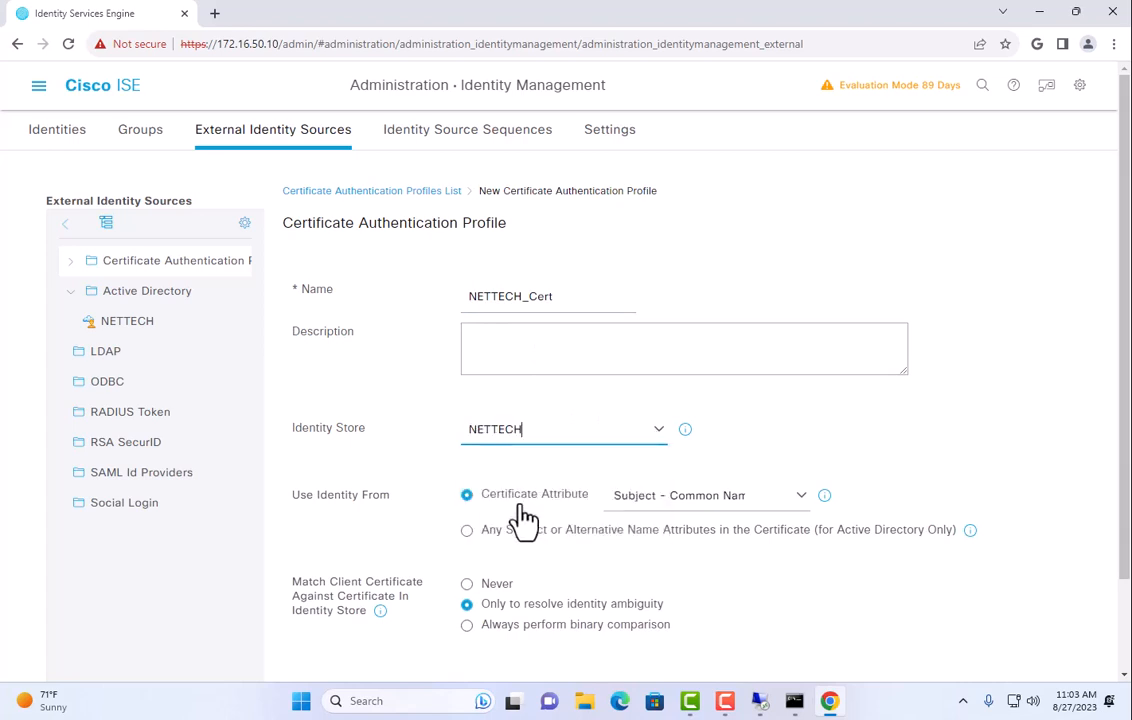
scroll(down, 3)
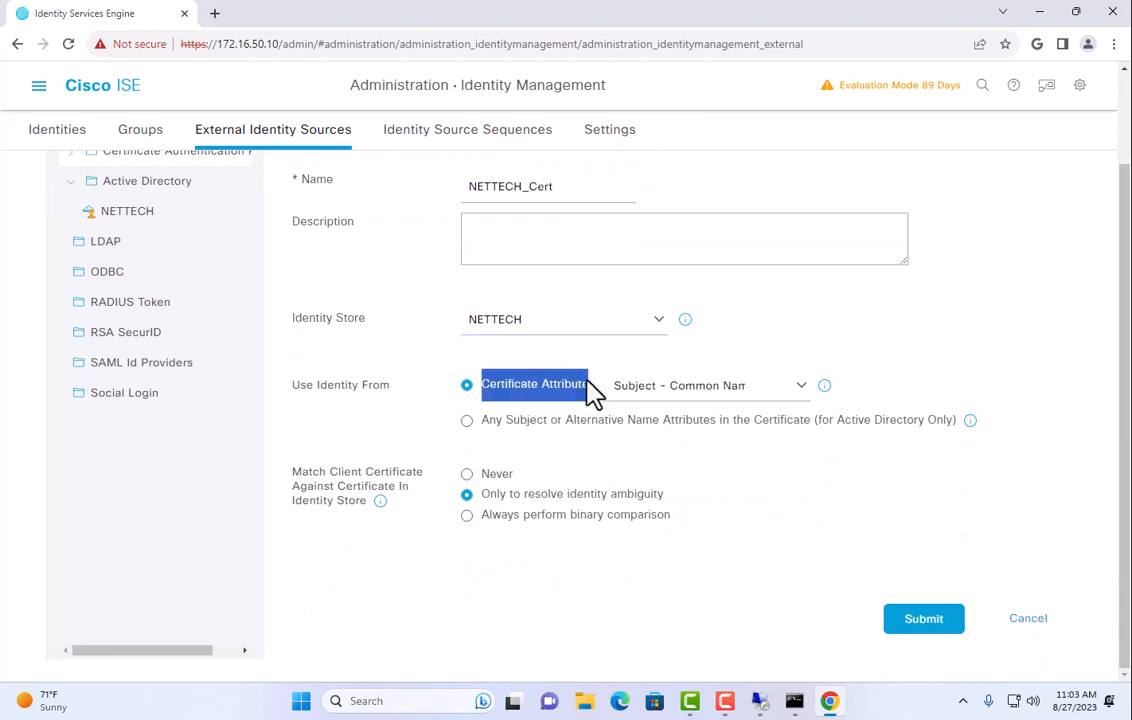
mouse_move(545, 405)
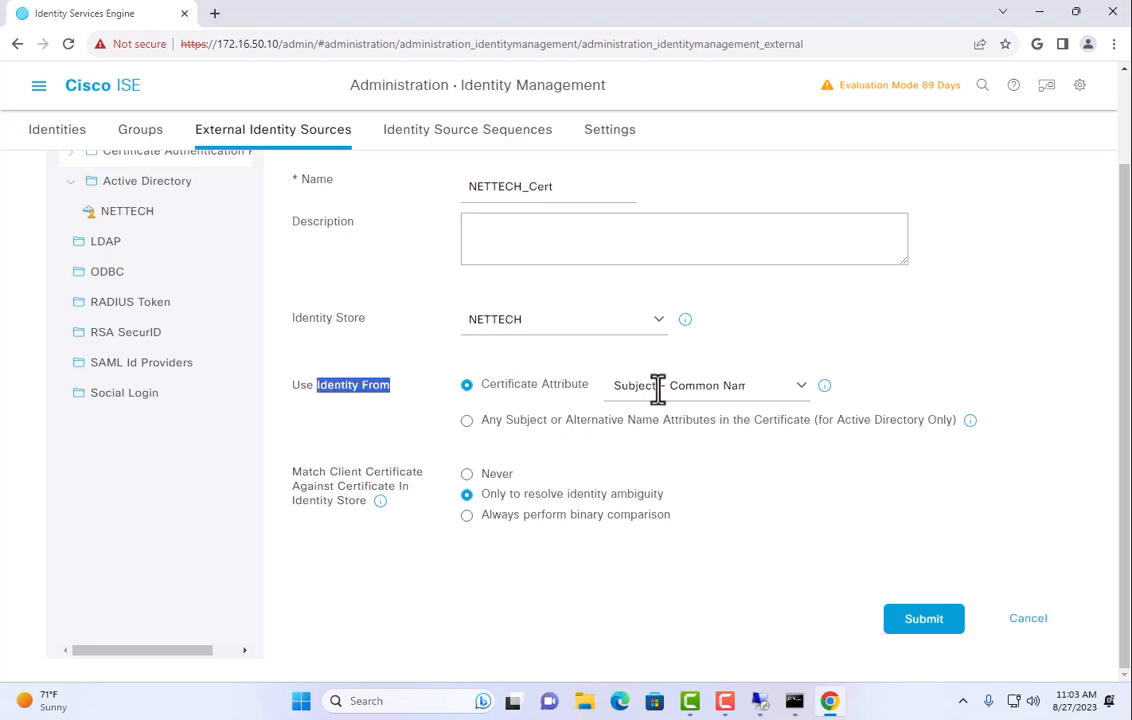
mouse_move(722, 385)
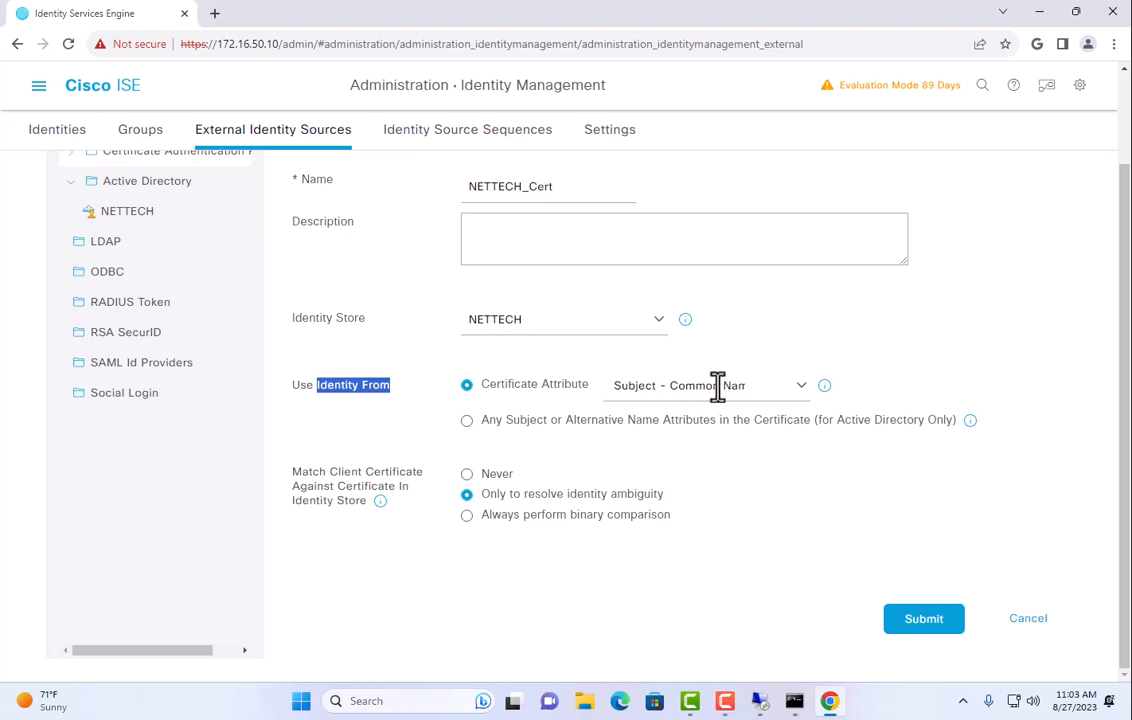
mouse_move(695, 391)
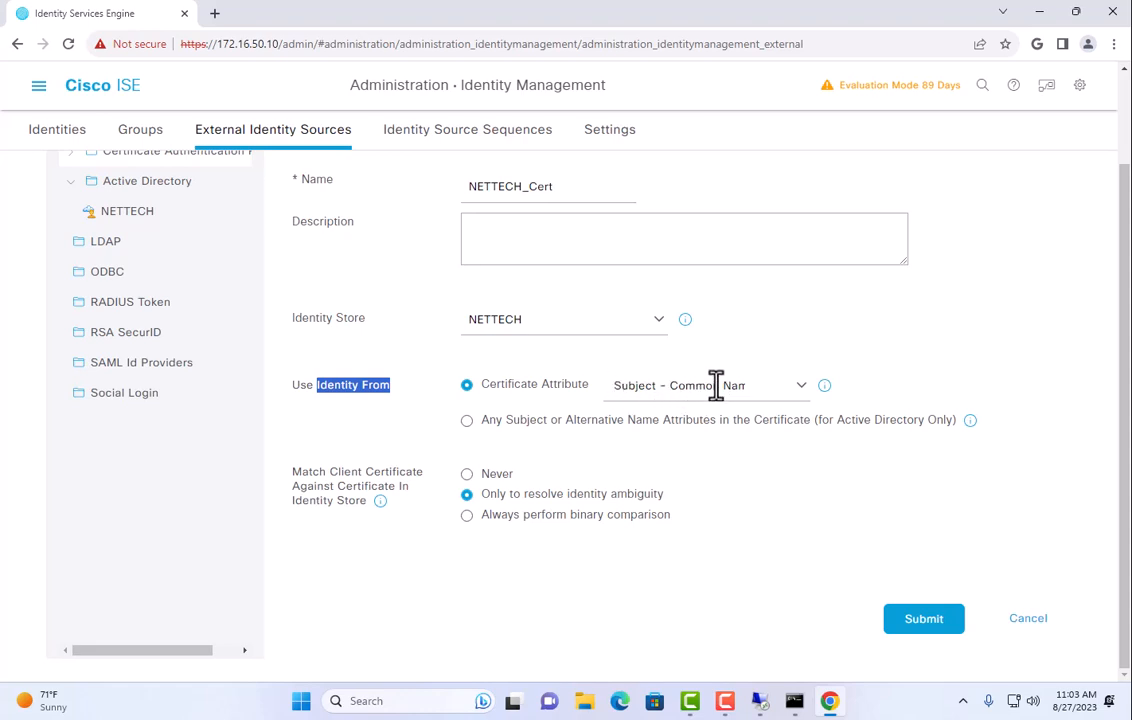
mouse_move(508, 398)
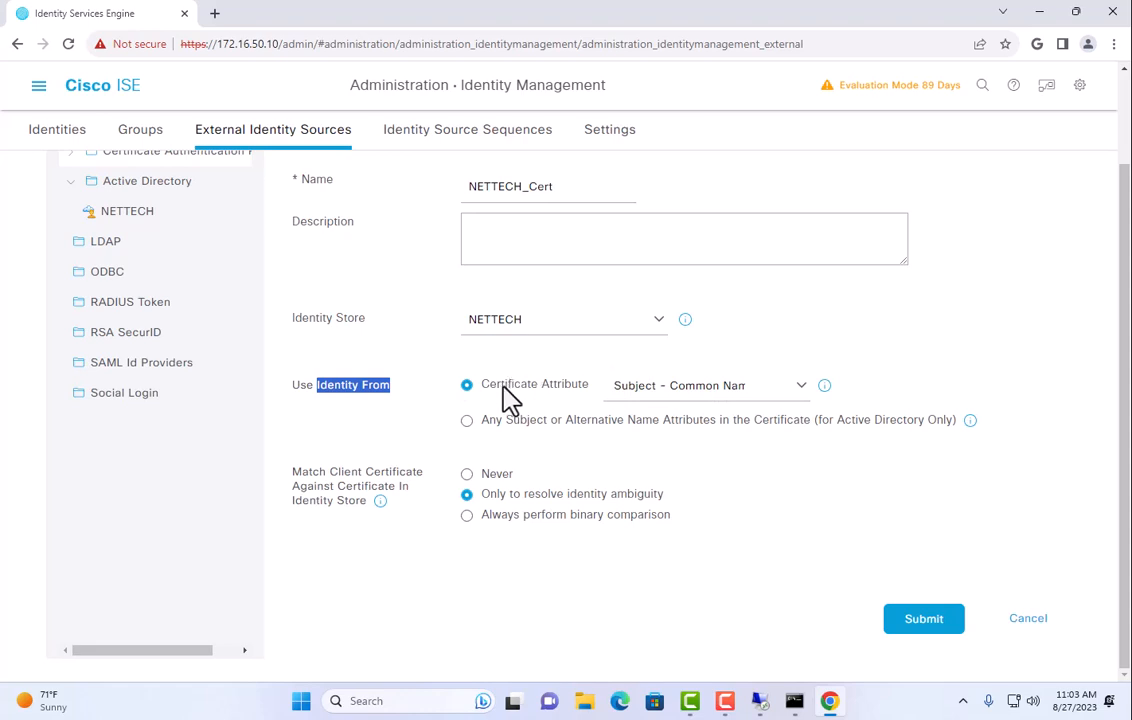
mouse_move(550, 394)
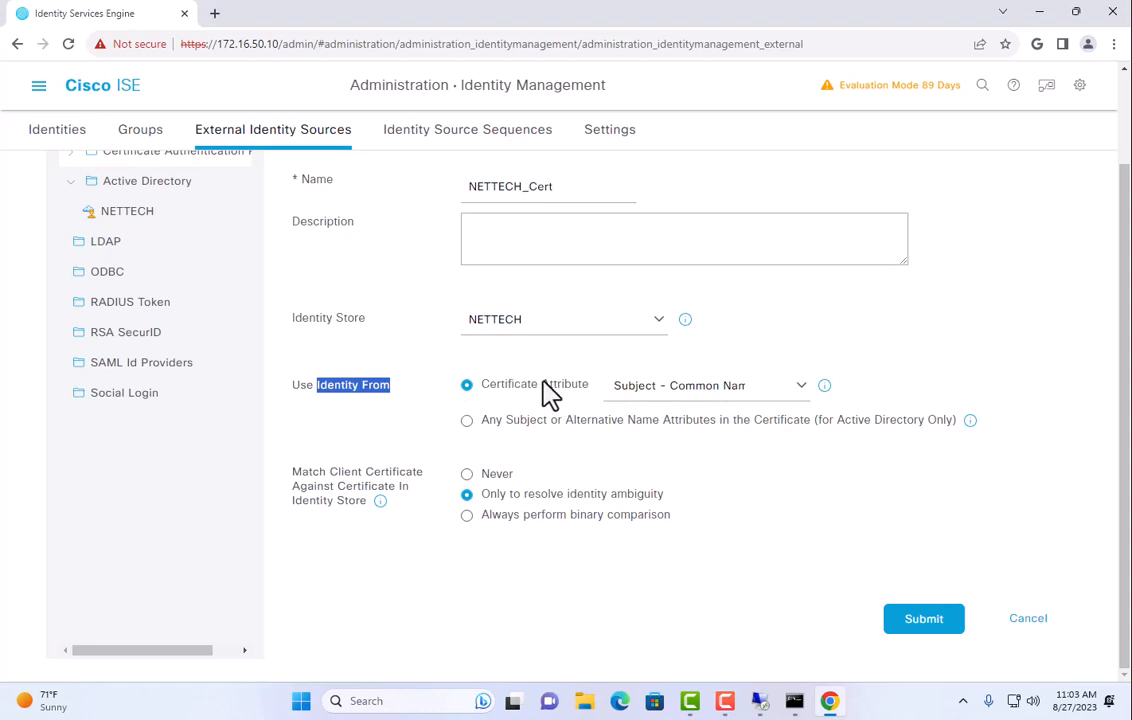
mouse_move(467, 420)
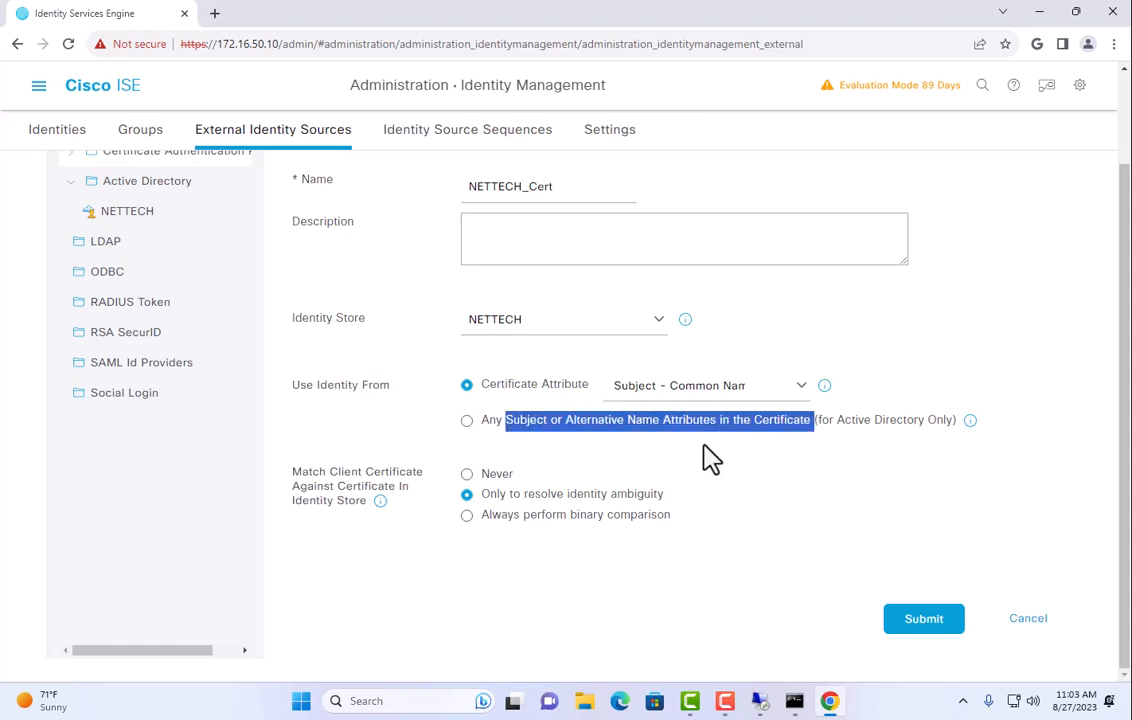
mouse_move(508, 398)
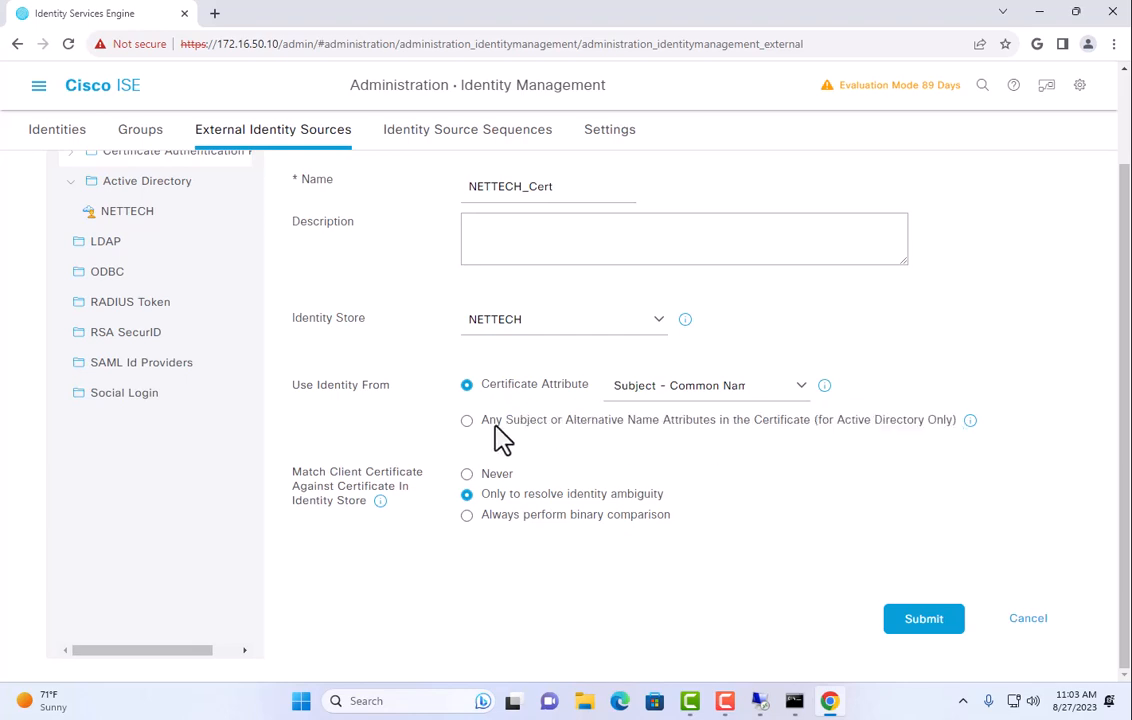
mouse_move(512, 390)
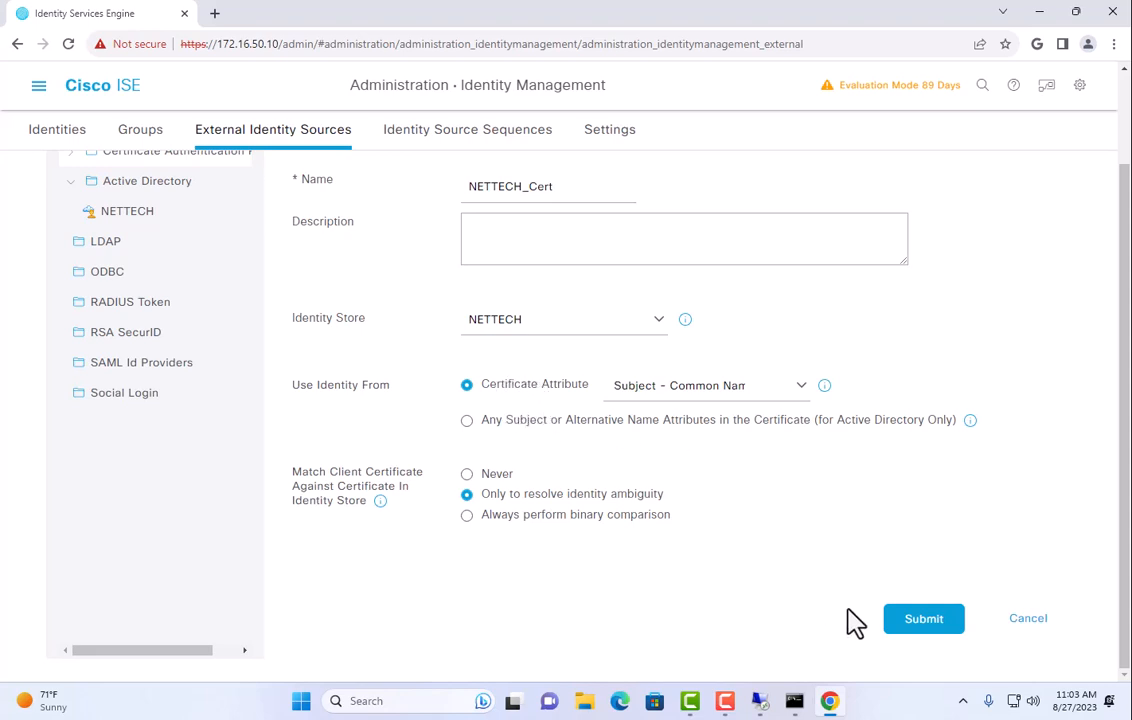
mouse_move(923, 618)
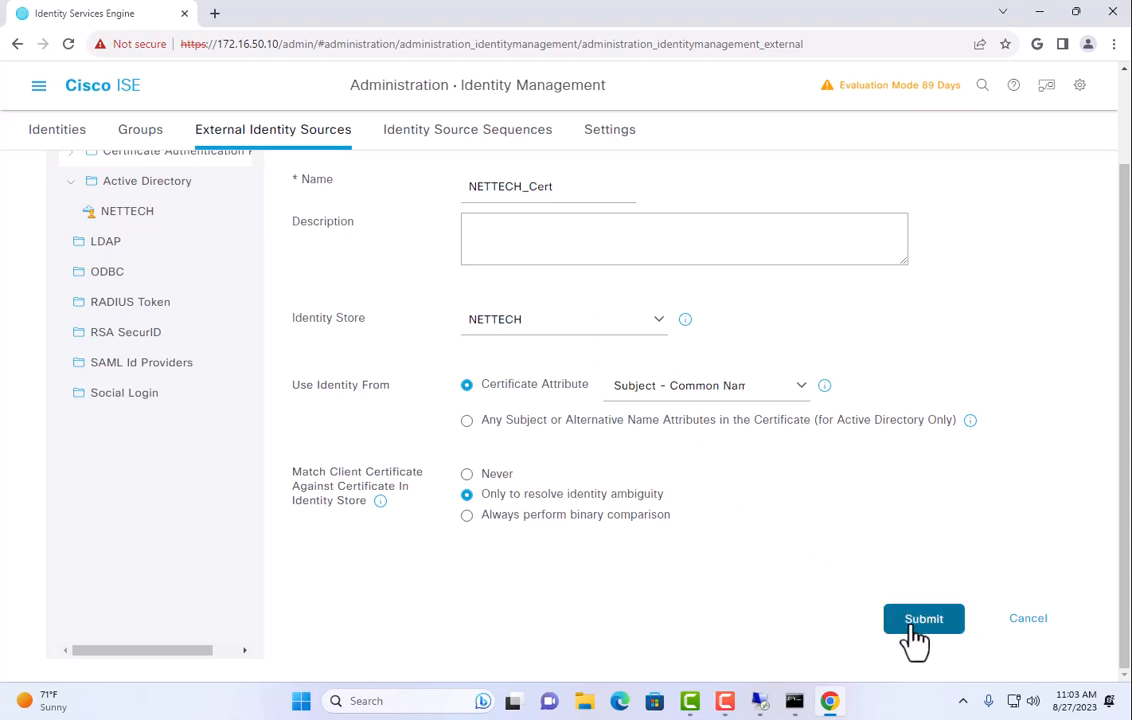
- Submit the new NETTECH_Cert certificate authentication profile
click(925, 618)
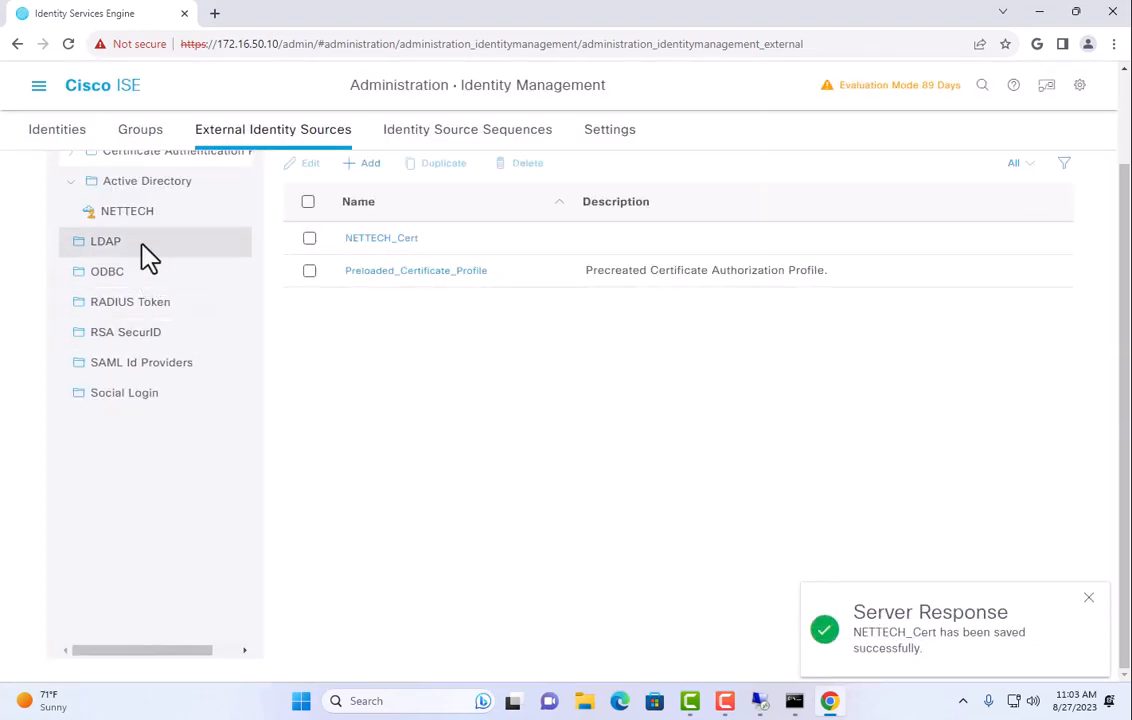
mouse_move(161, 248)
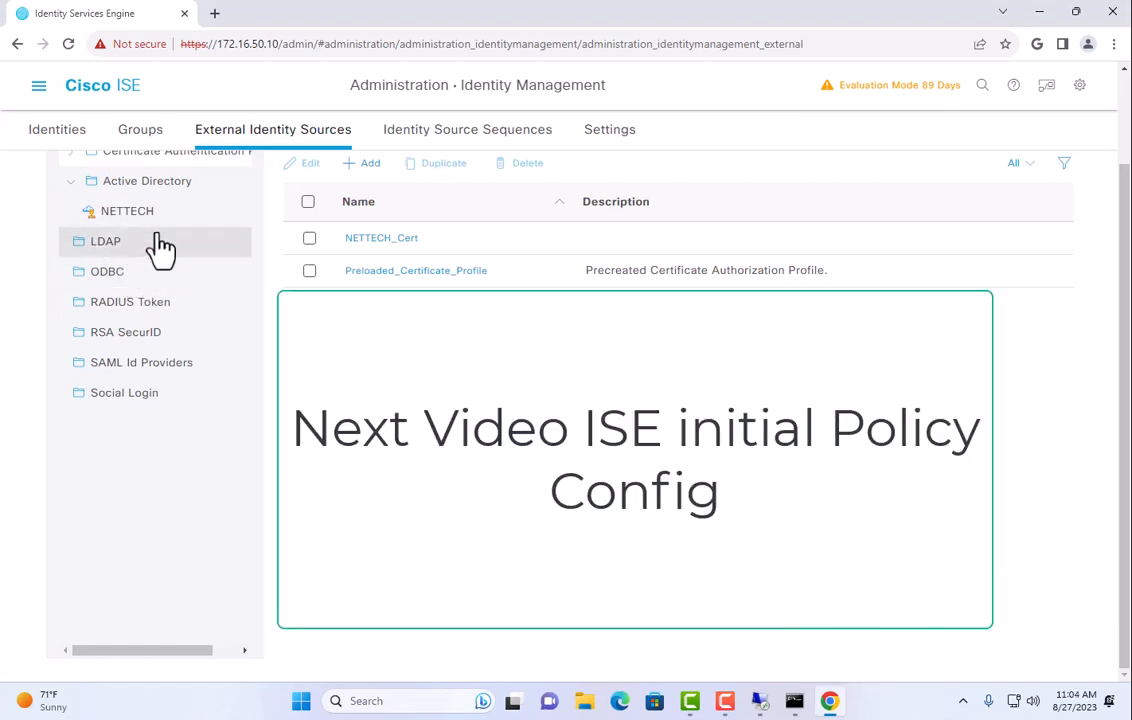
mouse_move(228, 90)
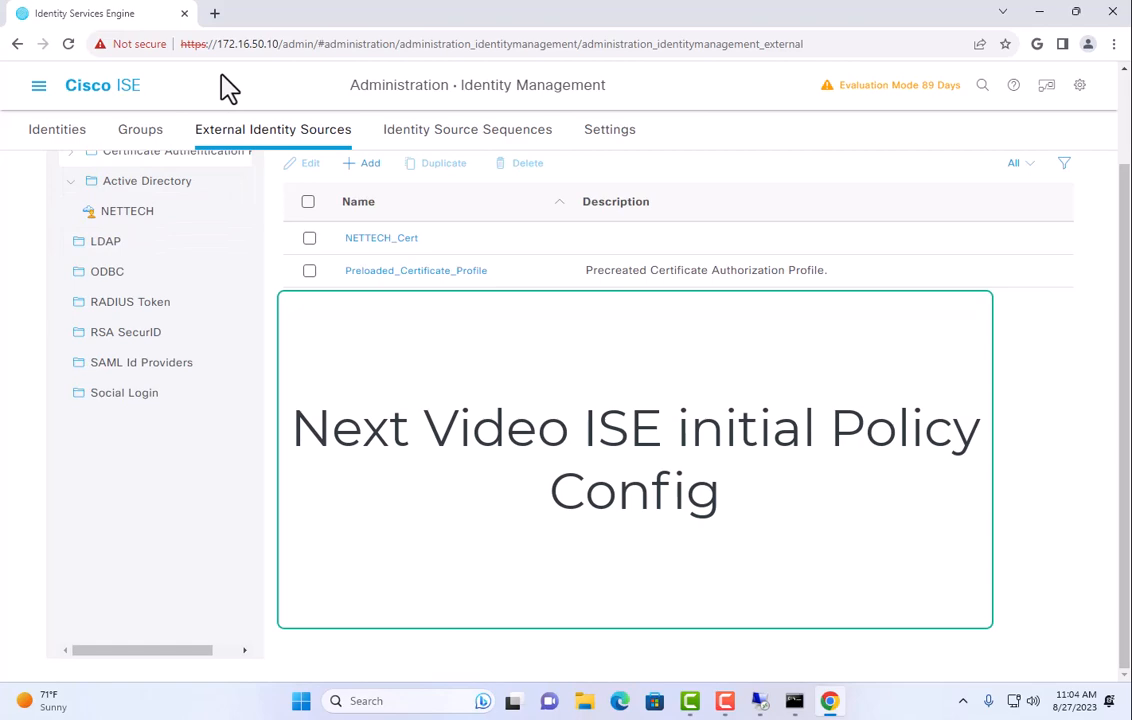